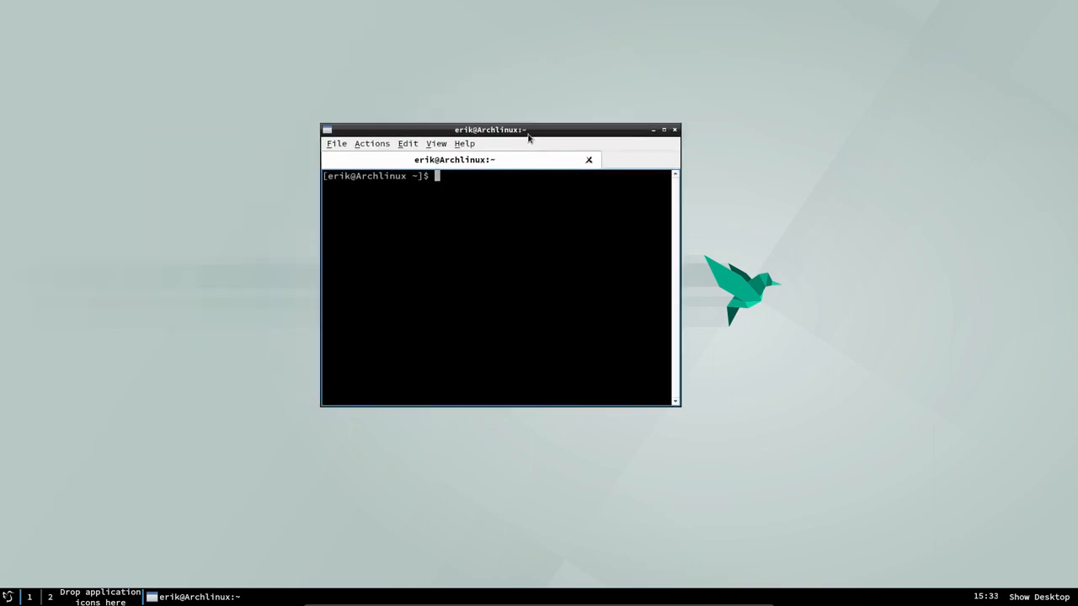
# Switch the keyboard to Belgian with setxkbmap be, install neofetch, and run it.
pyautogui.write('noe')
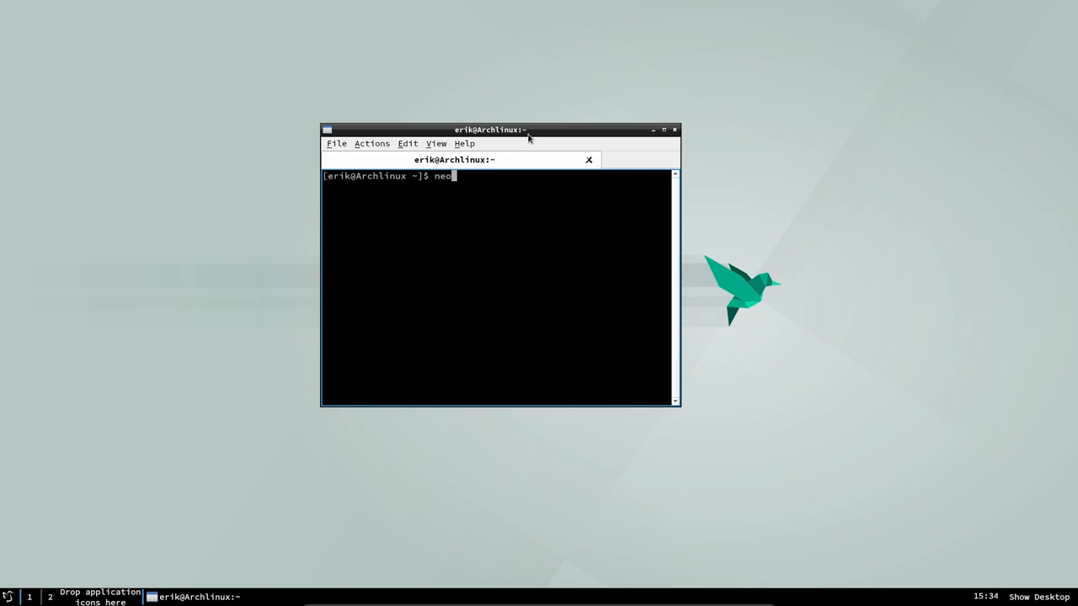
pyautogui.write('sudo pqc;')
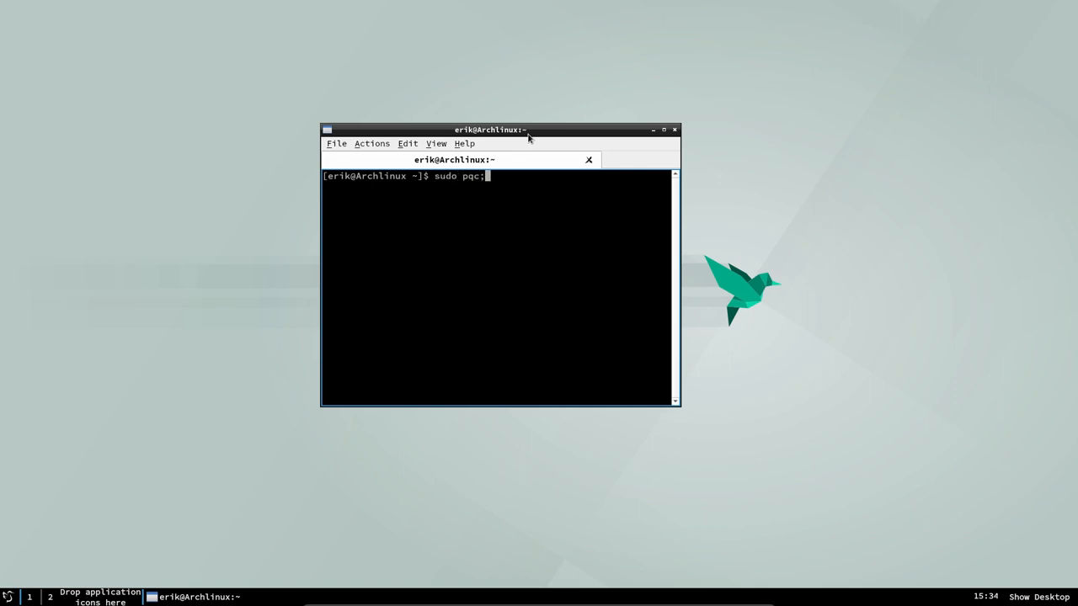
pyautogui.write('set')
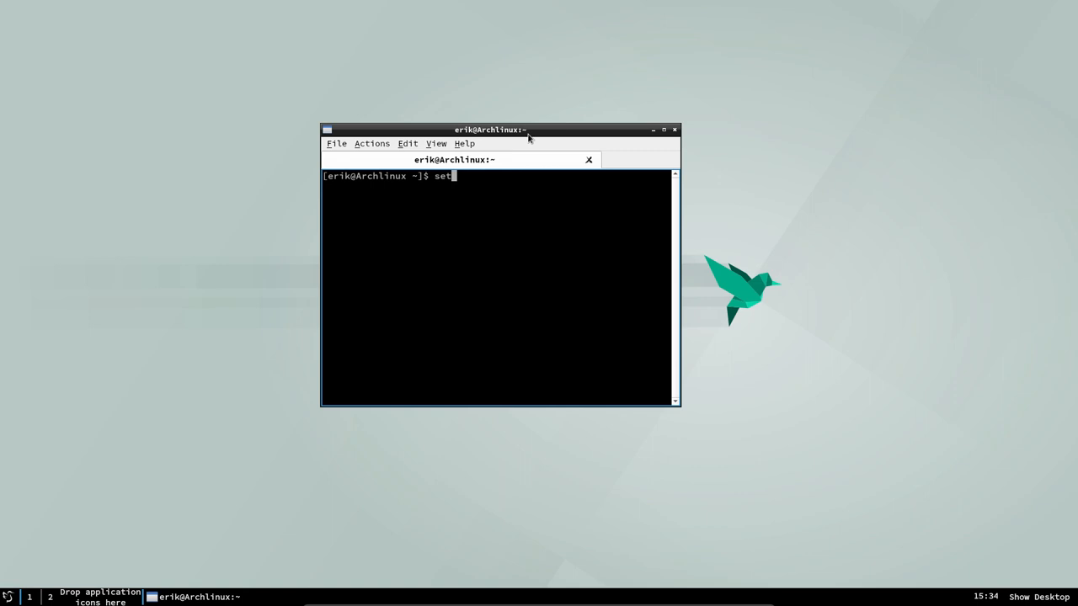
pyautogui.write('xkbmap be')
pyautogui.write('sudo pacman -S')
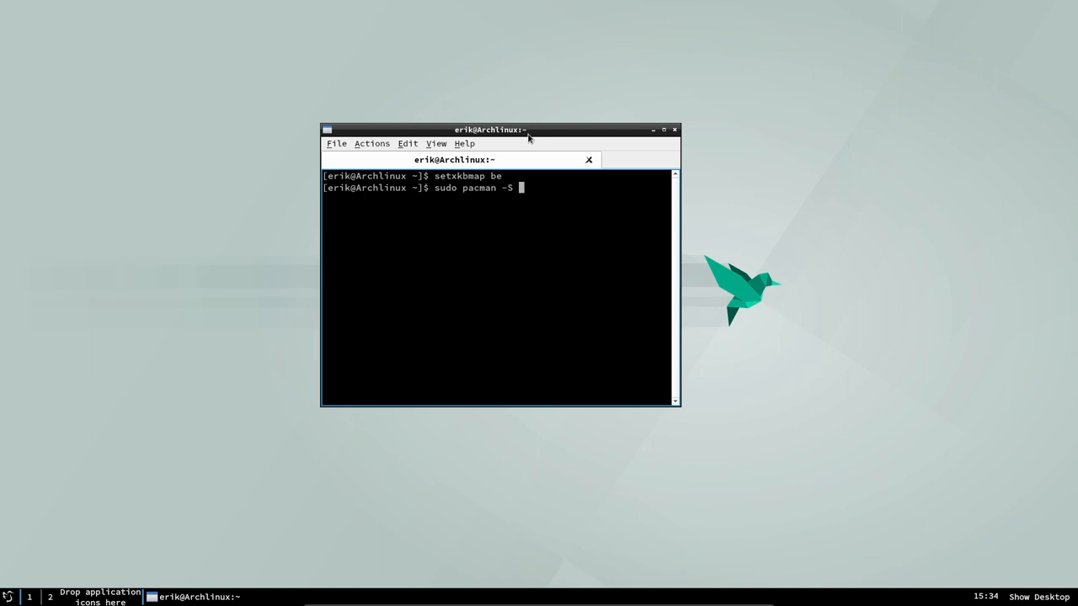
pyautogui.write('neofe')
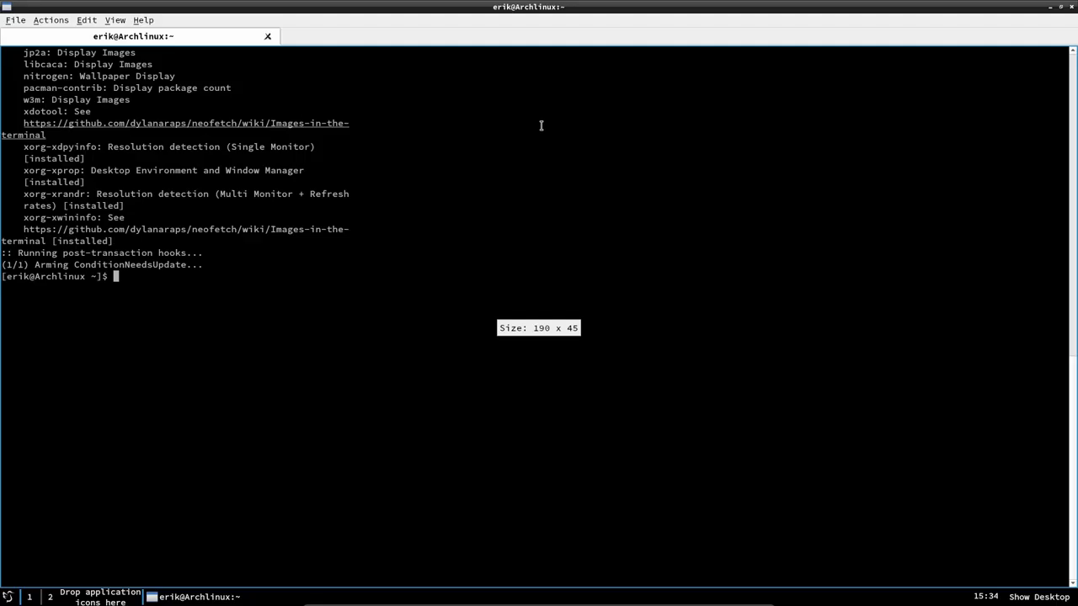
pyautogui.write('nefoet')
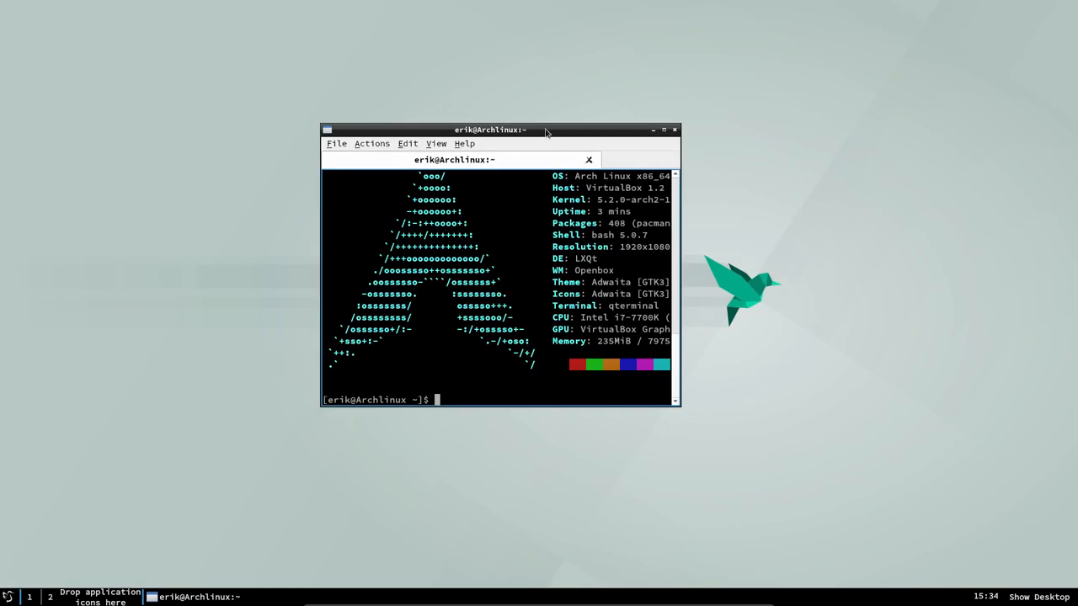
# Enlarge the terminal window and view then dismiss the About Qt dialog.
pyautogui.moveTo(491, 129); pyautogui.dragTo(389, 78)
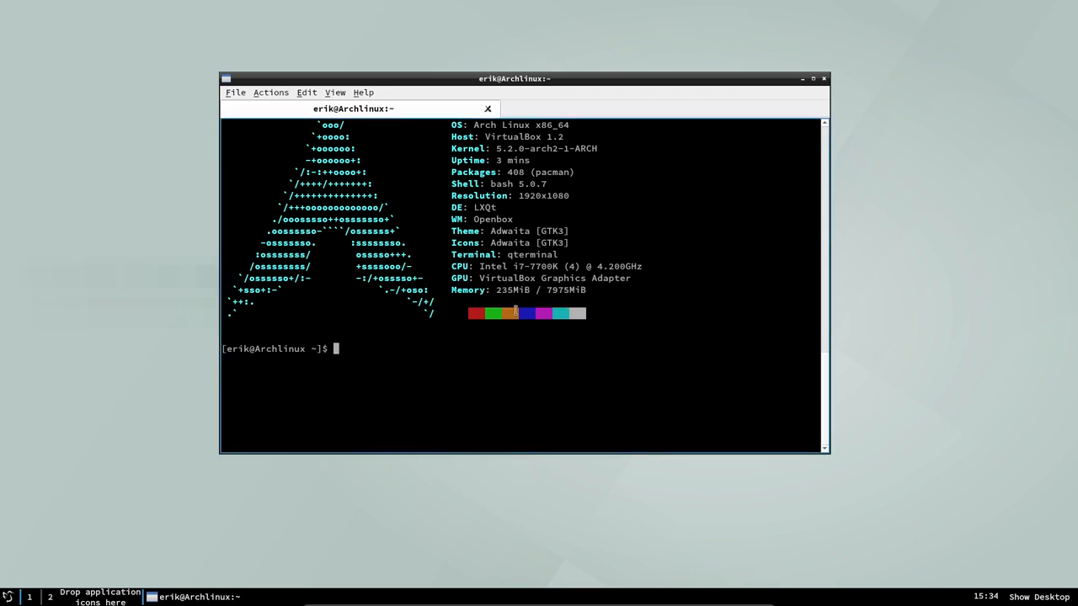
pyautogui.click(362, 93)
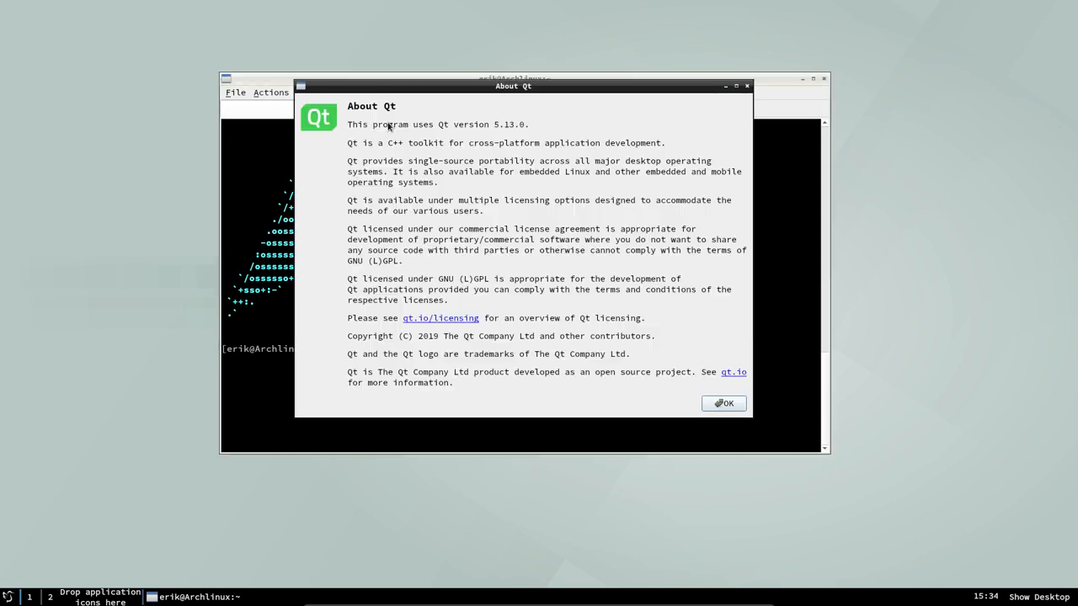
pyautogui.click(722, 404)
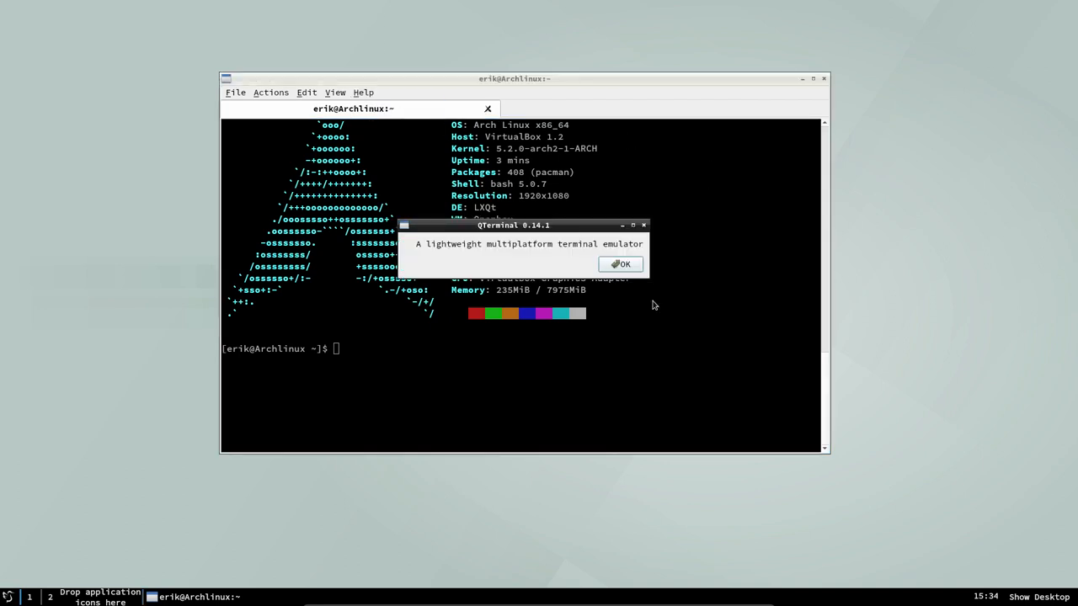
pyautogui.moveTo(530, 234)
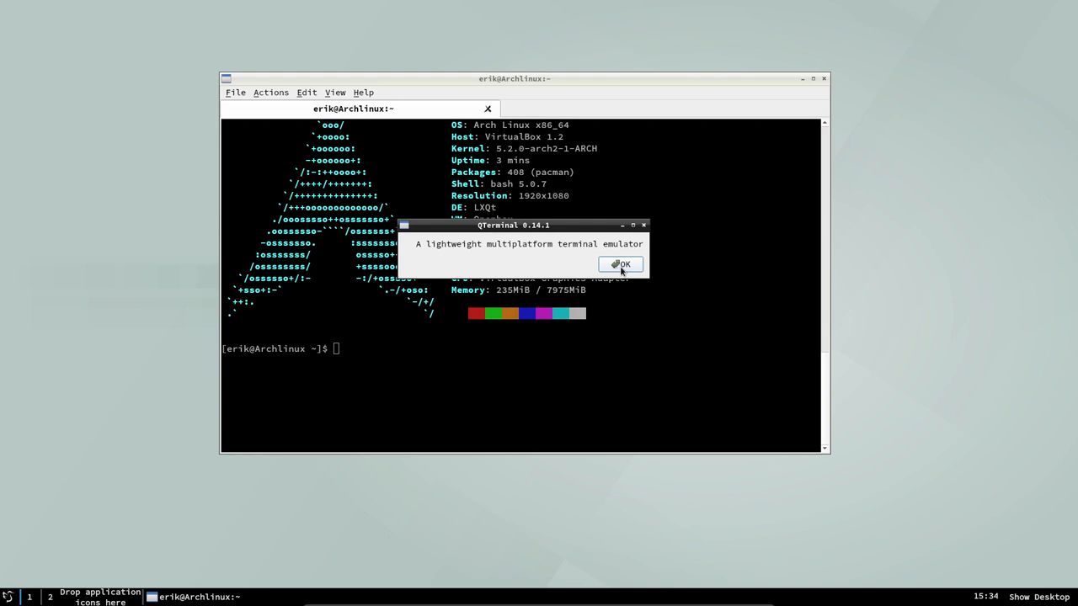
# Close the About QTerminal dialog, cancel Preferences, and confirm exiting QTerminal.
pyautogui.click(621, 263)
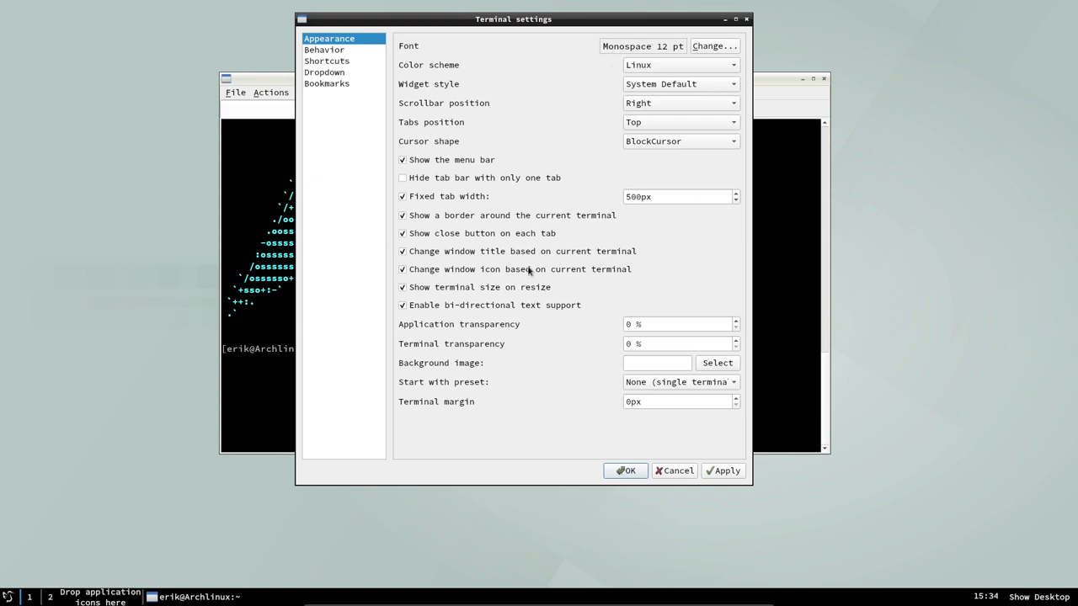
pyautogui.moveTo(678, 480)
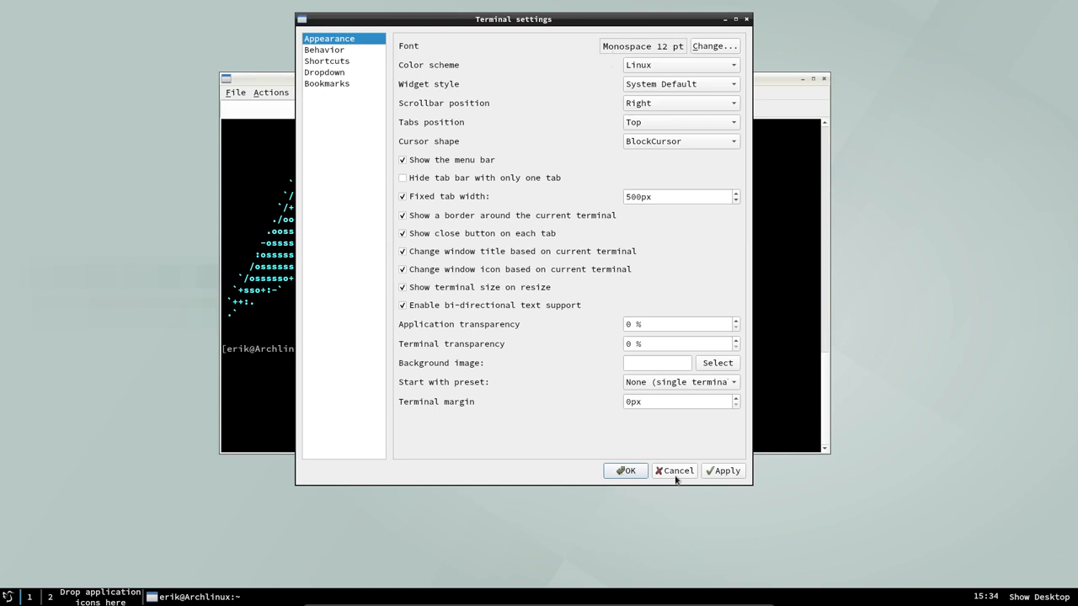
pyautogui.click(674, 471)
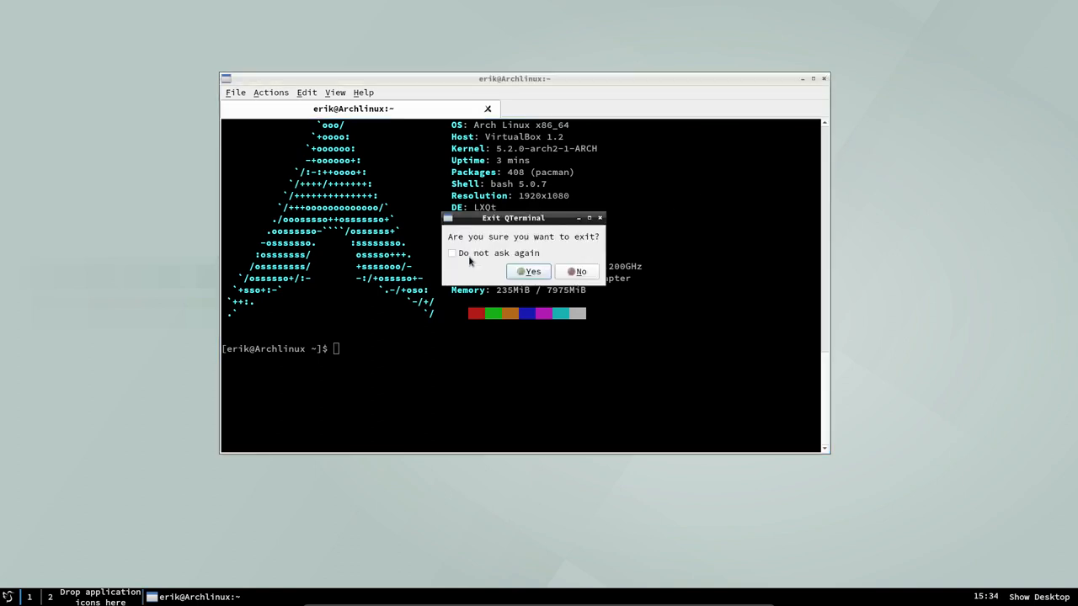
pyautogui.click(528, 271)
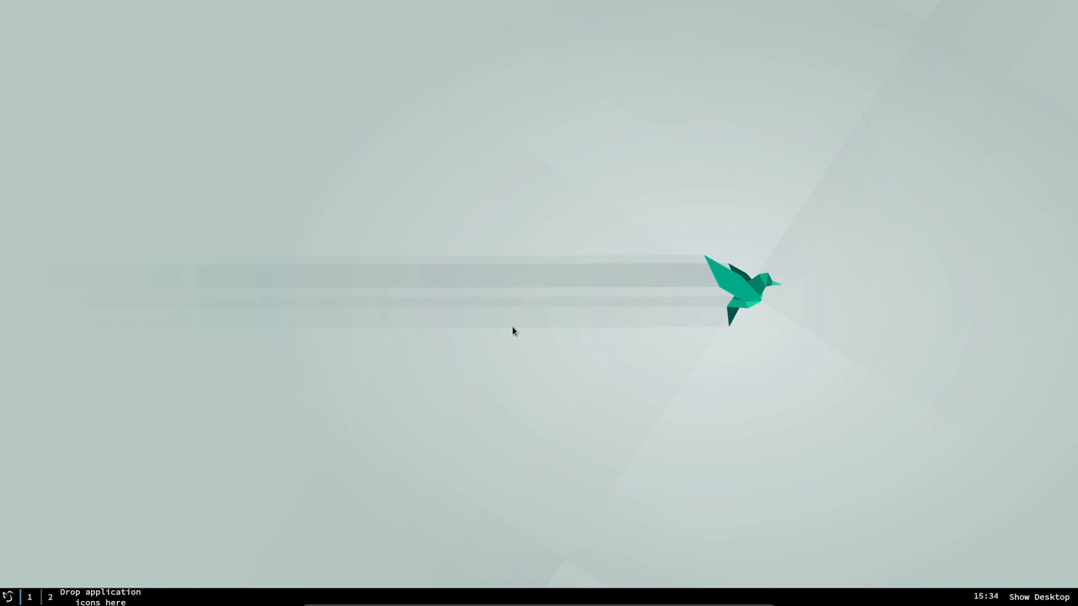
pyautogui.moveTo(469, 281)
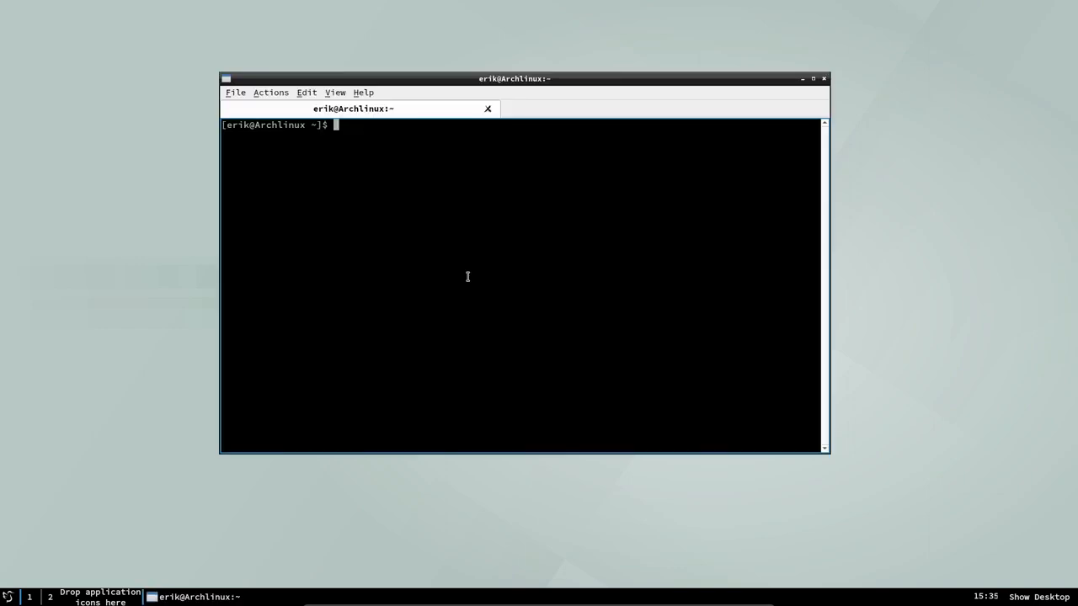
# Abort the first attempt, rerun sudo pacman -S firefox, and choose provider 5 (ttf-dejavu).
pyautogui.write('sudo pacman -S firefox')
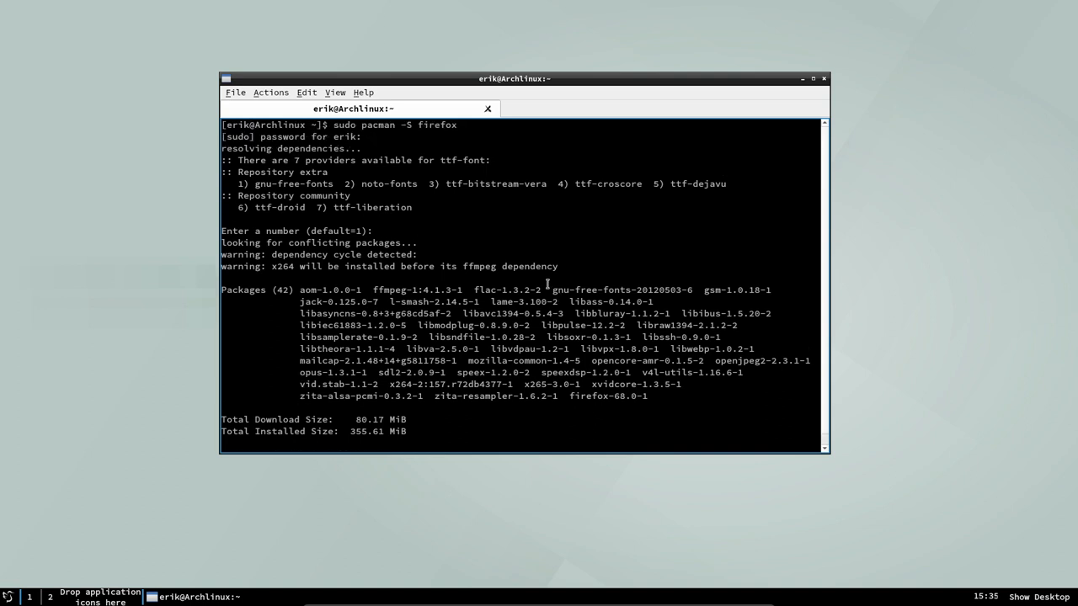
pyautogui.moveTo(446, 160)
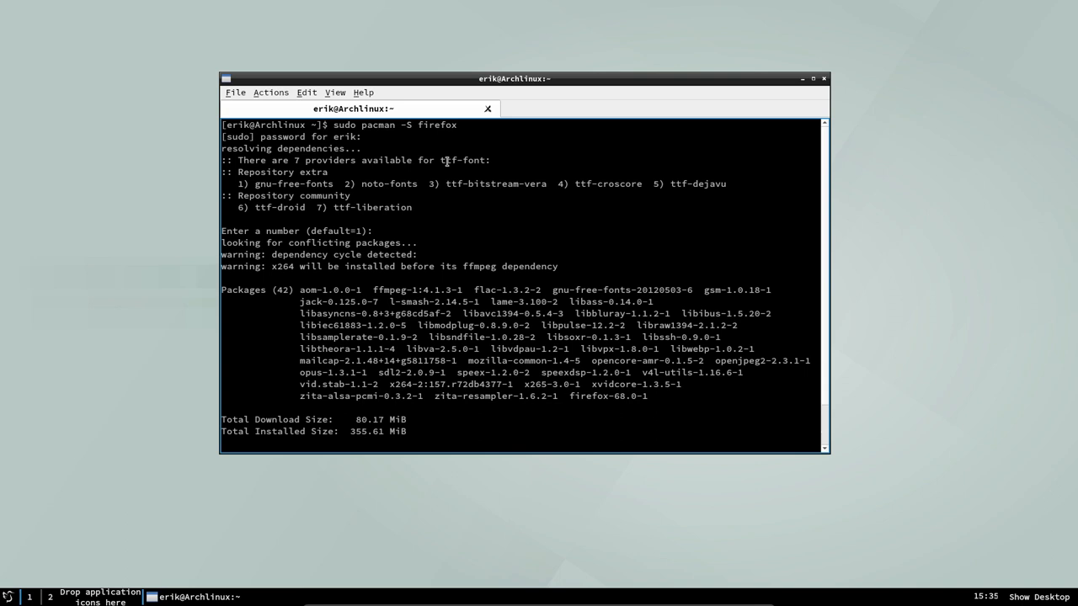
pyautogui.press('ctrl+c')
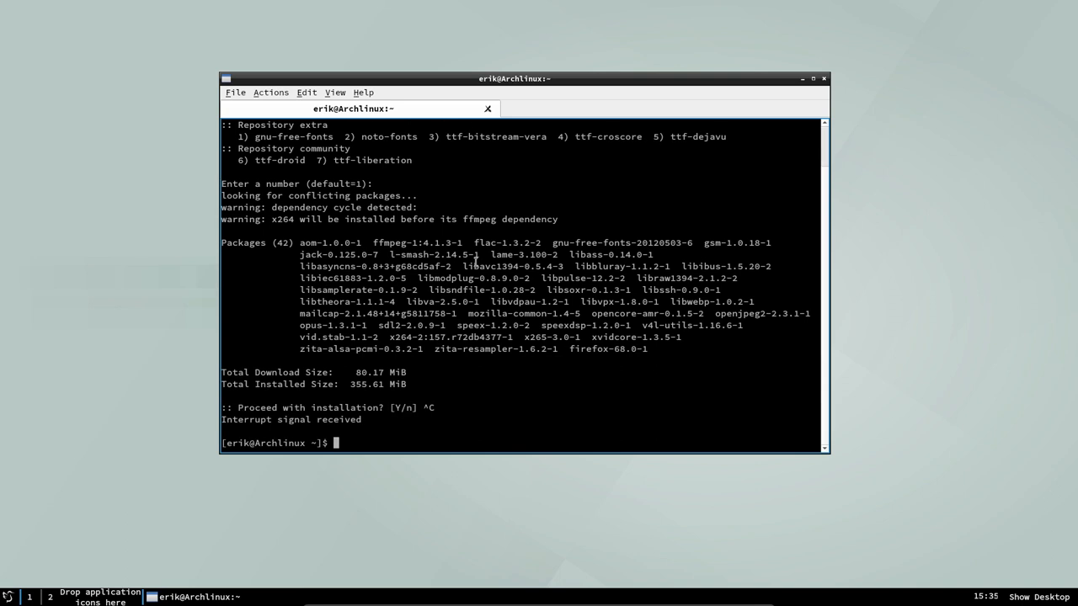
pyautogui.write('sudo pacman -S firefox')
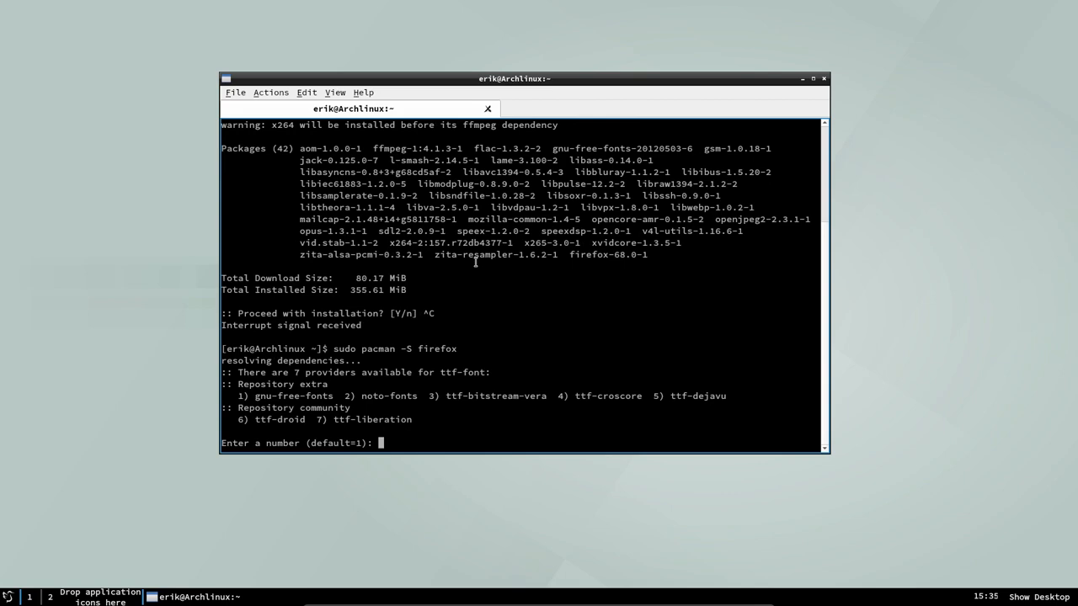
pyautogui.write('5')
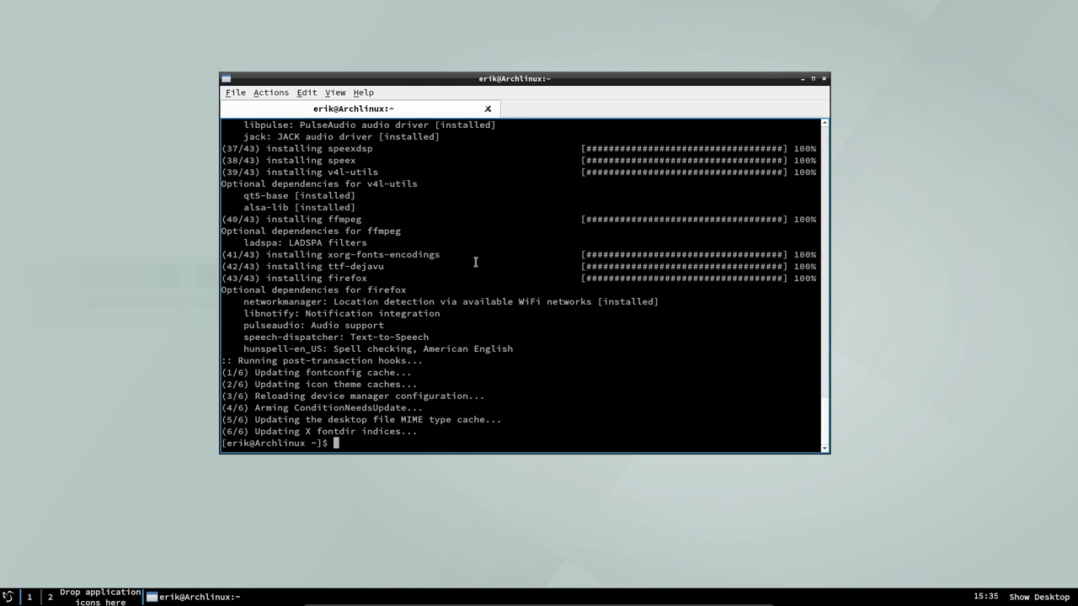
# Type and run the git clone command for github.com/arcolinuxd/arco-lxqt.
pyautogui.write('sud p')
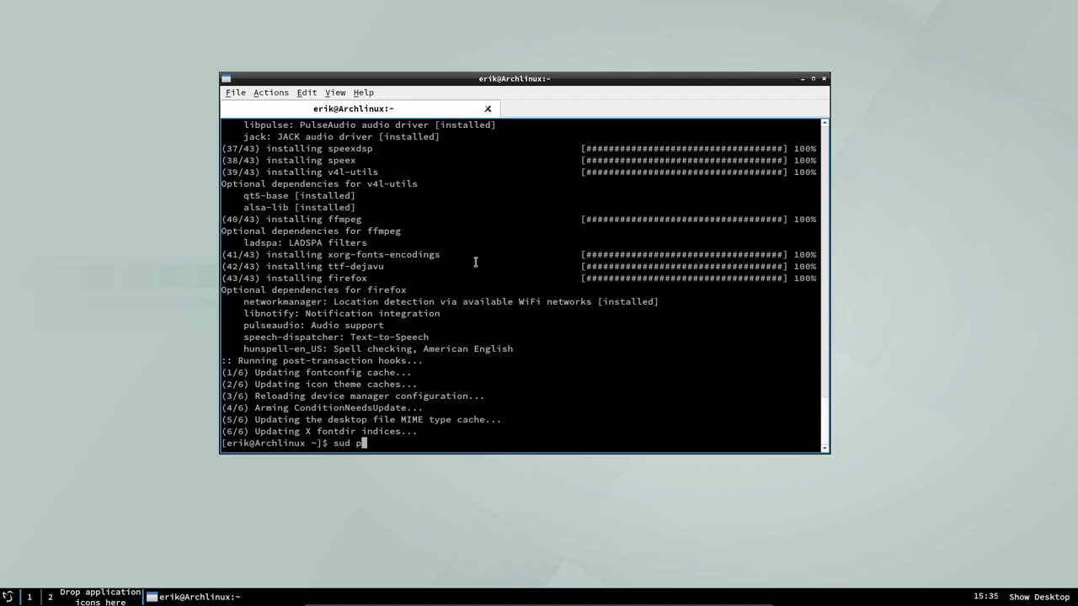
pyautogui.write('git')
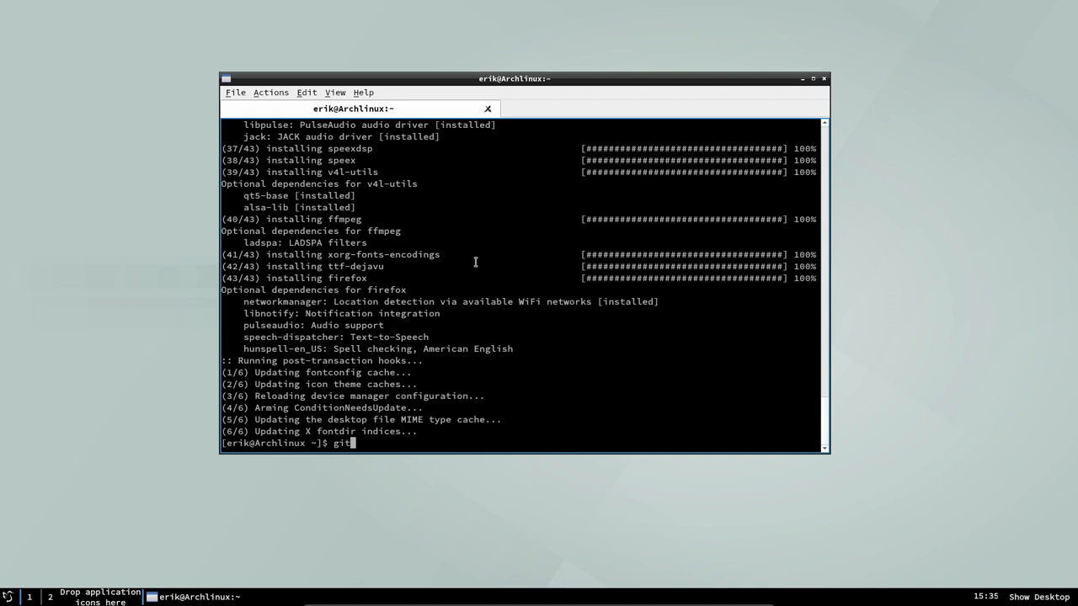
pyautogui.write('clone https')
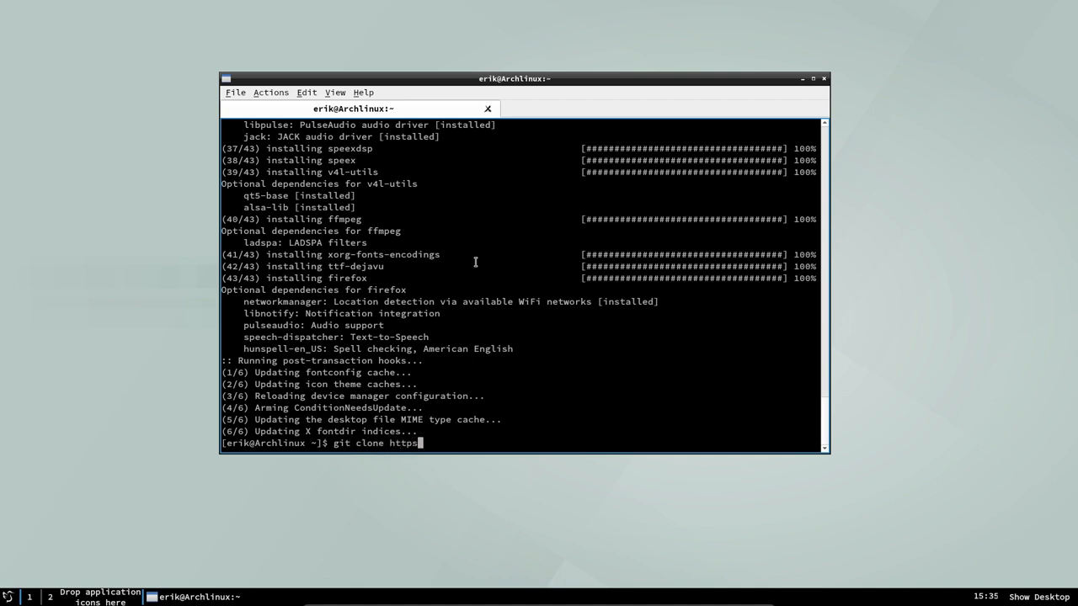
pyautogui.write('://githu')
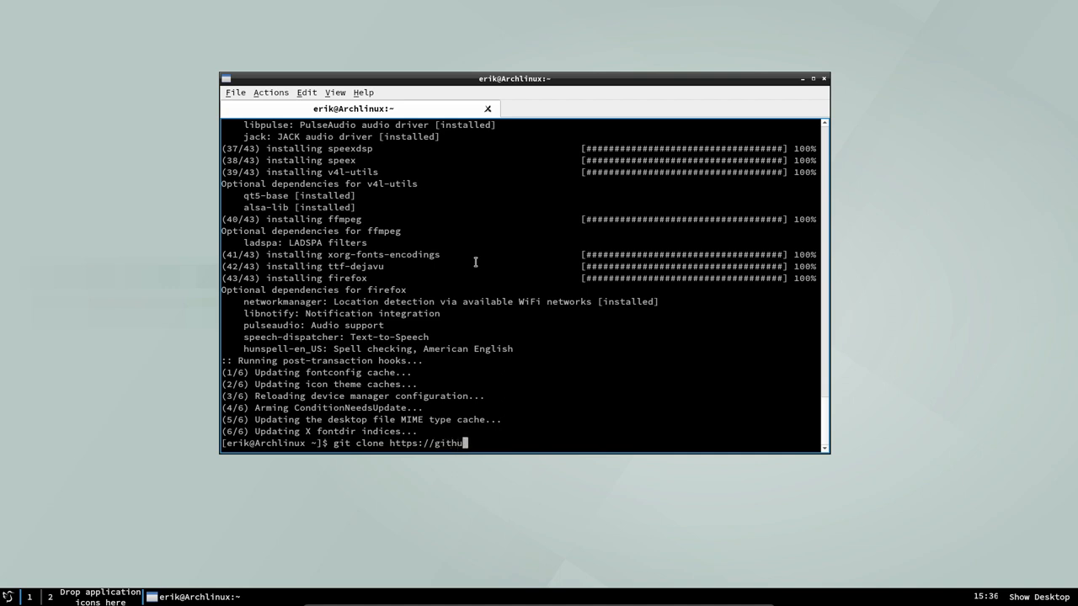
pyautogui.write('b.com/')
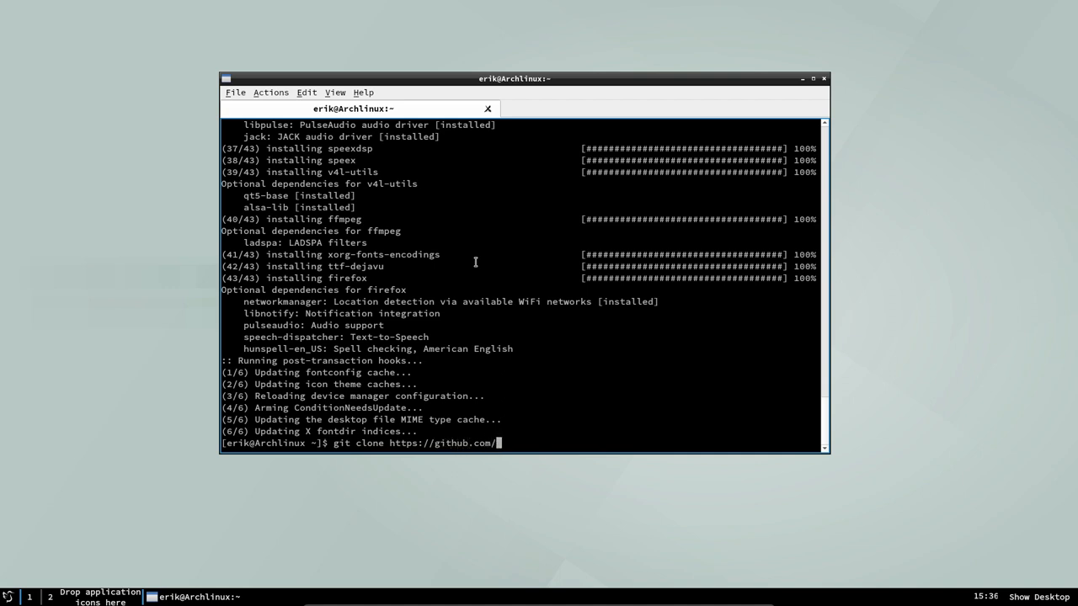
pyautogui.write('arcolinuxd/arco-l')
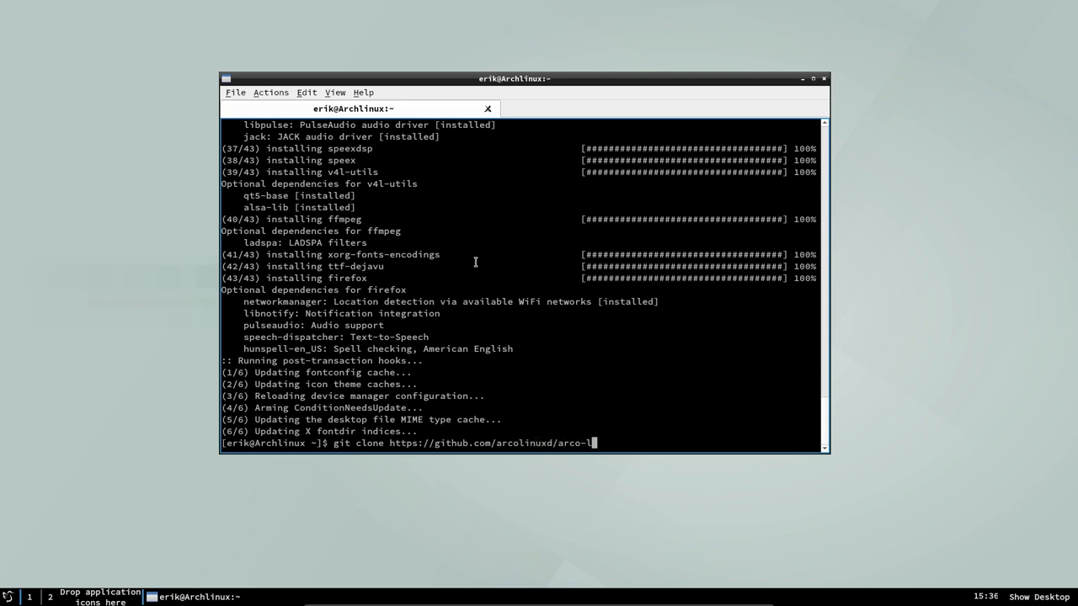
pyautogui.press('Return')
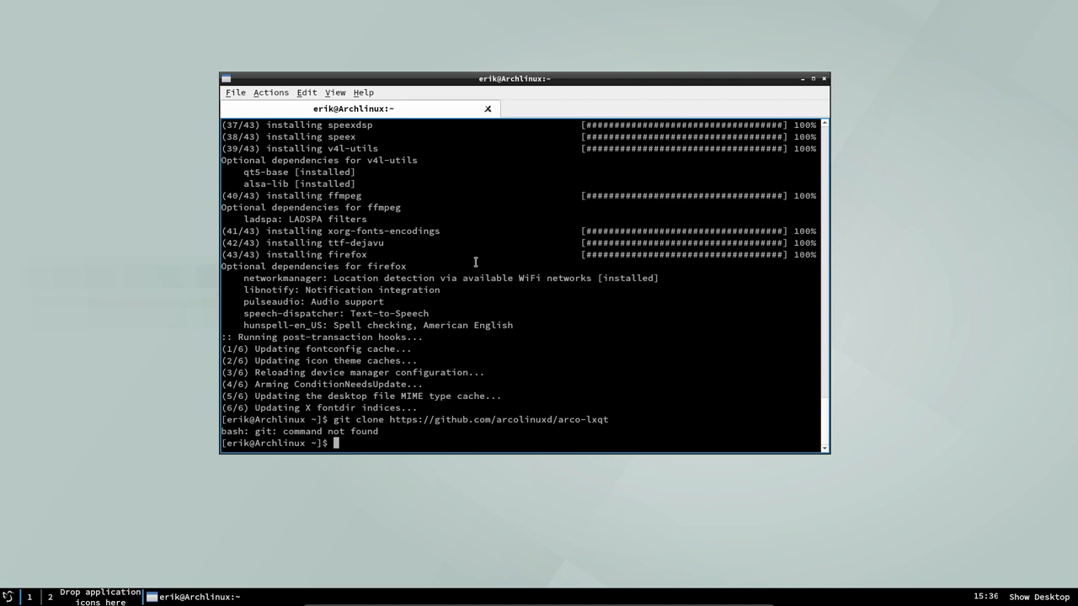
# Confirm the git install, clone arco-lxqt into home, and list the folder with ls.
pyautogui.write('sudo pacman -S git')
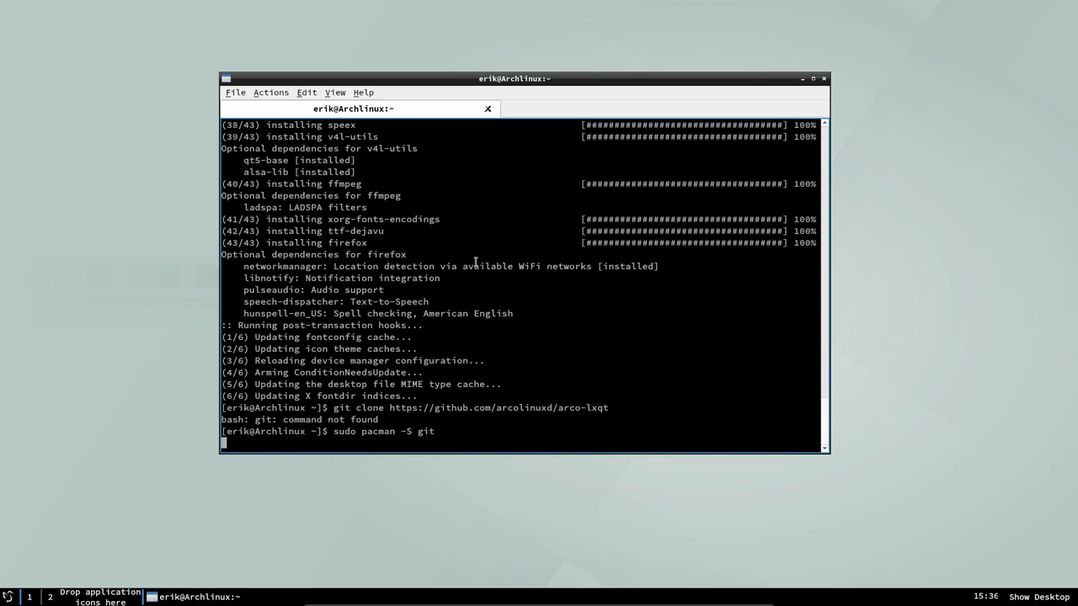
pyautogui.press('Return')
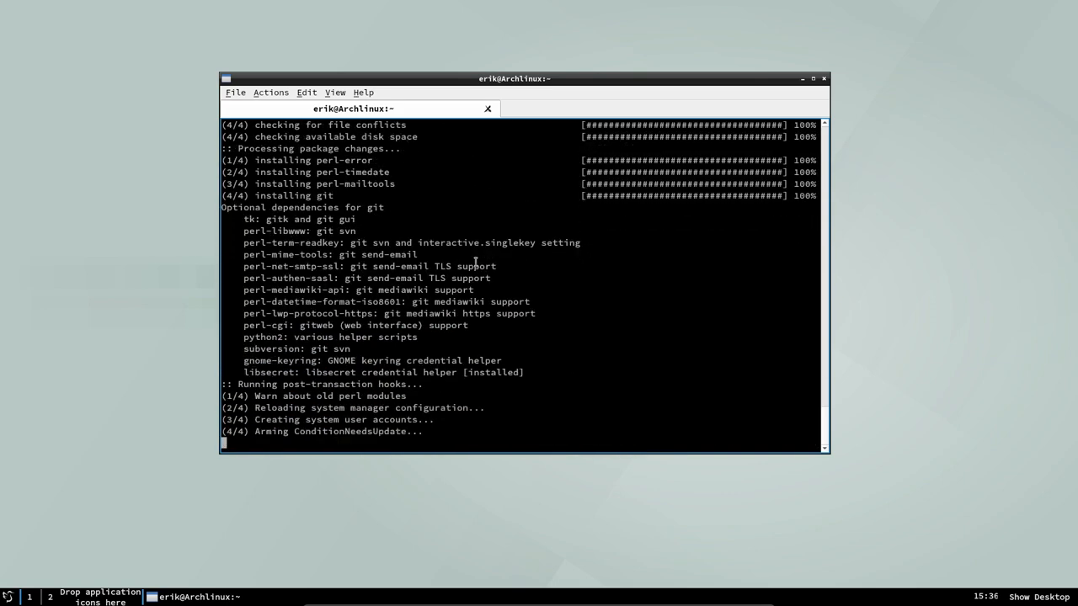
pyautogui.write('git clone https://github.com/arcolinuxd/arco-lxqt')
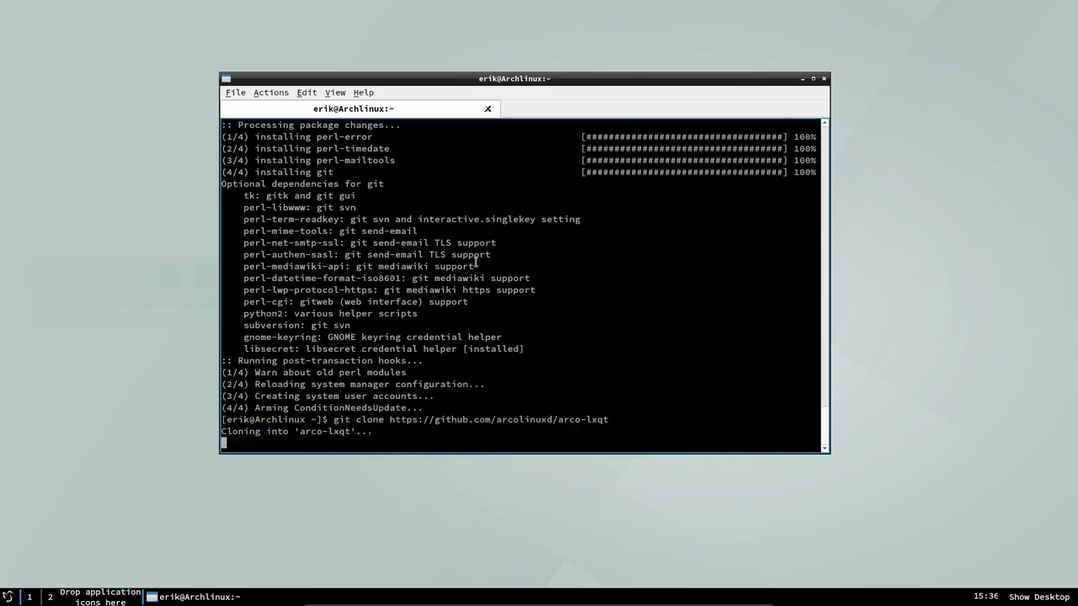
pyautogui.write('ls')
pyautogui.write('cd arco-lxqt/')
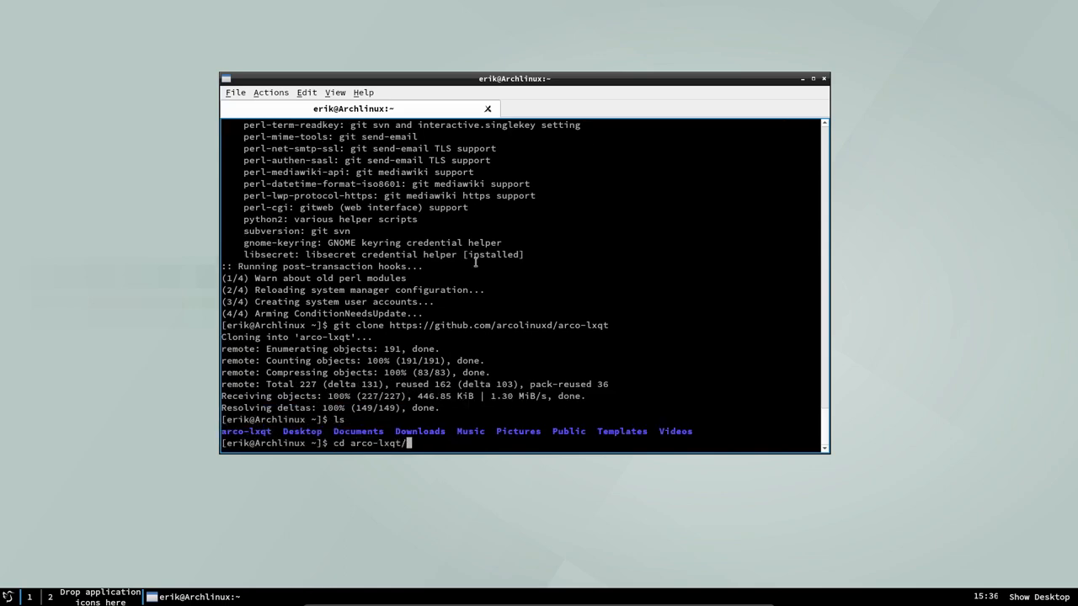
# Enter arco-lxqt and run 000-use-all-cores-makepkg-conf-v3.sh to use all 4 cores.
pyautogui.press('Return')
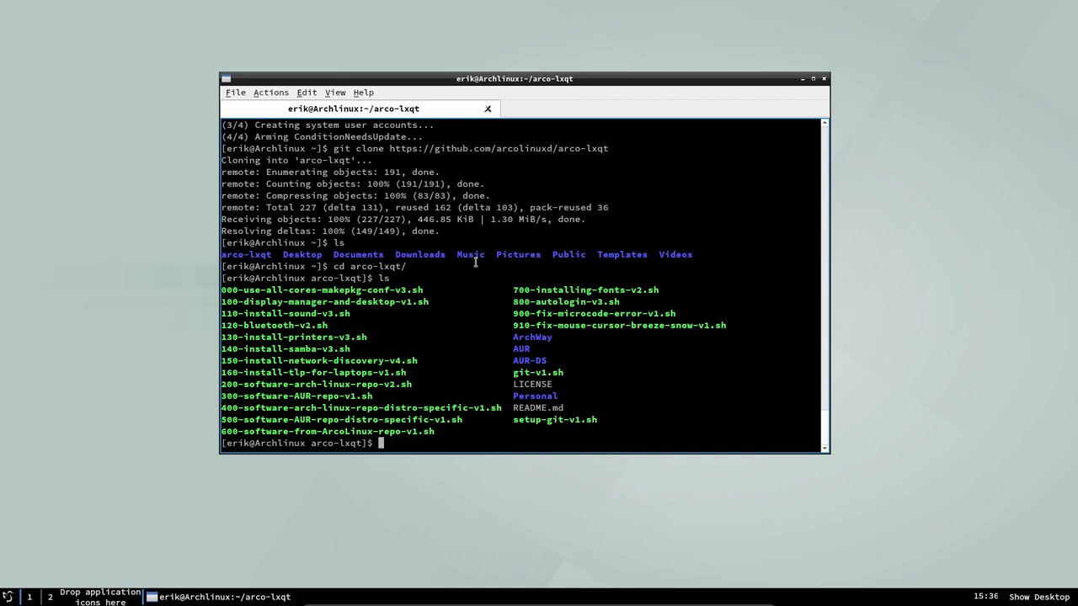
pyautogui.write('.')
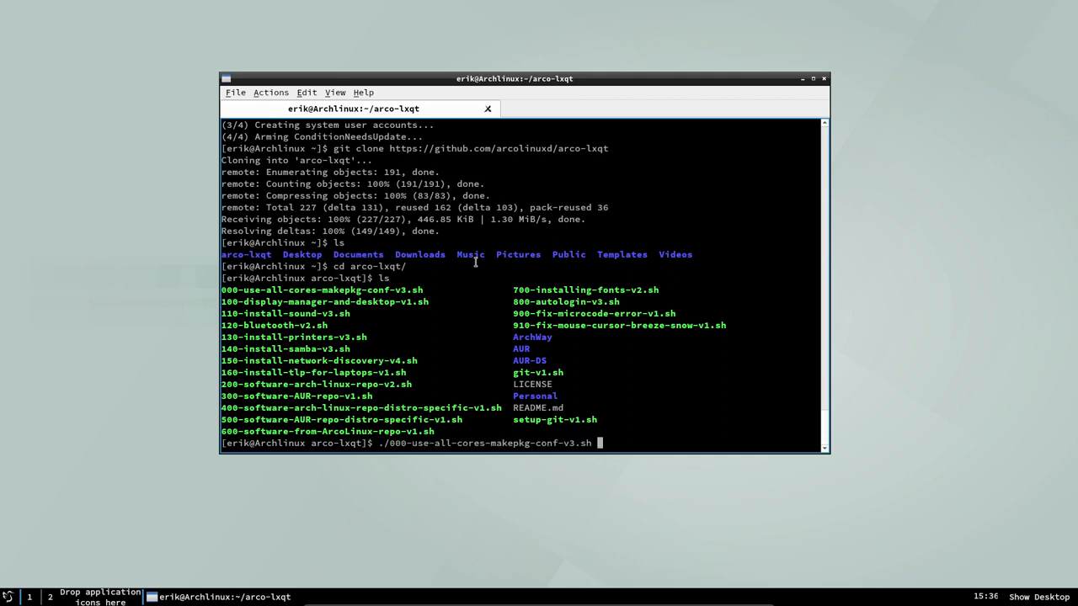
pyautogui.press('Return')
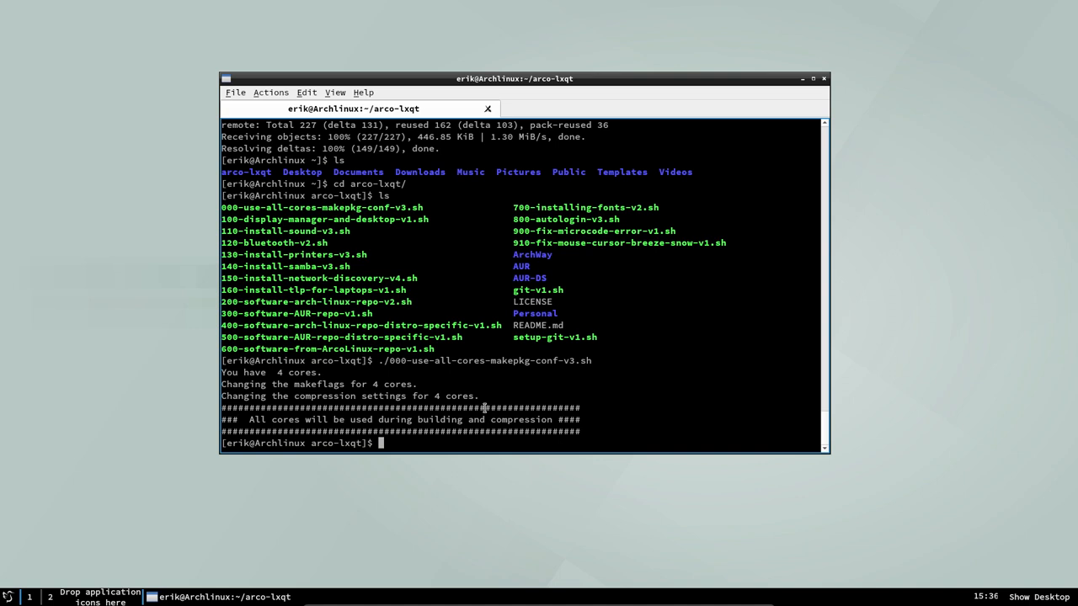
pyautogui.moveTo(465, 310)
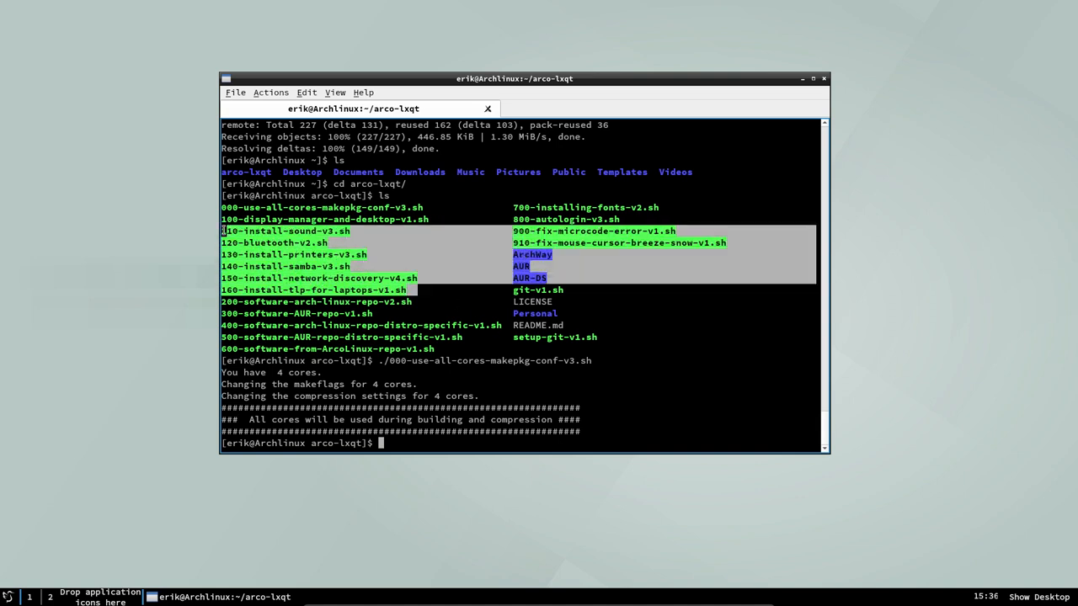
# Deselect the marked lines and select script names in the listing.
pyautogui.click(312, 299)
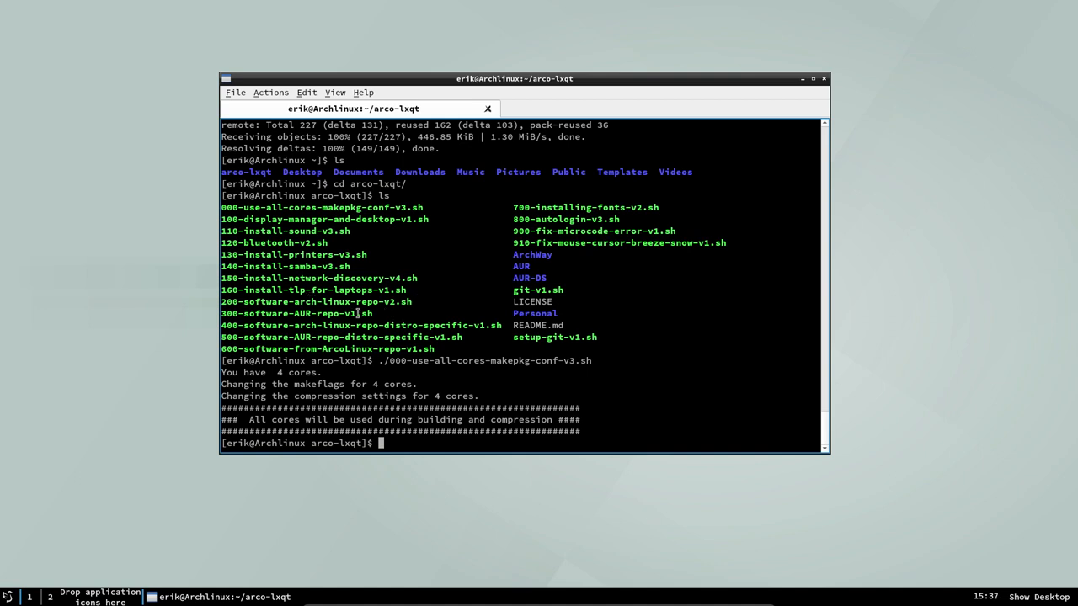
pyautogui.doubleClick(297, 313)
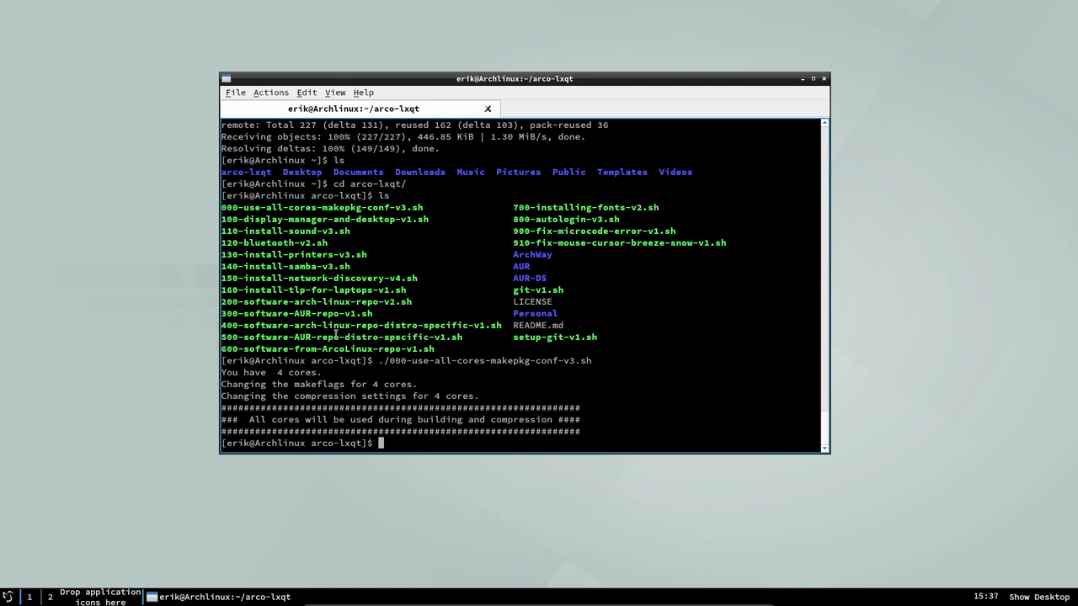
pyautogui.doubleClick(341, 337)
pyautogui.write('./40')
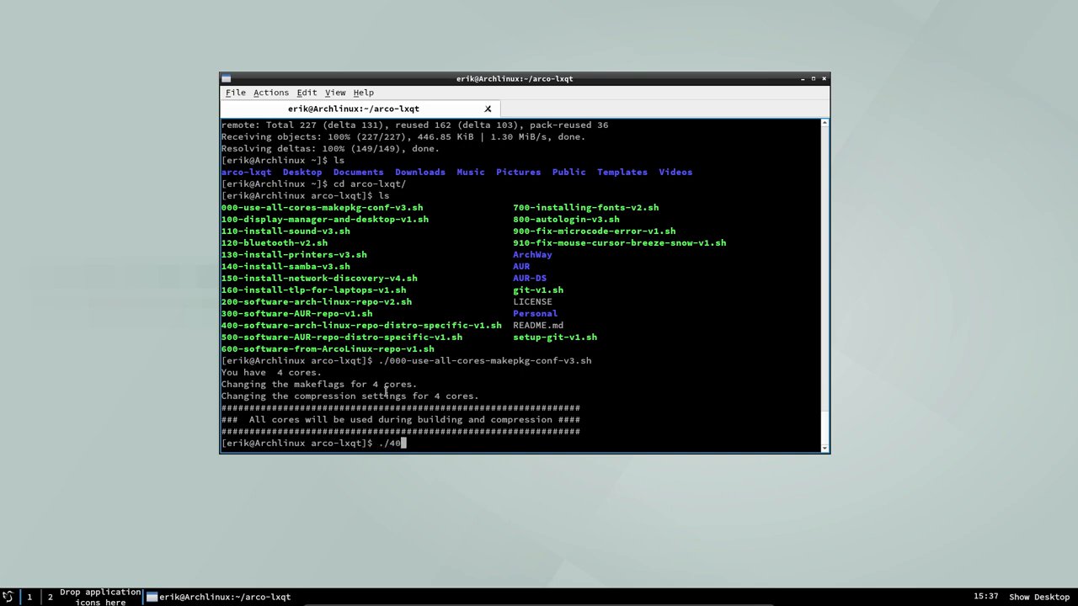
# Run 400-software-arch-linux-repo-distro-specific-v1.sh and look at the desktop's Create New options.
pyautogui.press('Return')
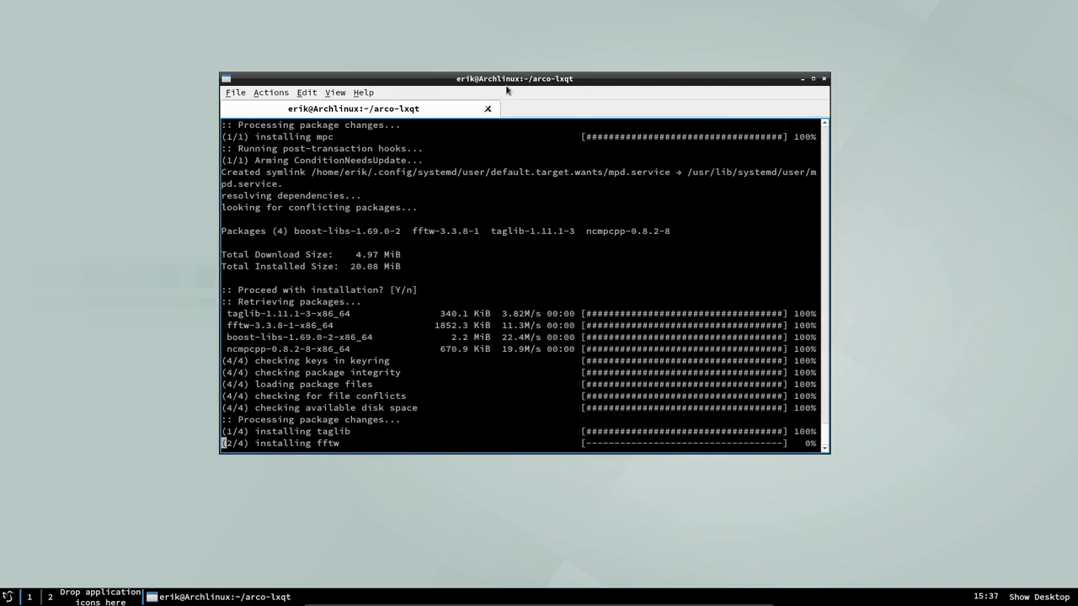
pyautogui.rightClick(202, 268)
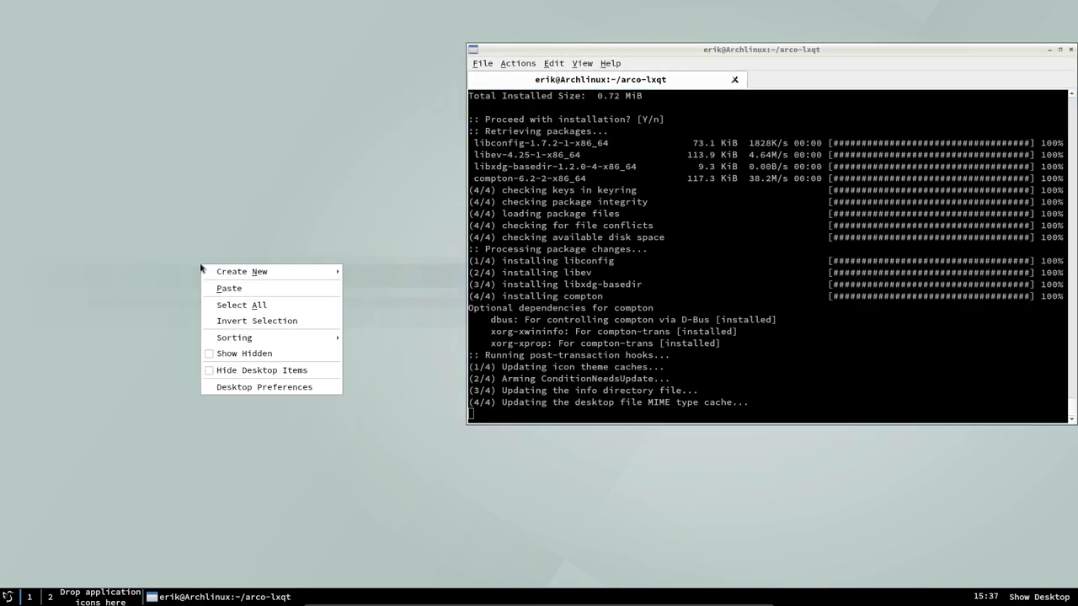
pyautogui.click(242, 271)
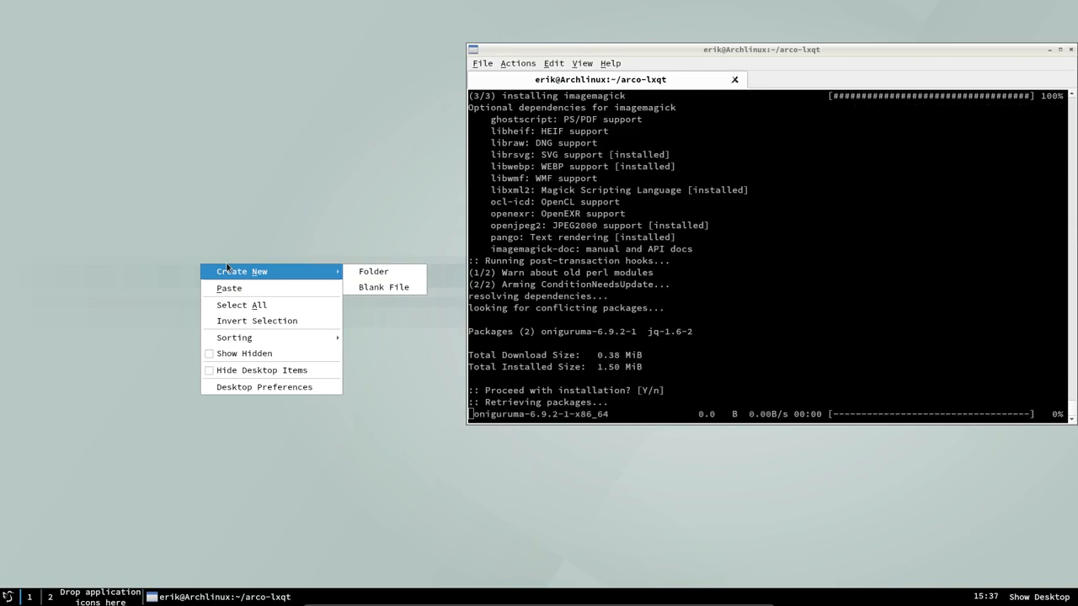
# Browse the arco-lxqt folder in PCManFM-Qt and dismiss the screensaver activation error.
pyautogui.click(8, 597)
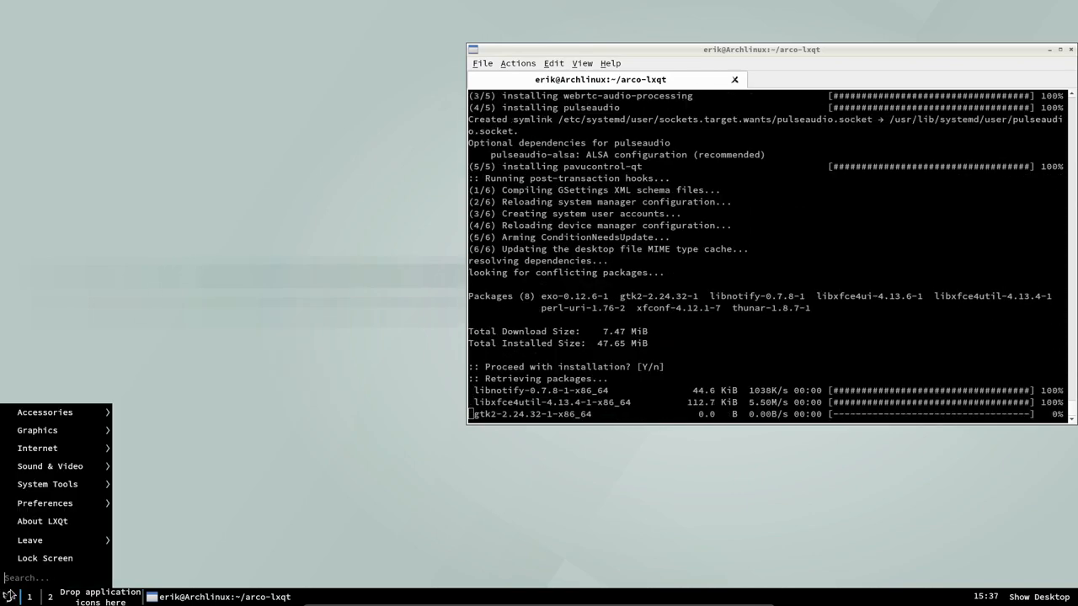
pyautogui.moveTo(45, 412)
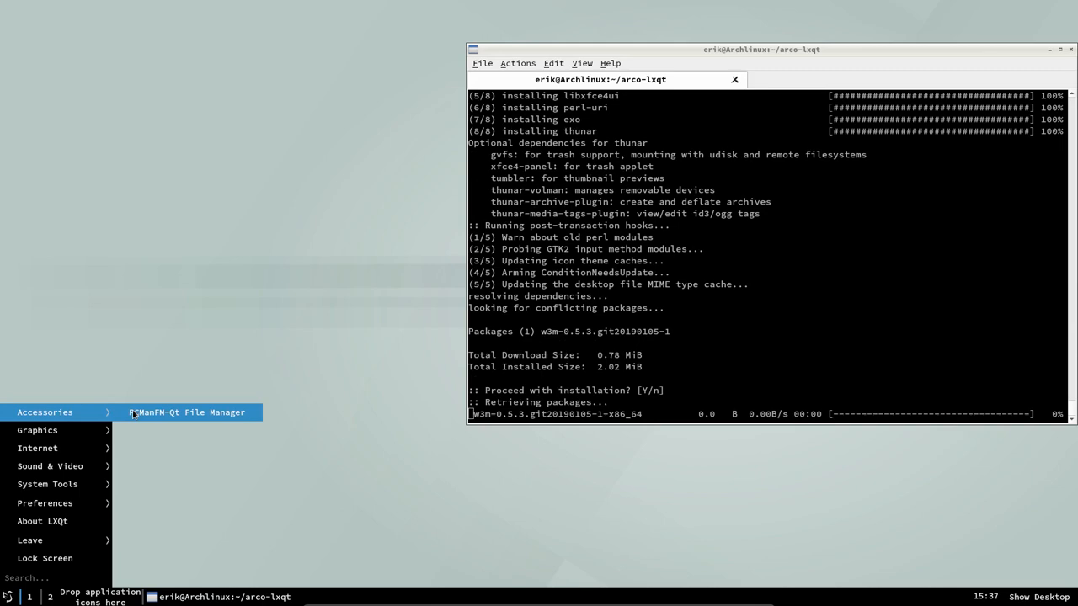
pyautogui.click(187, 412)
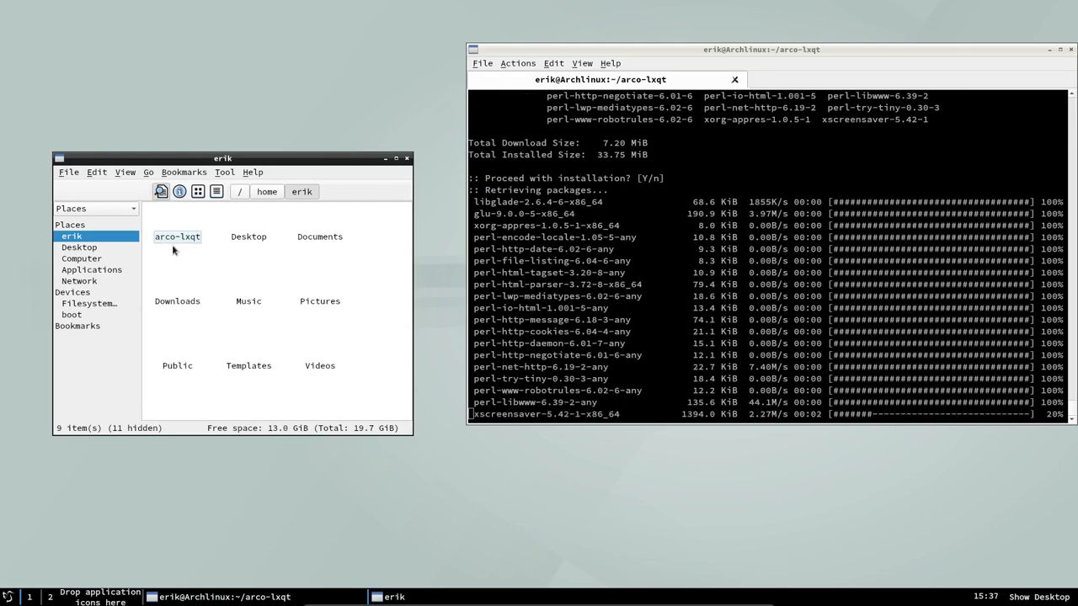
pyautogui.doubleClick(176, 237)
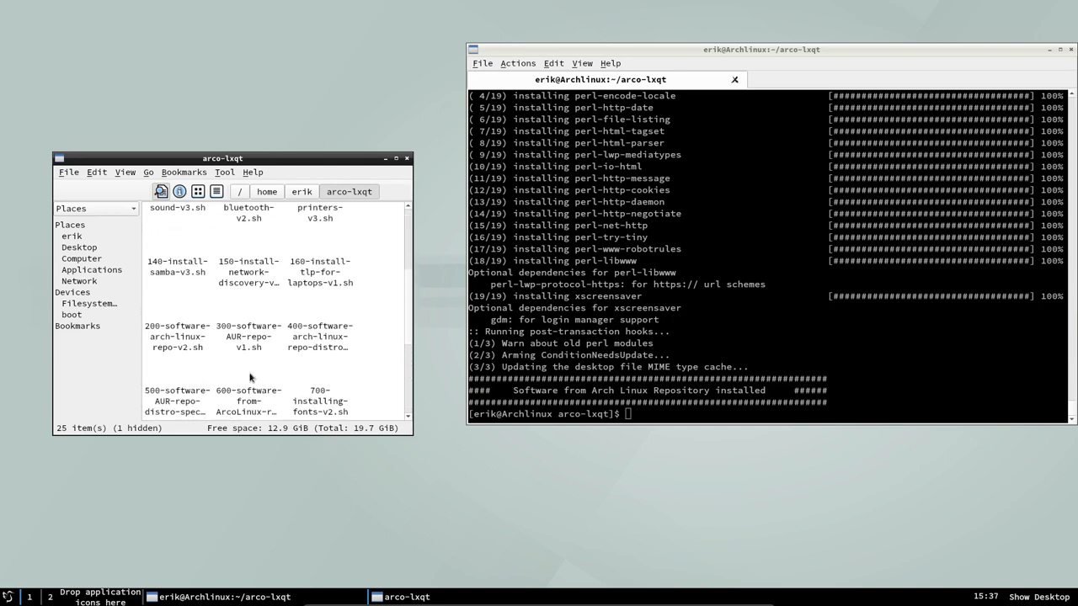
pyautogui.doubleClick(320, 336)
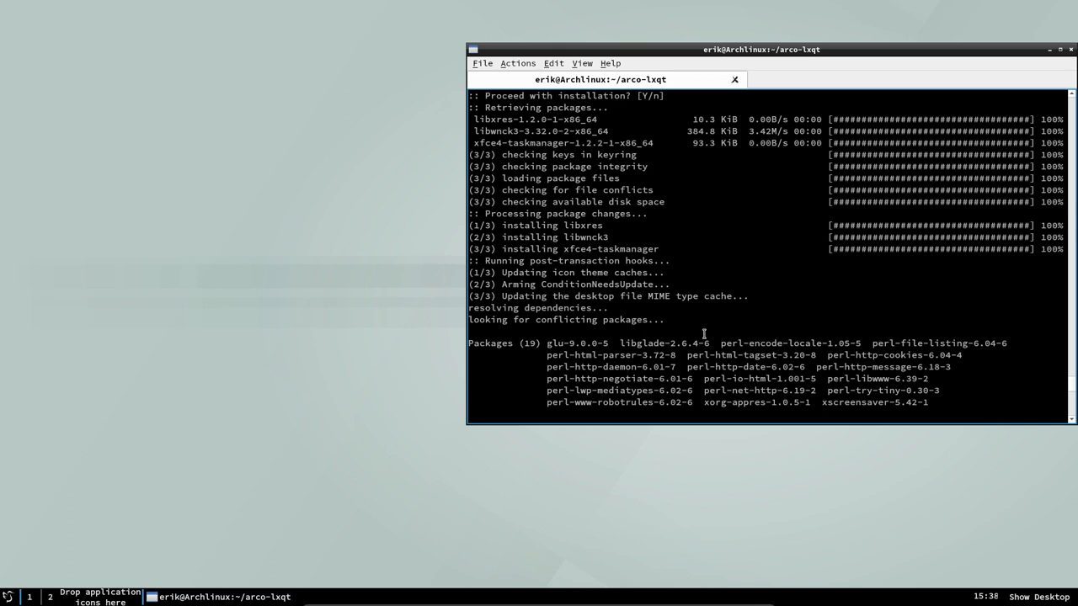
pyautogui.doubleClick(874, 402)
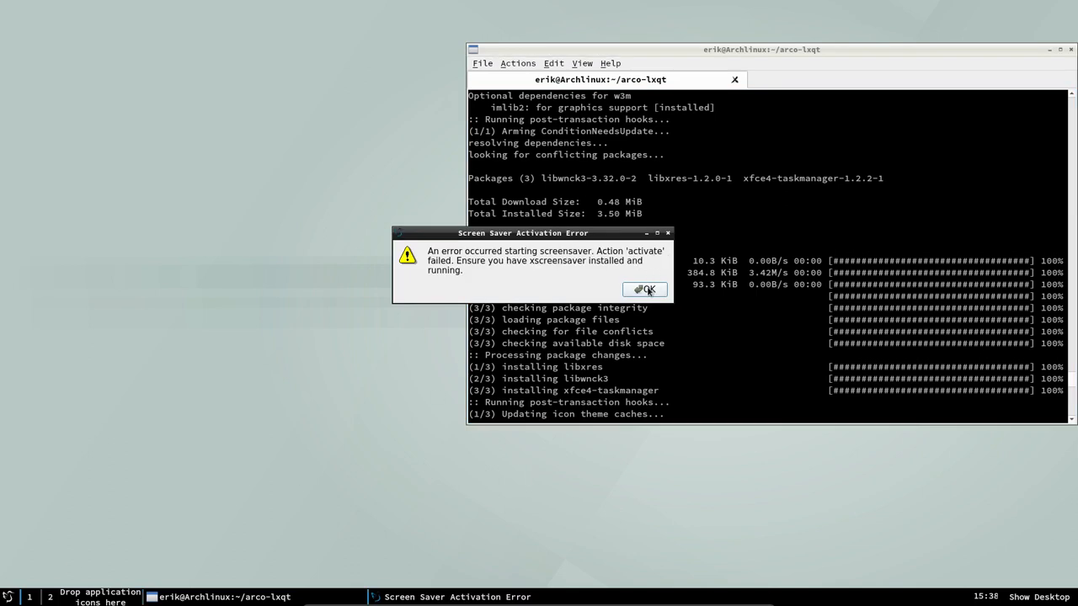
pyautogui.click(644, 290)
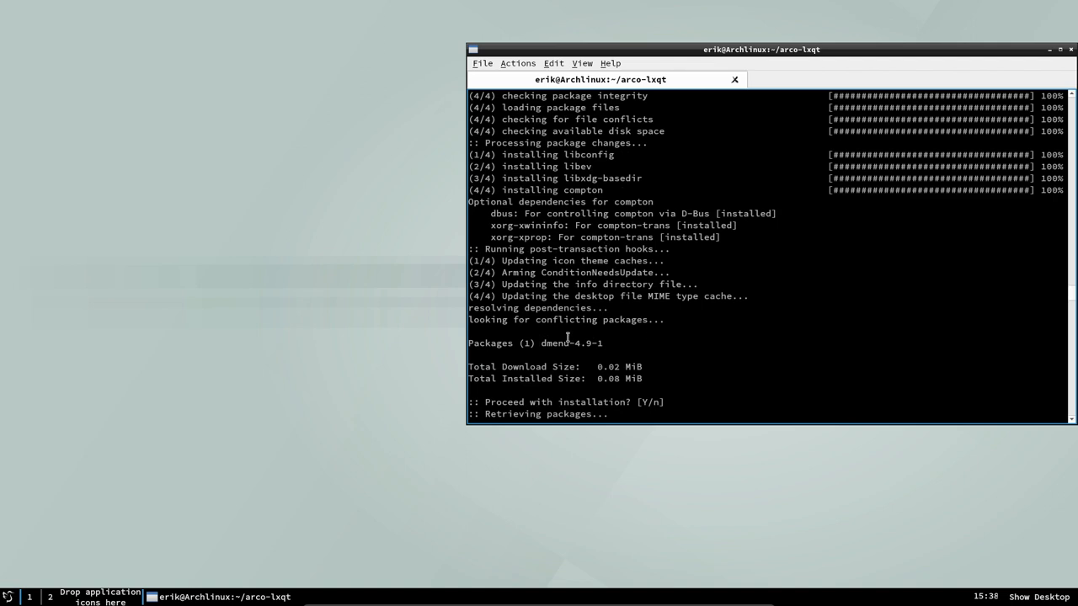
pyautogui.doubleClick(570, 343)
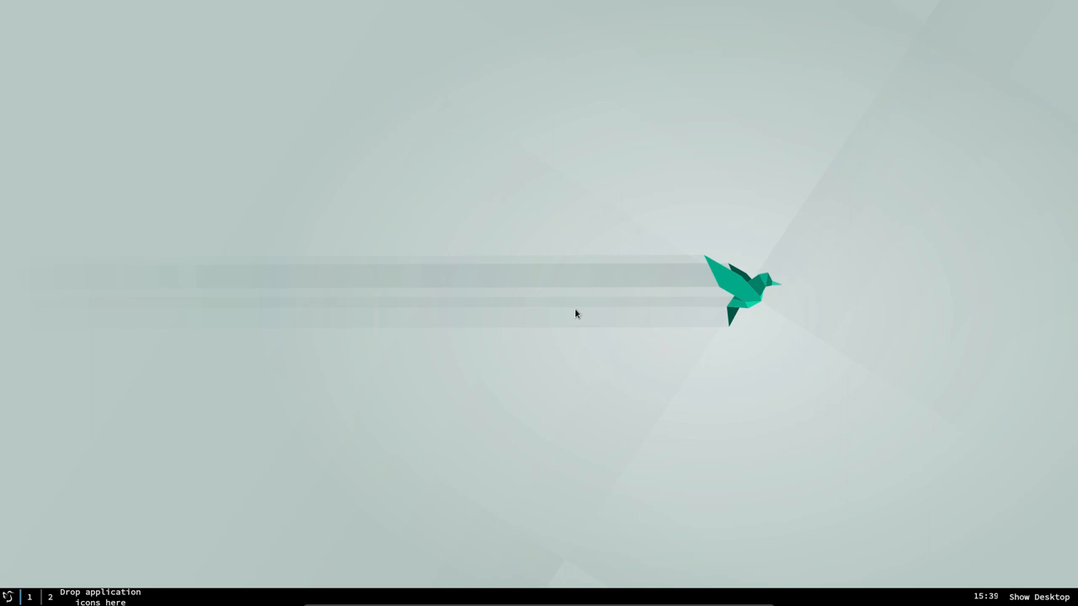
pyautogui.moveTo(240, 461)
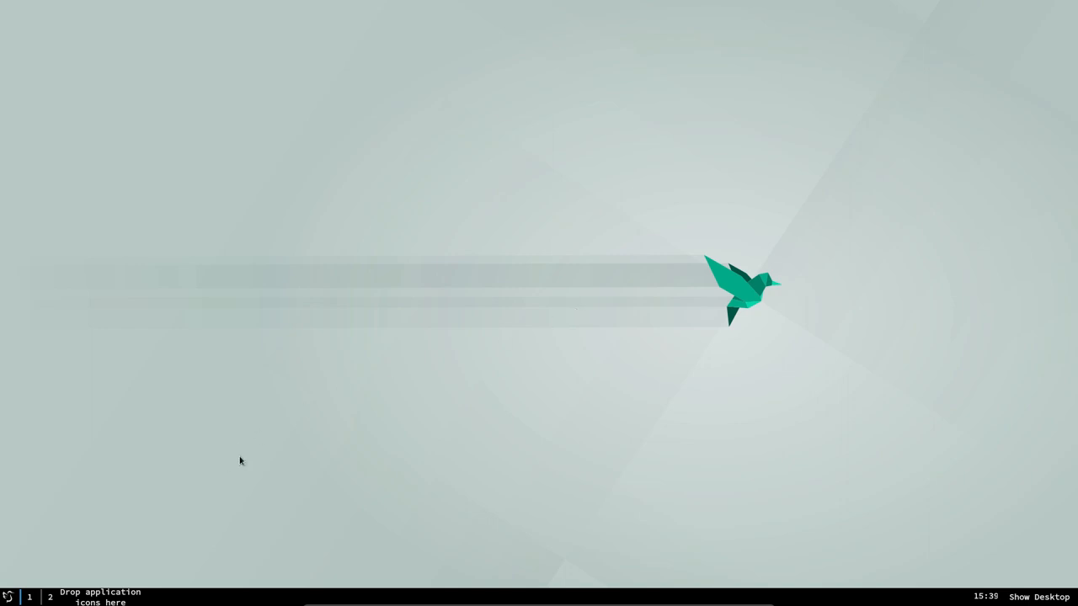
pyautogui.moveTo(271, 496)
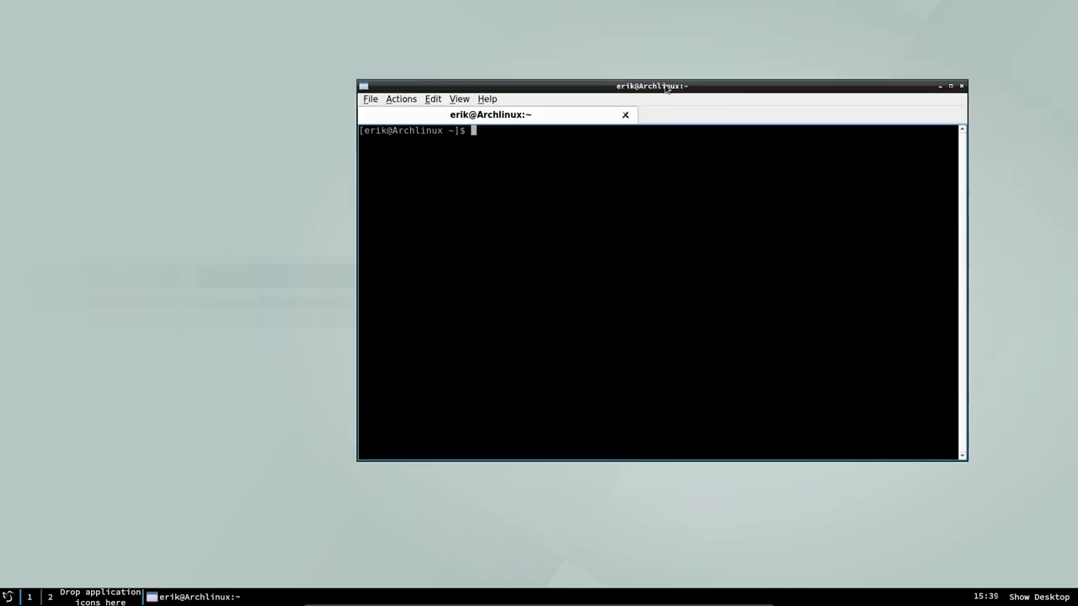
pyautogui.write('sud')
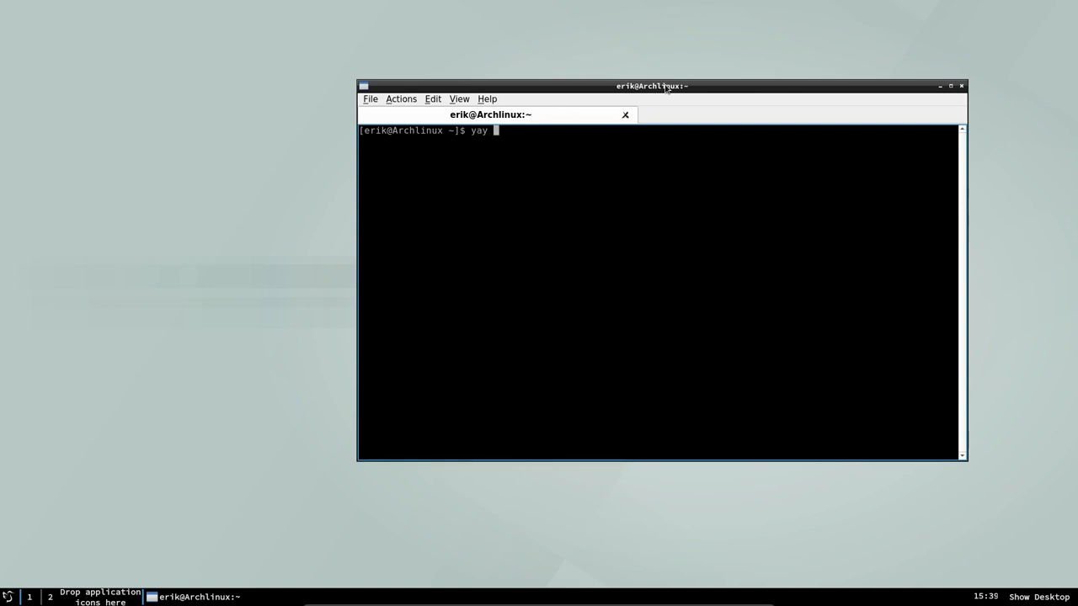
pyautogui.write('sublime')
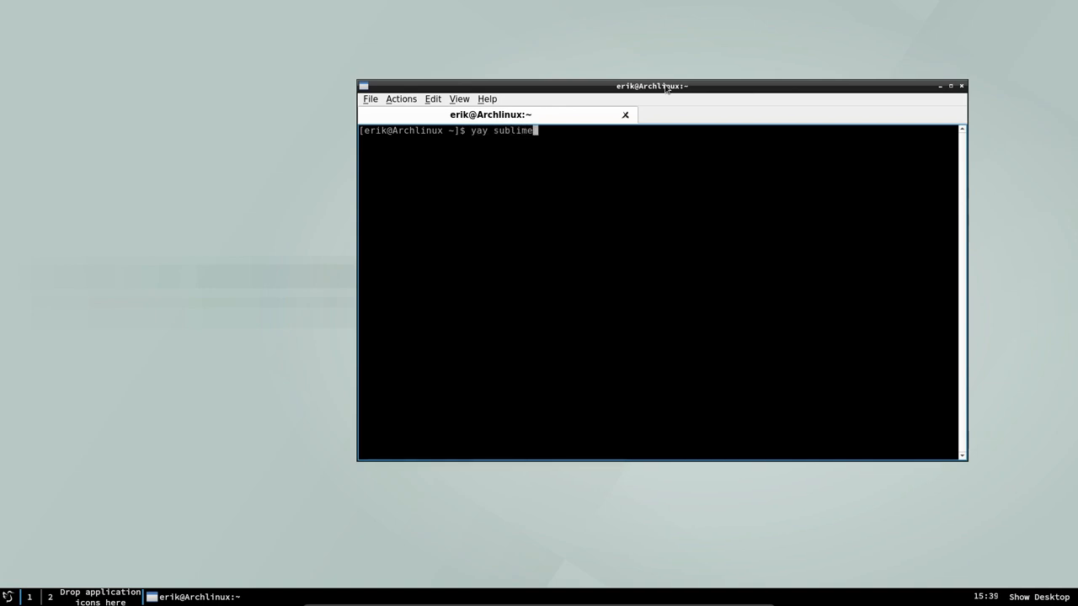
pyautogui.write('-text')
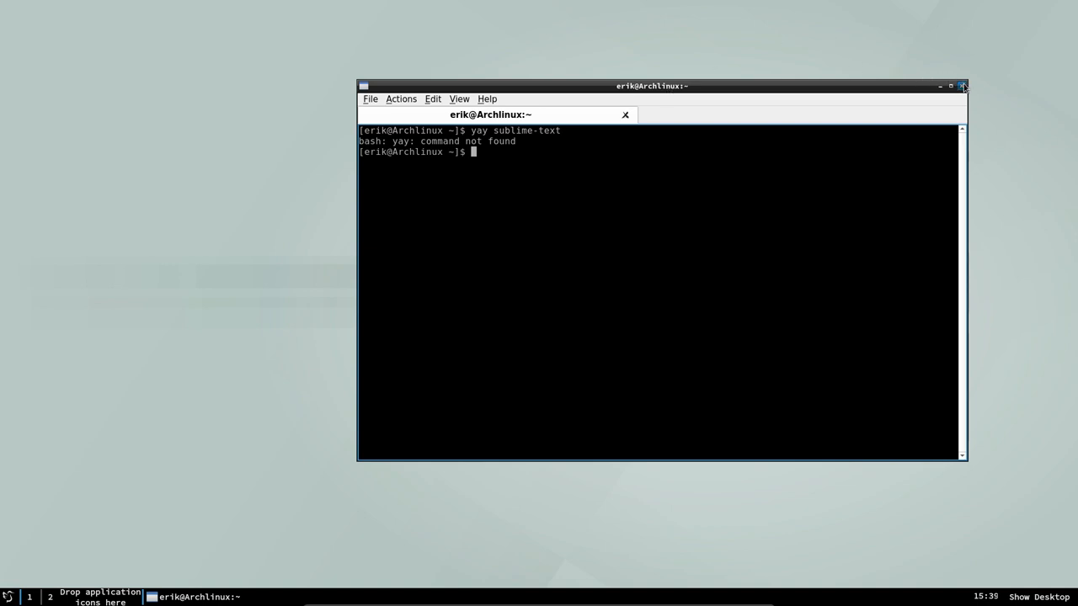
pyautogui.click(961, 86)
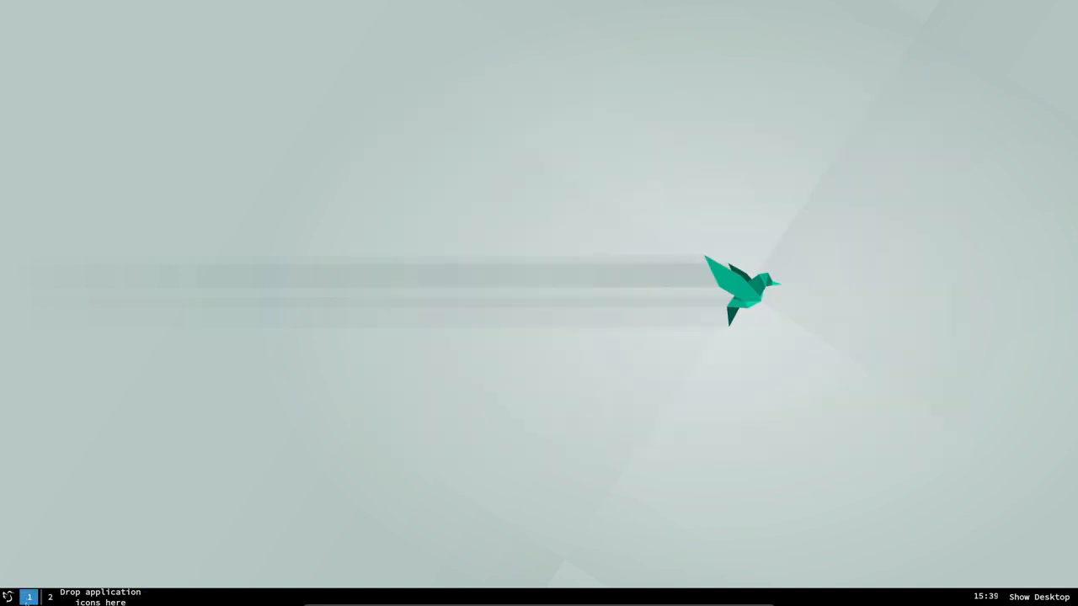
# Switch to the first workspace and open the ArchWay folder in PCManFM-Qt.
pyautogui.click(8, 597)
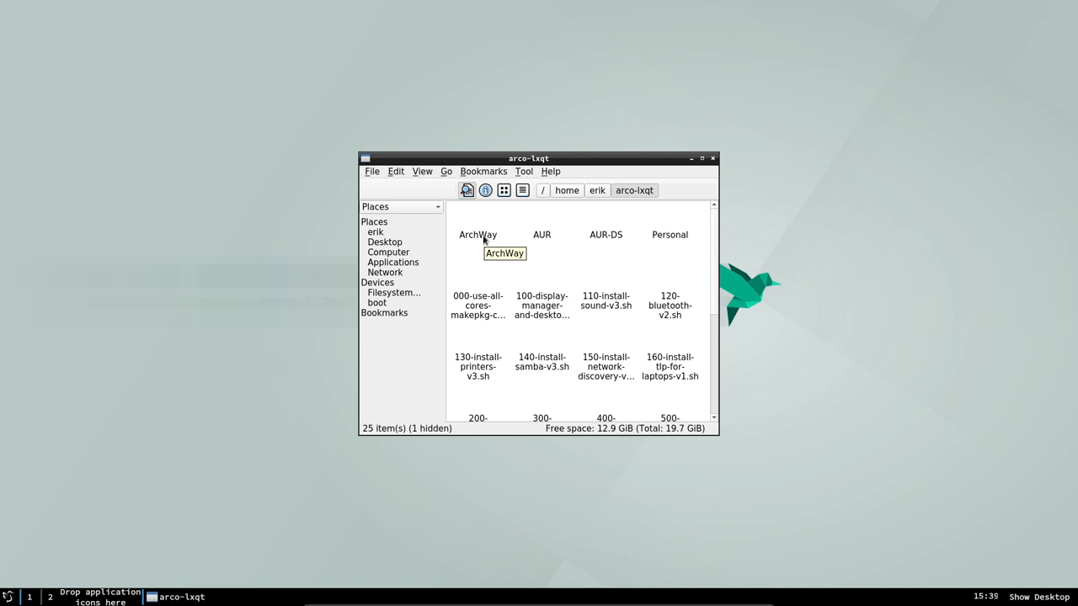
pyautogui.doubleClick(478, 235)
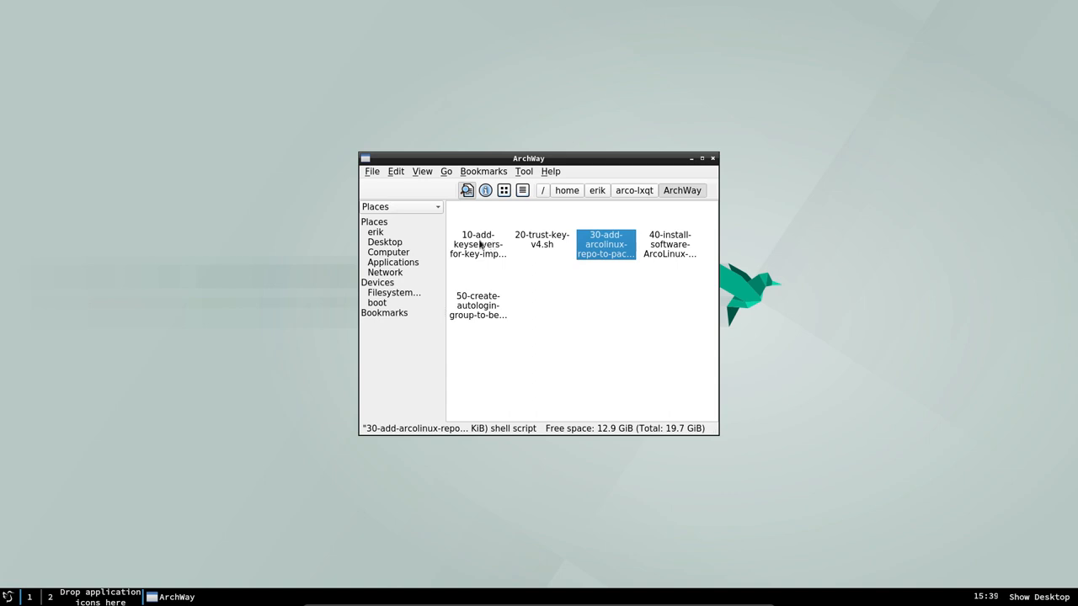
pyautogui.click(633, 189)
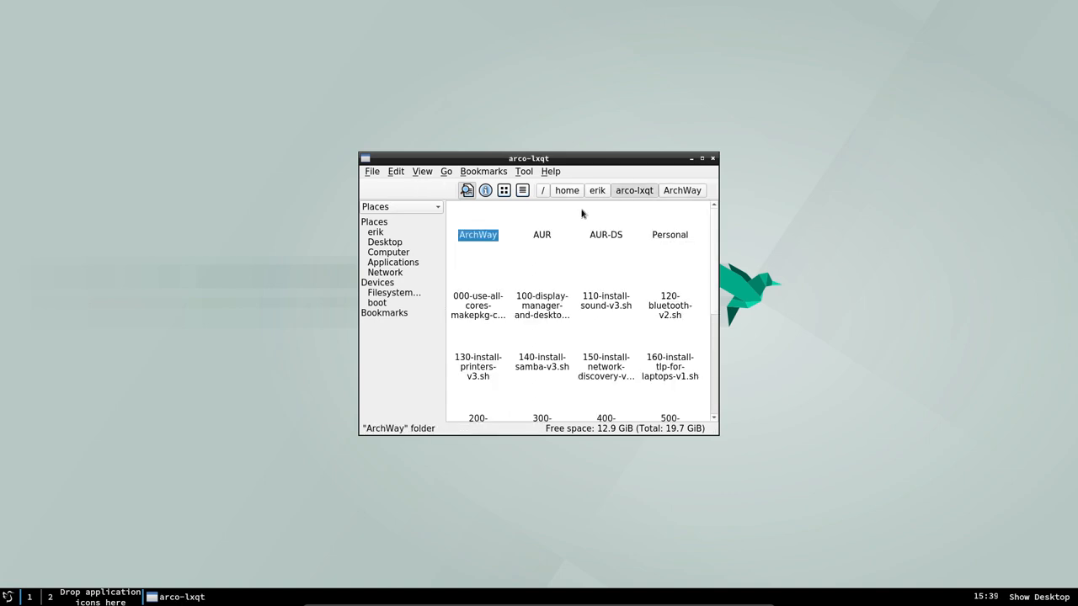
pyautogui.doubleClick(477, 235)
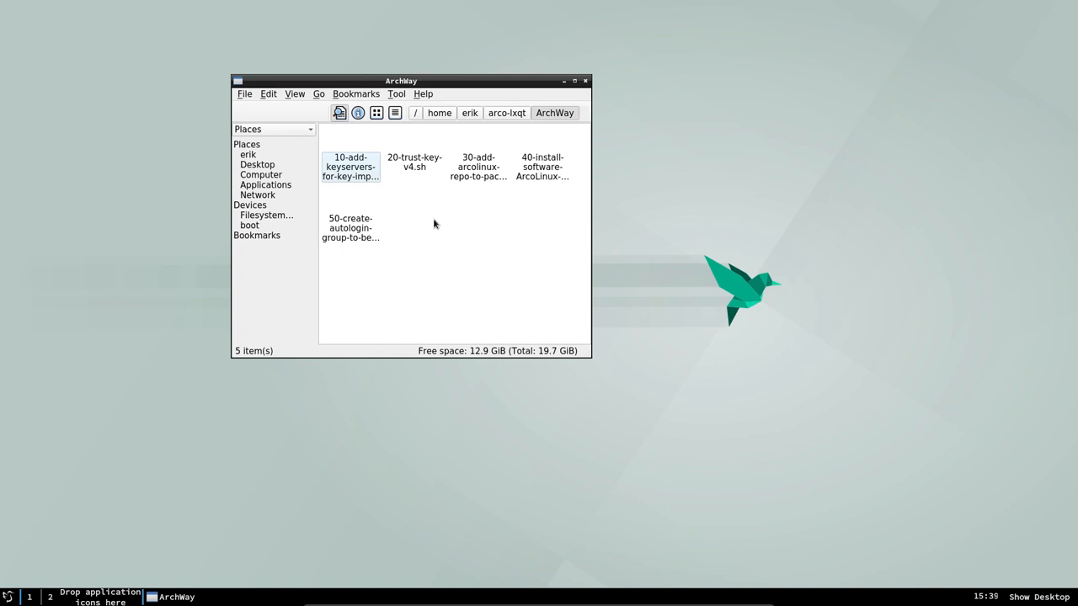
pyautogui.moveTo(442, 221)
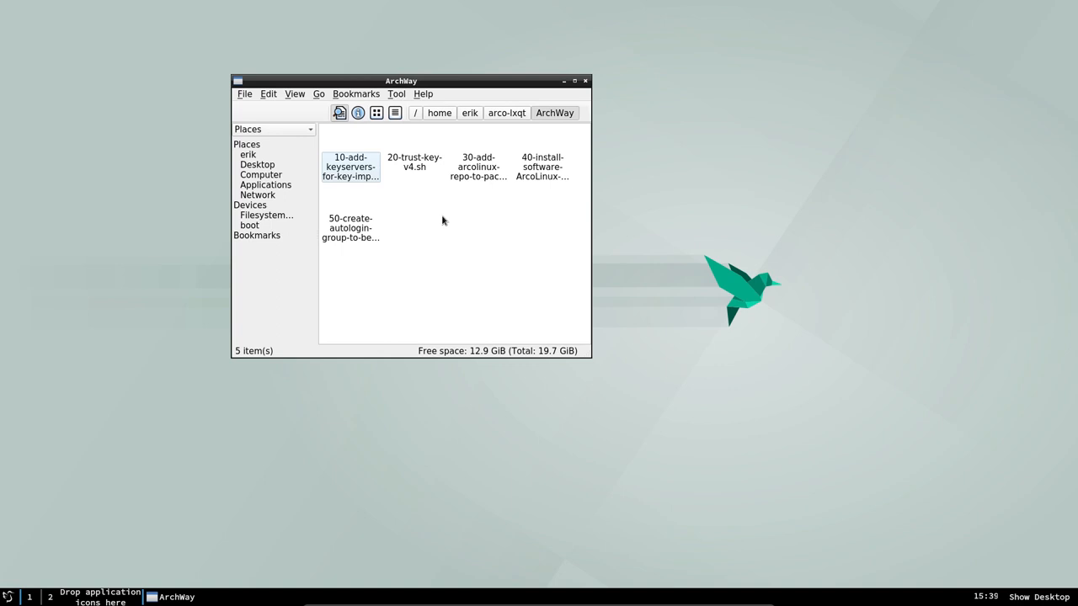
# Open a plain terminal in the ArchWay folder, move it up, then close it.
pyautogui.rightClick(442, 220)
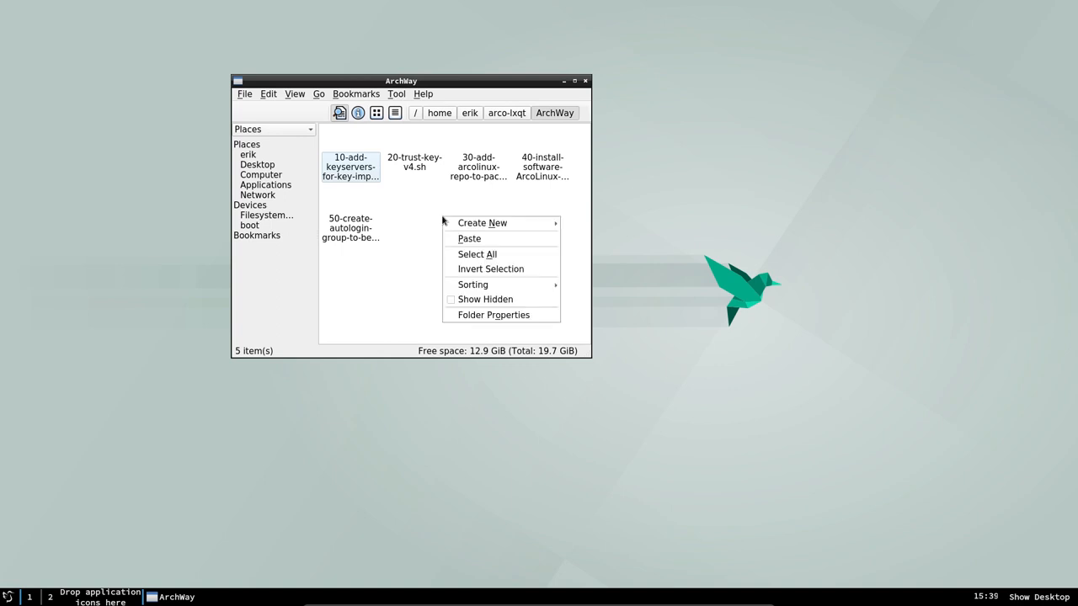
pyautogui.moveTo(483, 223)
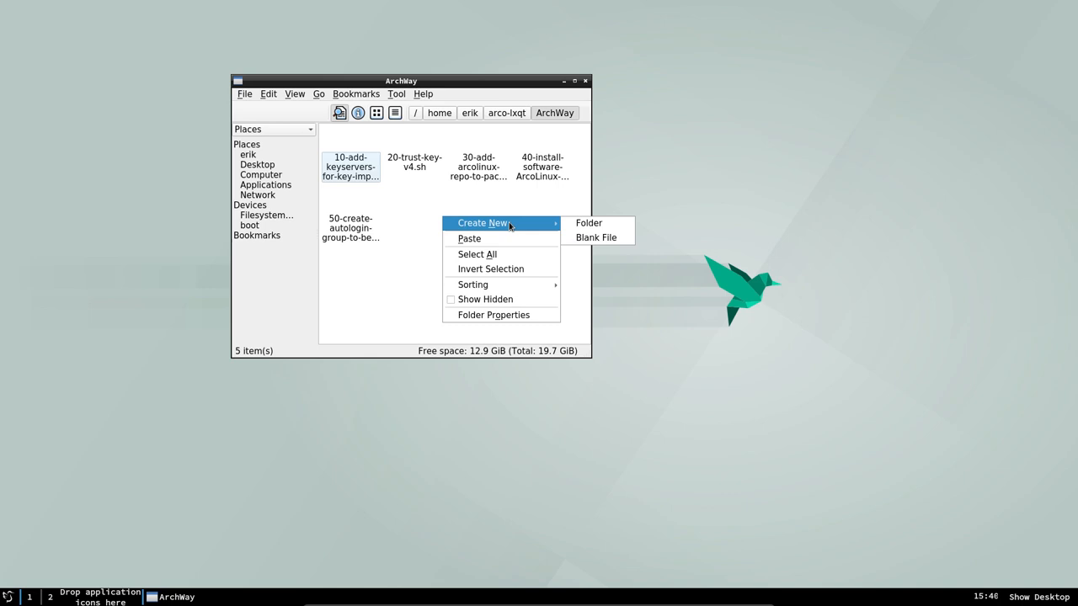
pyautogui.click(470, 207)
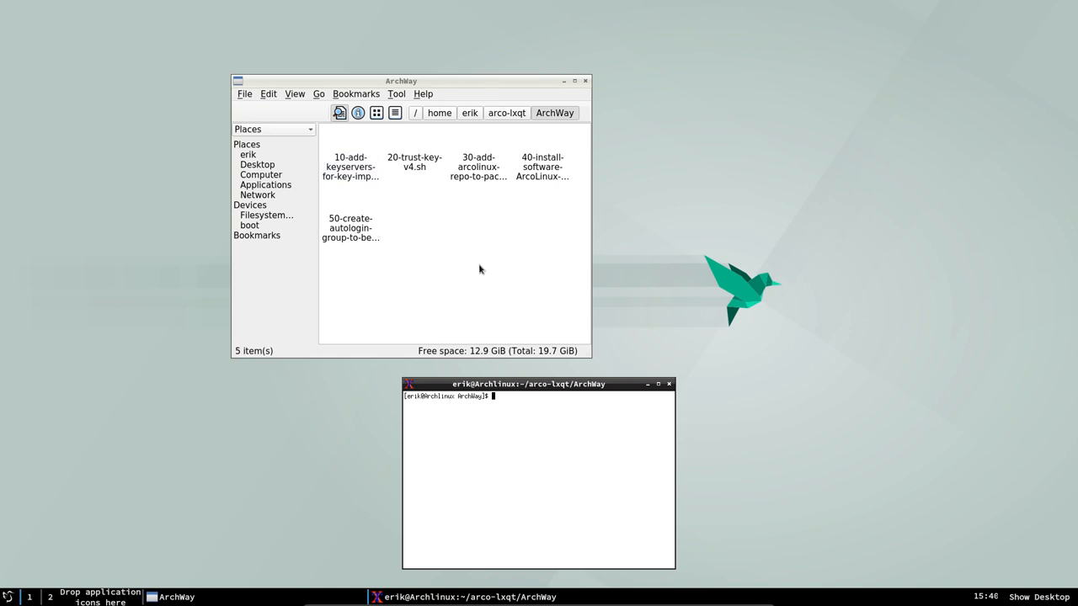
pyautogui.moveTo(528, 384); pyautogui.dragTo(516, 246)
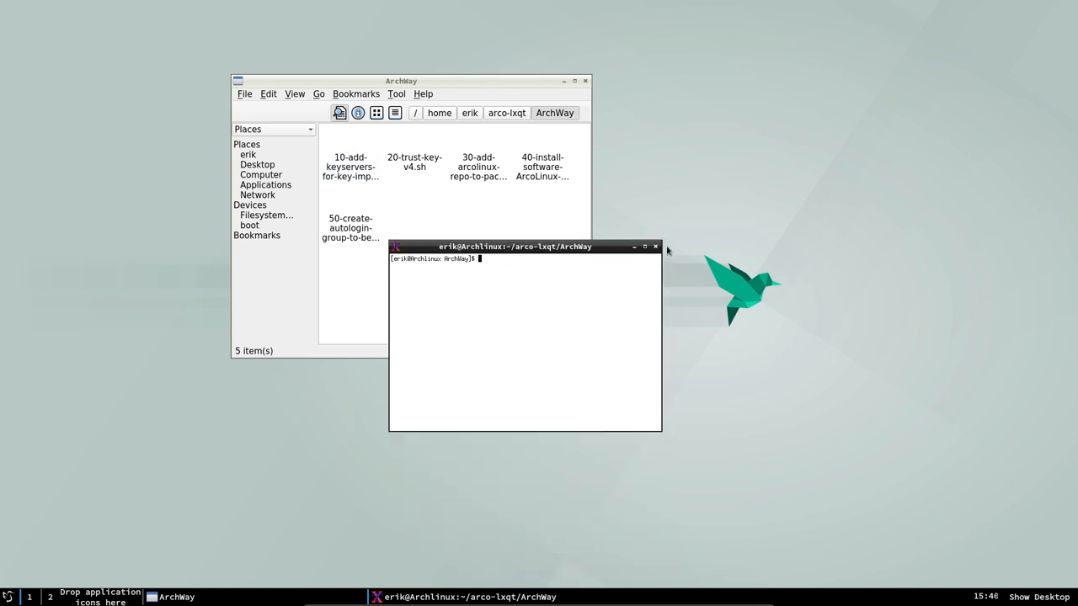
pyautogui.click(269, 93)
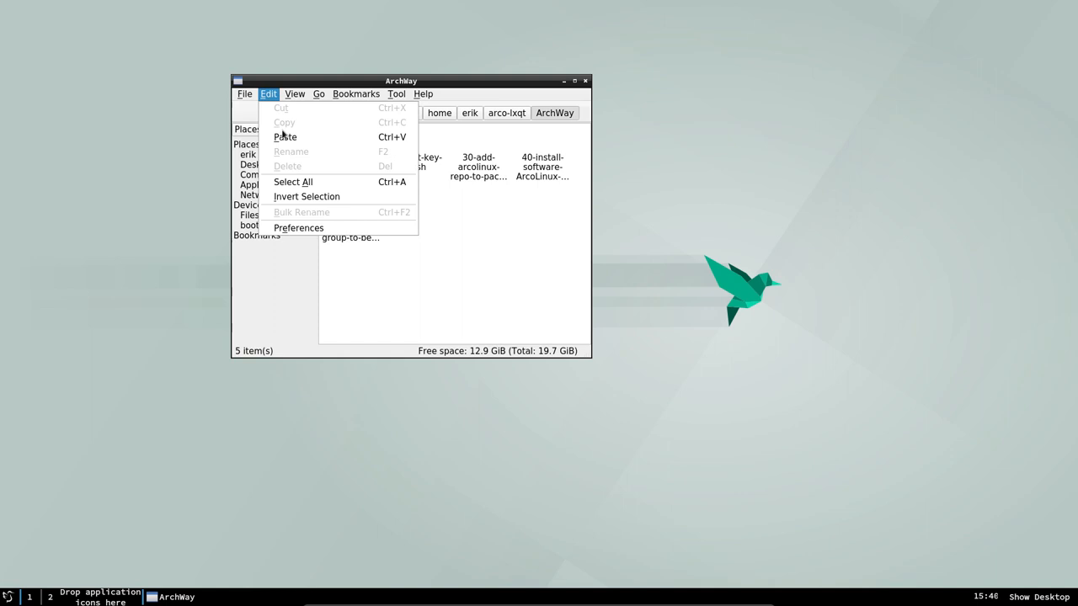
# Set qterminal as the terminal emulator under Preferences > Advanced and save.
pyautogui.click(299, 227)
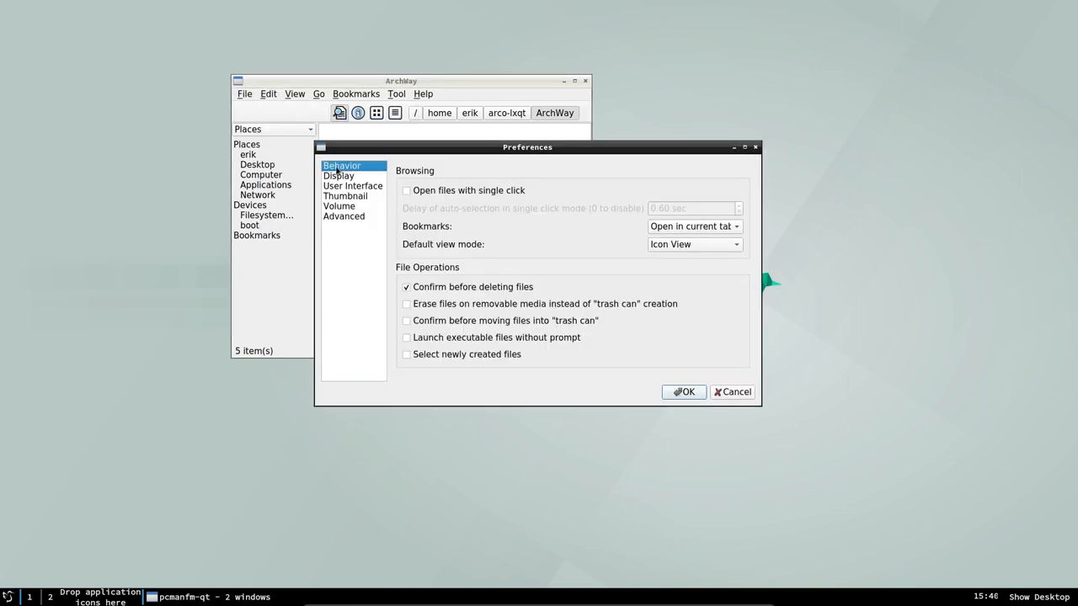
pyautogui.click(343, 216)
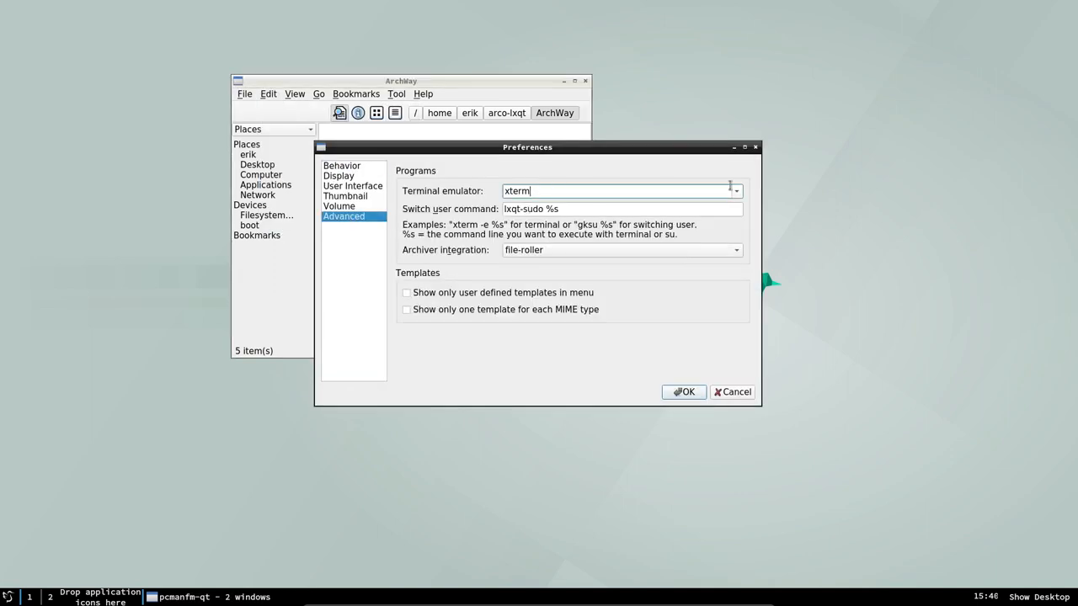
pyautogui.click(736, 190)
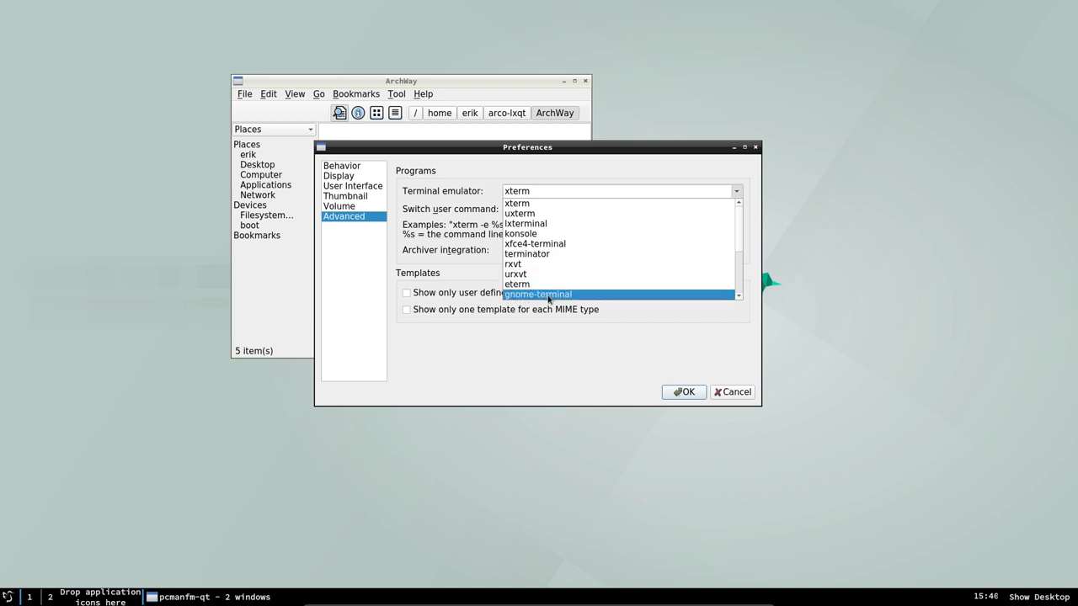
pyautogui.moveTo(520, 213)
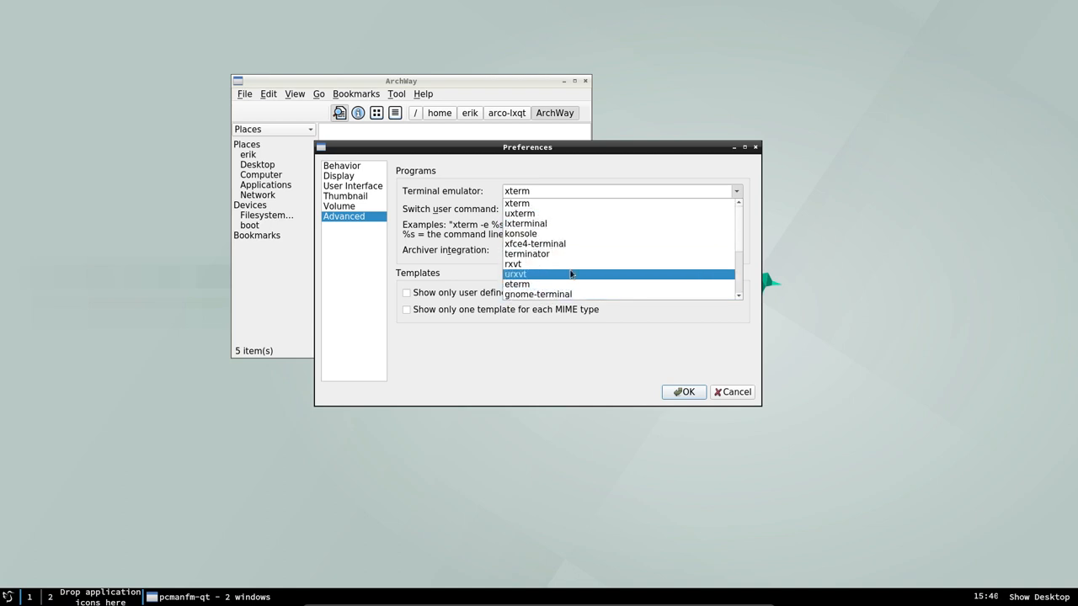
pyautogui.scroll(-3)
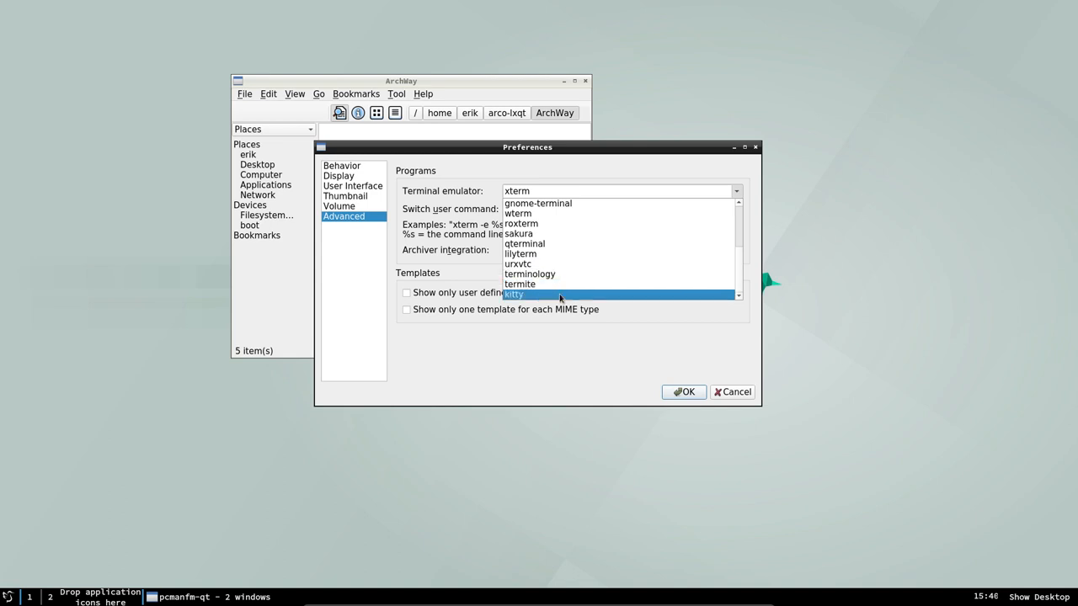
pyautogui.click(523, 243)
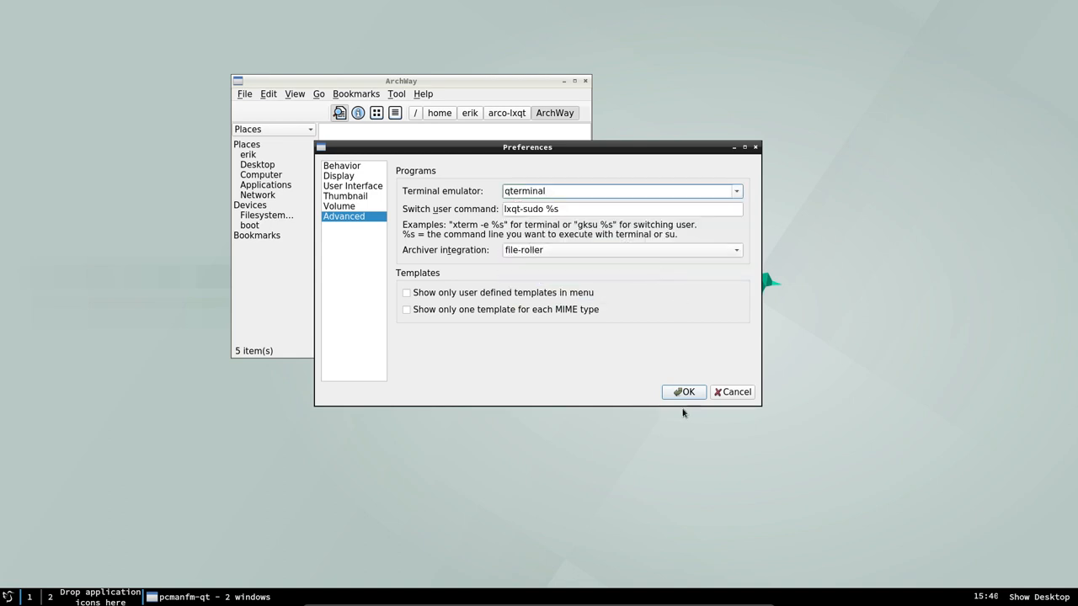
pyautogui.click(684, 392)
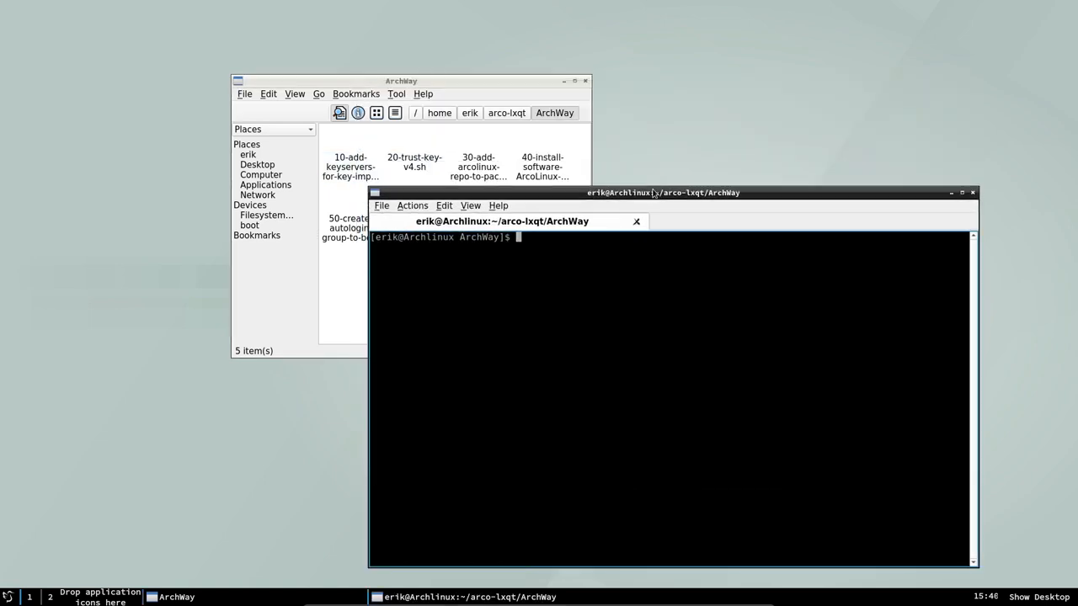
# Check the path with pwd, move the window right, and run the 10-add-keyservers and 20-trust-key scripts.
pyautogui.write('pwd')
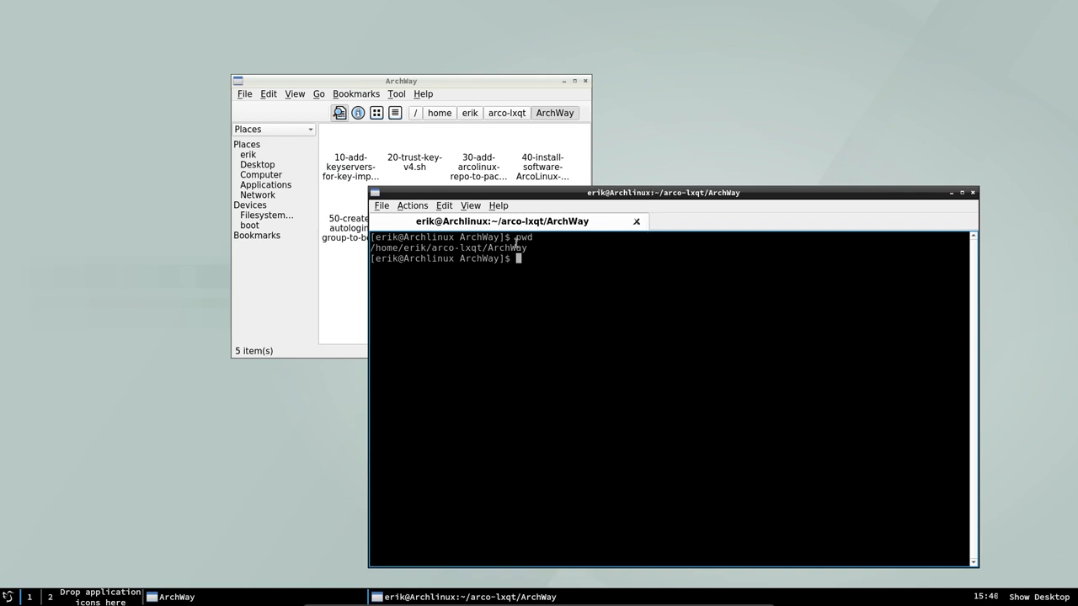
pyautogui.doubleClick(507, 246)
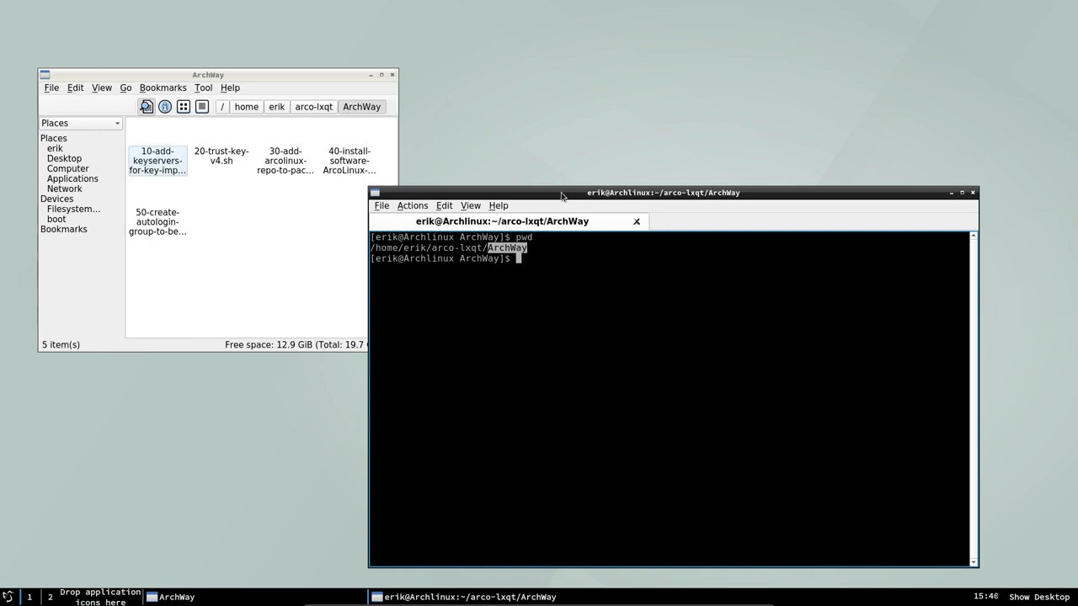
pyautogui.moveTo(663, 192); pyautogui.dragTo(730, 142)
pyautogui.write('./10-add-keyservers-for-key-importing-v4.sh')
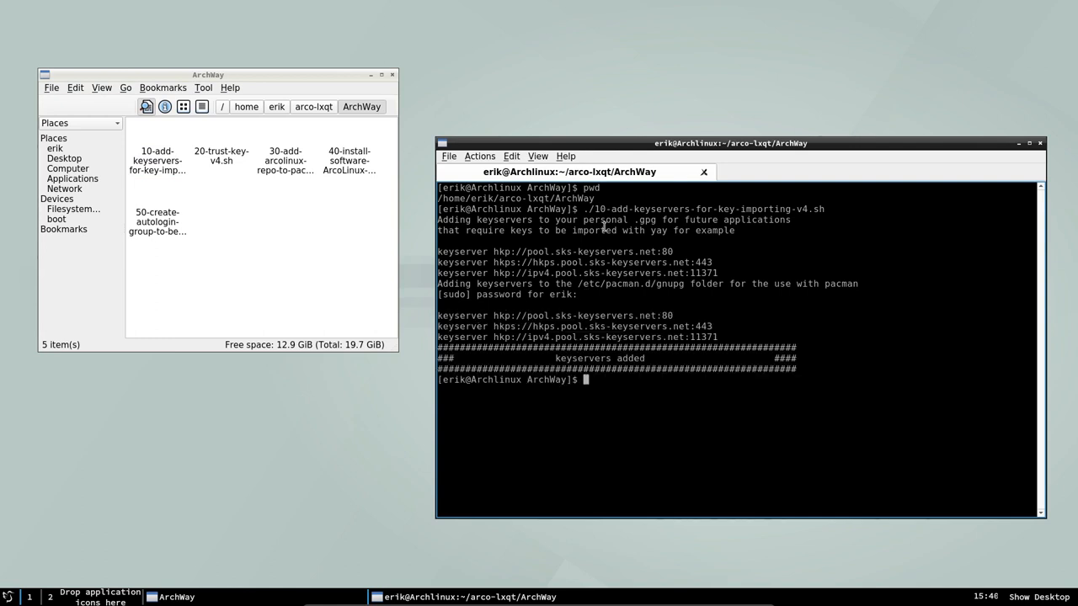
pyautogui.moveTo(238, 169)
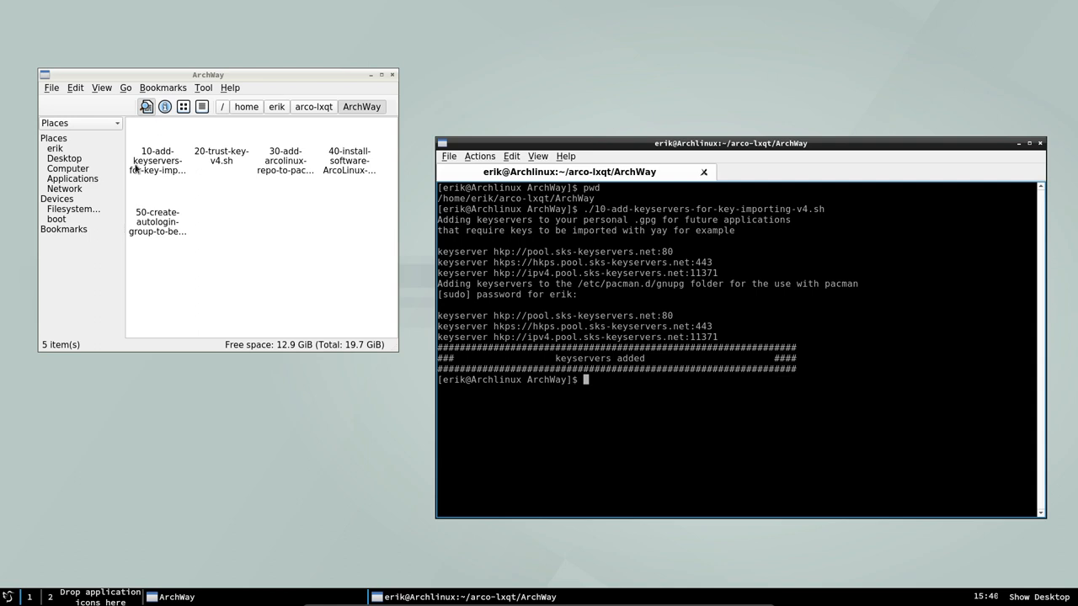
pyautogui.moveTo(599, 417)
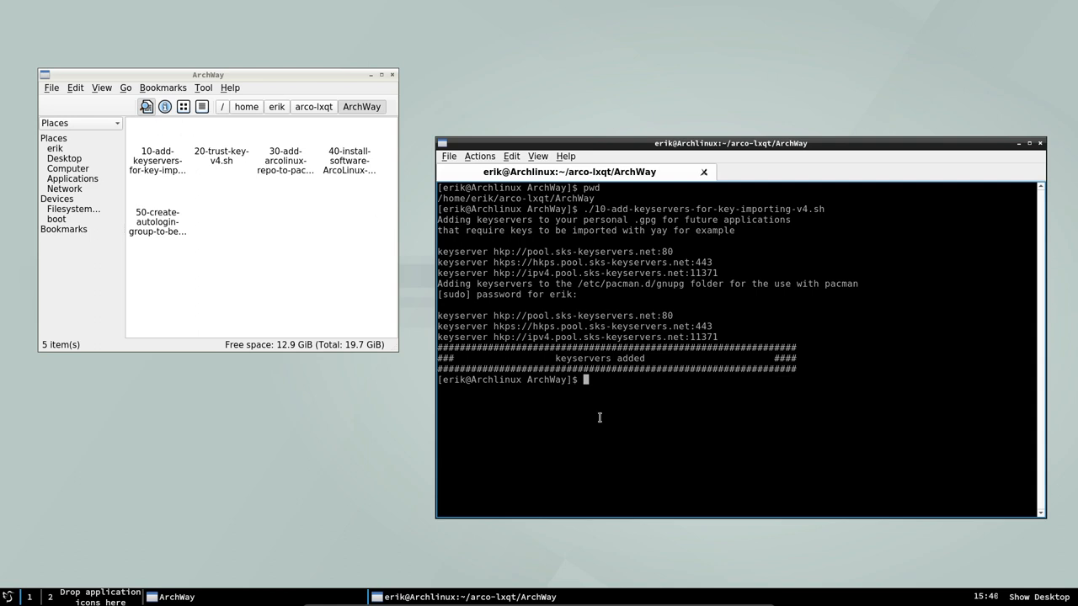
pyautogui.write('./')
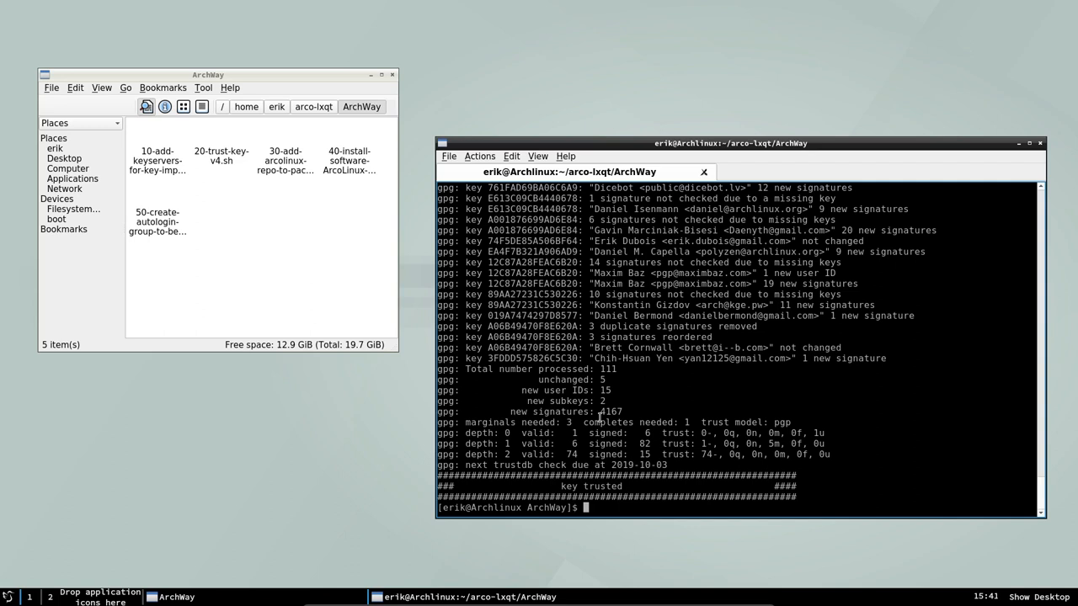
pyautogui.doubleClick(610, 411)
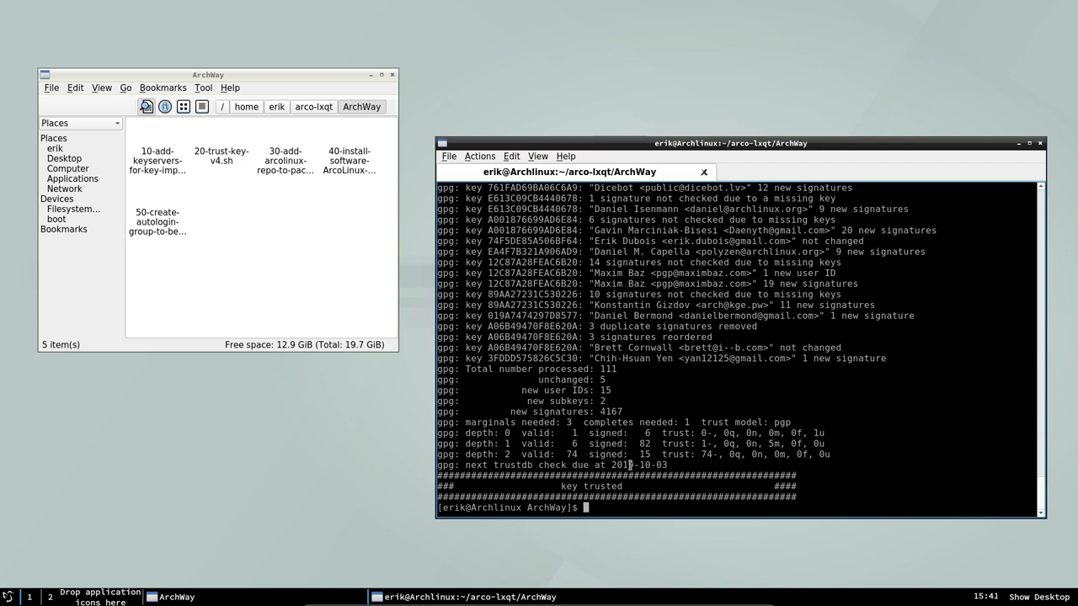
# Run ./30-add-arcolinux-repo-to-pacman-conf-v5.sh, then type sudo pacman -S yay-bin.
pyautogui.write('.')
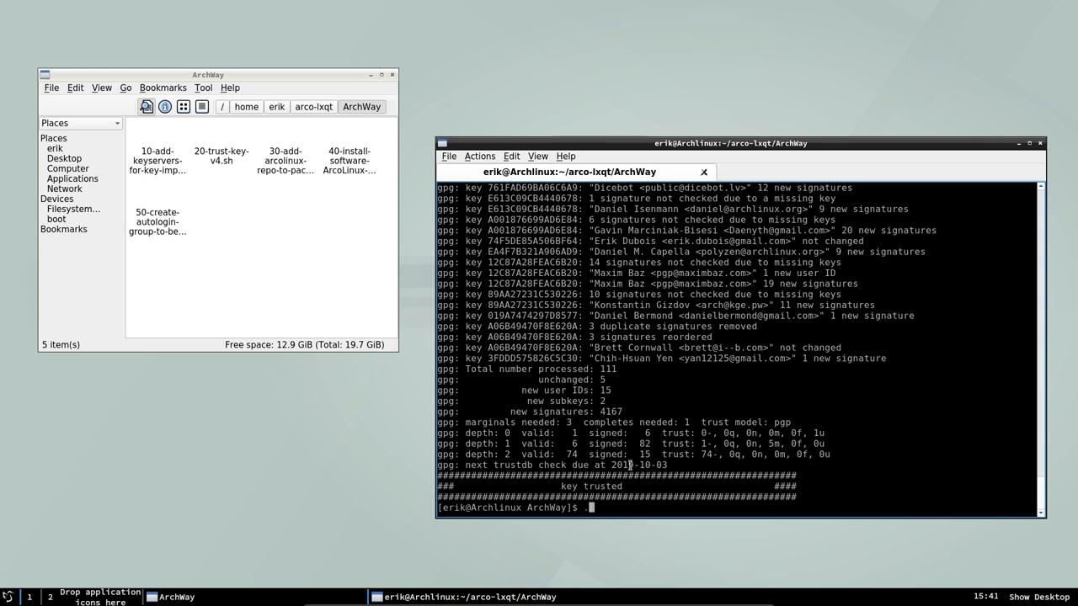
pyautogui.write('./30-add-arcolinux-repo-to-pacman-conf-v5.sh')
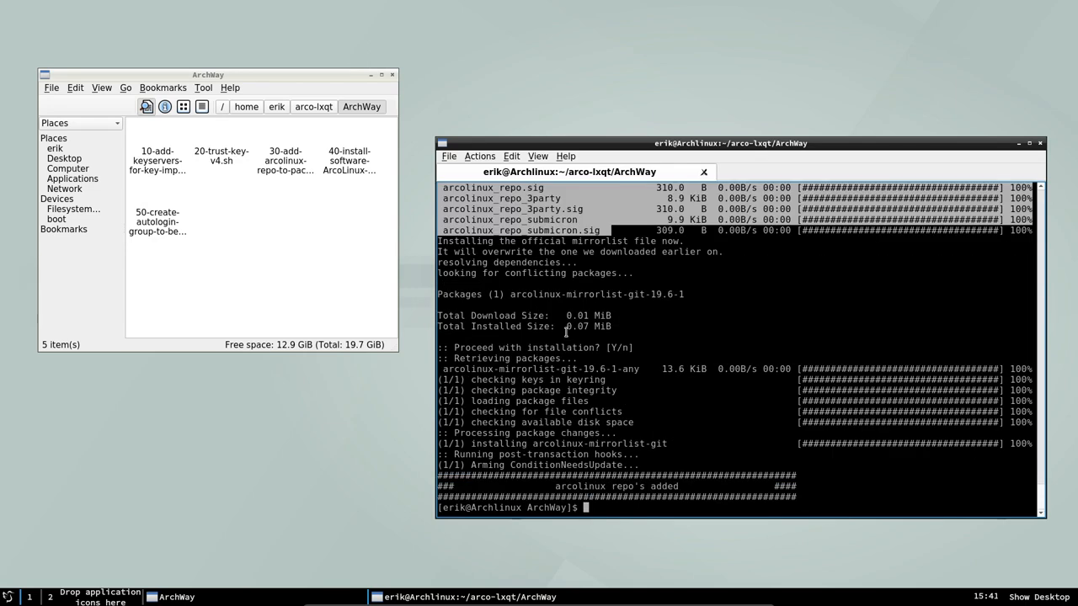
pyautogui.moveTo(619, 397)
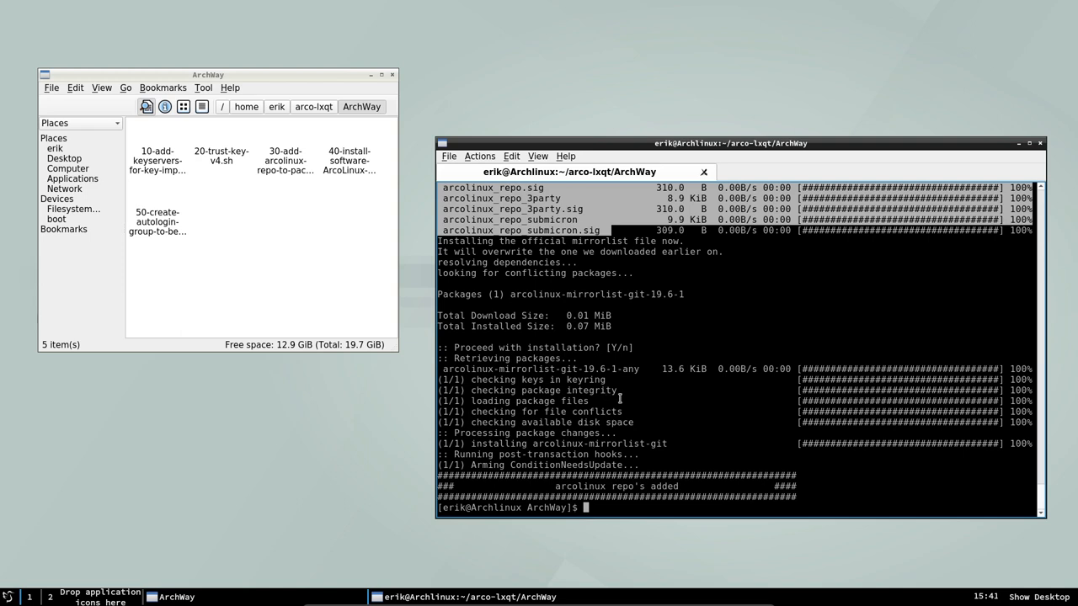
pyautogui.write('sudo pacam')
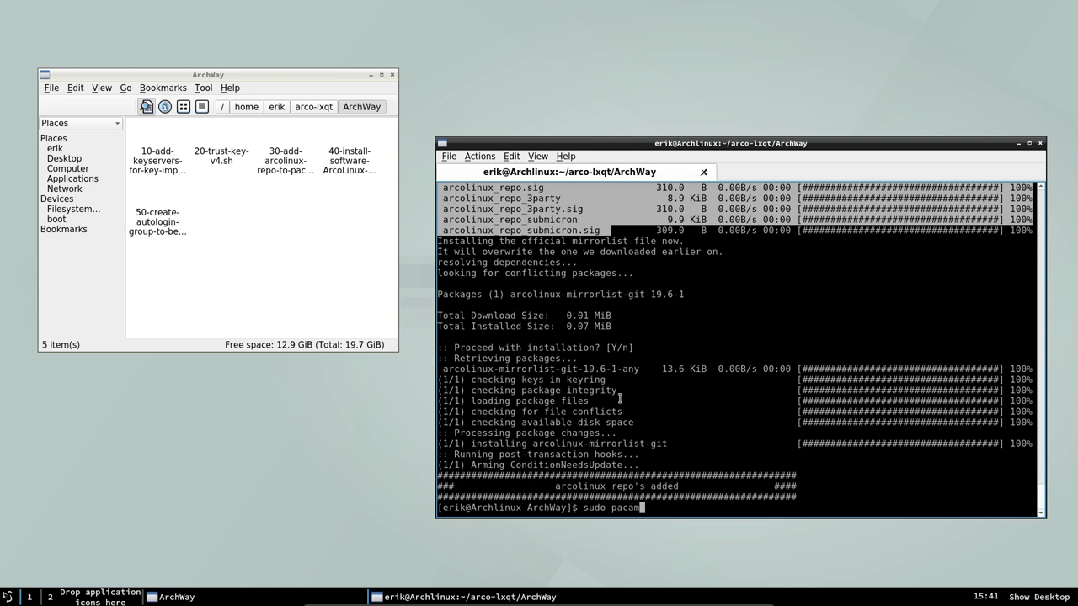
pyautogui.write('-')
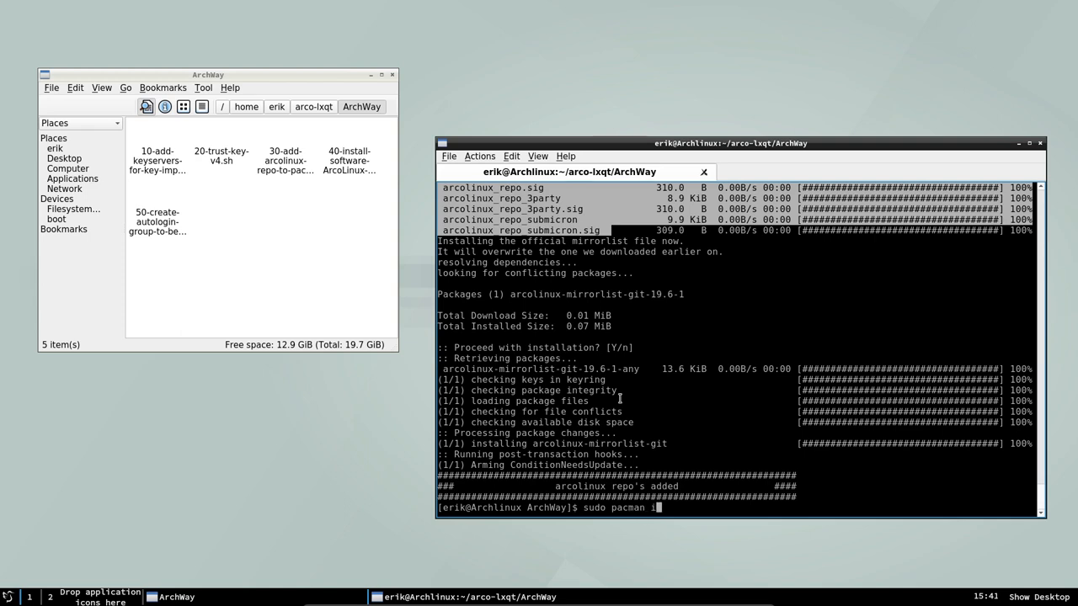
pyautogui.write('-S y')
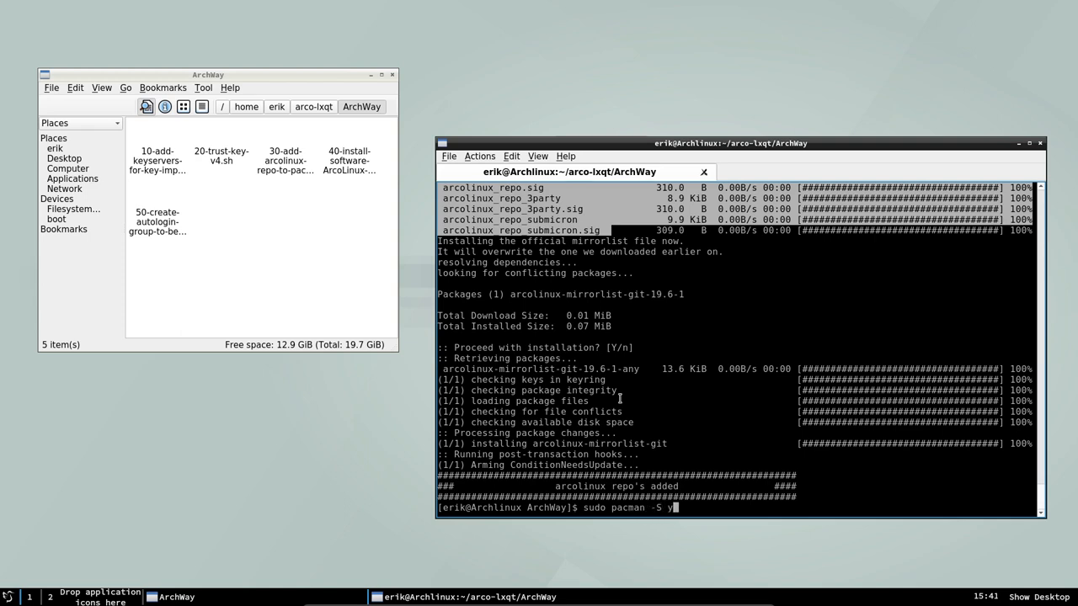
pyautogui.write('ay-bin')
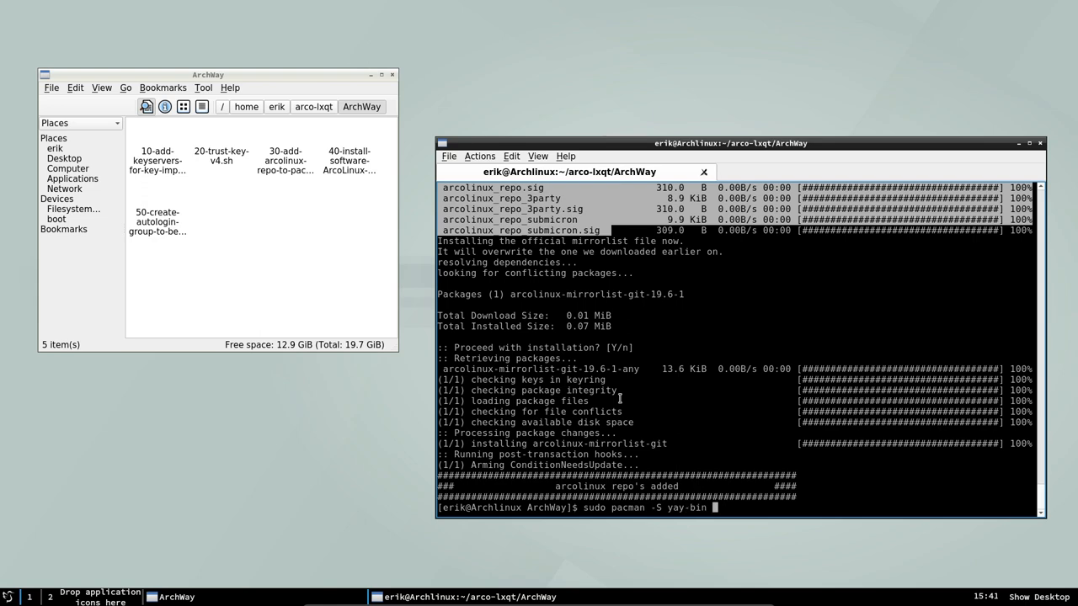
# Install yay-bin, then use yay to install sublime-text-dev, choosing option 1 from arcolinux_repo_3party.
pyautogui.press('Return')
pyautogui.write('yay')
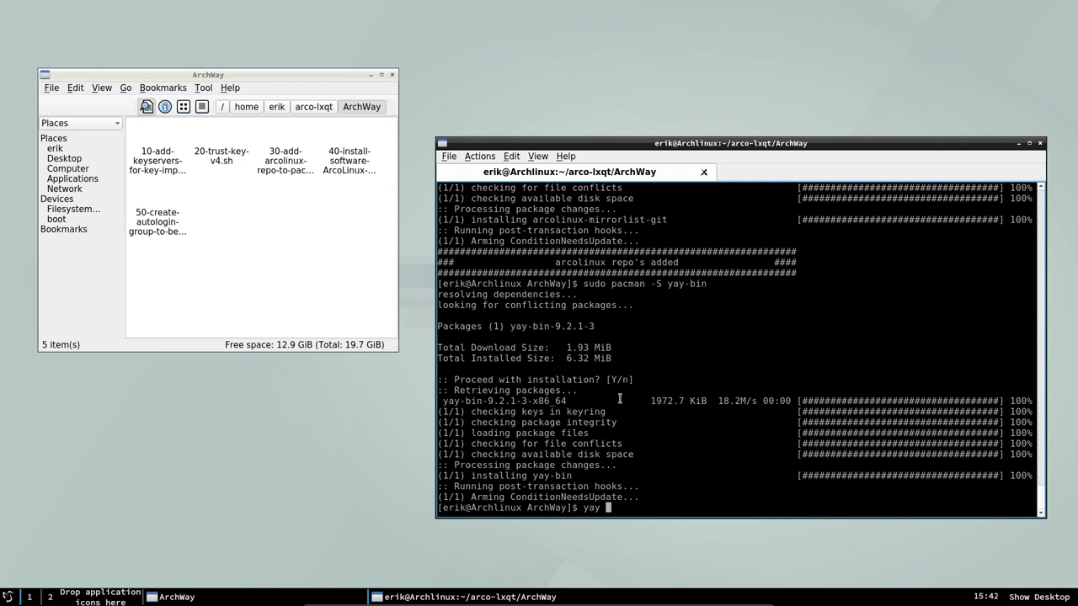
pyautogui.write('si')
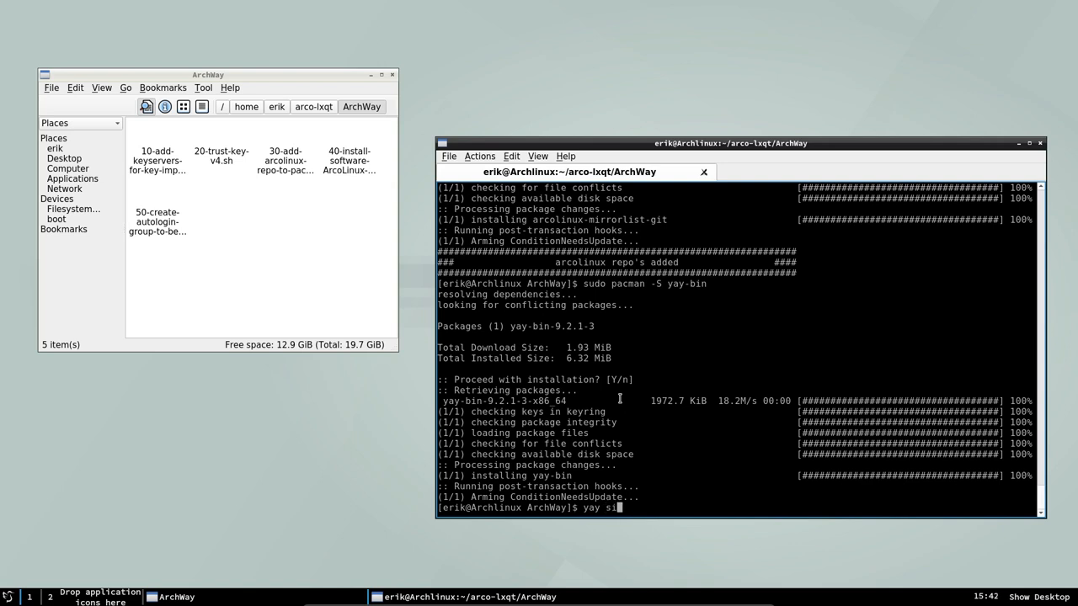
pyautogui.write('sublime-text')
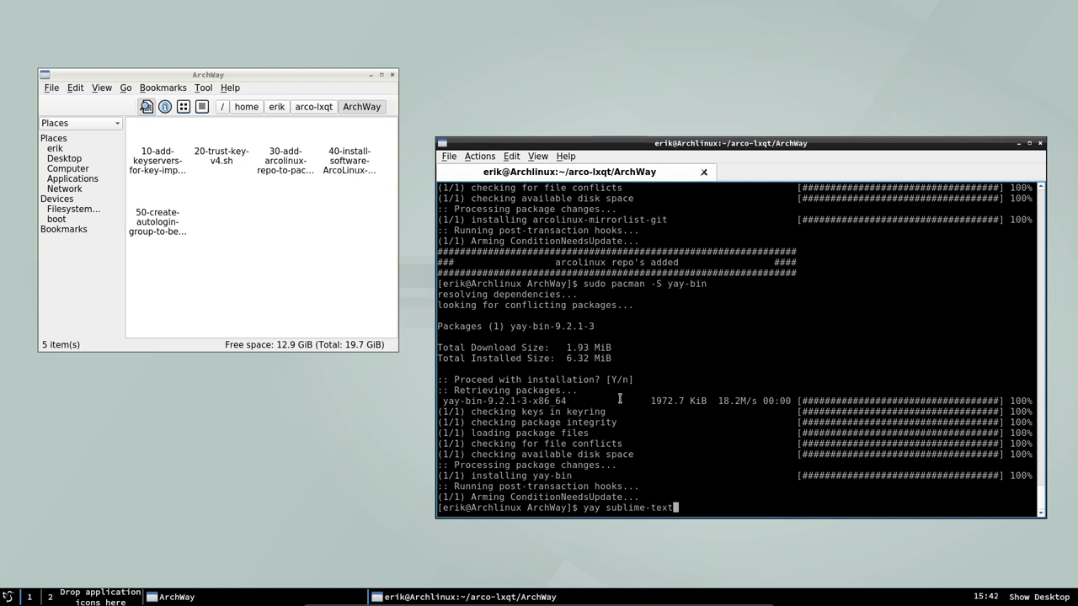
pyautogui.write('-dev')
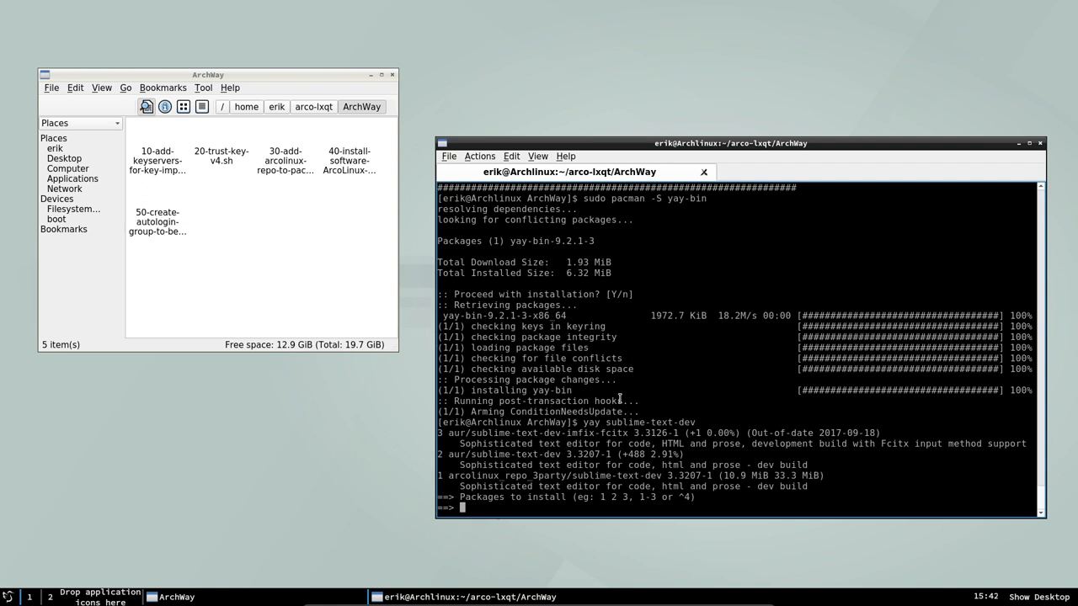
pyautogui.moveTo(718, 474)
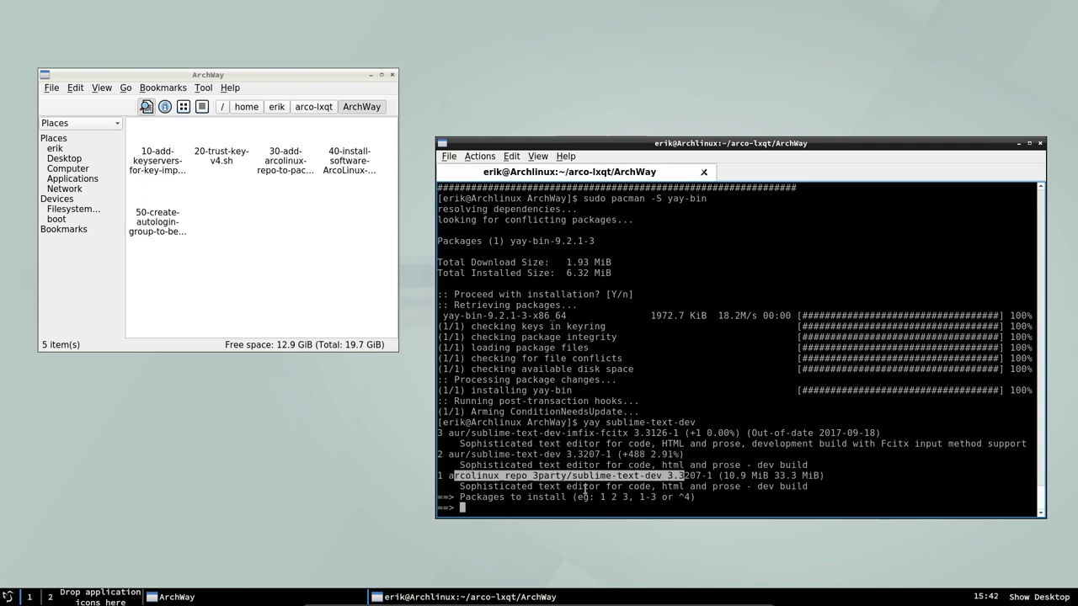
pyautogui.write('1')
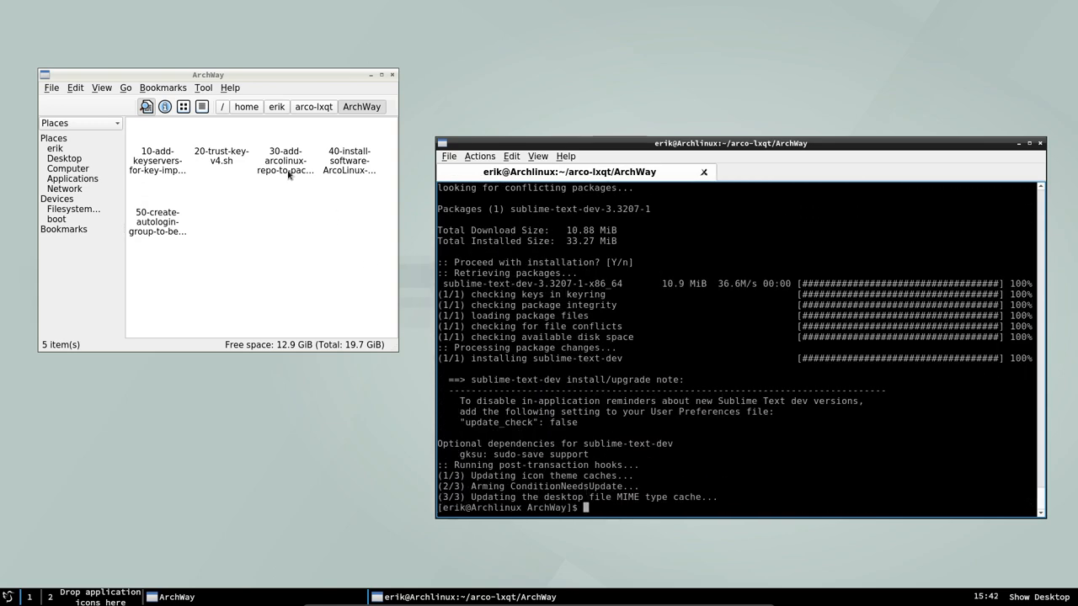
pyautogui.rightClick(285, 160)
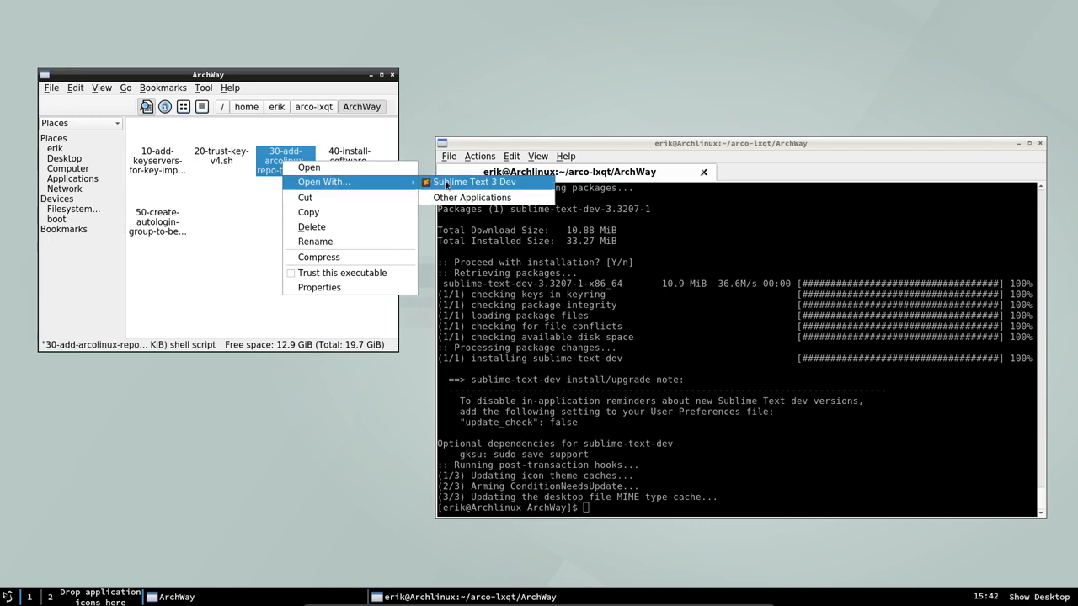
pyautogui.click(475, 182)
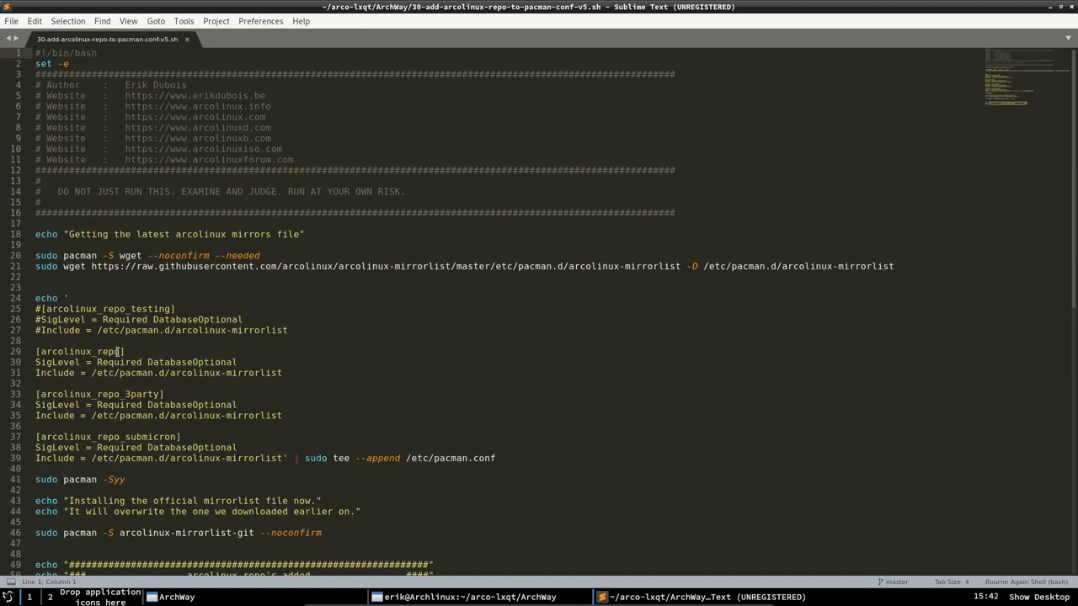
pyautogui.scroll(-3)
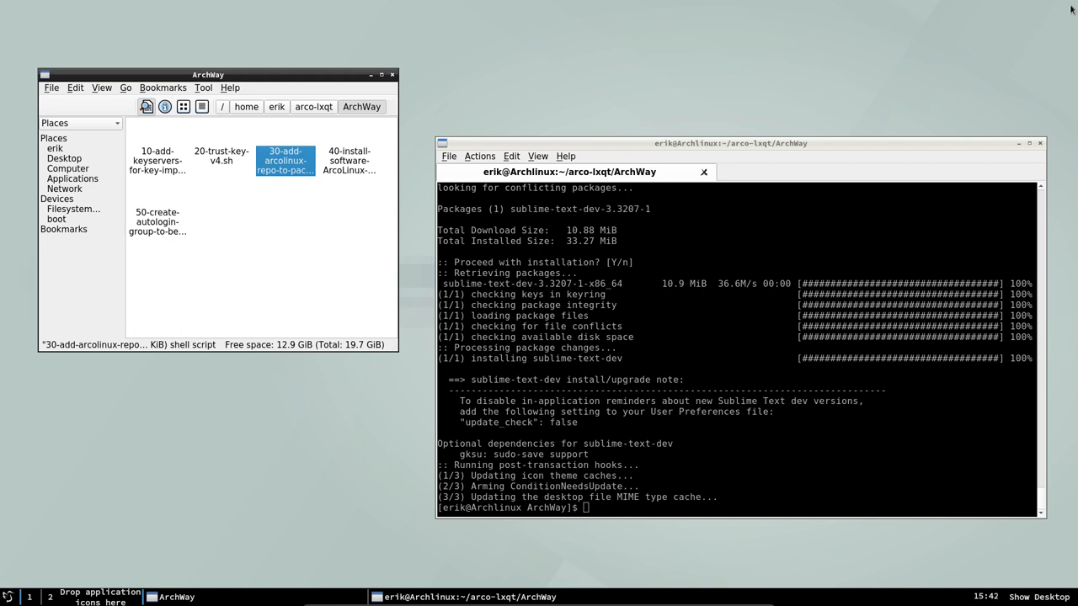
pyautogui.moveTo(785, 381)
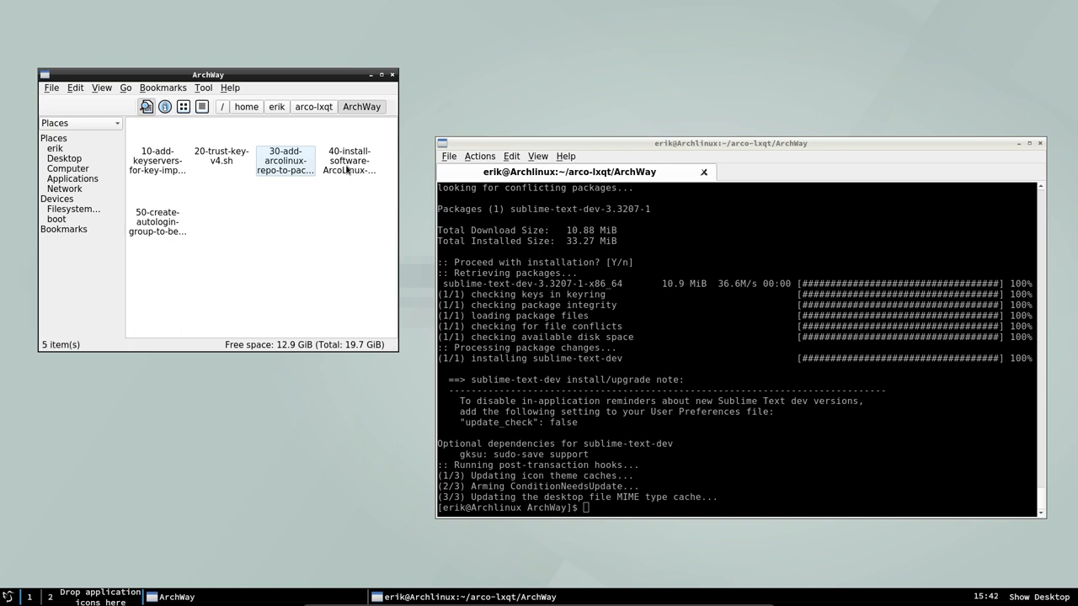
pyautogui.moveTo(347, 165)
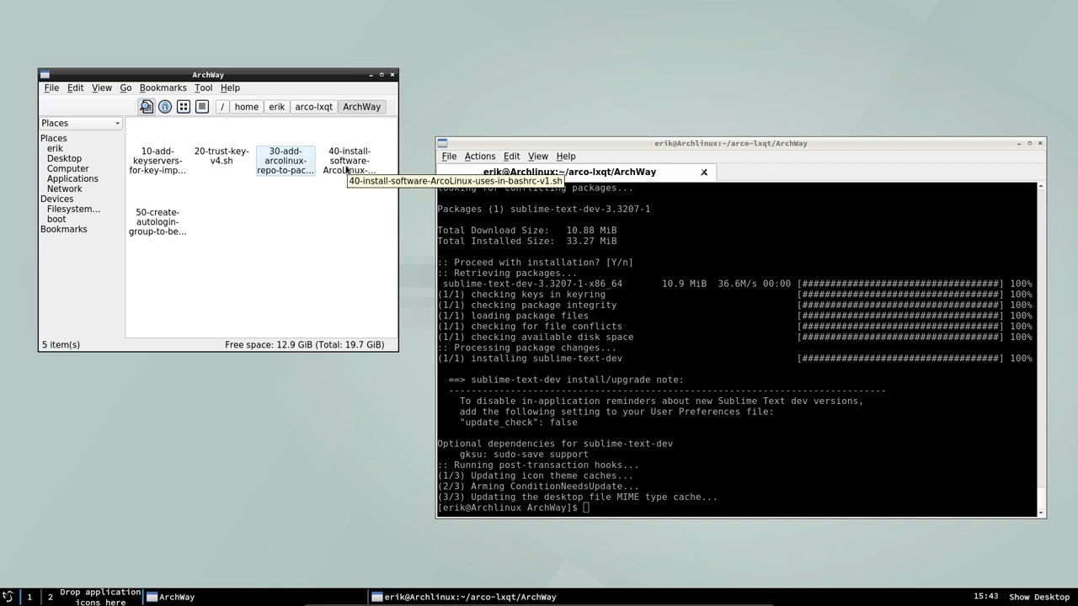
# Run ./40-install-software-ArcoLinux-uses-in-bashrc-v1.sh to install youtube-dl and related software.
pyautogui.click(349, 160)
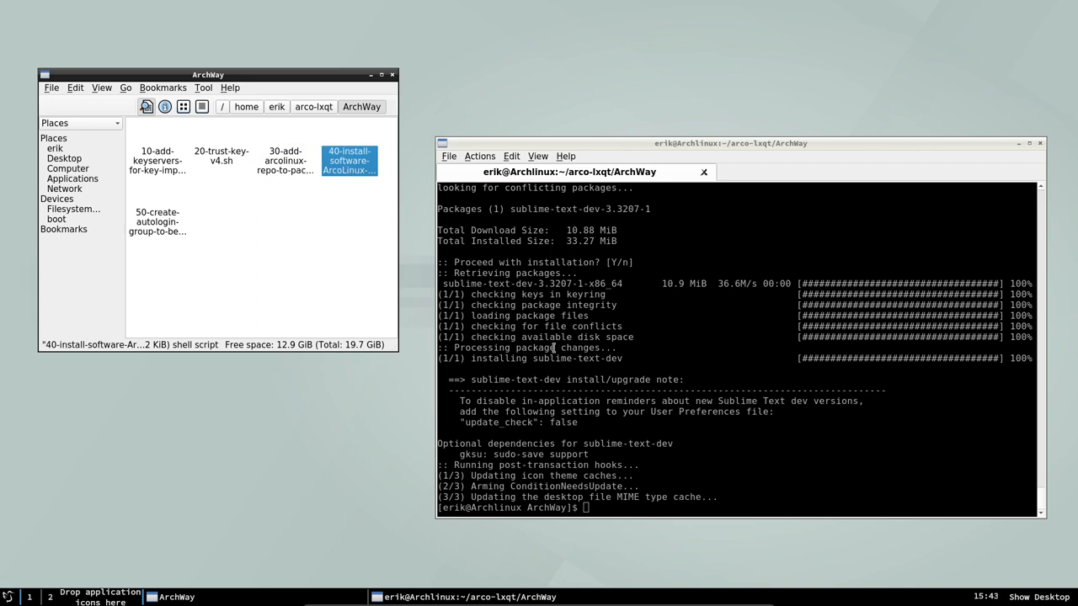
pyautogui.moveTo(655, 459)
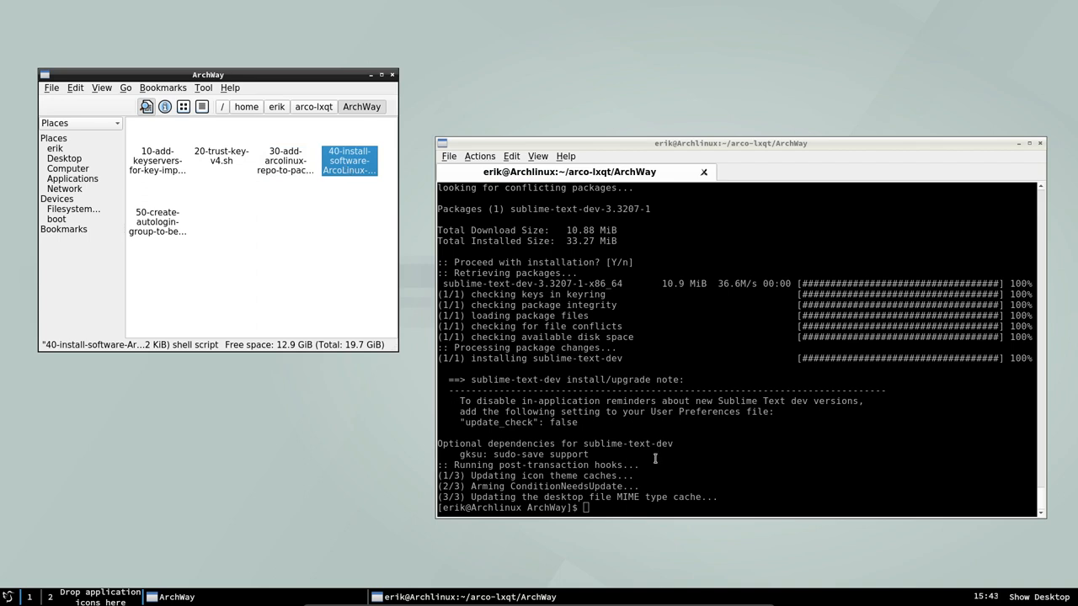
pyautogui.write('./')
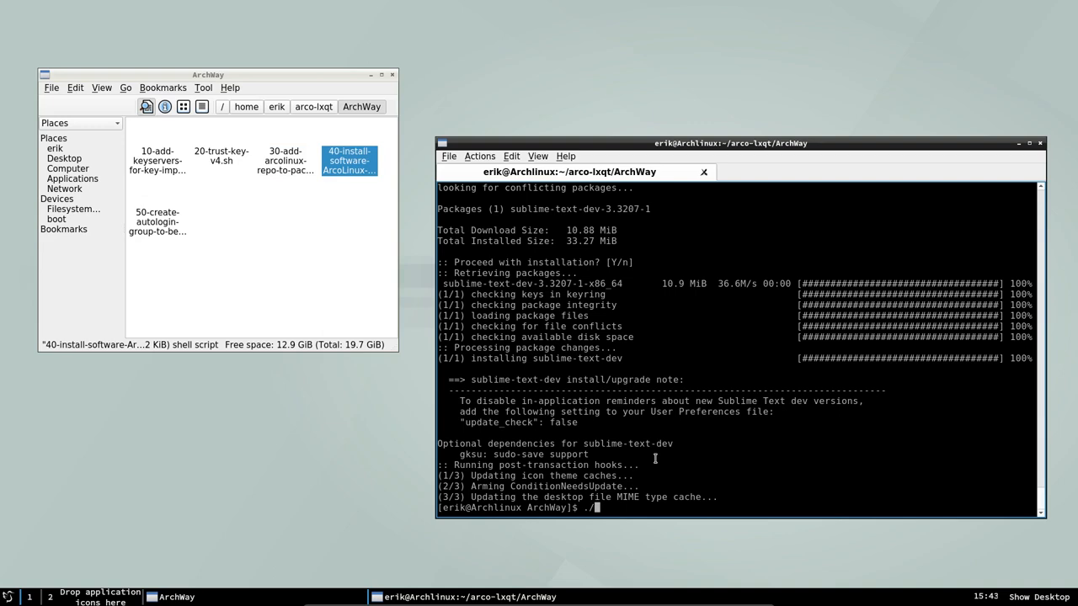
pyautogui.write('./40-install-software-ArcoLinux-uses-in-bashrc-v1.sh')
pyautogui.write('rip')
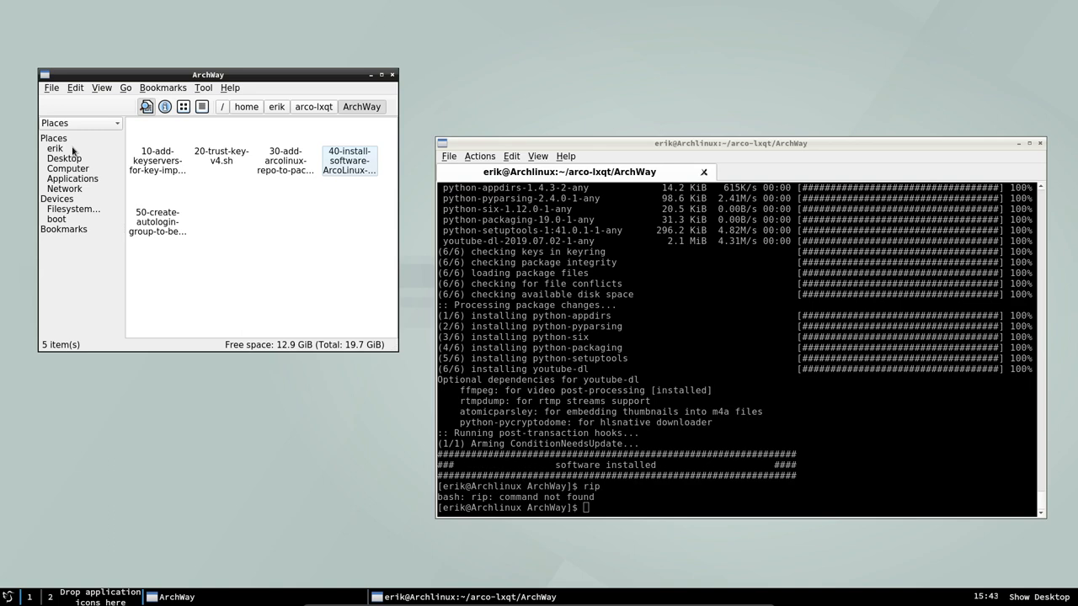
# Install sardi-icons with pacman and set the LXQt Appearance icon theme to Sardi Arc.
pyautogui.click(54, 149)
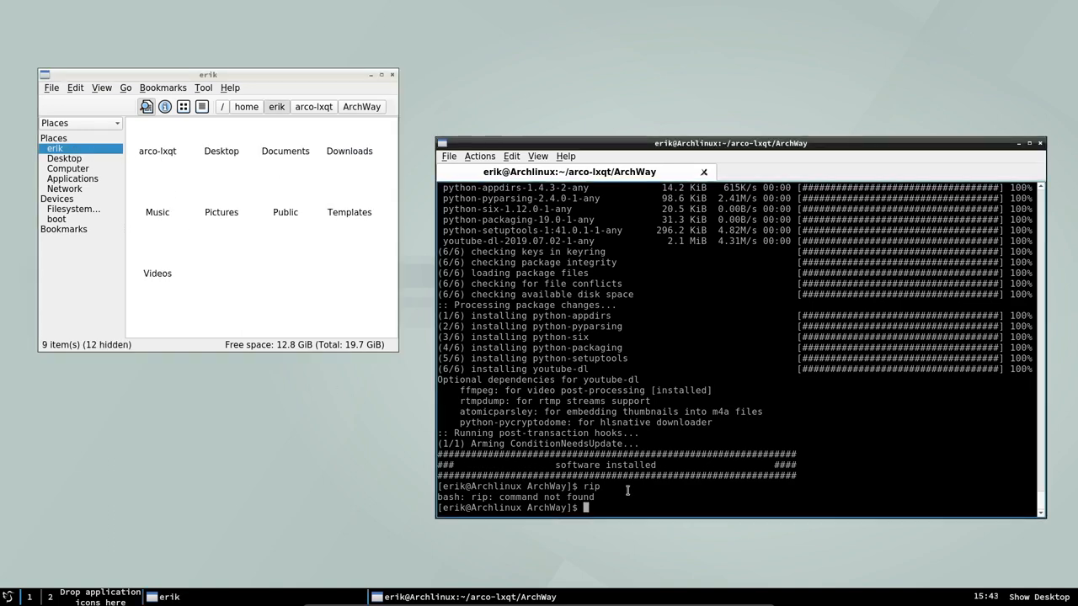
pyautogui.write('sudo pacman -S sardi-icons')
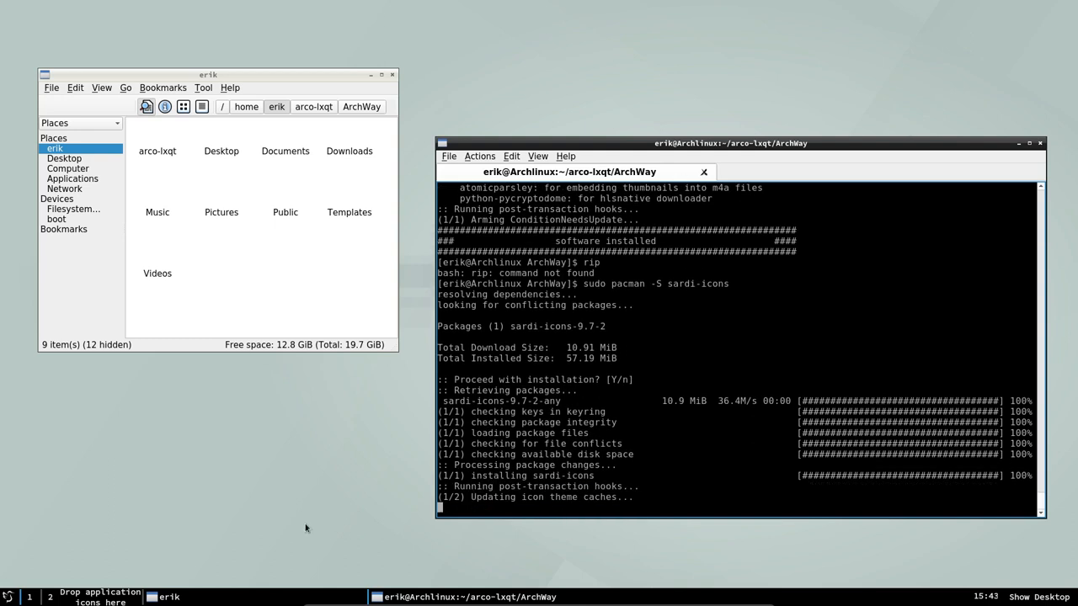
pyautogui.click(7, 598)
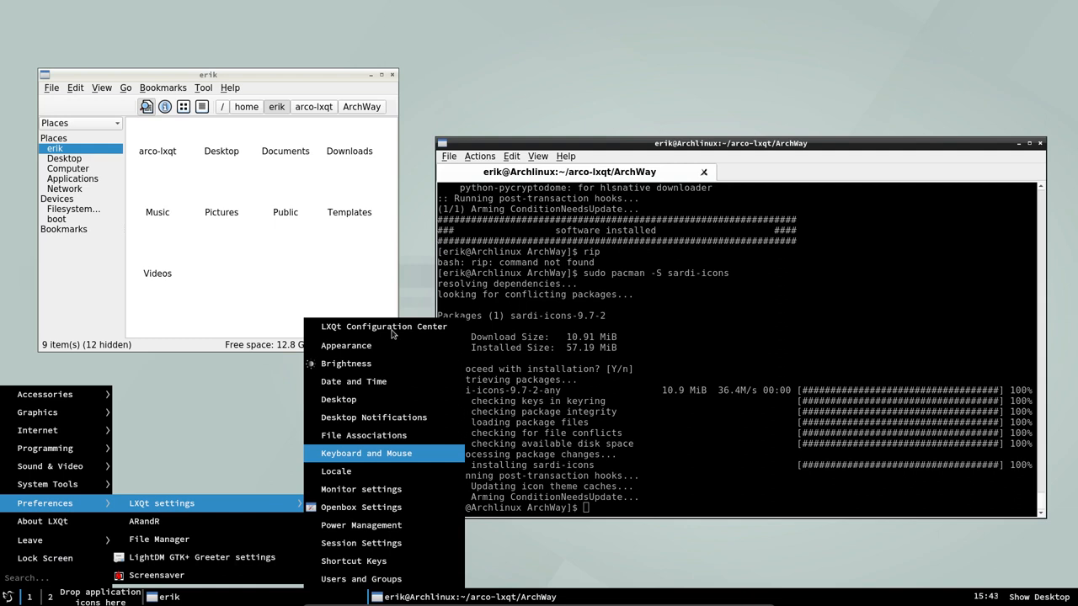
pyautogui.click(347, 345)
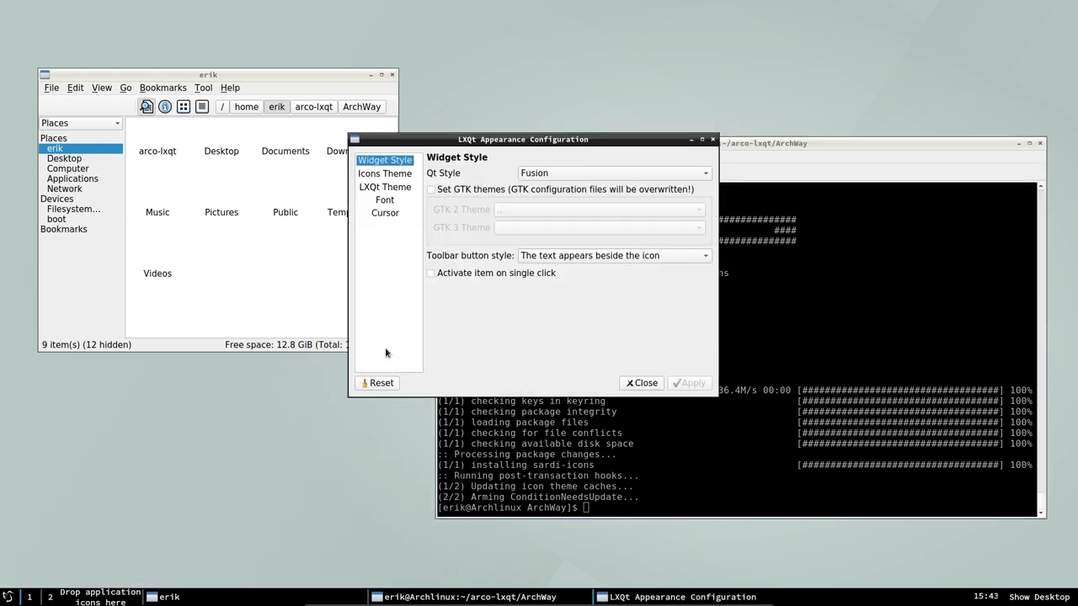
pyautogui.click(385, 174)
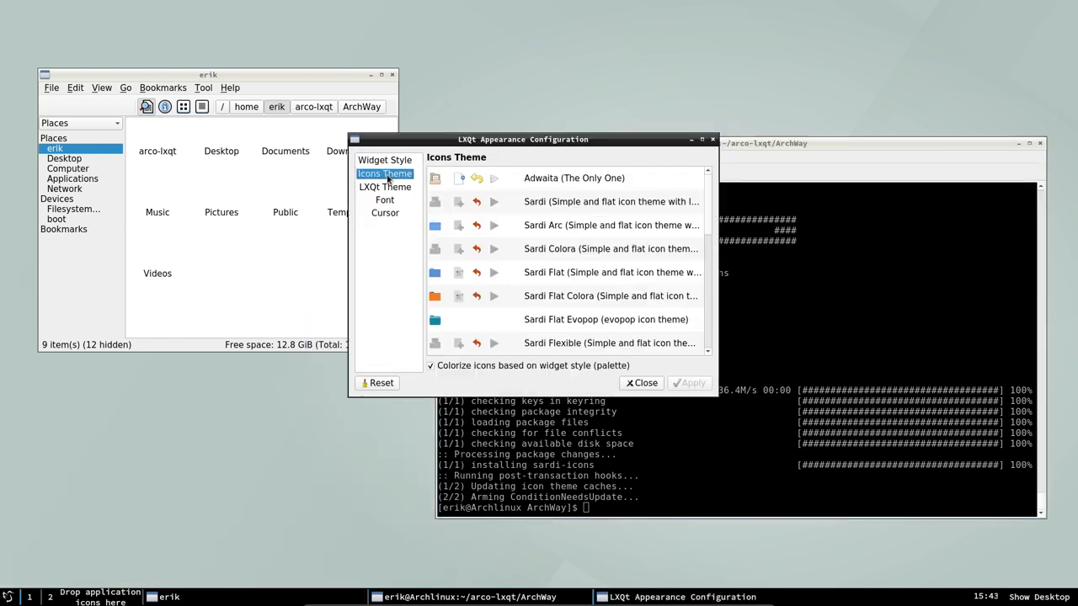
pyautogui.click(610, 225)
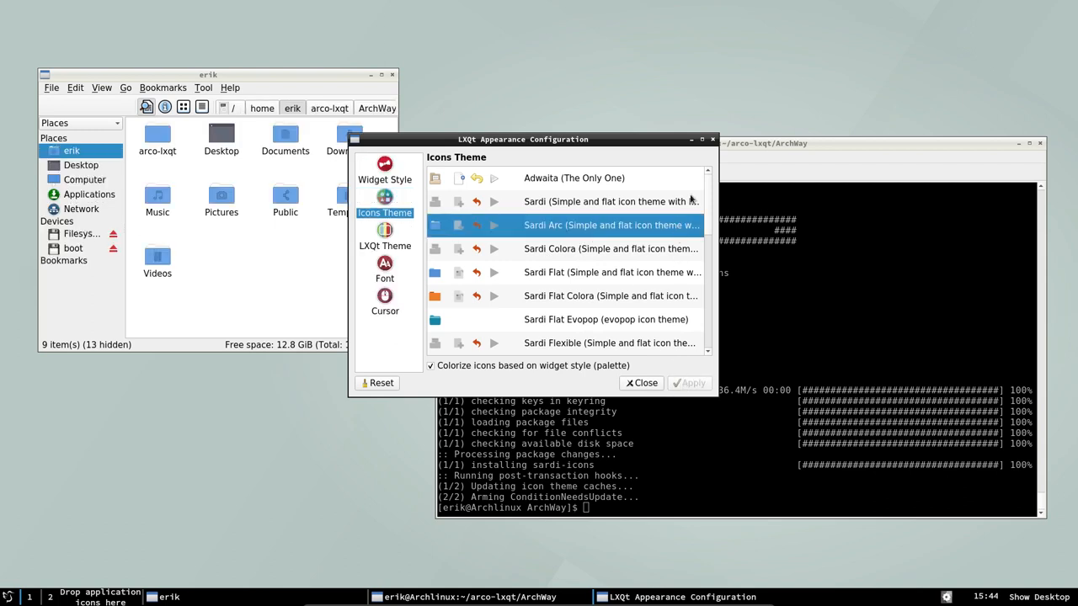
pyautogui.click(640, 382)
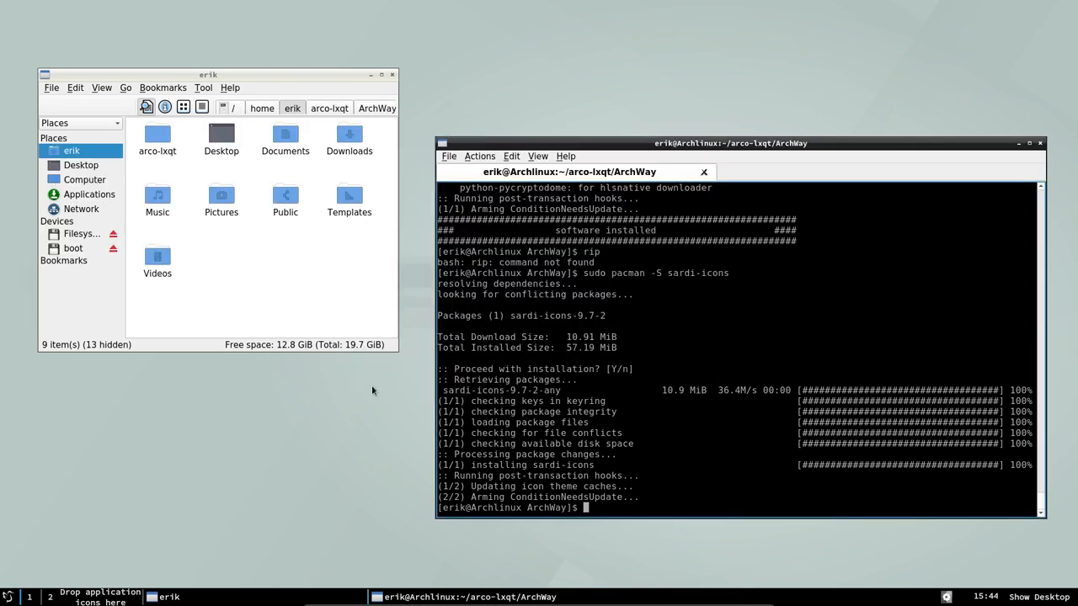
pyautogui.moveTo(382, 443)
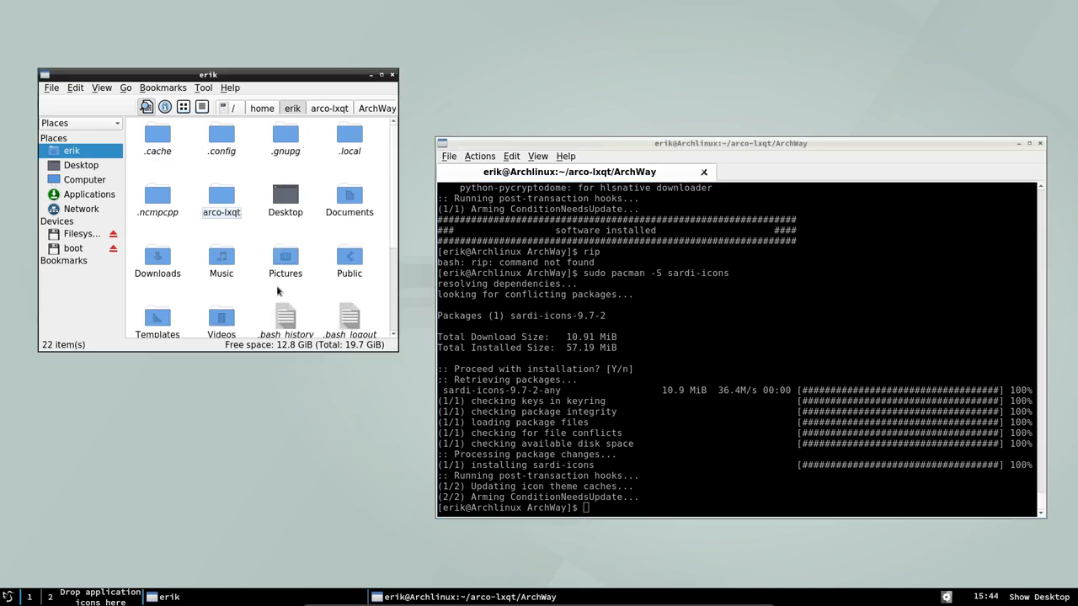
# Scroll to the hidden .bashrc in the home folder and view it in Sublime Text.
pyautogui.scroll(-3)
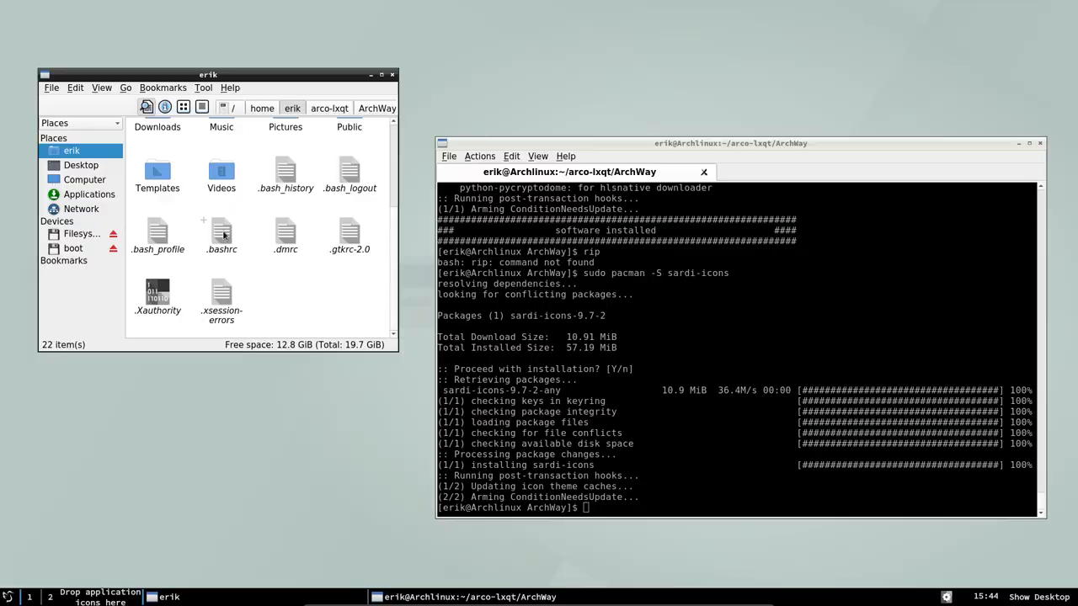
pyautogui.doubleClick(222, 232)
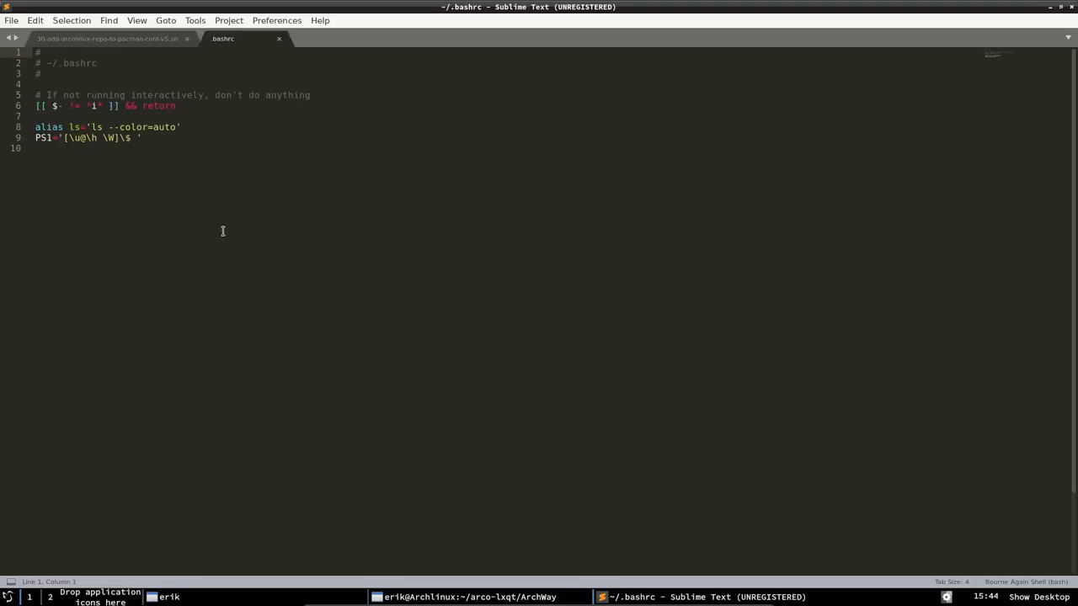
pyautogui.moveTo(673, 68)
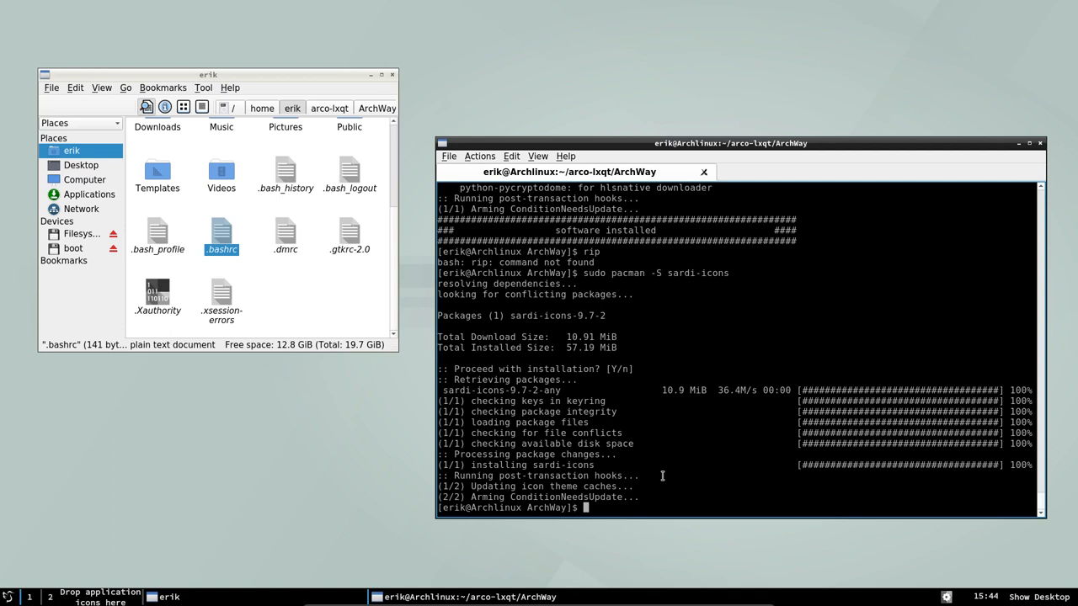
pyautogui.write('sudo pacman -S arcolinux-^C')
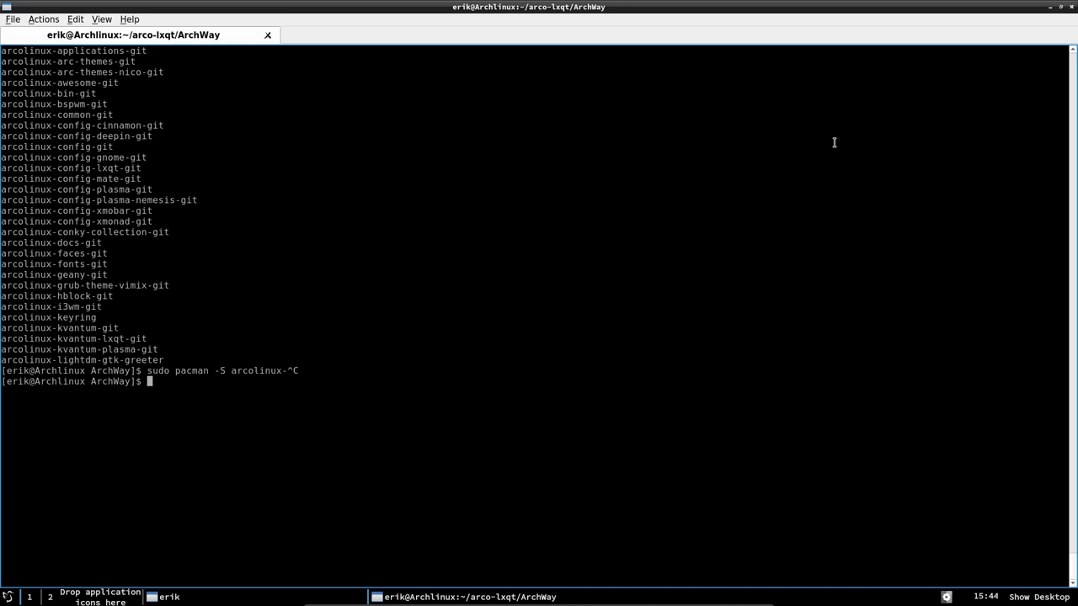
# Tab-complete sudo pacman -S arcolinux- to list all packages, then close the terminal for the home folder.
pyautogui.write('sudo pacman -S arcolinux-')
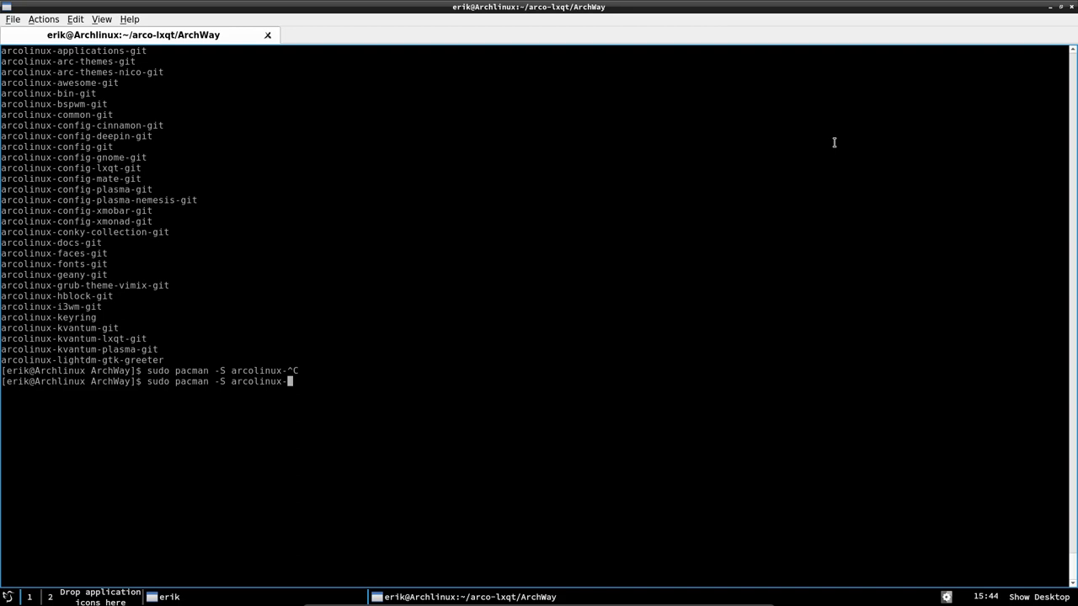
pyautogui.press('Tab')
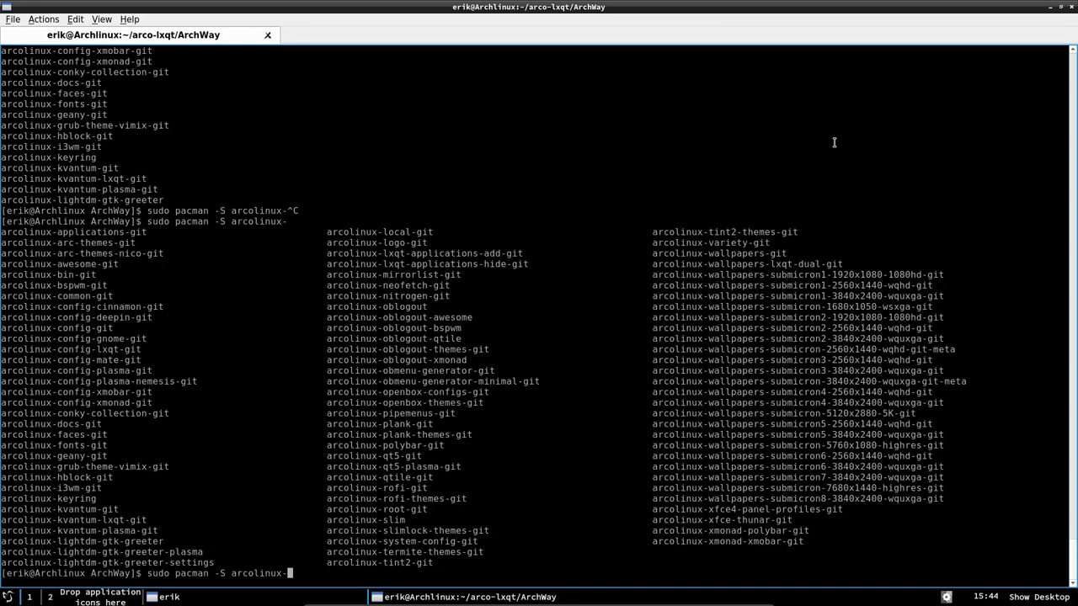
pyautogui.moveTo(92, 246)
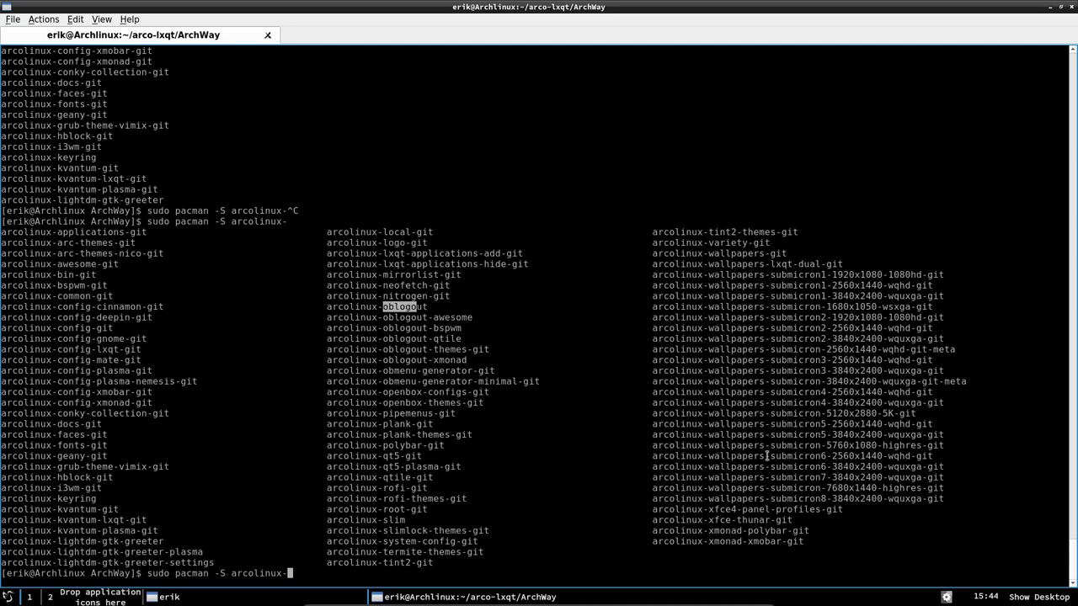
pyautogui.moveTo(749, 501)
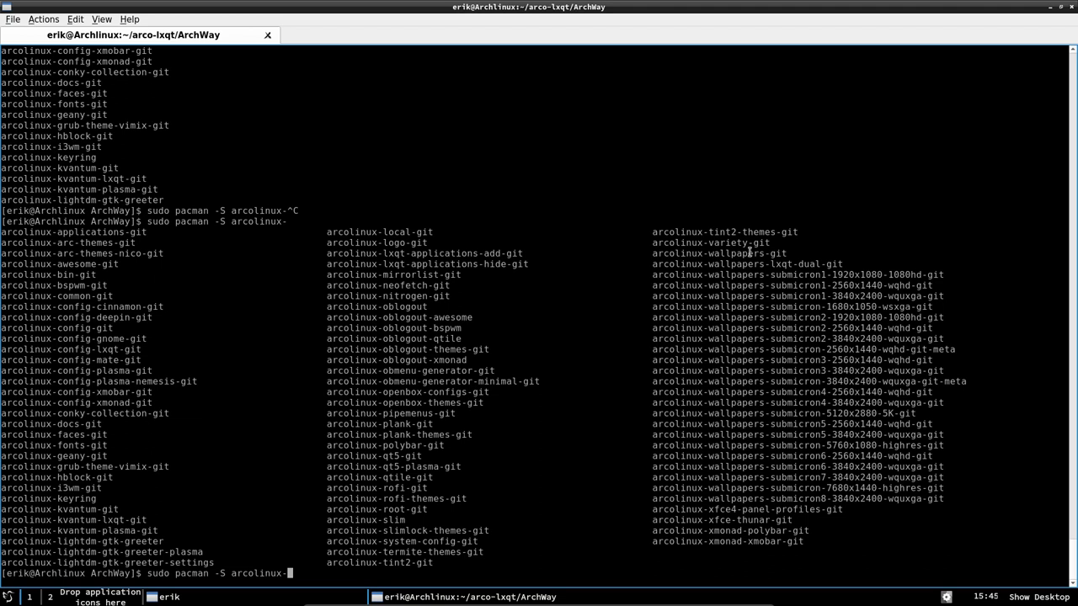
pyautogui.moveTo(431, 506)
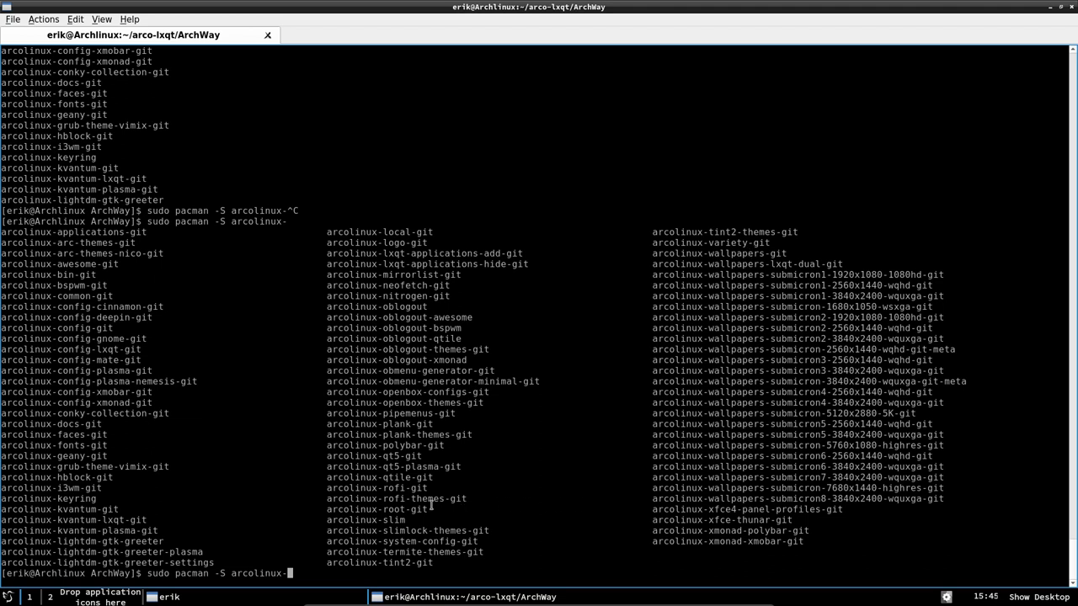
pyautogui.doubleClick(376, 510)
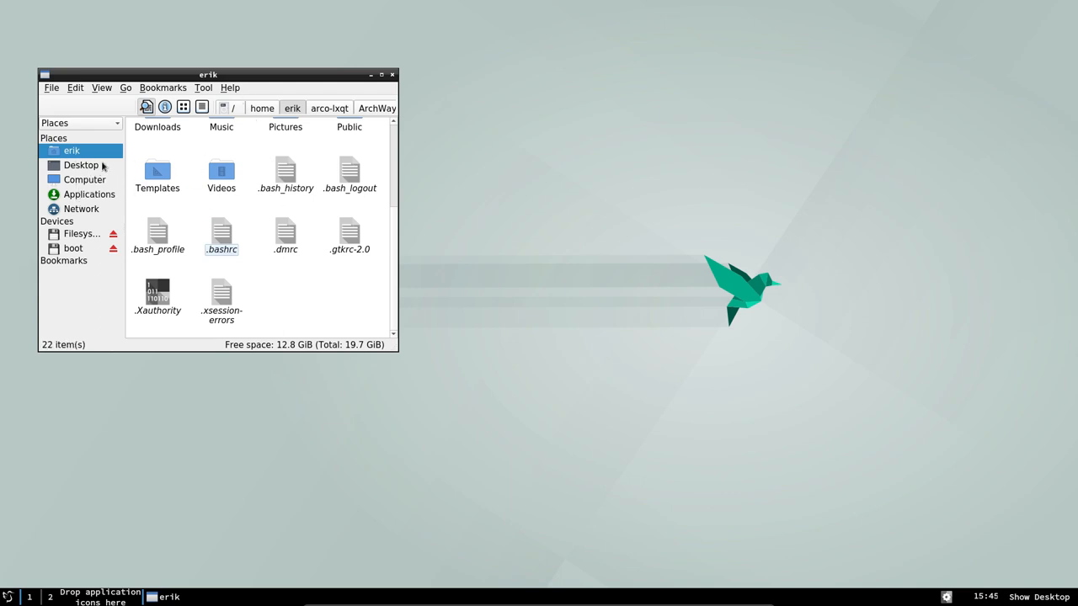
# Browse from the filesystem root into /etc/skel.
pyautogui.click(81, 233)
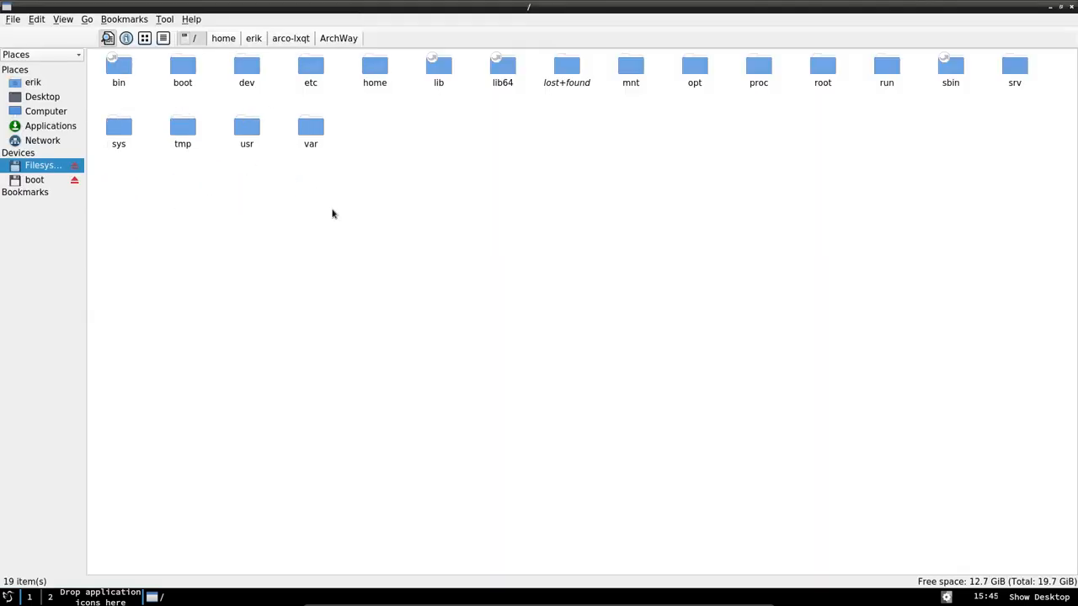
pyautogui.moveTo(287, 115)
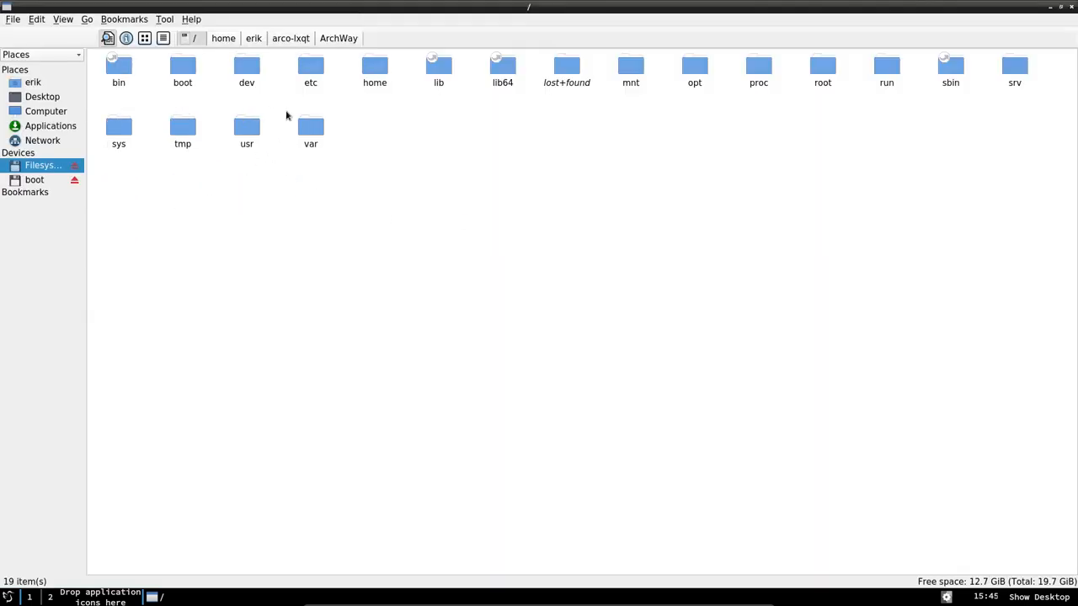
pyautogui.doubleClick(311, 67)
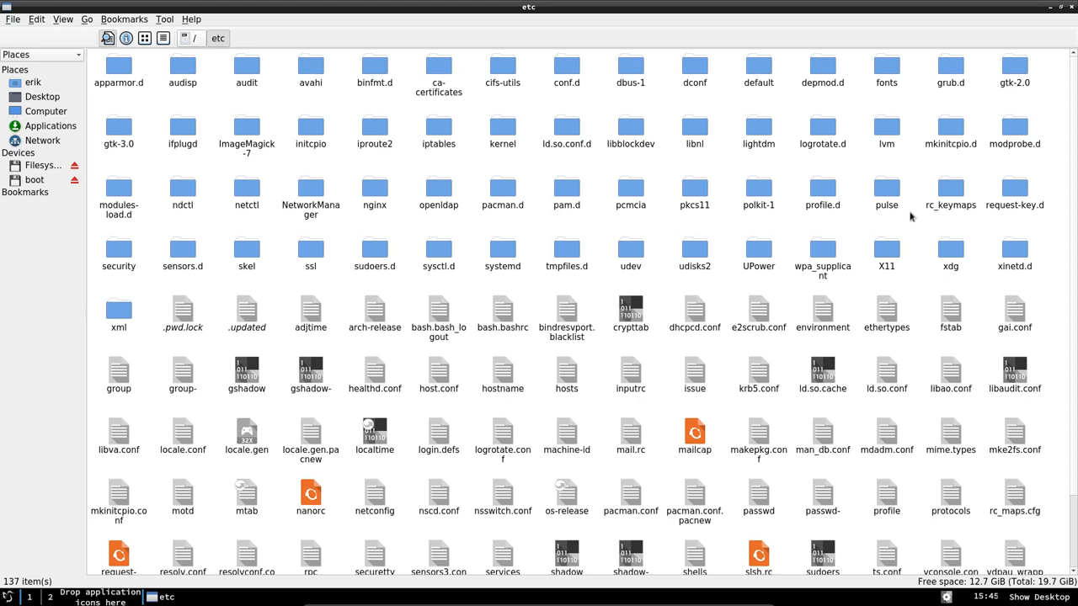
pyautogui.click(246, 250)
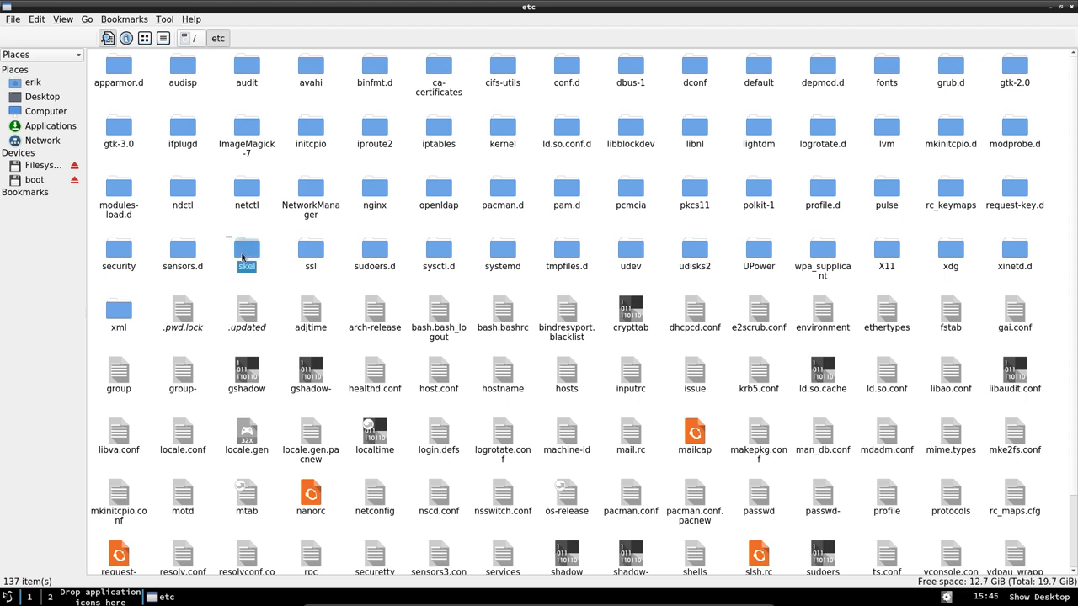
pyautogui.doubleClick(246, 253)
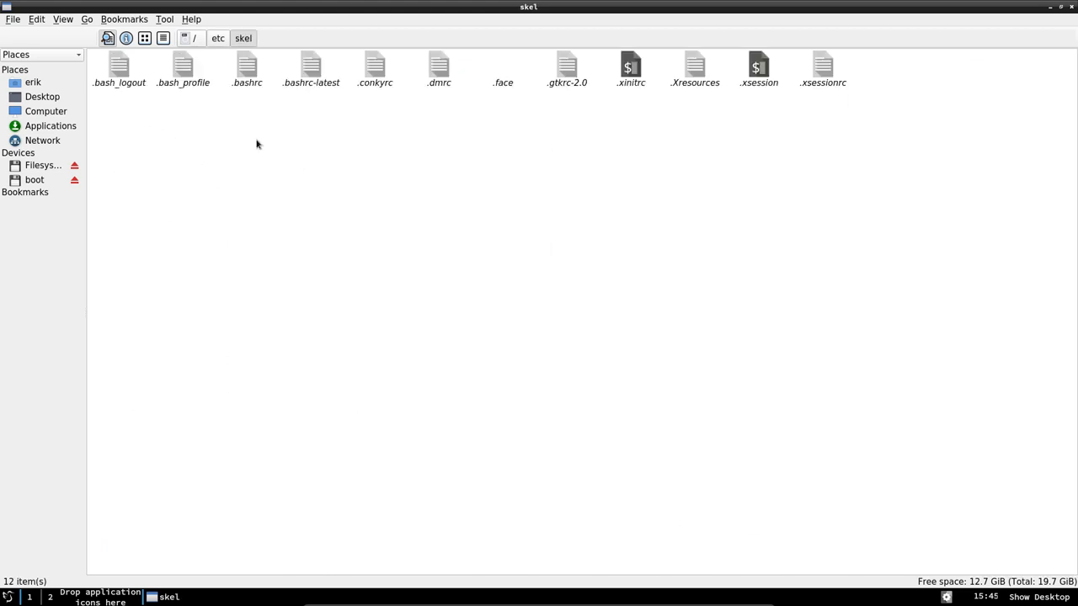
pyautogui.moveTo(181, 131)
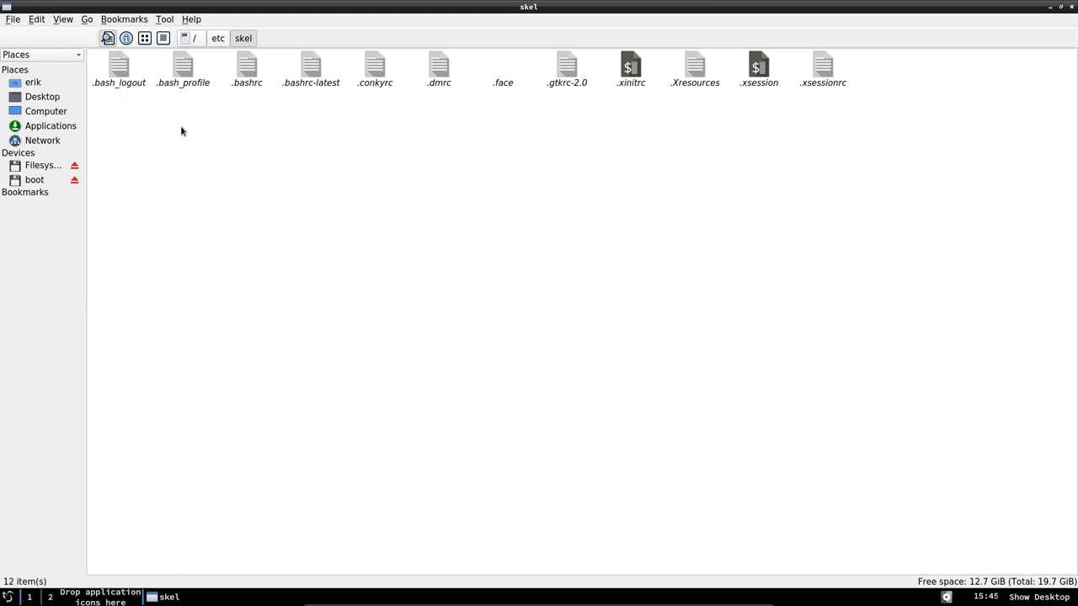
# Open the skel .bashrc and .bashrc-latest files in Sublime Text.
pyautogui.click(183, 67)
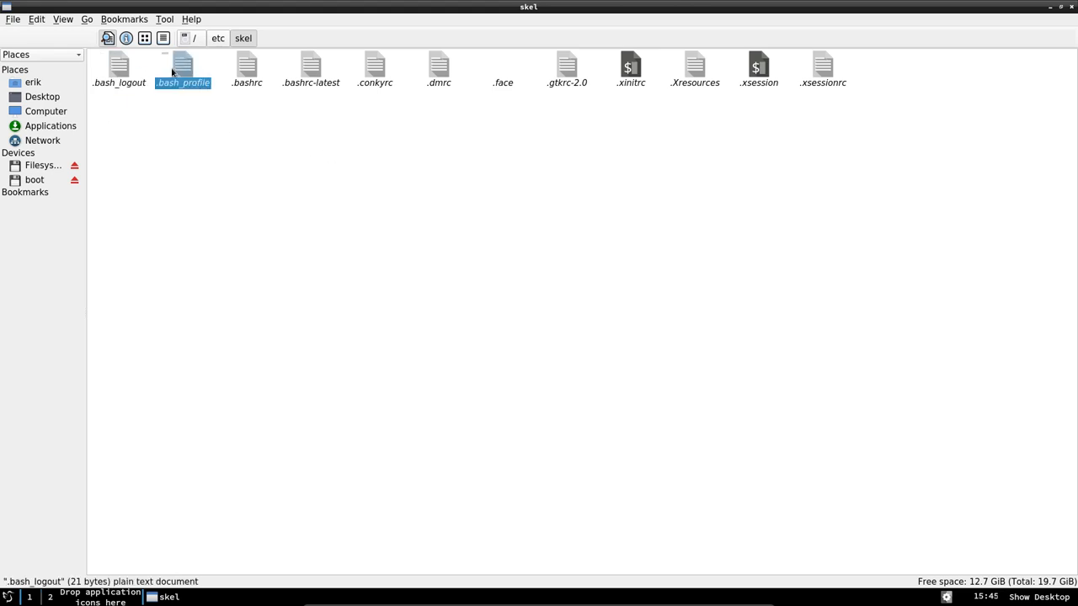
pyautogui.click(247, 67)
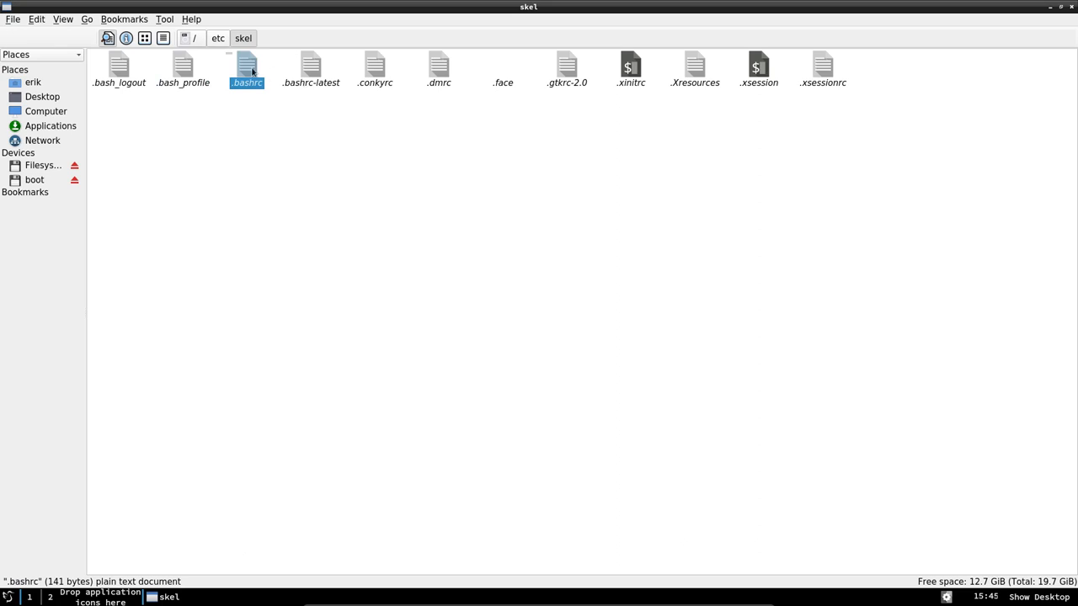
pyautogui.doubleClick(247, 68)
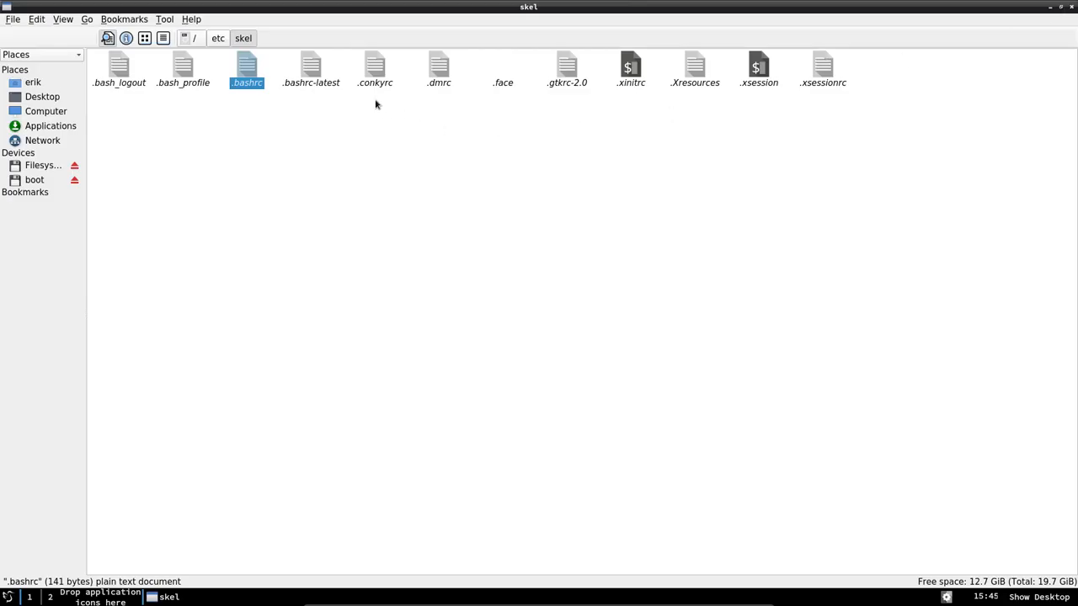
pyautogui.doubleClick(311, 66)
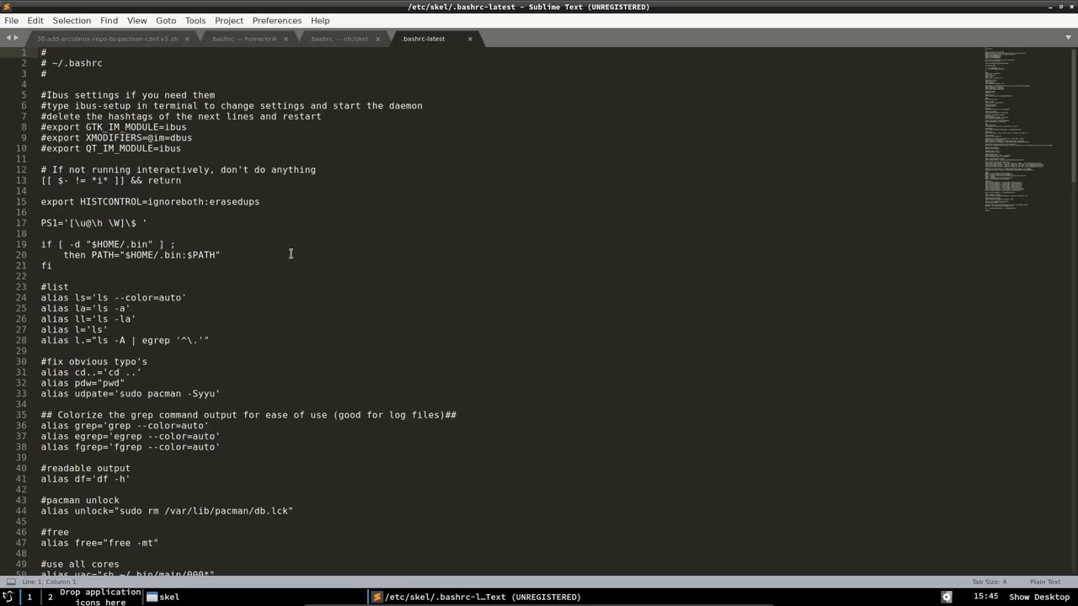
# Scroll through the .bashrc-latest aliases, then return to the /etc/skel folder window.
pyautogui.scroll(-3)
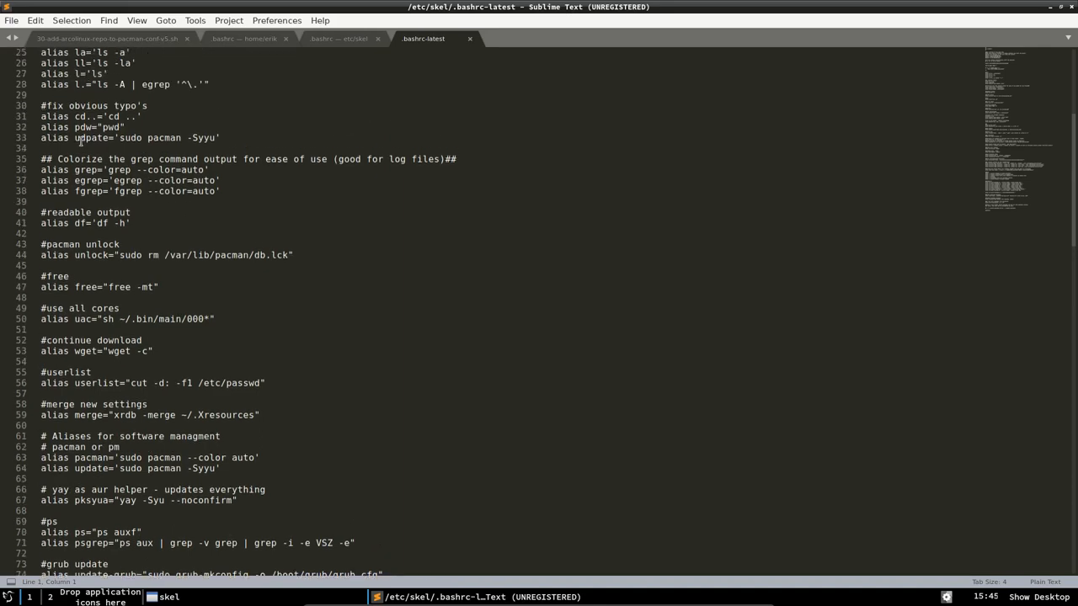
pyautogui.scroll(-3)
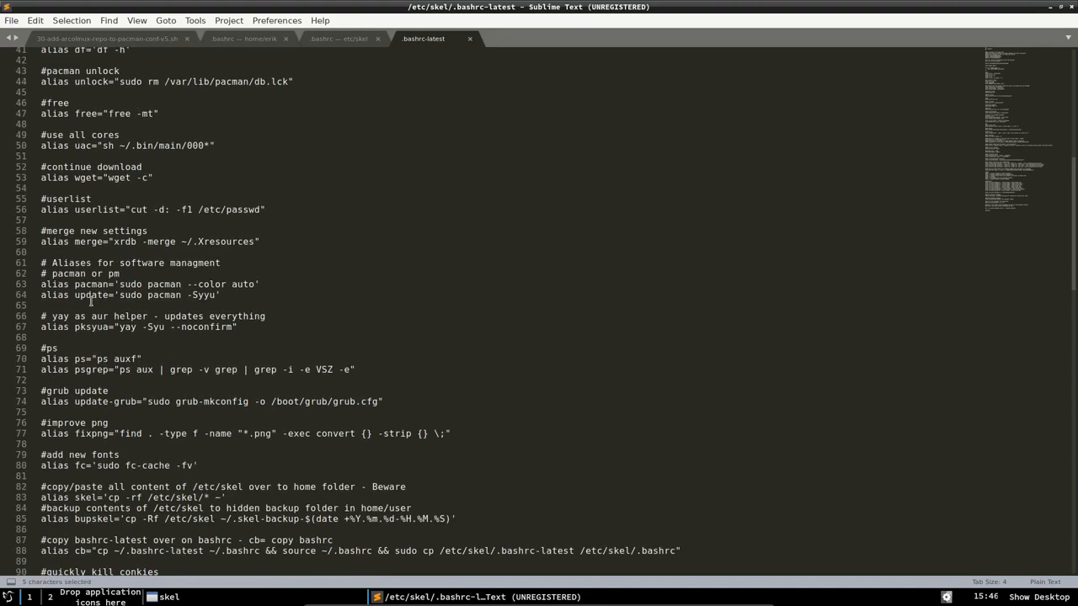
pyautogui.scroll(-3)
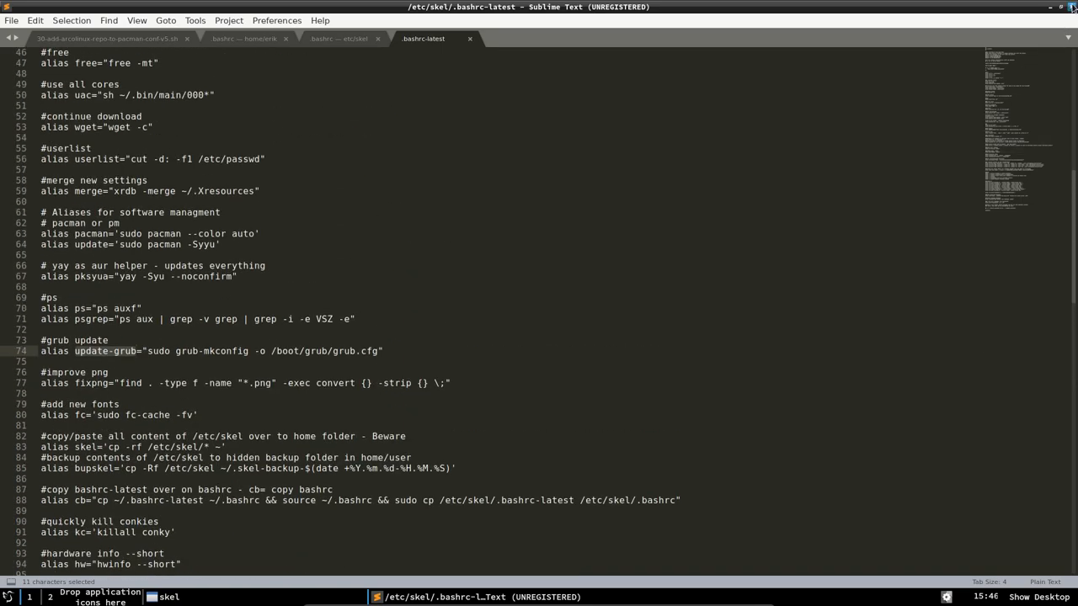
pyautogui.click(169, 597)
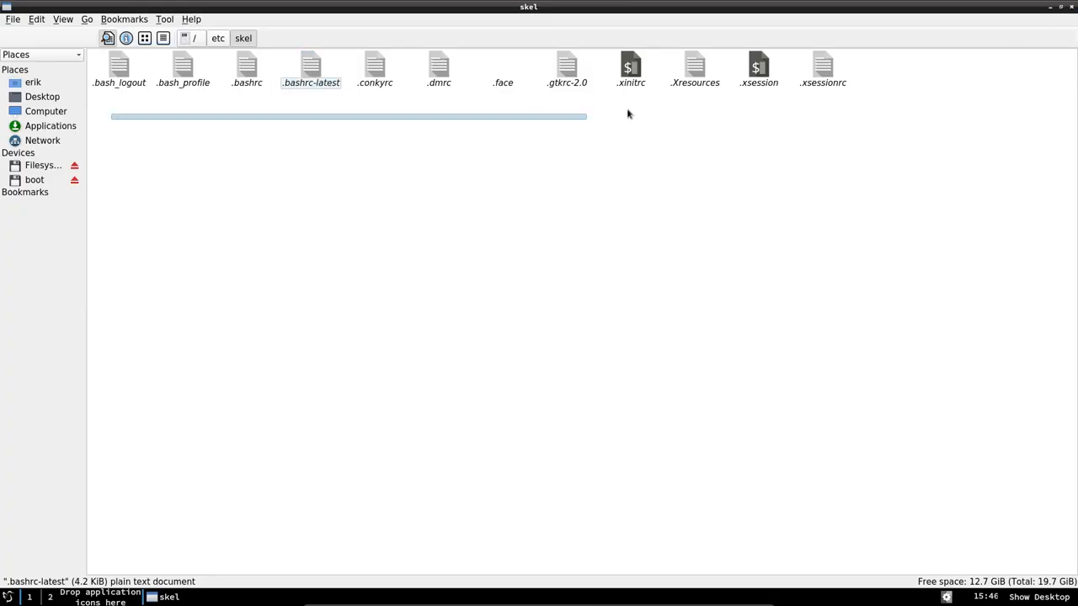
# Copy all twelve skel files into home, overwriting existing files, and open the home .bashrc.
pyautogui.rightClick(822, 67)
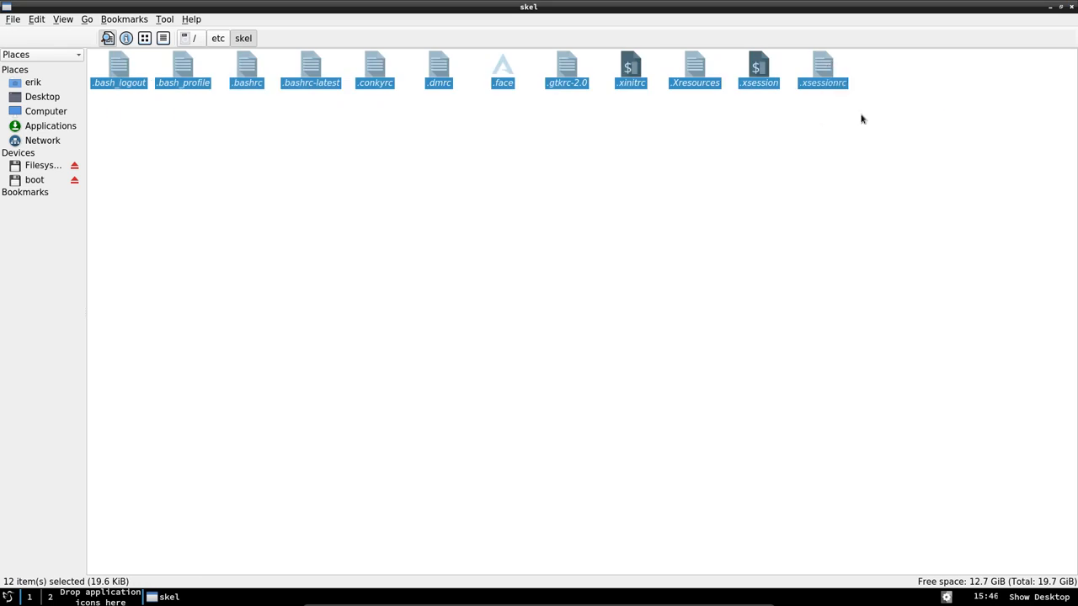
pyautogui.click(33, 82)
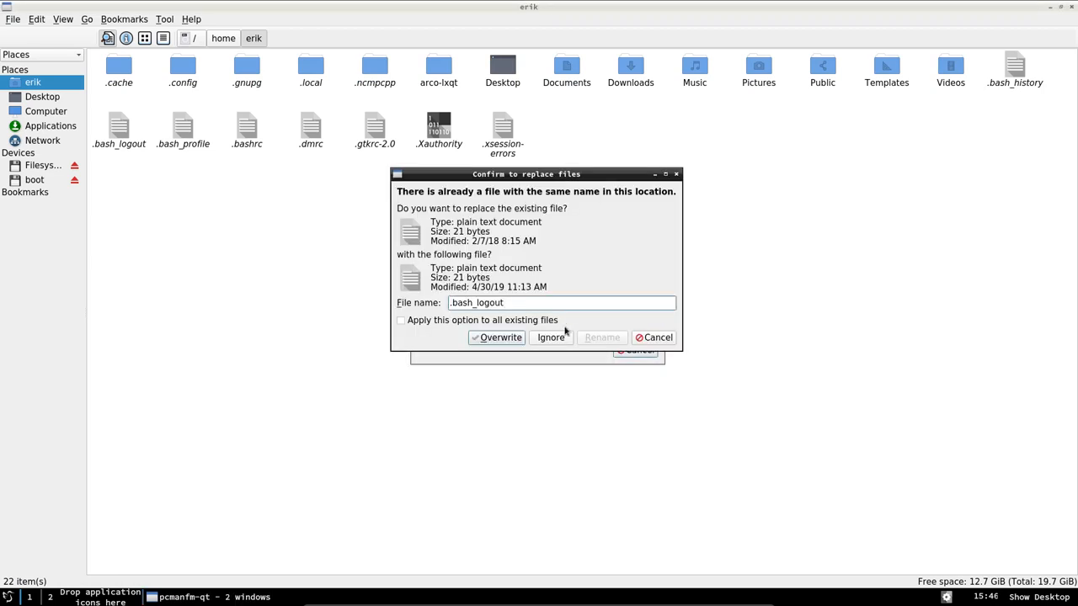
pyautogui.click(500, 337)
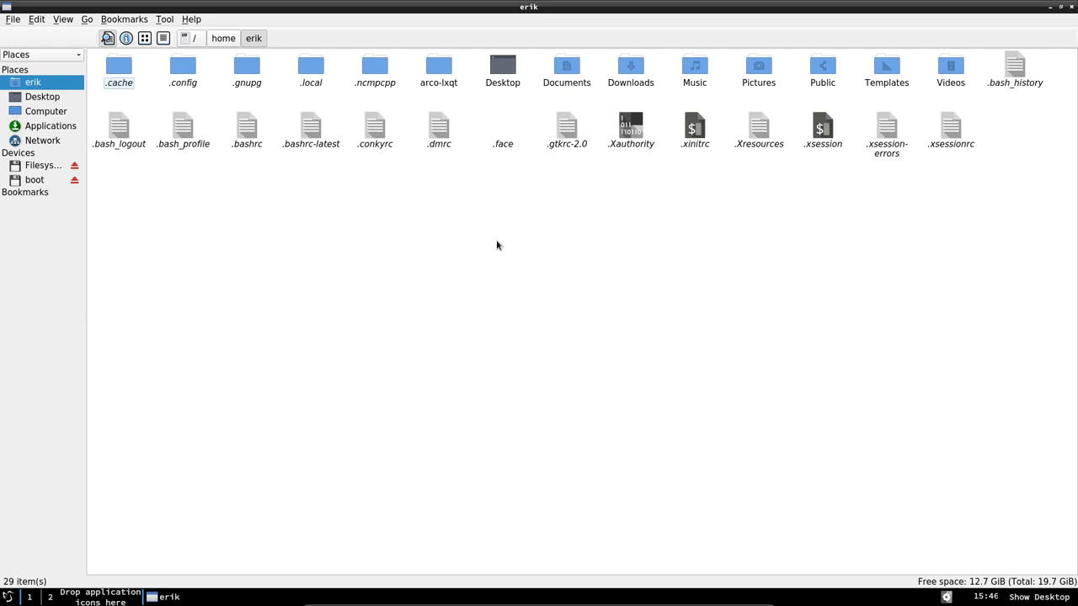
pyautogui.click(247, 131)
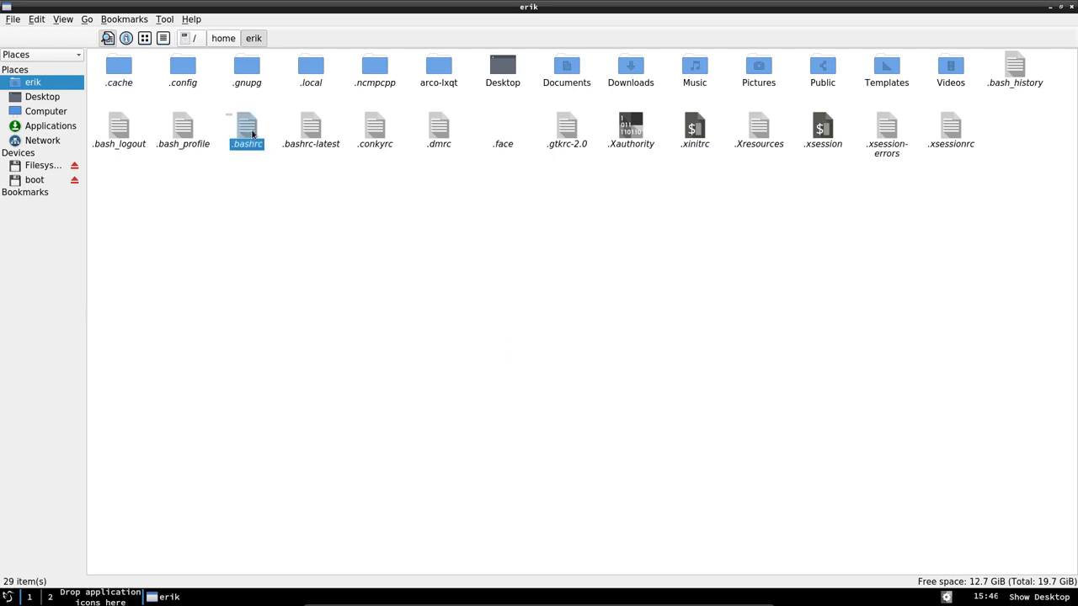
pyautogui.doubleClick(246, 128)
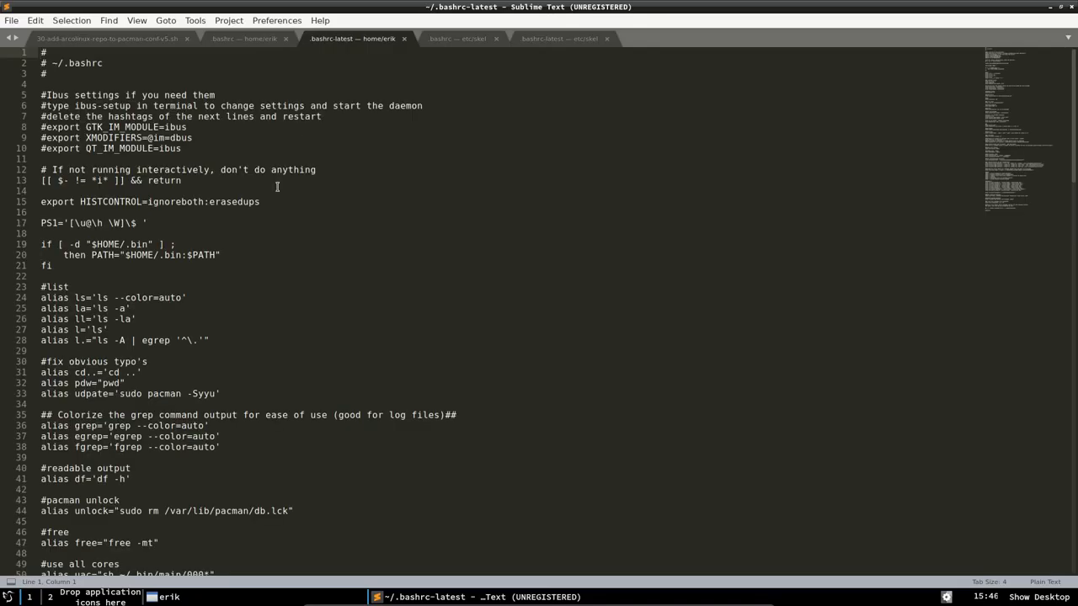
# Clear the home .bashrc and paste in all contents of .bashrc-latest.
pyautogui.press('ctrl+a')
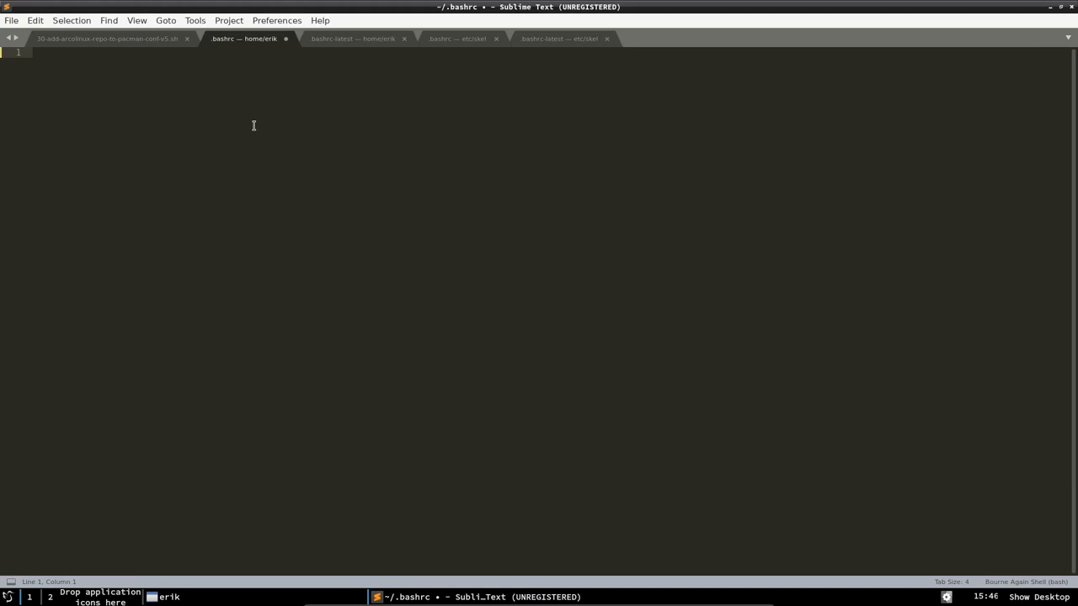
pyautogui.click(352, 38)
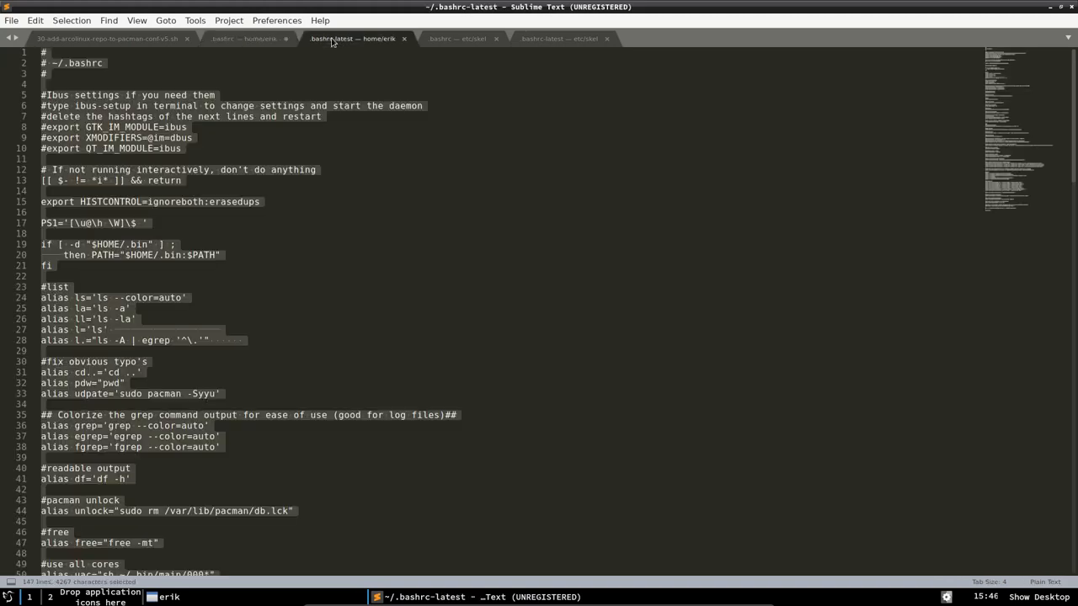
pyautogui.click(244, 38)
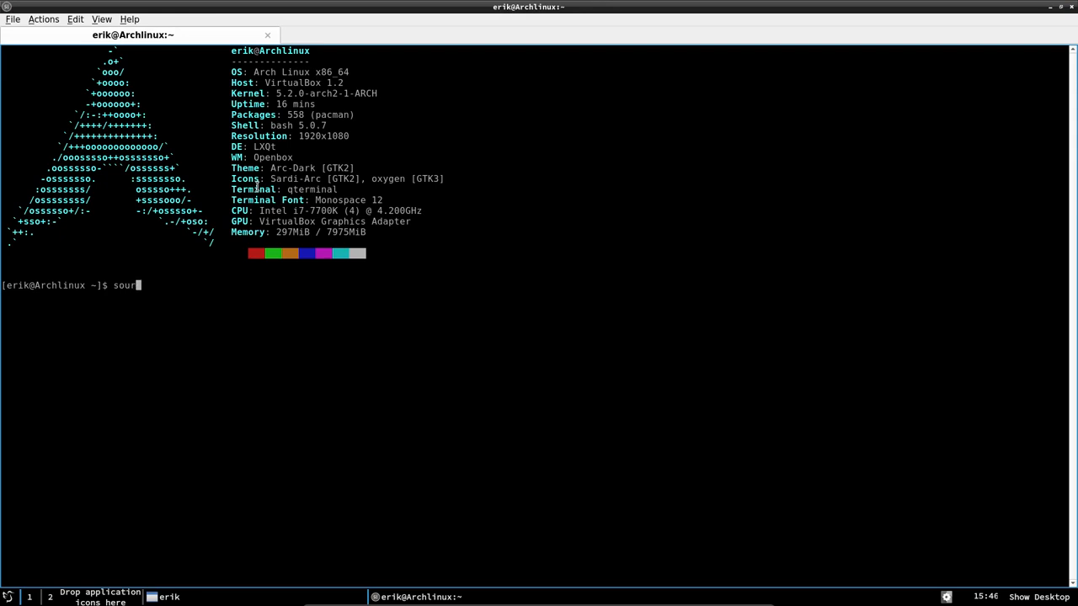
# Source the new .bashrc, run the update, skel and cb aliases, then close QTerminal.
pyautogui.write('ce')
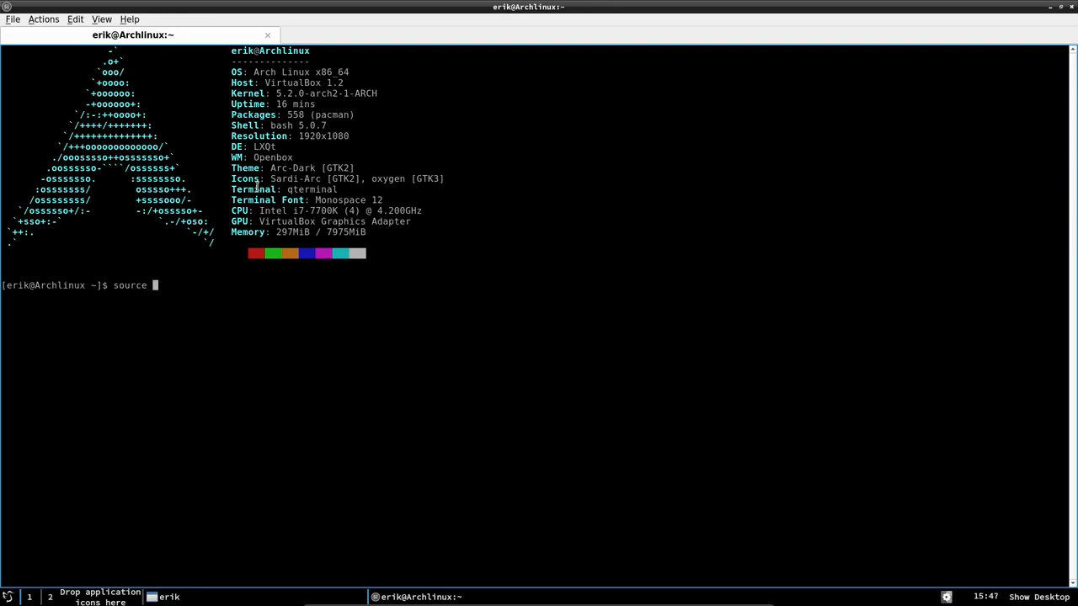
pyautogui.write('.bashrc')
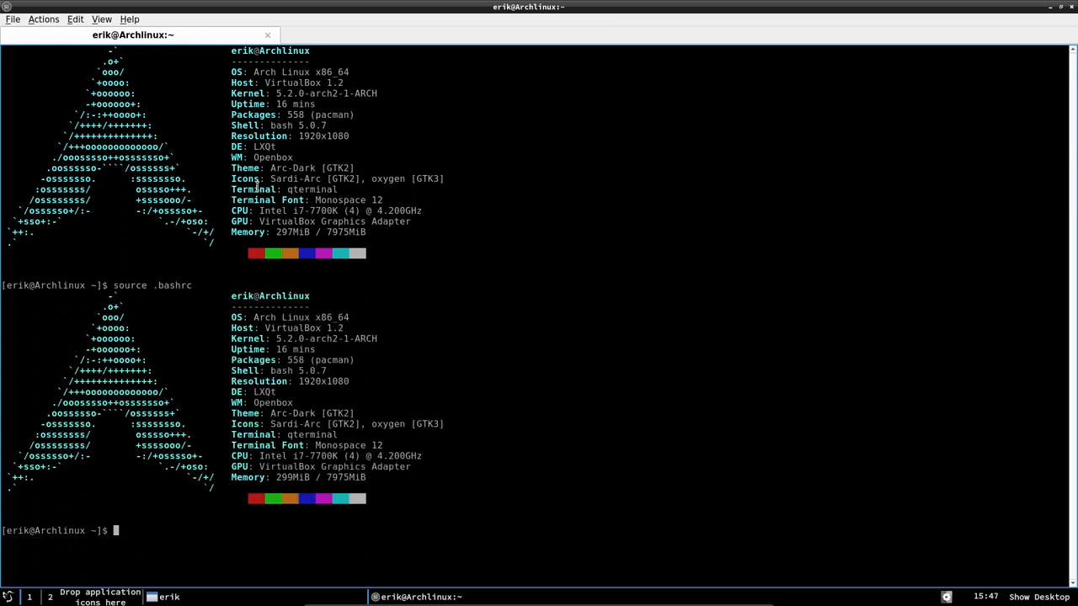
pyautogui.write('update')
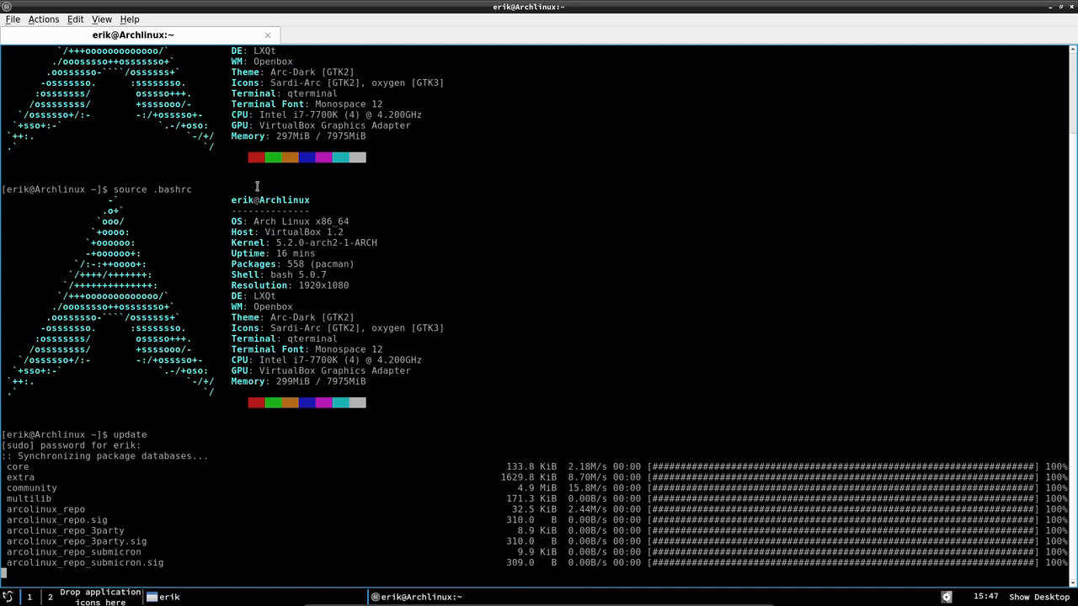
pyautogui.write('skle')
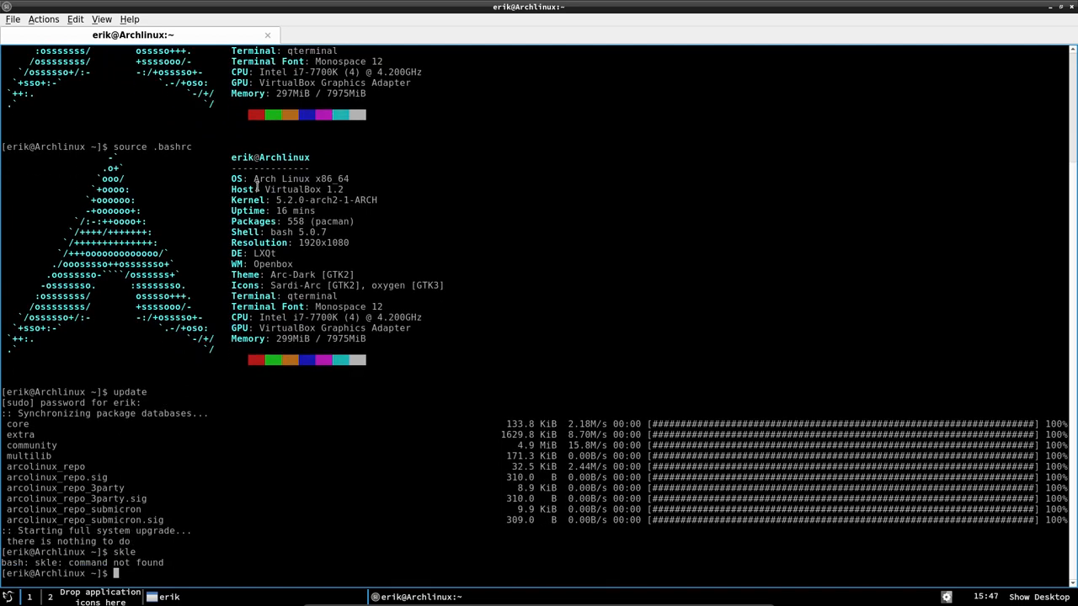
pyautogui.write('skel')
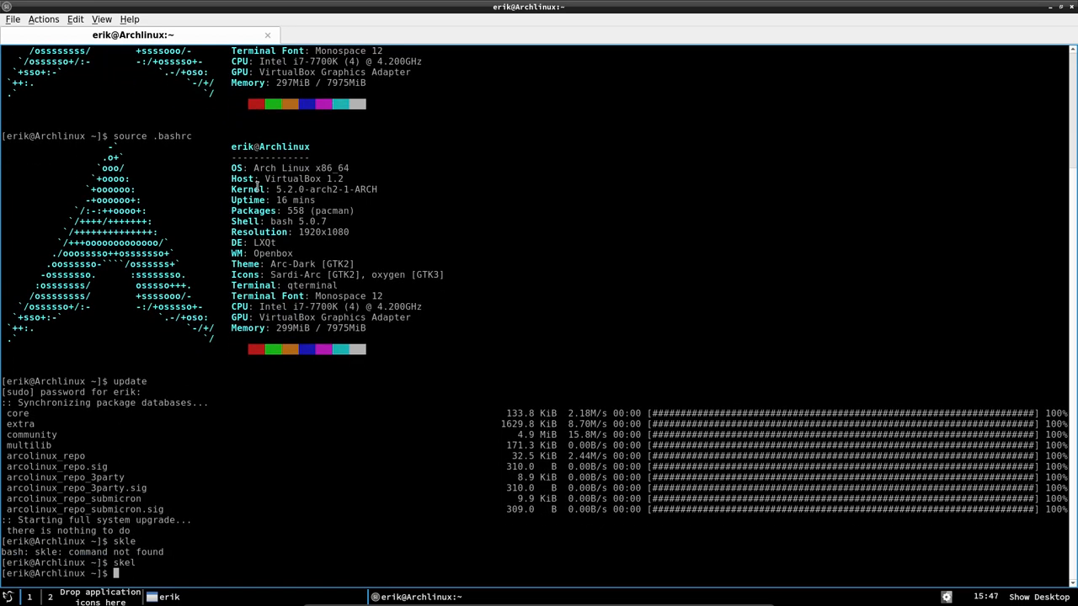
pyautogui.write('cb')
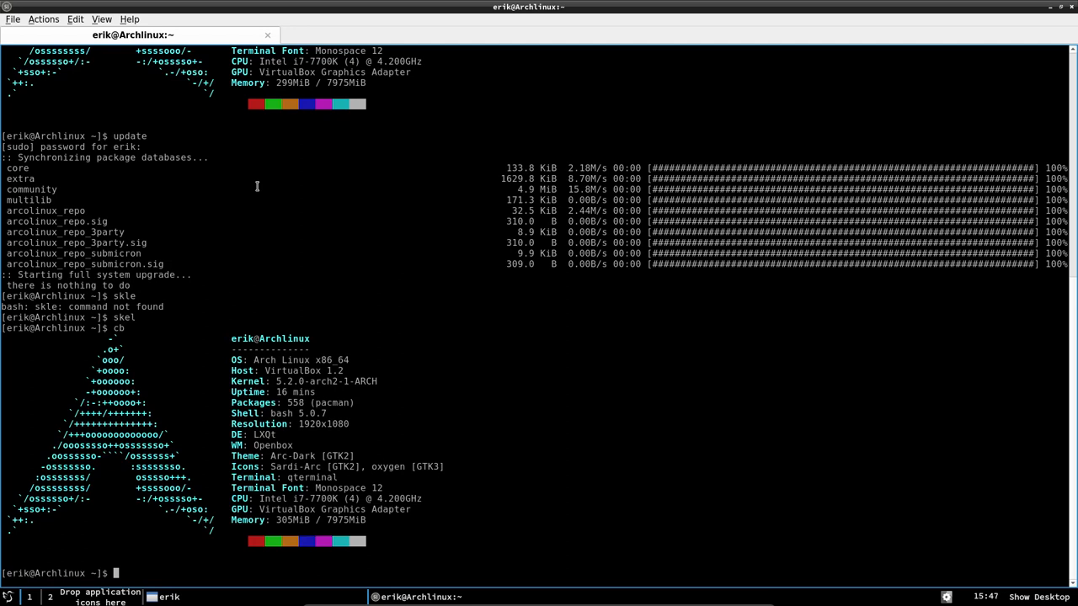
pyautogui.moveTo(498, 84)
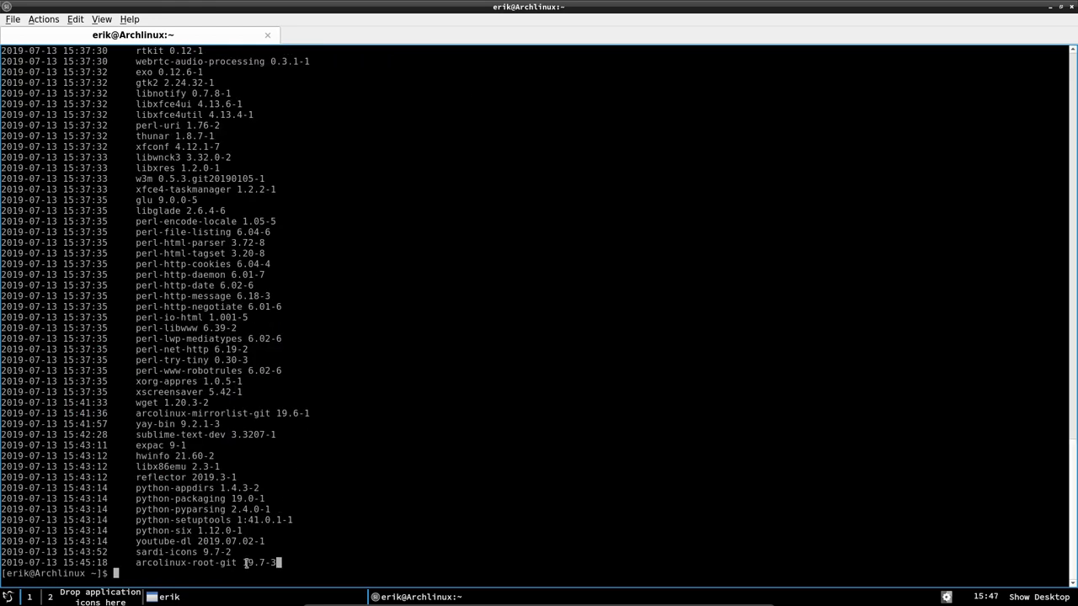
pyautogui.doubleClick(156, 552)
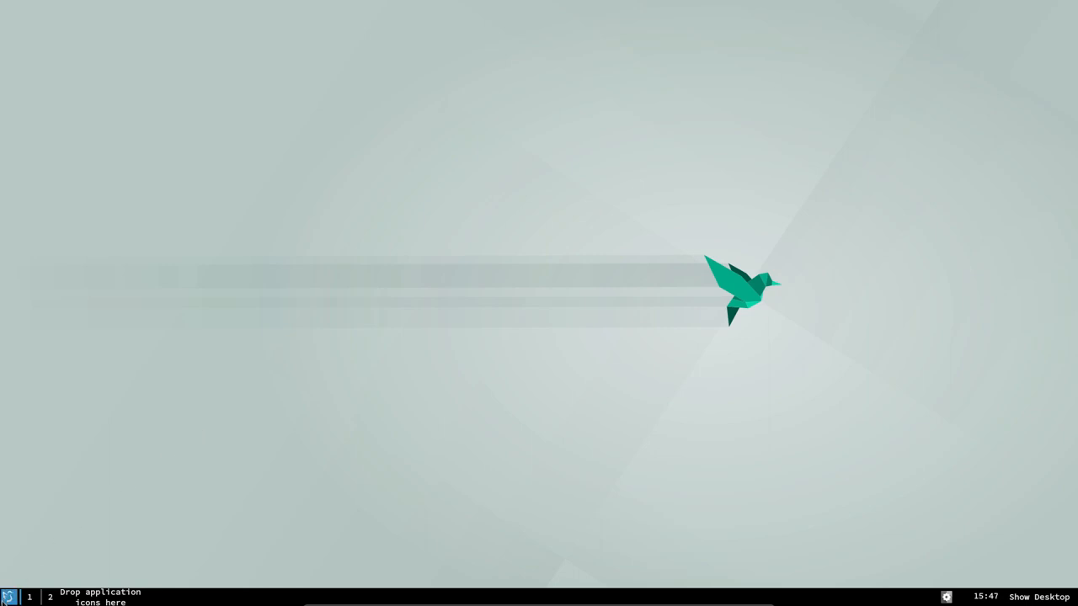
pyautogui.moveTo(390, 366)
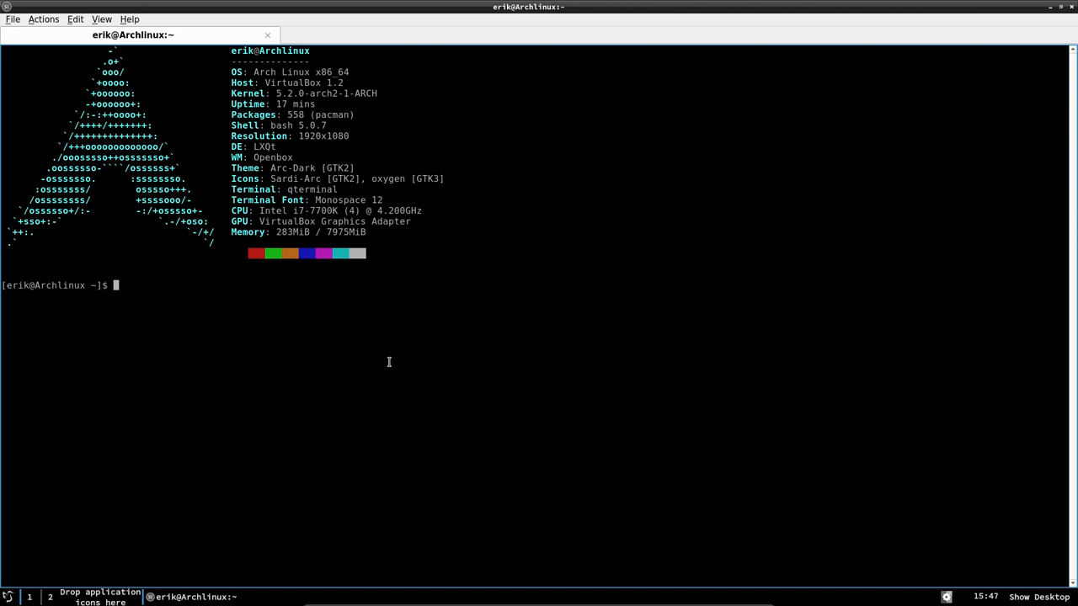
# Type the pacman install command for arcolinux-wallpapers-lxqt-dual in QTerminal.
pyautogui.write('sudo pacman -S arc')
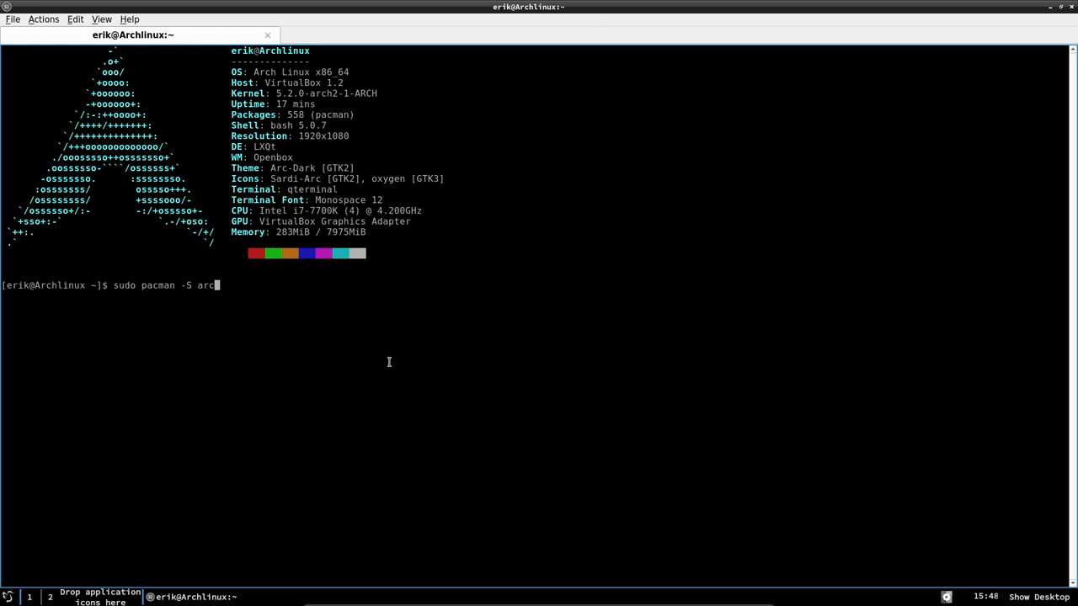
pyautogui.write('olinux-')
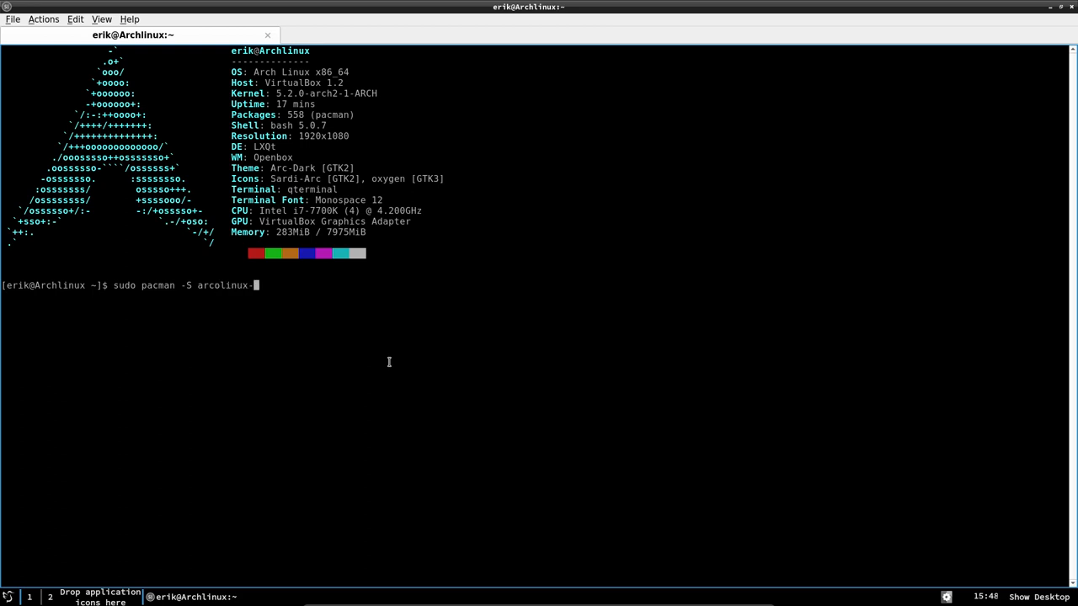
pyautogui.write('wal')
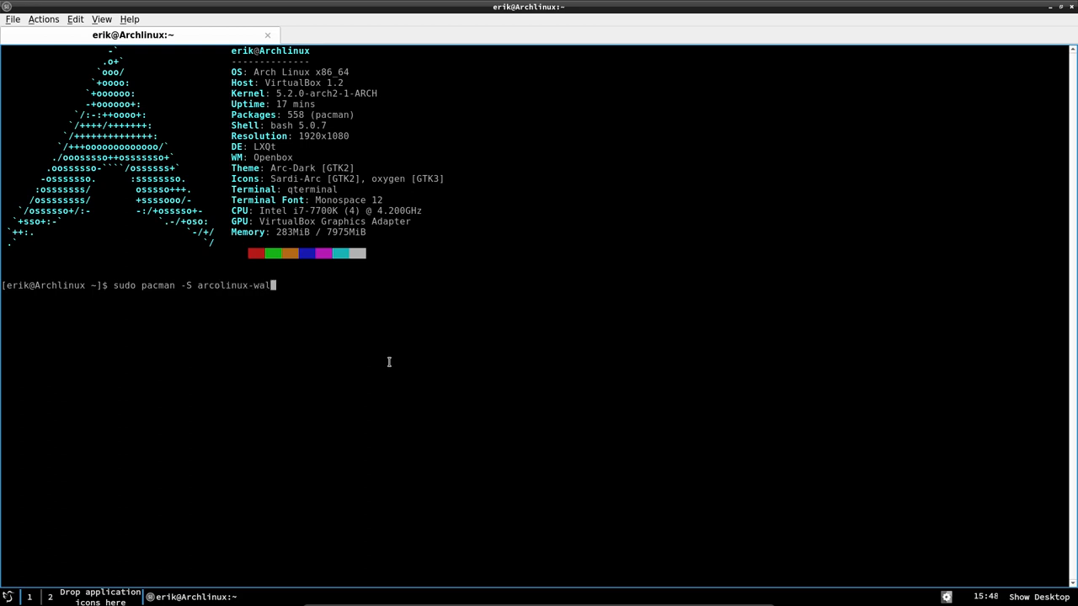
pyautogui.write('lpapers-l')
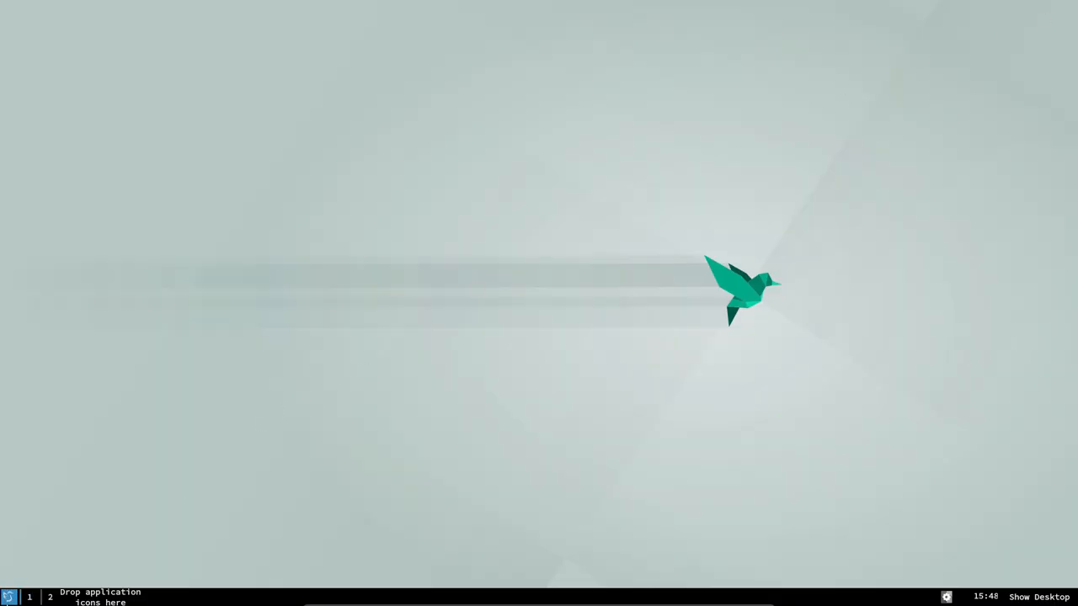
# Open LXQt Desktop Preferences through the application menu.
pyautogui.click(8, 597)
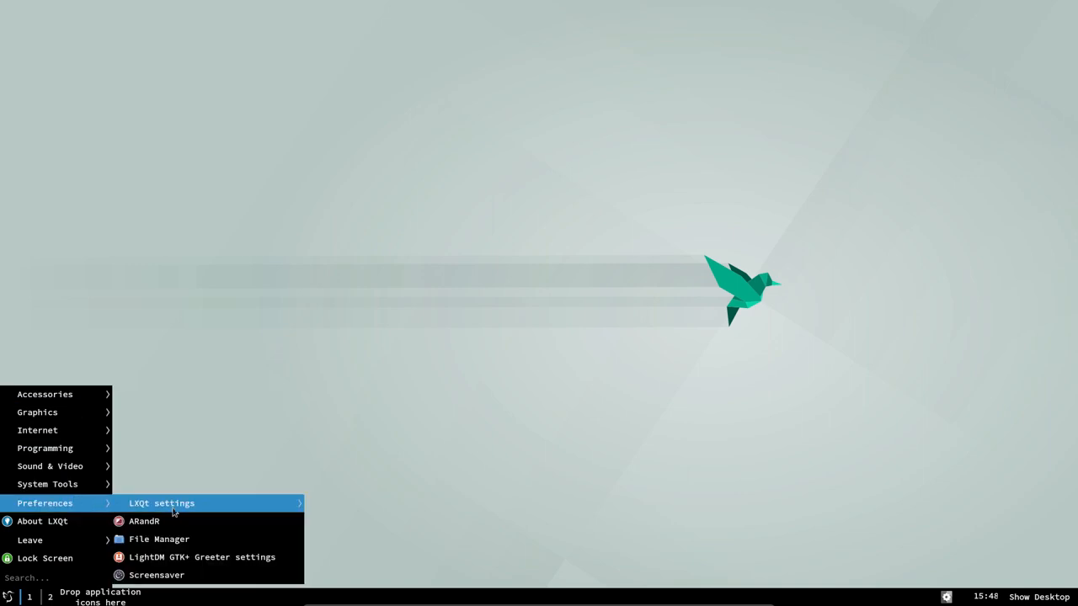
pyautogui.moveTo(161, 503)
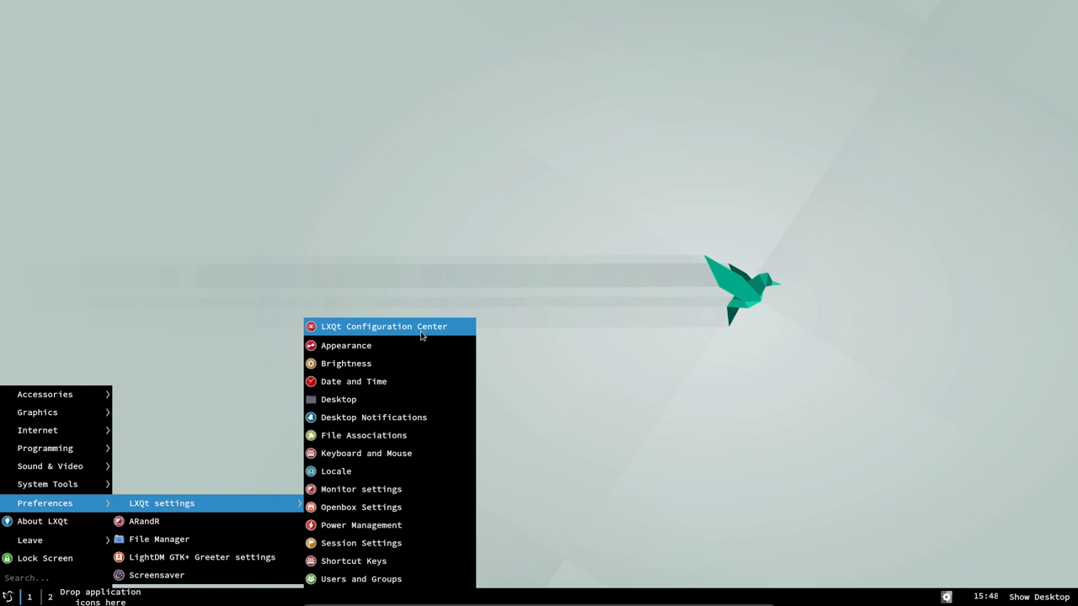
pyautogui.moveTo(362, 524)
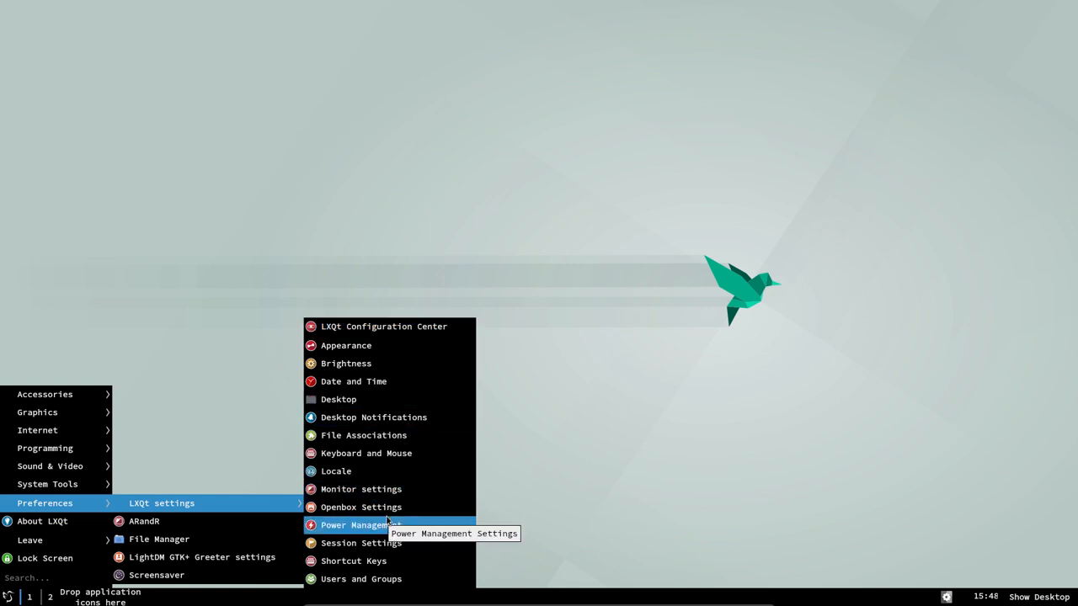
pyautogui.moveTo(360, 489)
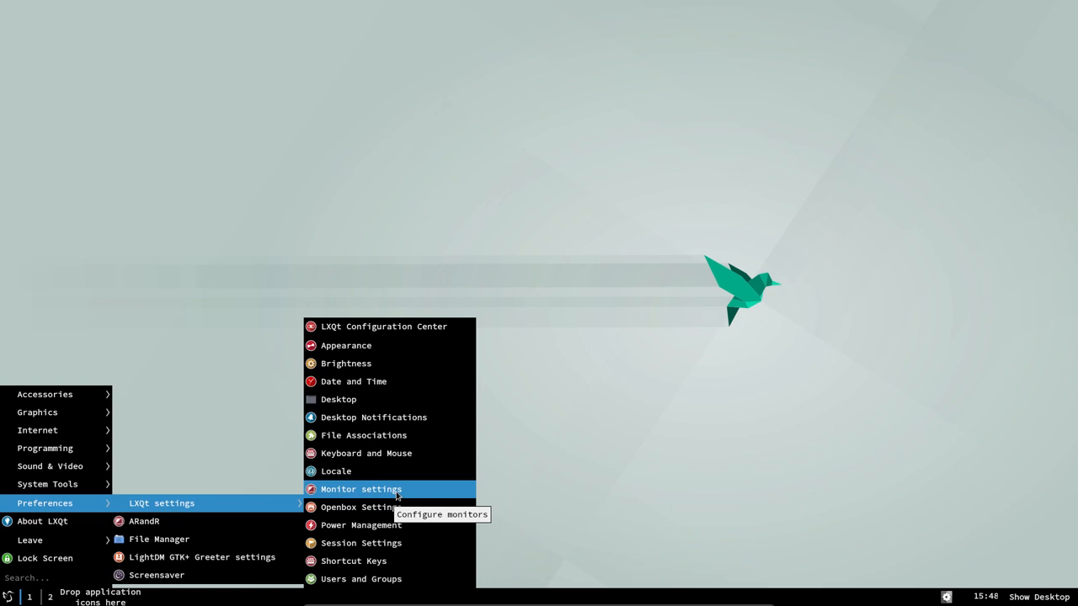
pyautogui.moveTo(353, 399)
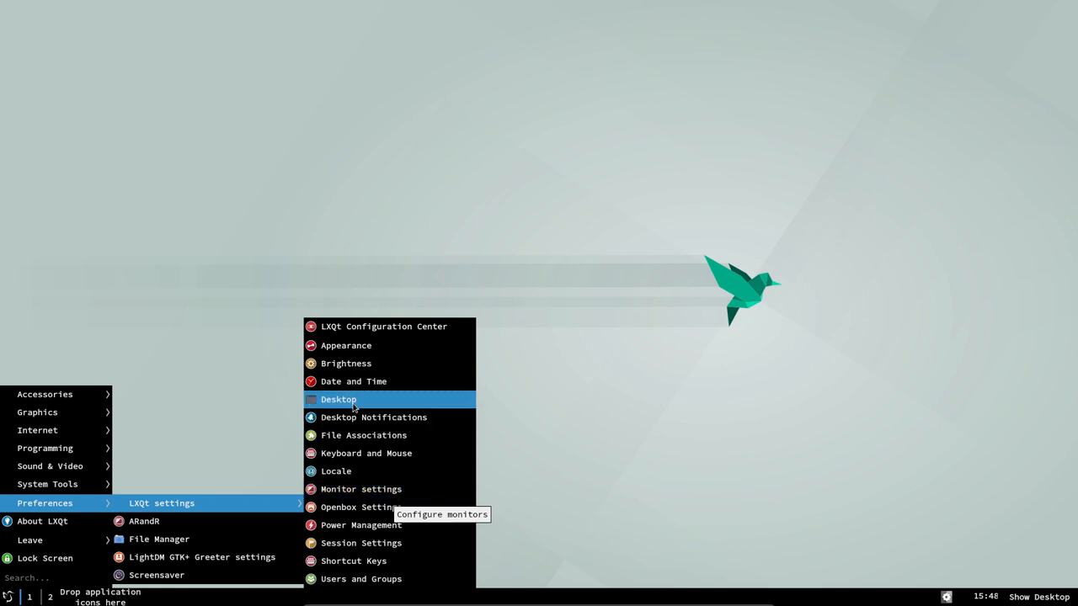
pyautogui.click(339, 399)
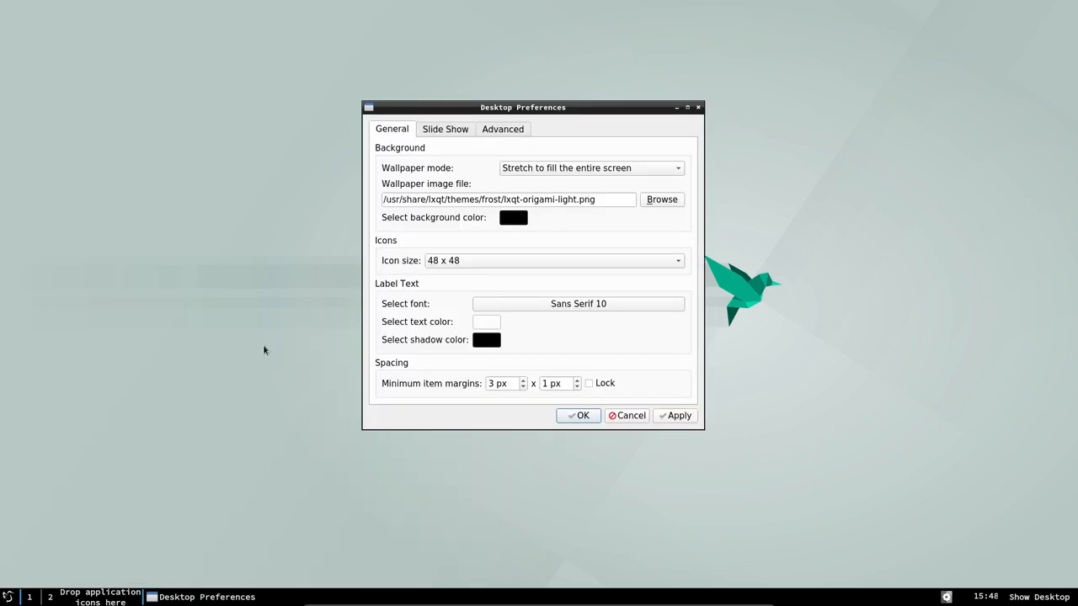
# Enable a wallpaper slide show using the arcolinux-lxqt-dual wallpaper folder under /usr.
pyautogui.rightClick(264, 350)
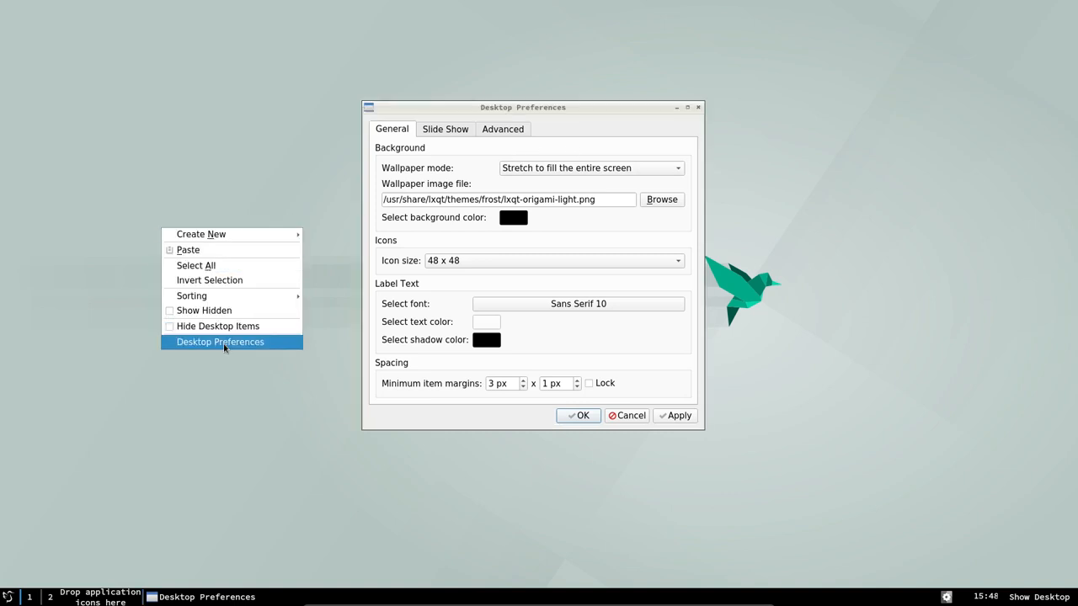
pyautogui.moveTo(541, 154)
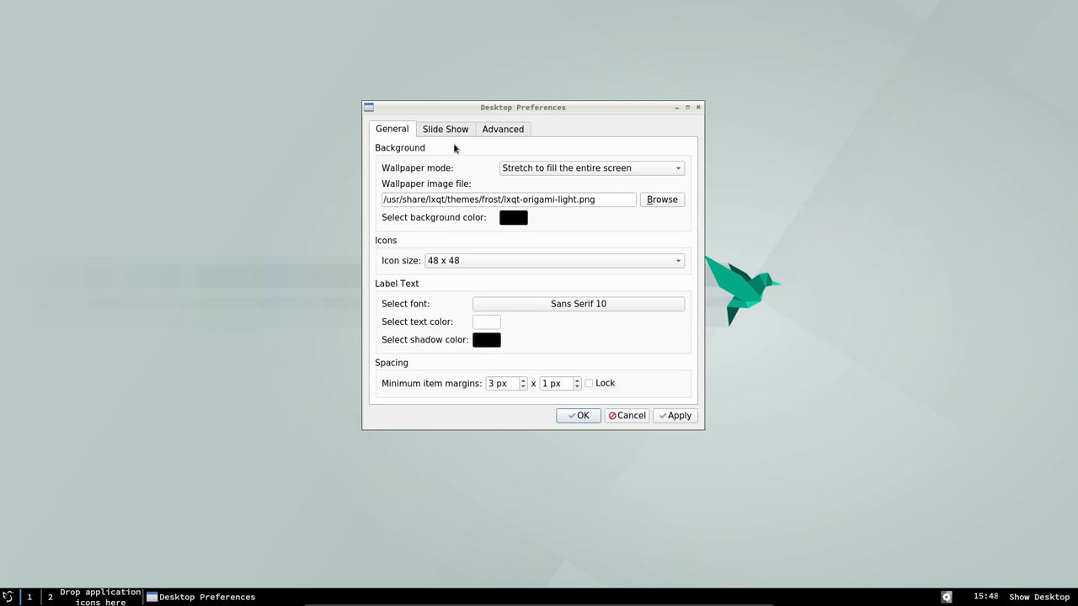
pyautogui.click(444, 129)
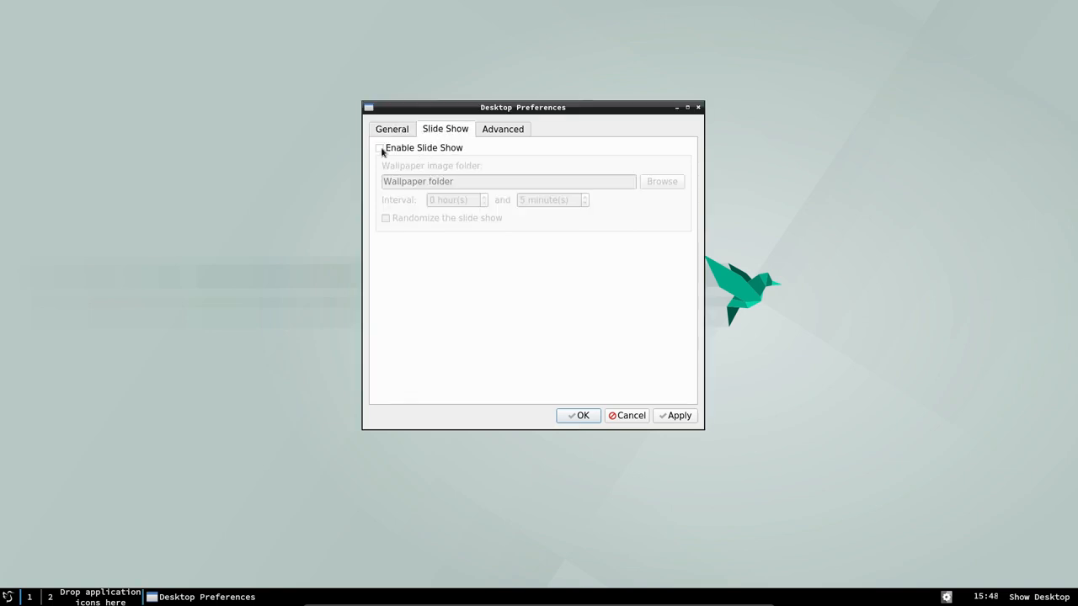
pyautogui.click(380, 147)
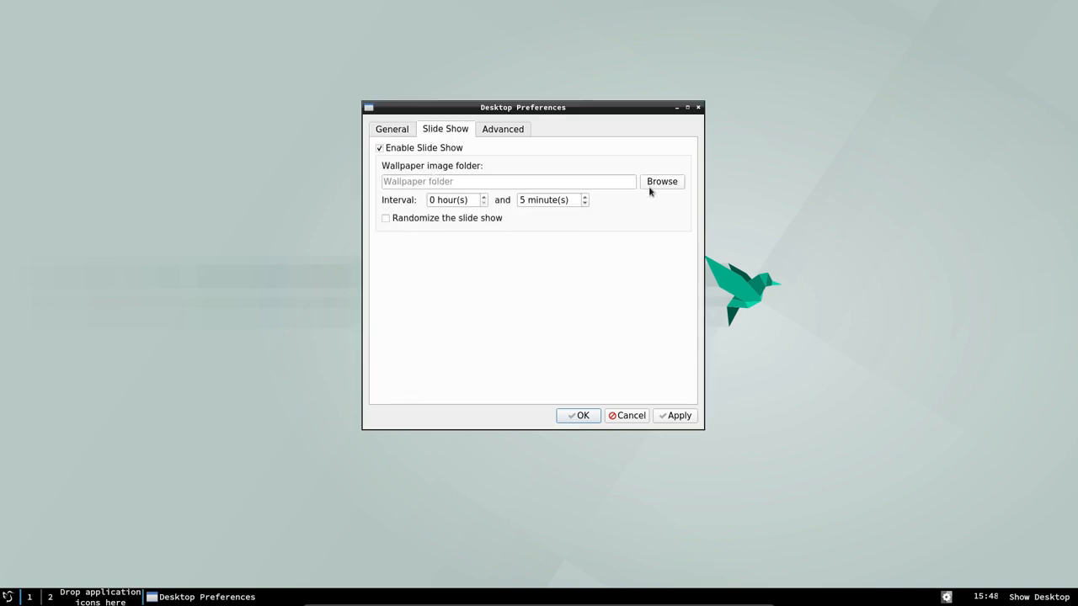
pyautogui.click(661, 181)
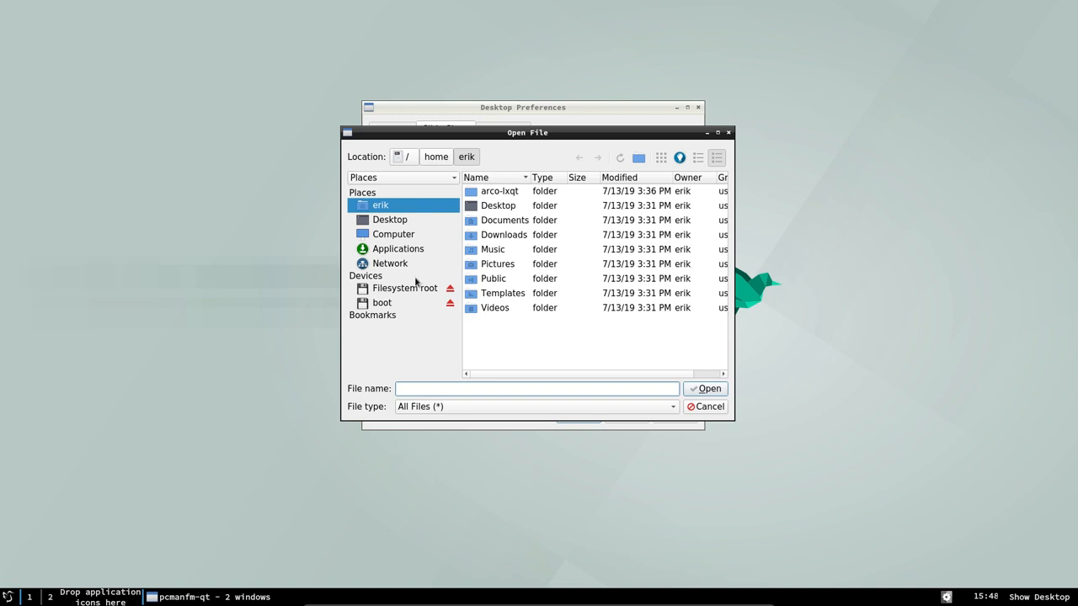
pyautogui.click(405, 288)
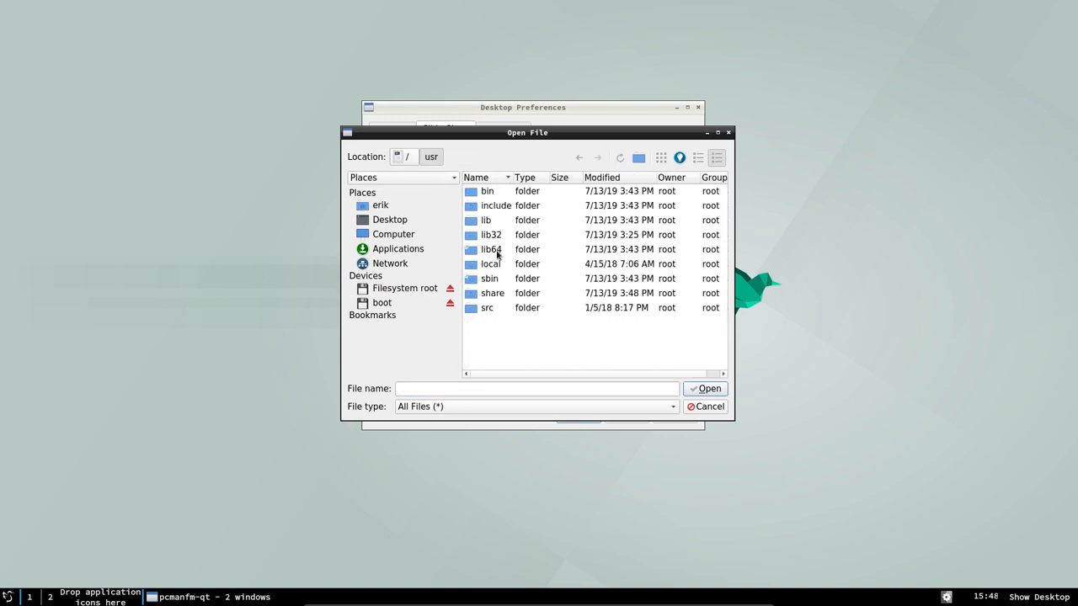
pyautogui.doubleClick(492, 293)
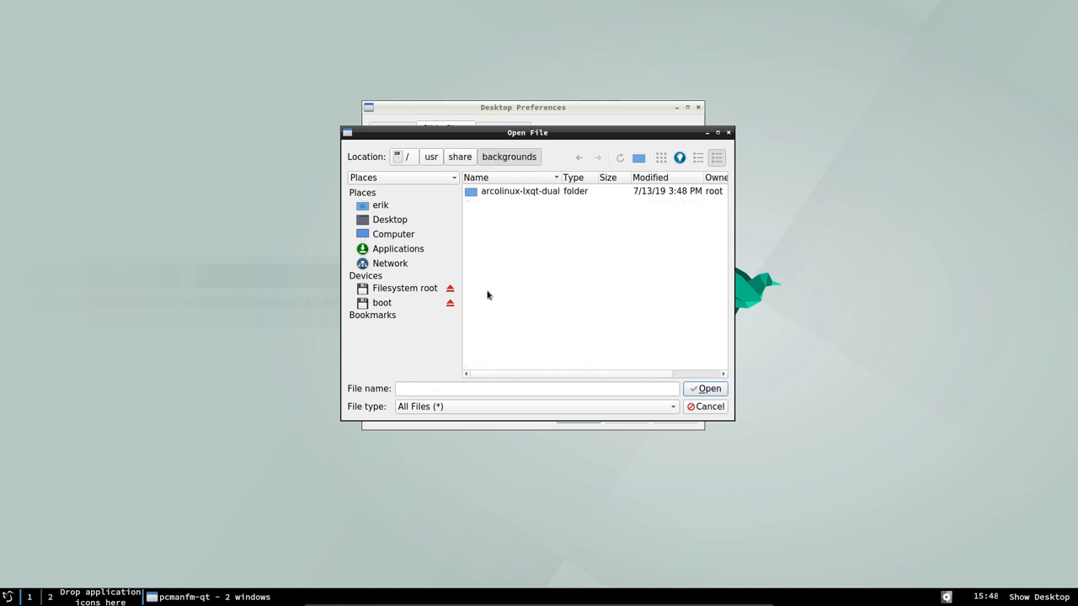
pyautogui.click(520, 190)
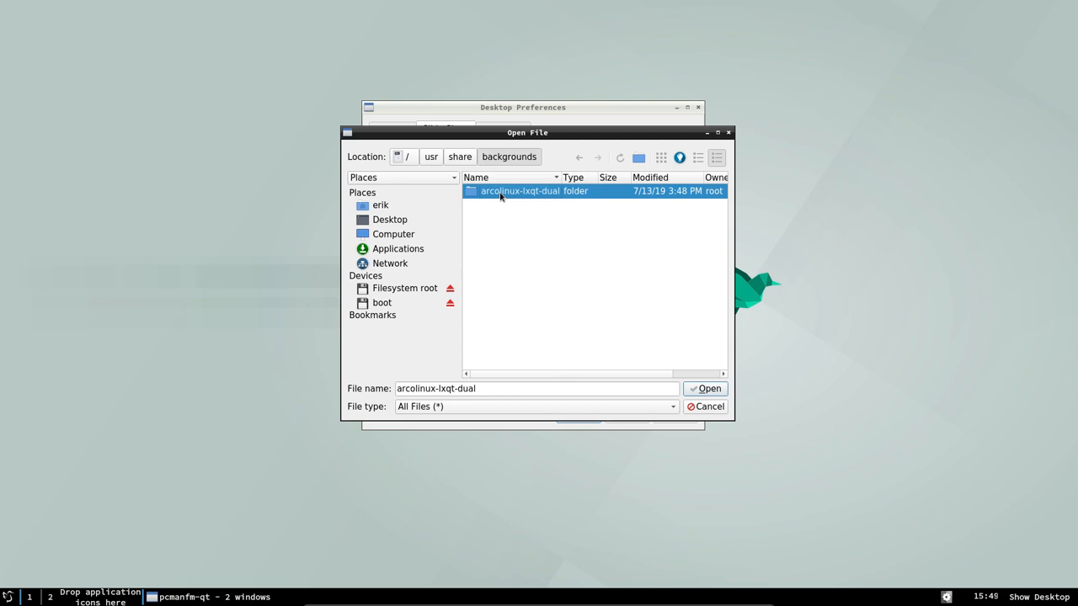
pyautogui.click(705, 388)
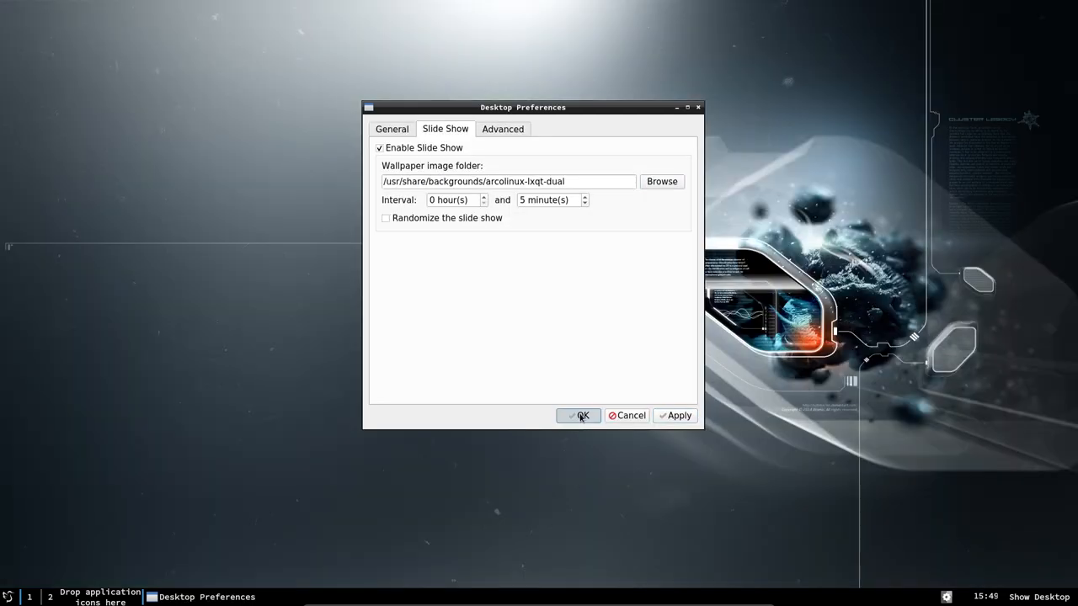
pyautogui.click(578, 415)
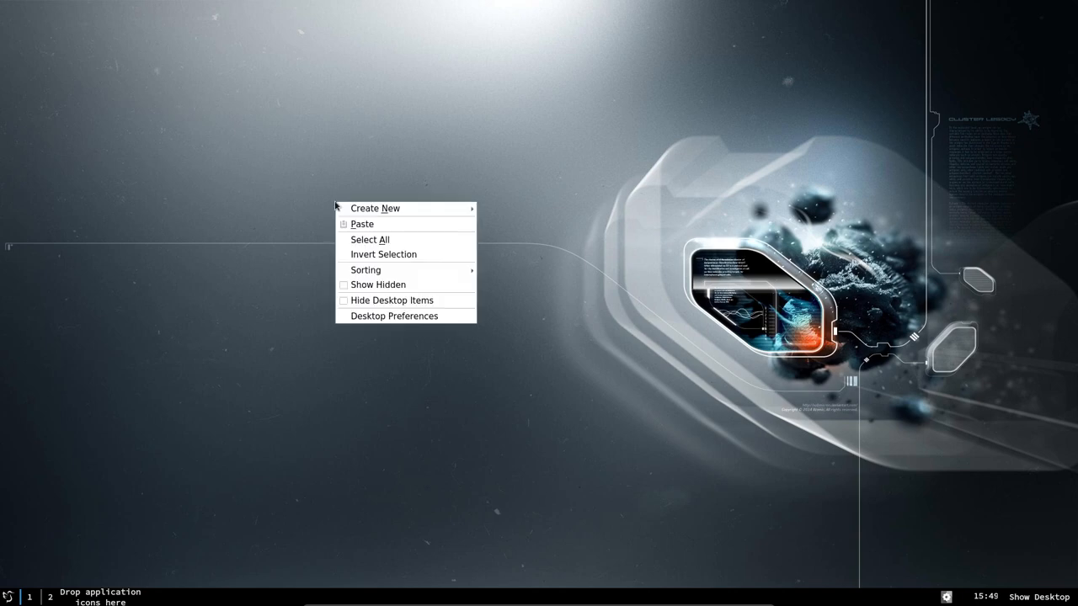
# Reopen Desktop Preferences and apply twice to cycle to another wallpaper.
pyautogui.click(394, 315)
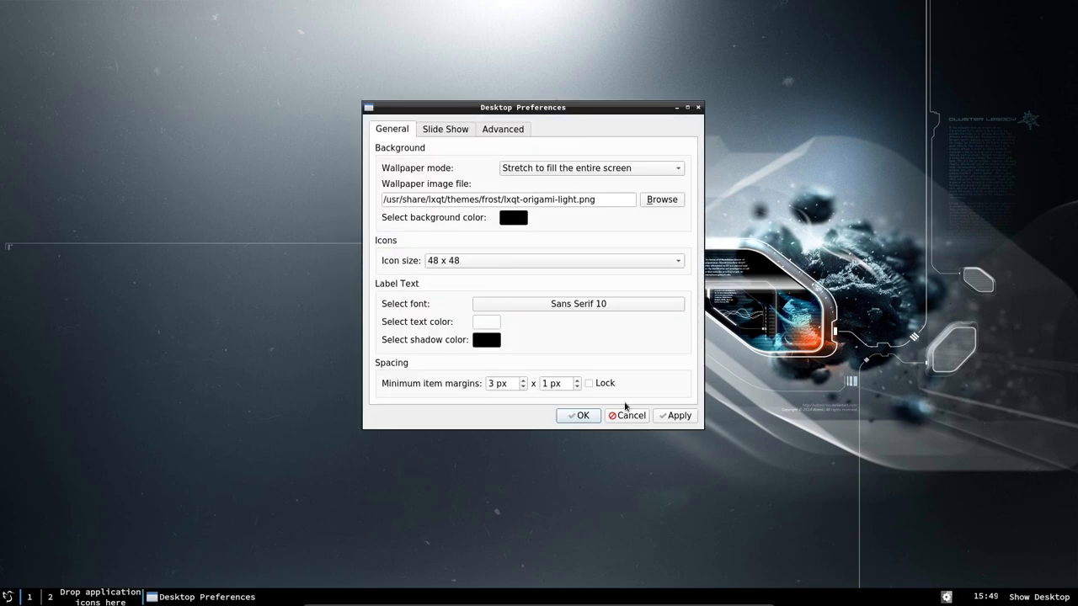
pyautogui.click(674, 415)
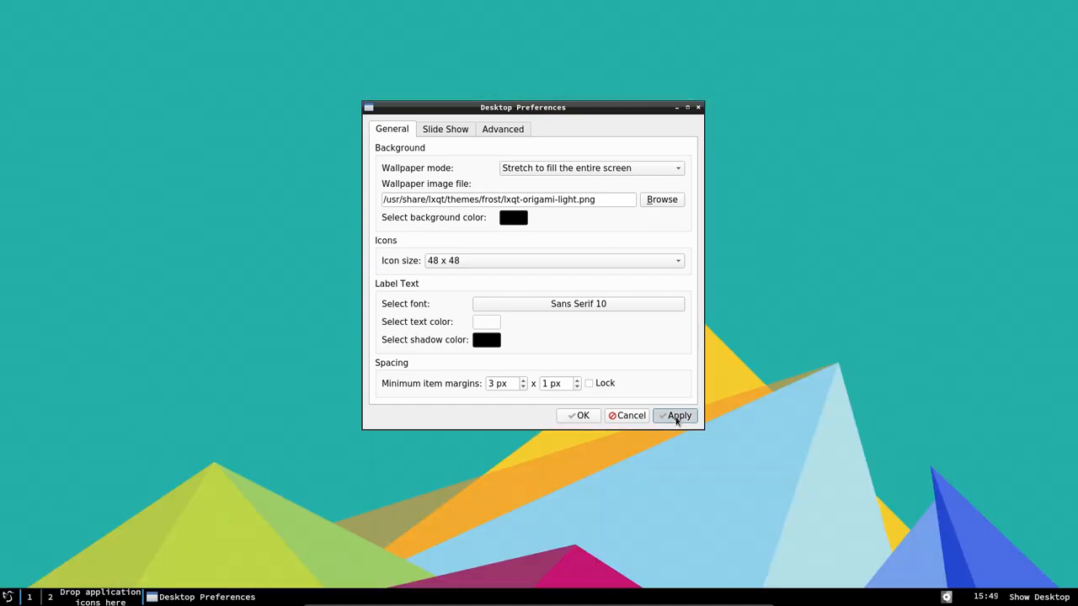
pyautogui.click(678, 415)
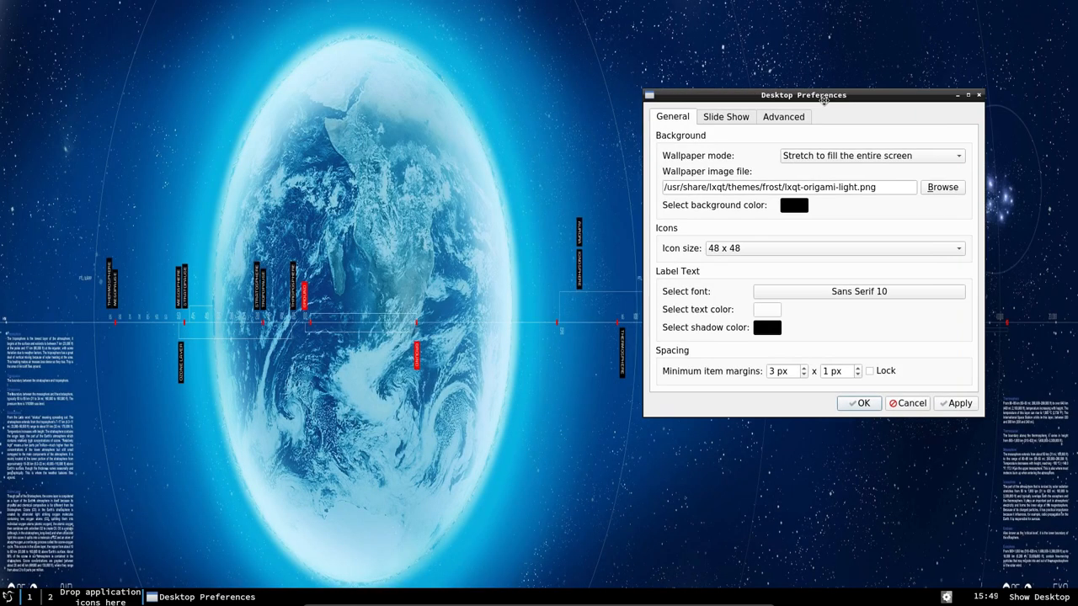
pyautogui.moveTo(804, 94); pyautogui.dragTo(501, 89)
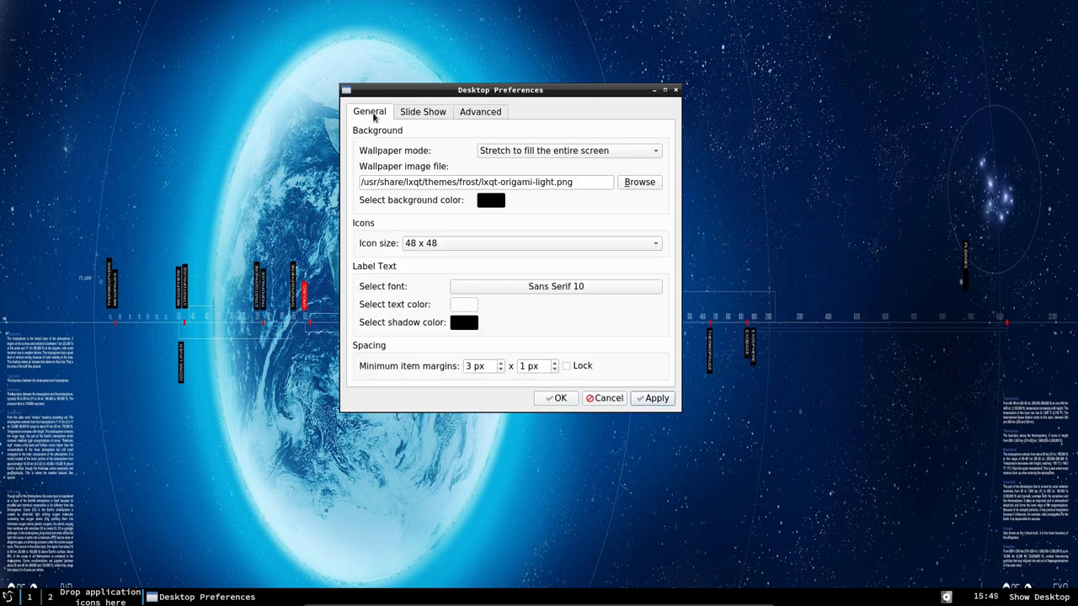
# Set wallpaper mode to 'Zoom the image to fill the entire screen' and apply it.
pyautogui.click(568, 150)
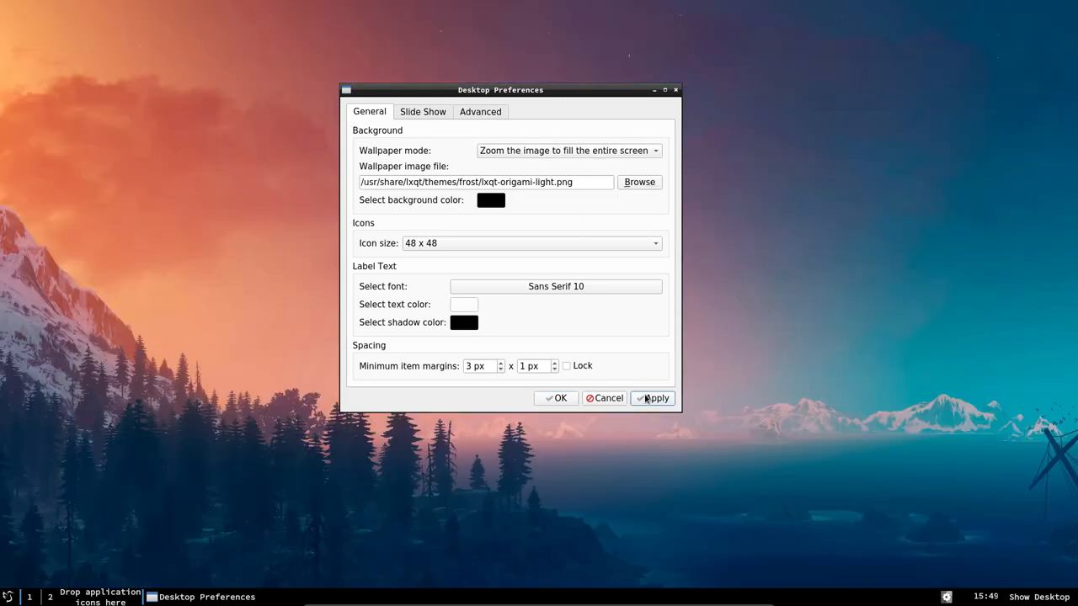
pyautogui.click(656, 397)
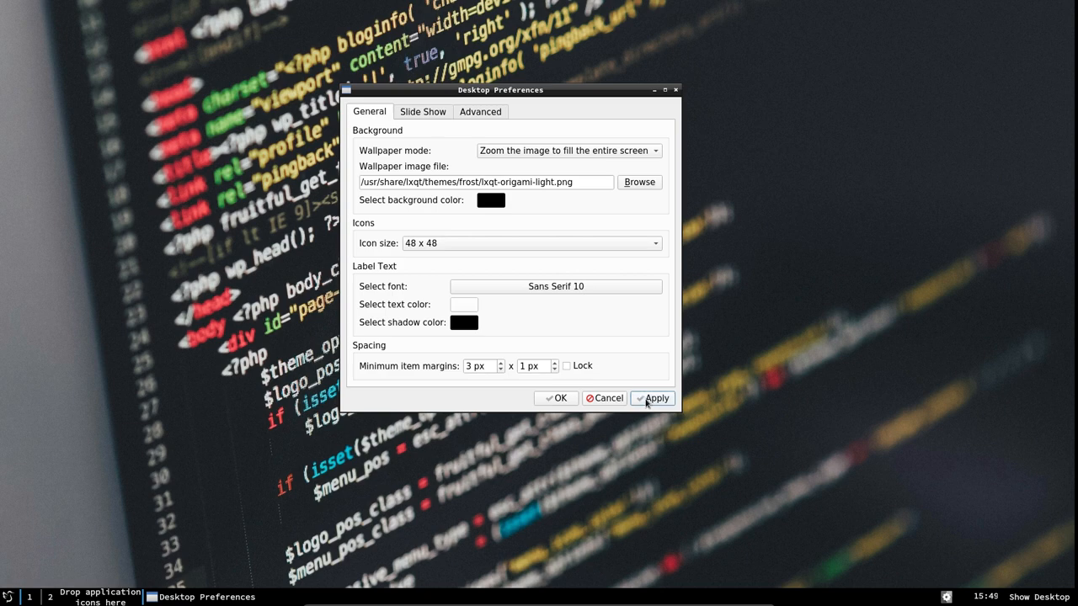
pyautogui.click(656, 398)
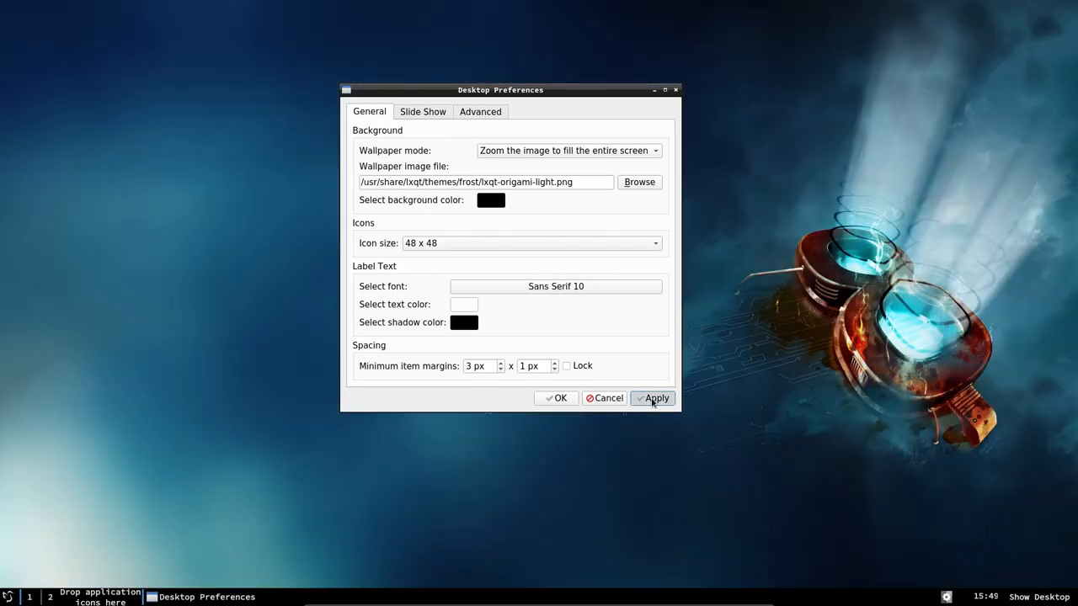
pyautogui.click(653, 398)
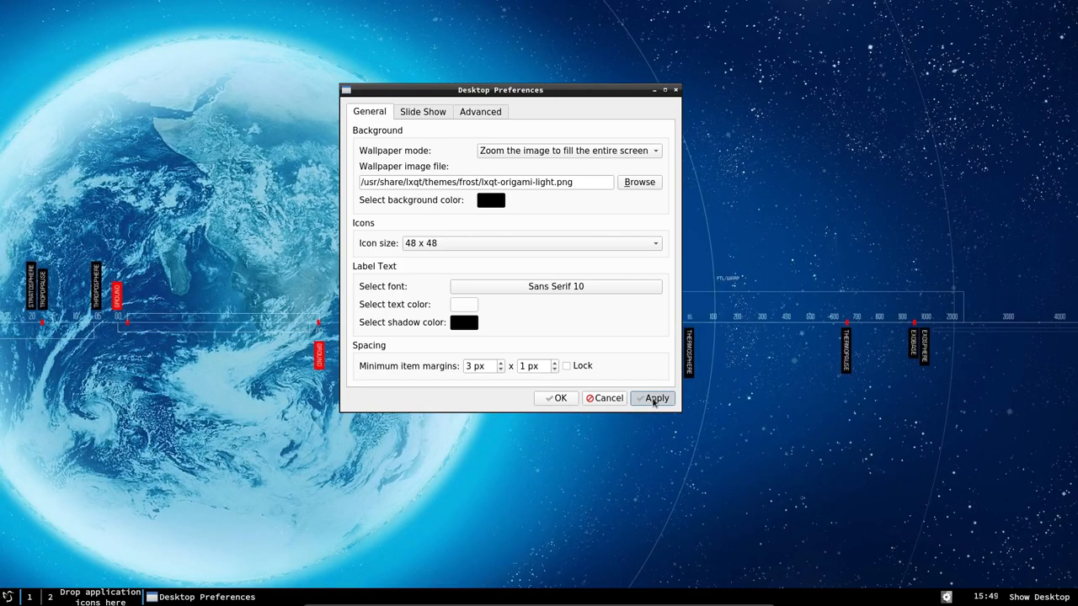
pyautogui.click(652, 397)
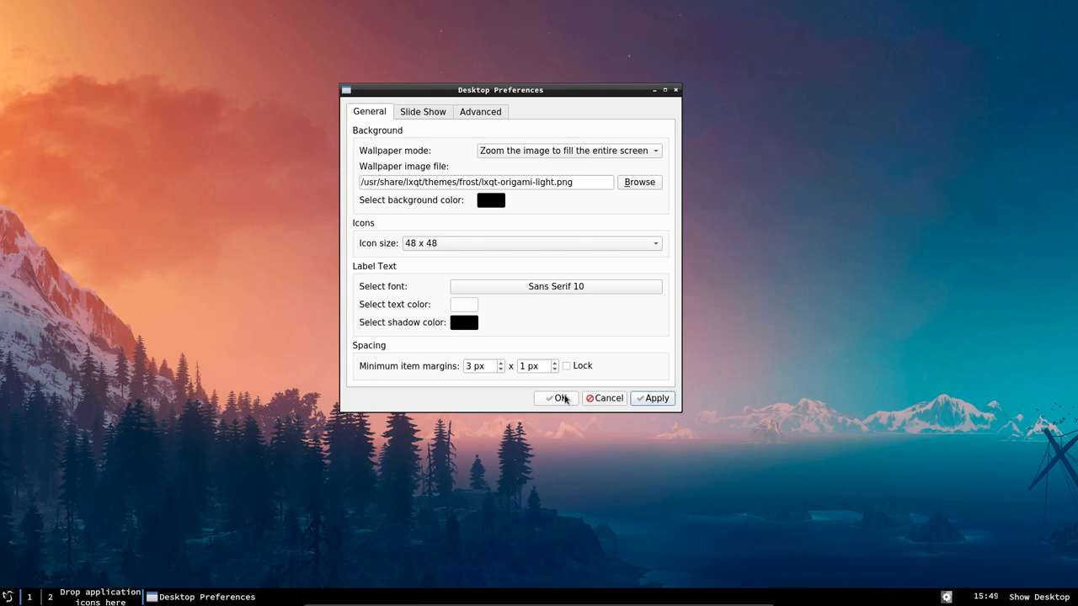
pyautogui.moveTo(530, 151)
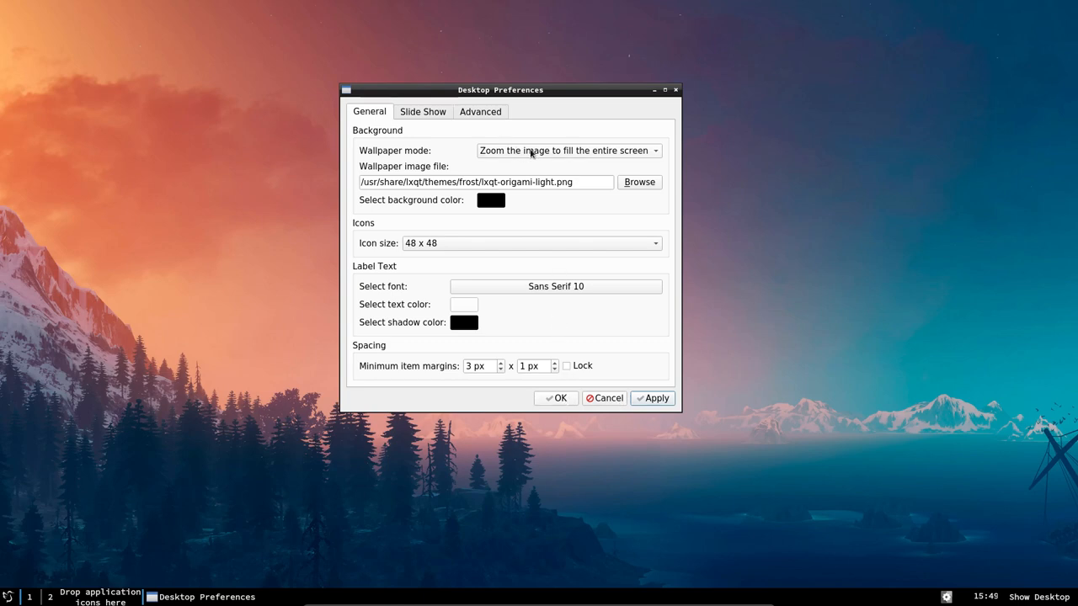
pyautogui.click(567, 150)
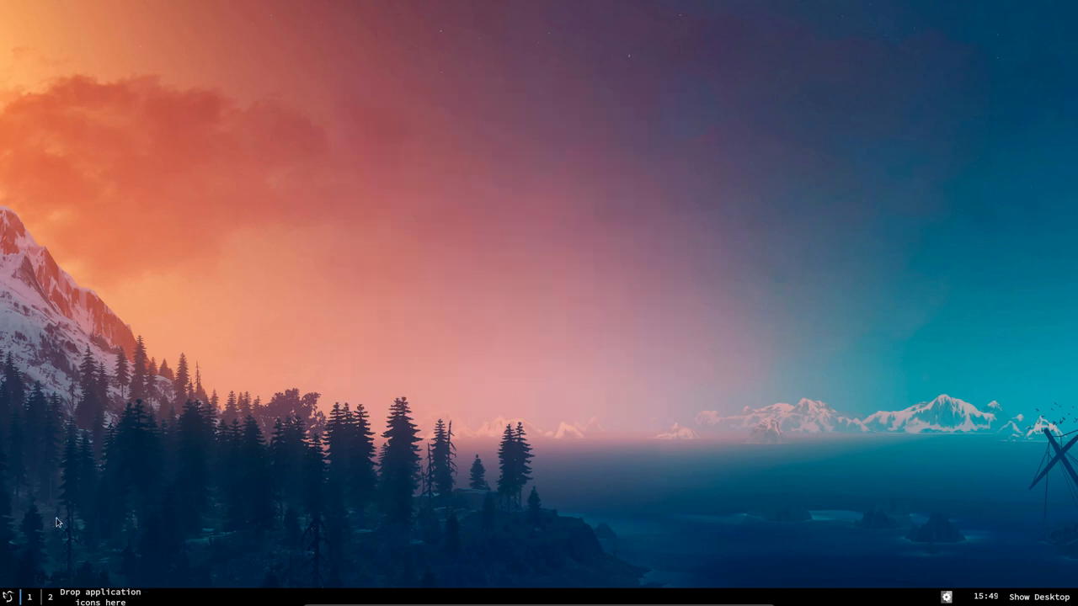
# Open the LXQt application menu from the panel start button.
pyautogui.click(7, 597)
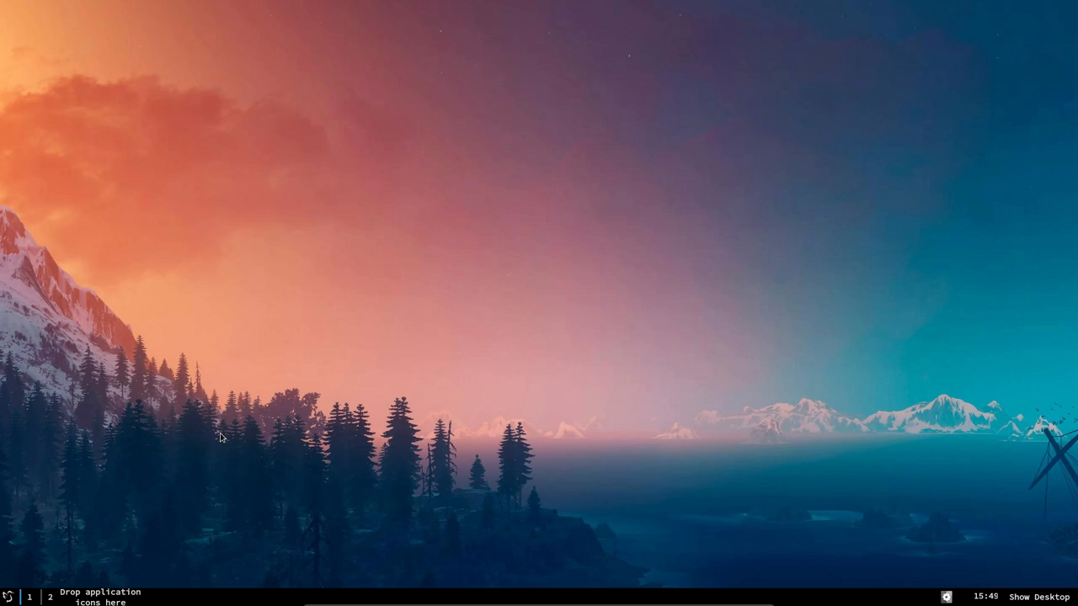
pyautogui.click(8, 596)
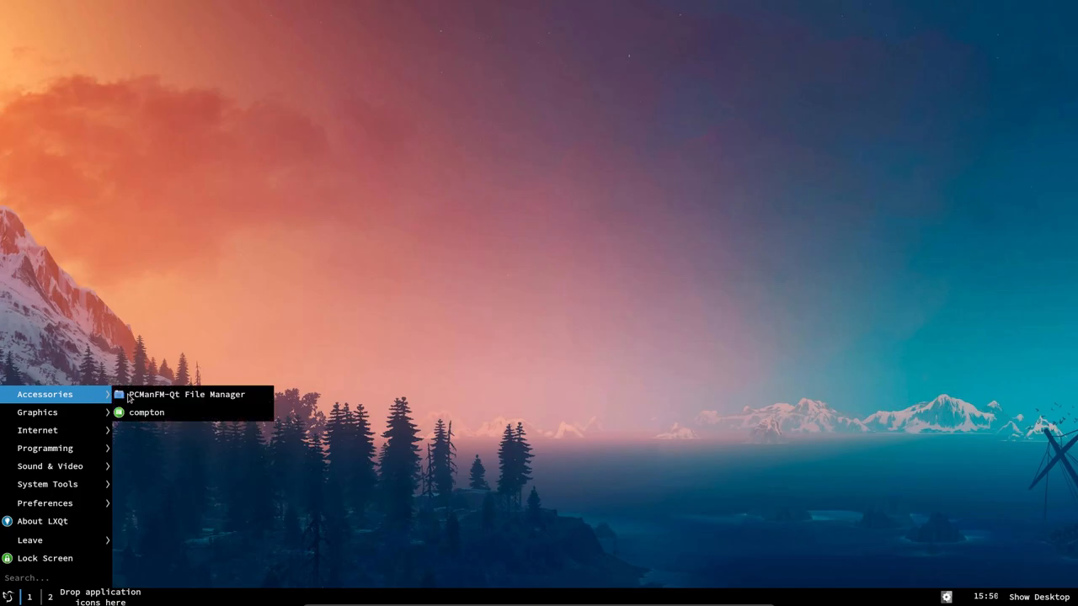
# Launch PCManFM-Qt, enter arco-lxqt, and open 600-software-from-ArcoLinux-repo-v1.sh in the editor.
pyautogui.click(190, 394)
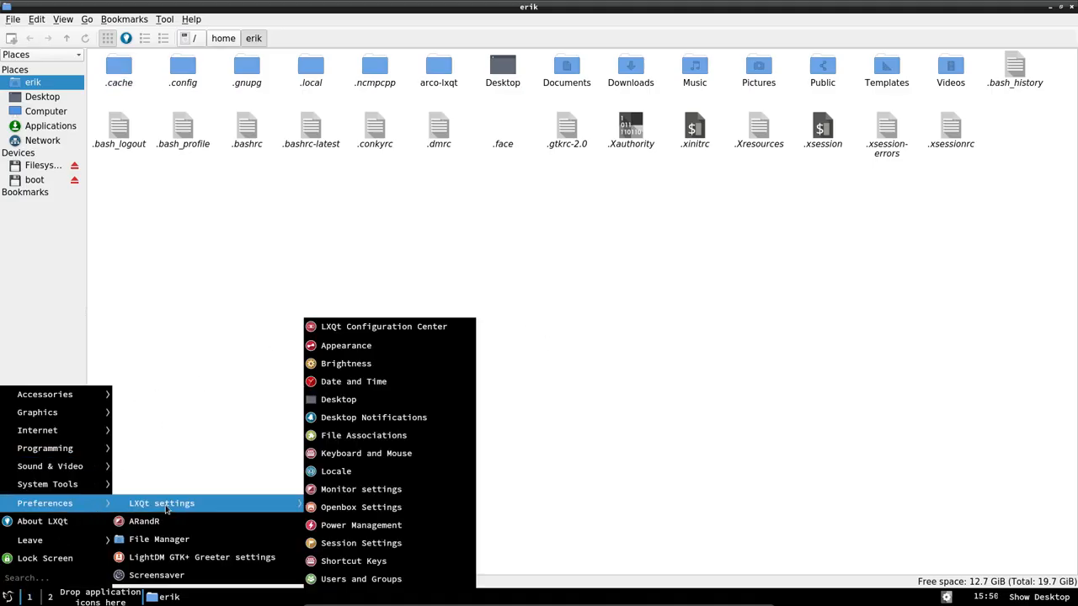
pyautogui.moveTo(353, 560)
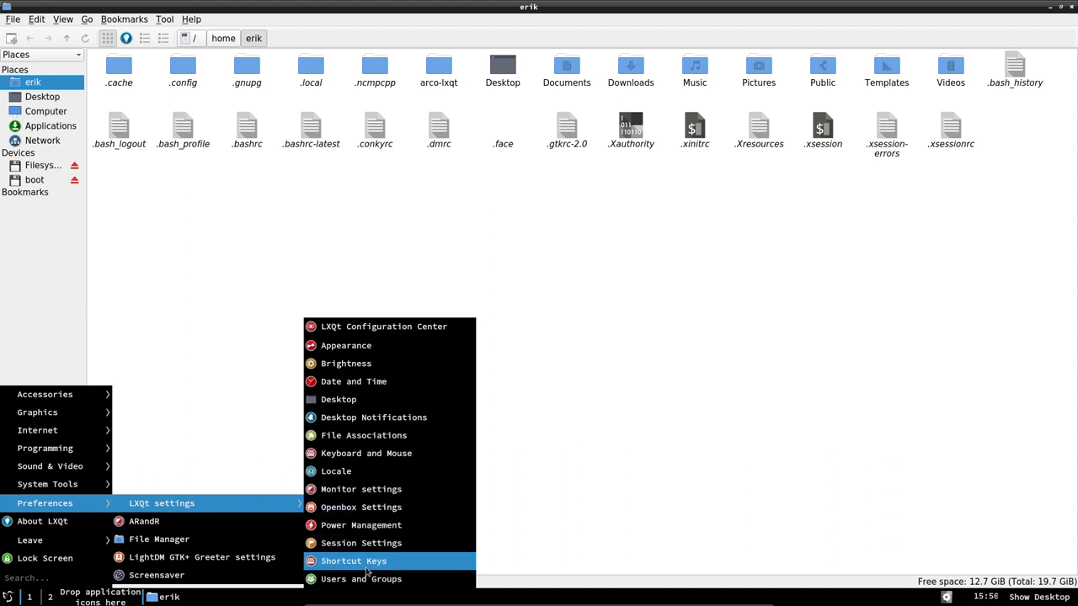
pyautogui.click(572, 456)
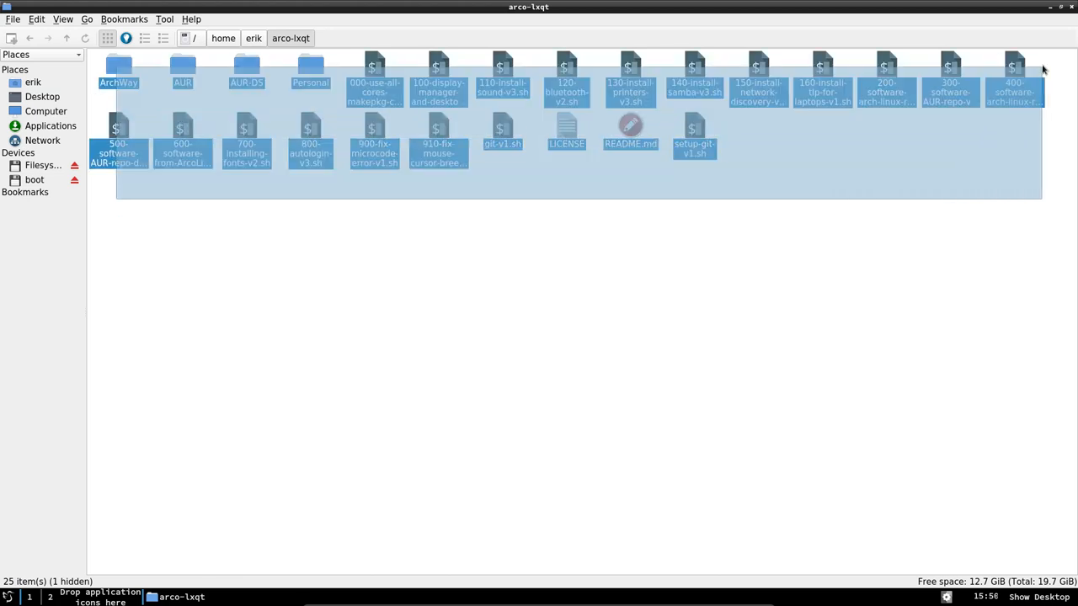
pyautogui.click(182, 138)
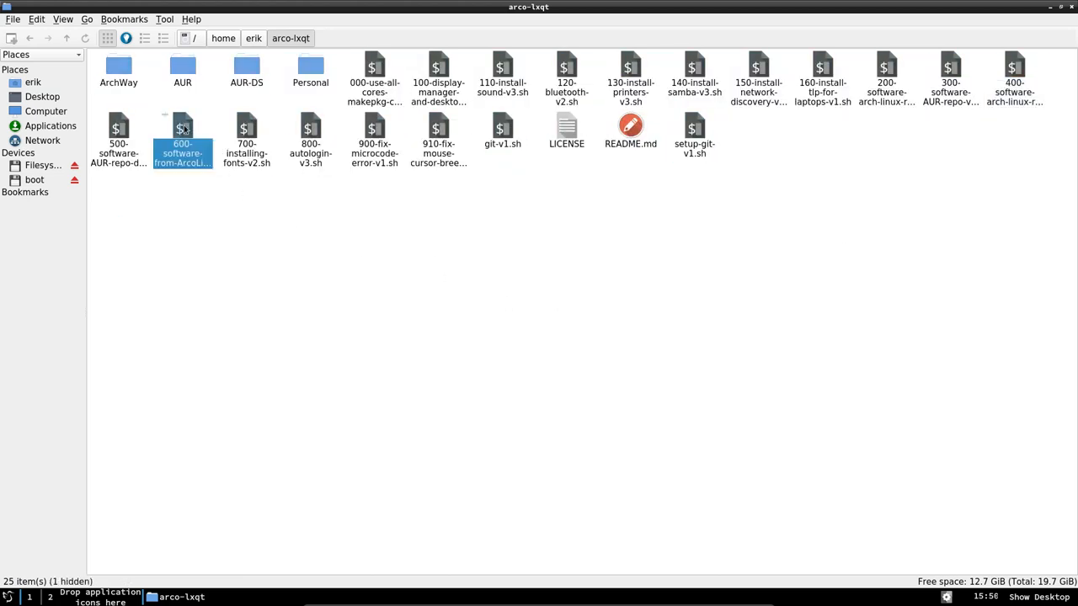
pyautogui.doubleClick(183, 139)
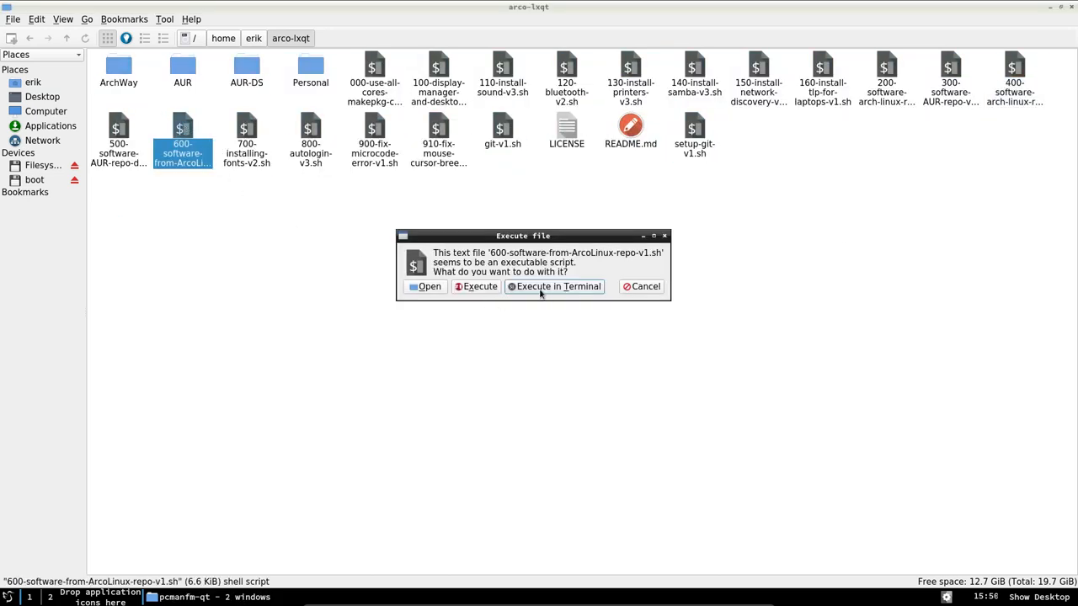
pyautogui.click(424, 287)
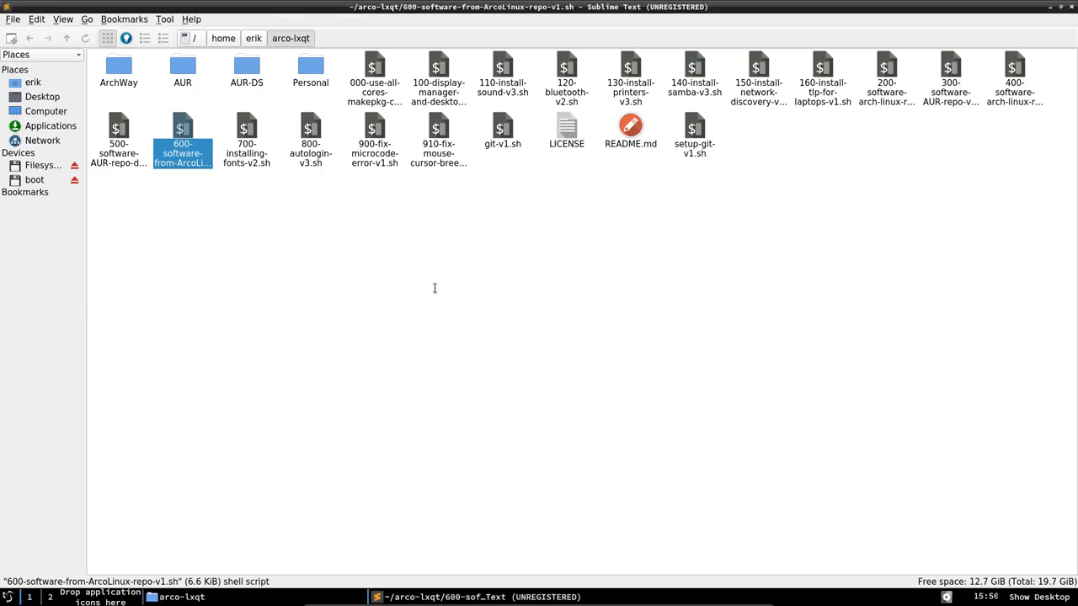
# Highlight package names such as arcolinux-config-lxqt-git in the 600-software script.
pyautogui.doubleClick(182, 139)
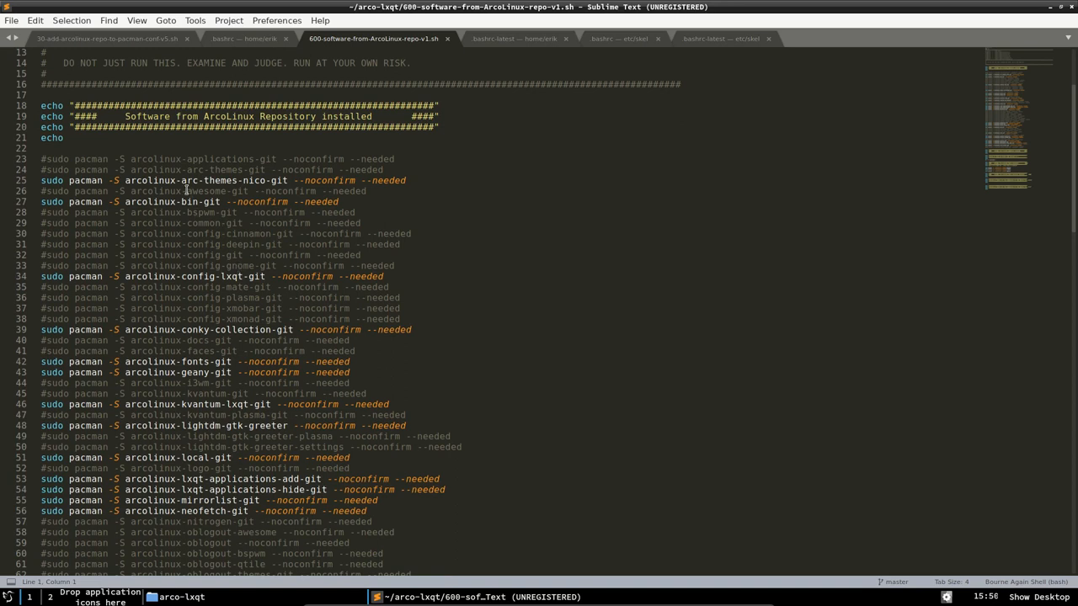
pyautogui.doubleClick(194, 170)
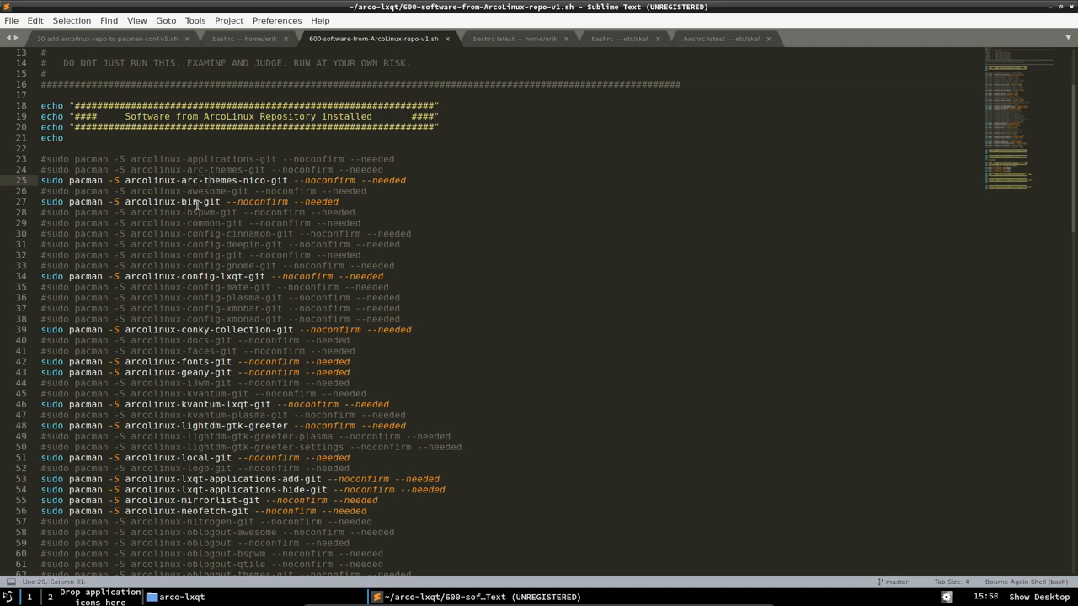
pyautogui.click(189, 276)
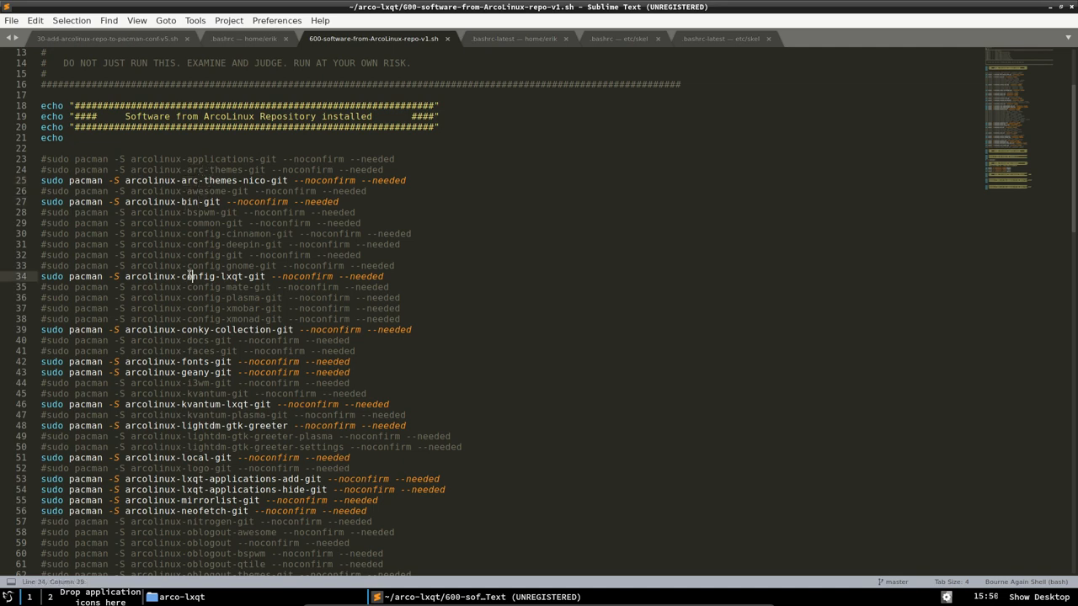
pyautogui.doubleClick(219, 276)
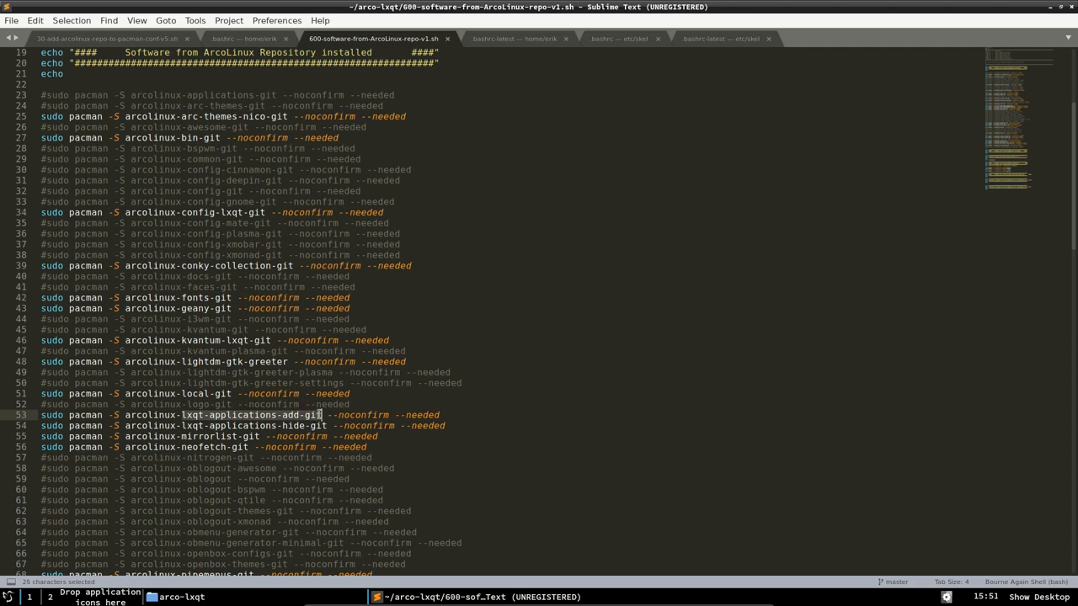
pyautogui.click(303, 425)
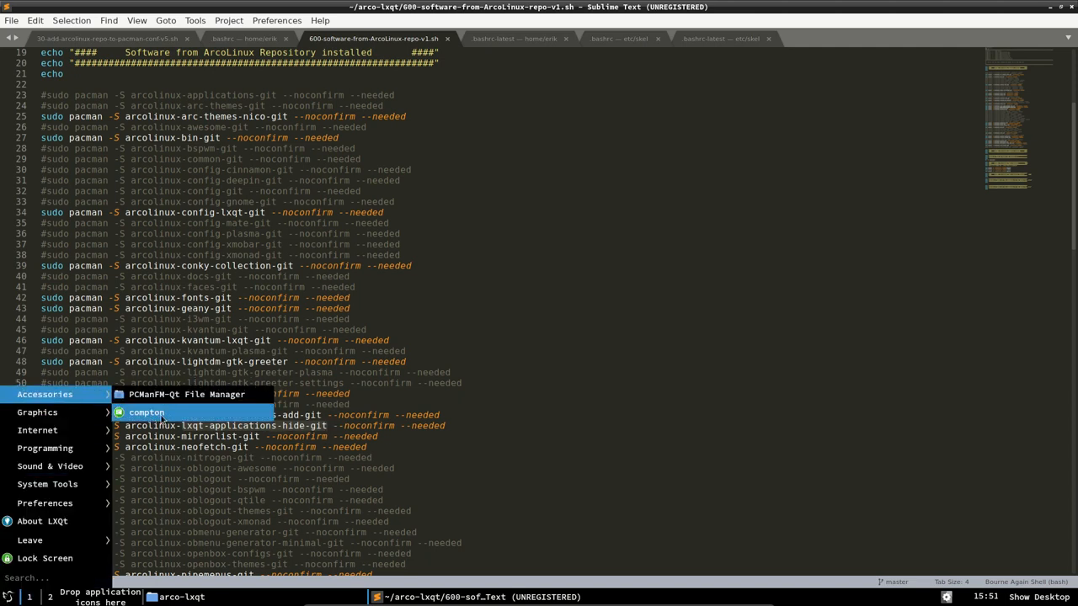
pyautogui.moveTo(147, 412)
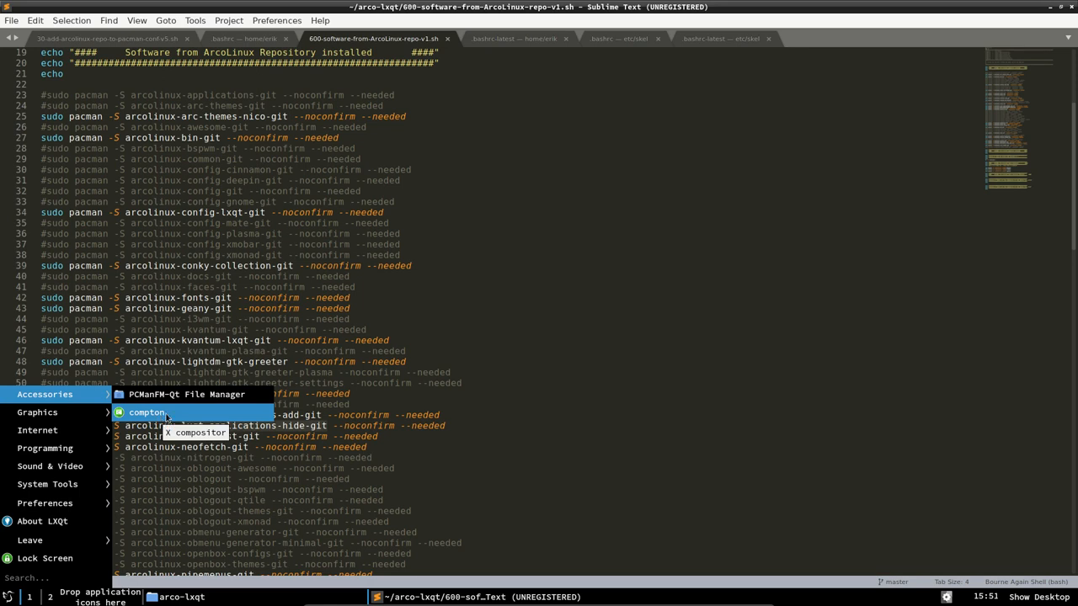
# Dismiss the application menu and return to the Sublime Text script.
pyautogui.click(168, 414)
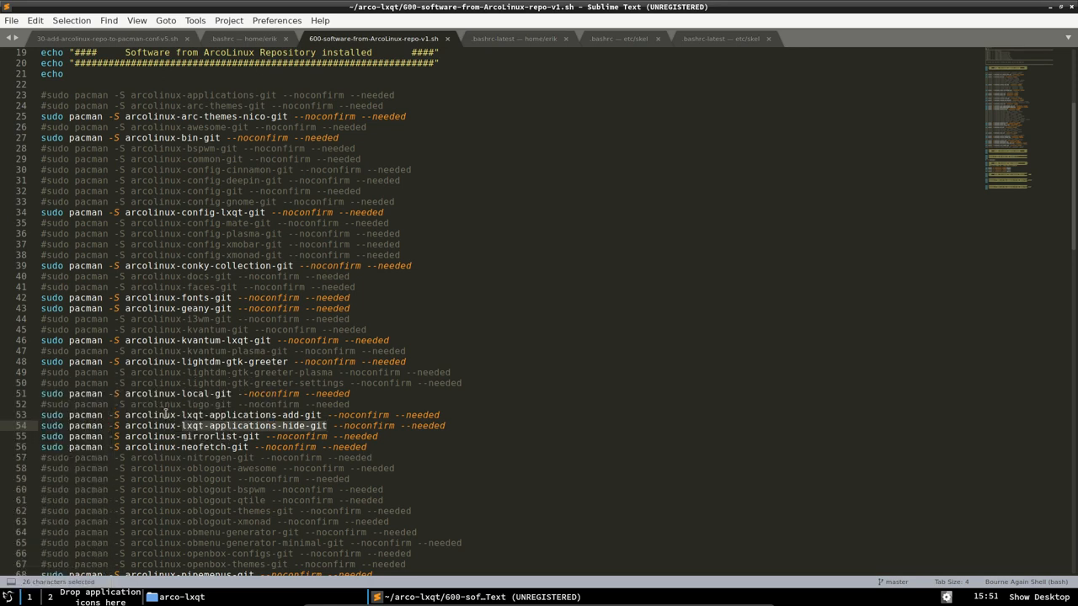
pyautogui.click(327, 425)
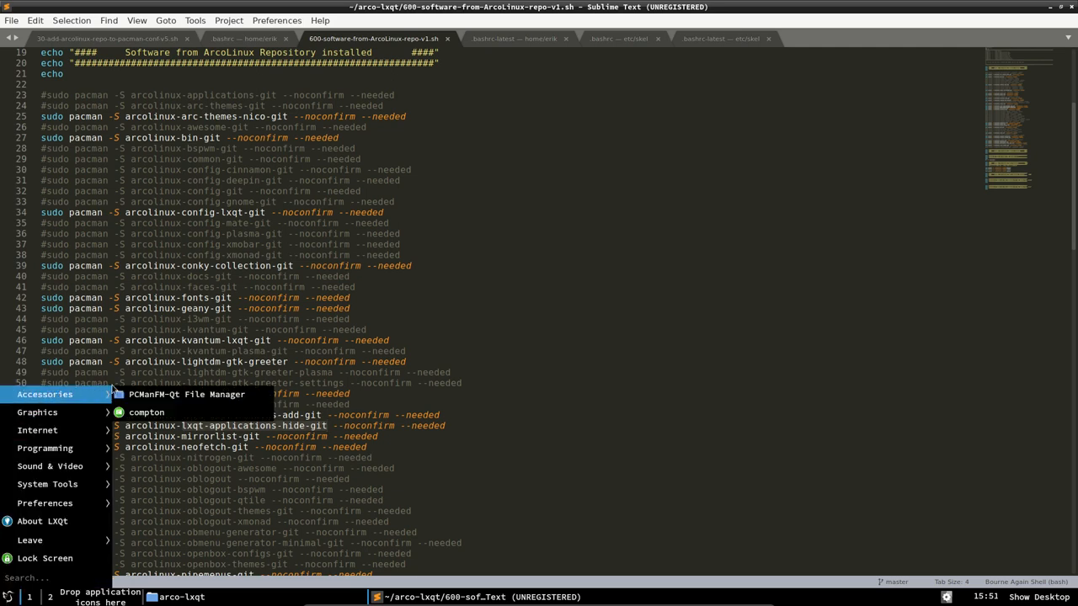
pyautogui.moveTo(146, 412)
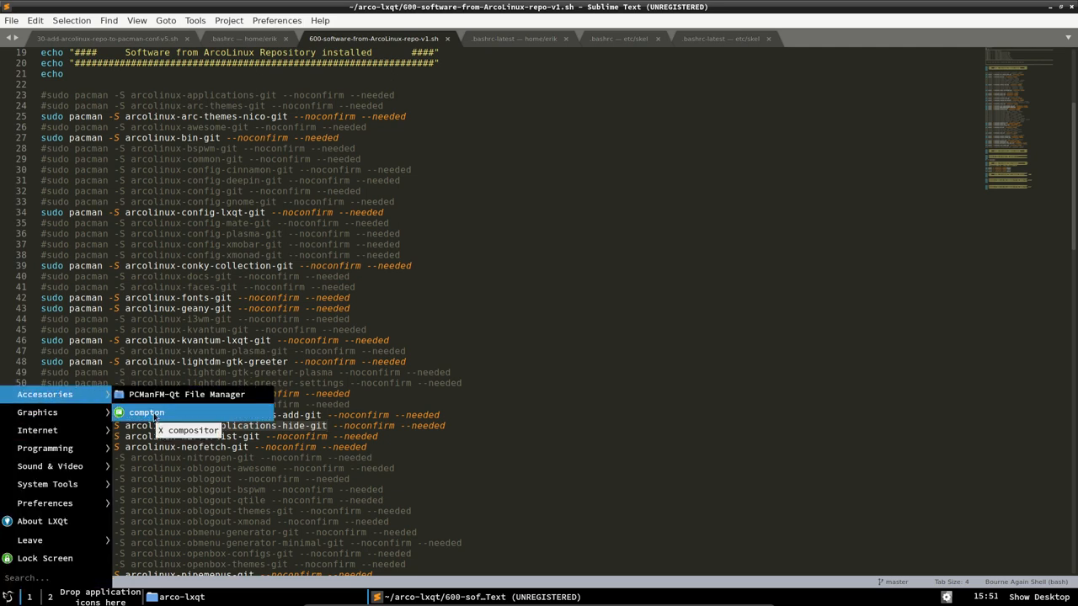
pyautogui.moveTo(38, 430)
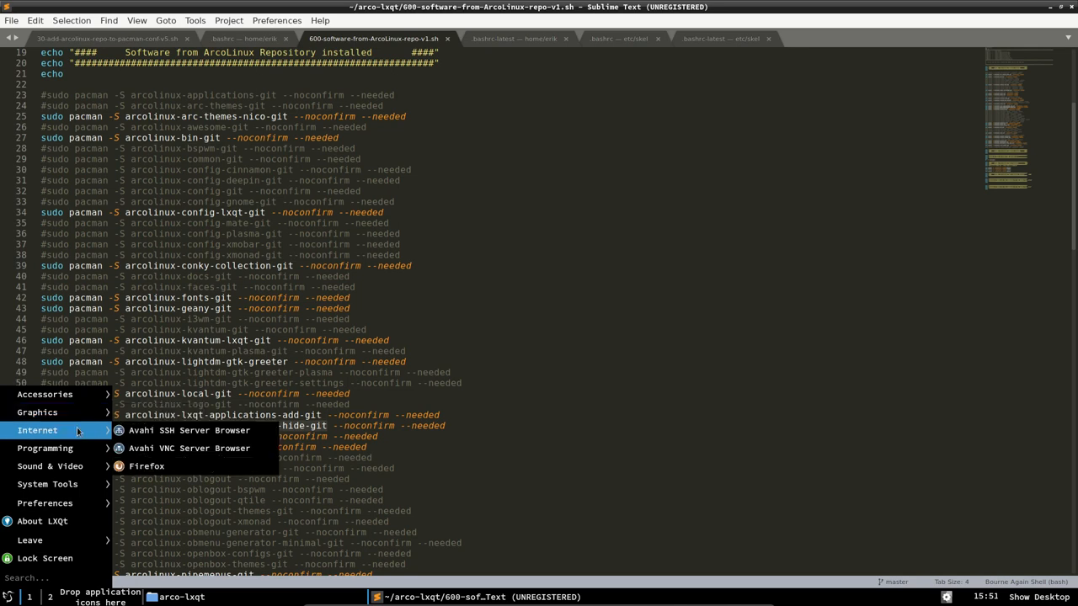
pyautogui.moveTo(190, 430)
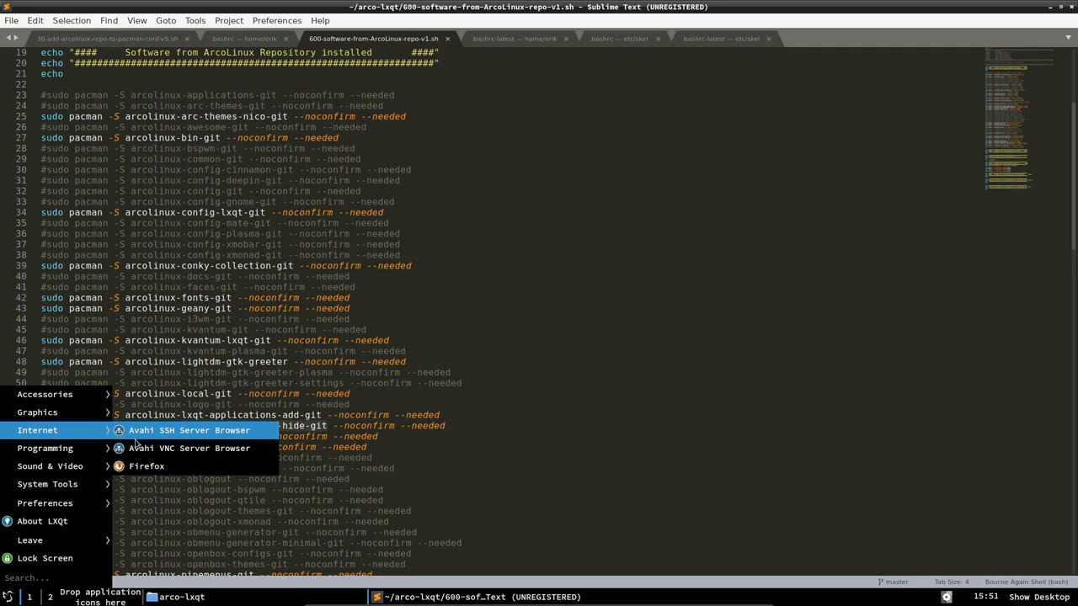
pyautogui.moveTo(46, 448)
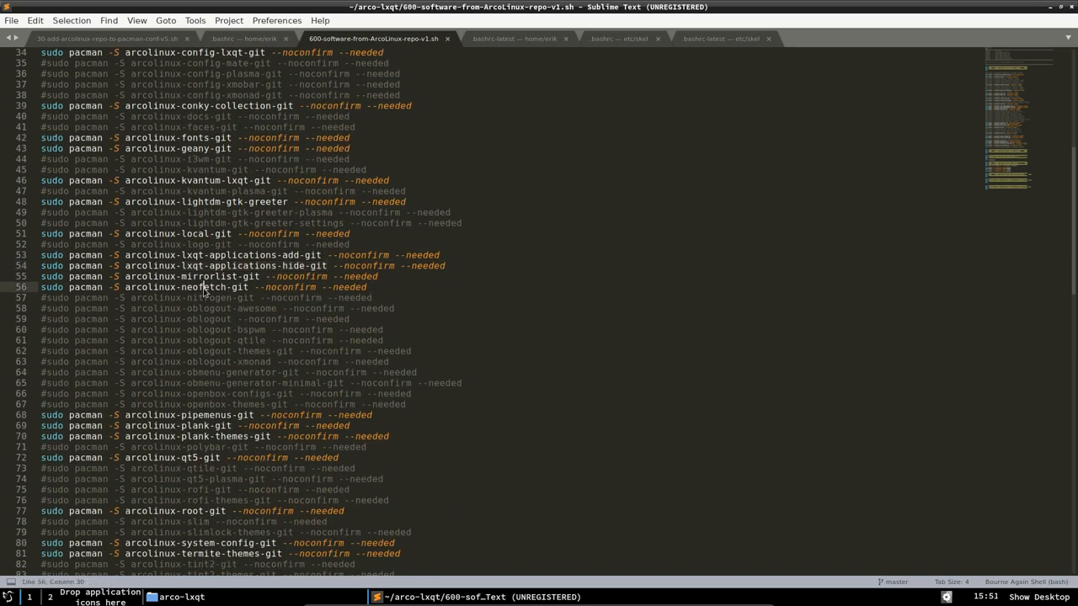
# Highlight package names like neofetch and scroll down through the install script.
pyautogui.doubleClick(222, 286)
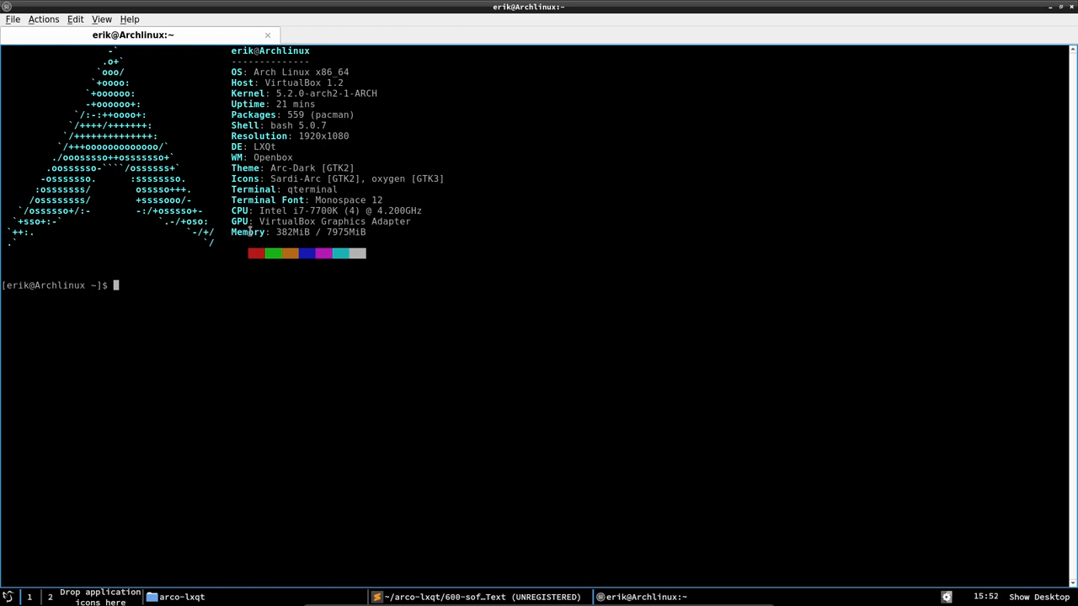
pyautogui.moveTo(269, 325)
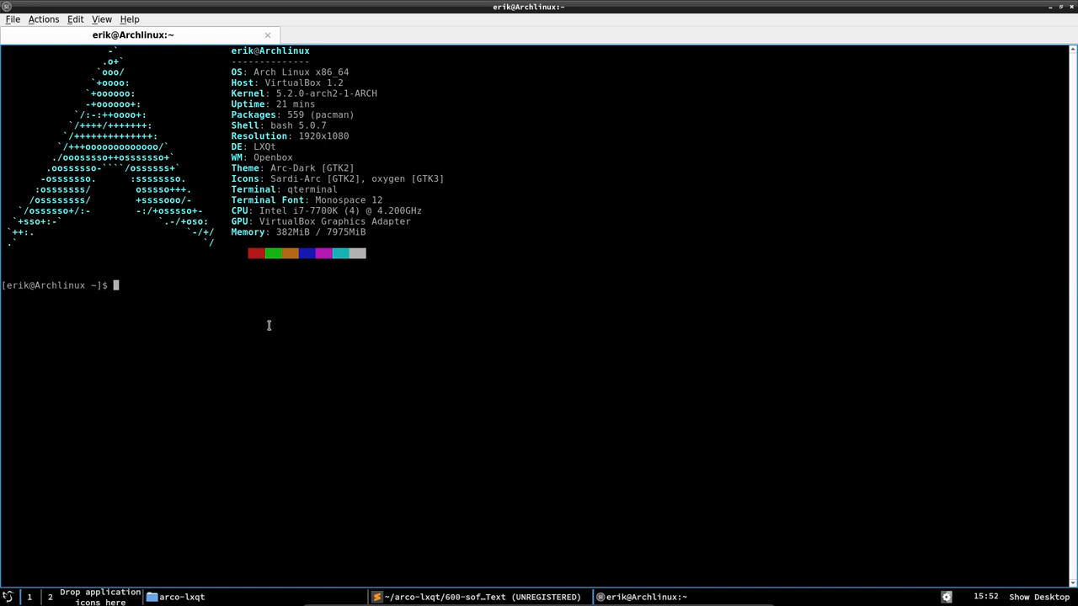
pyautogui.moveTo(1059, 32)
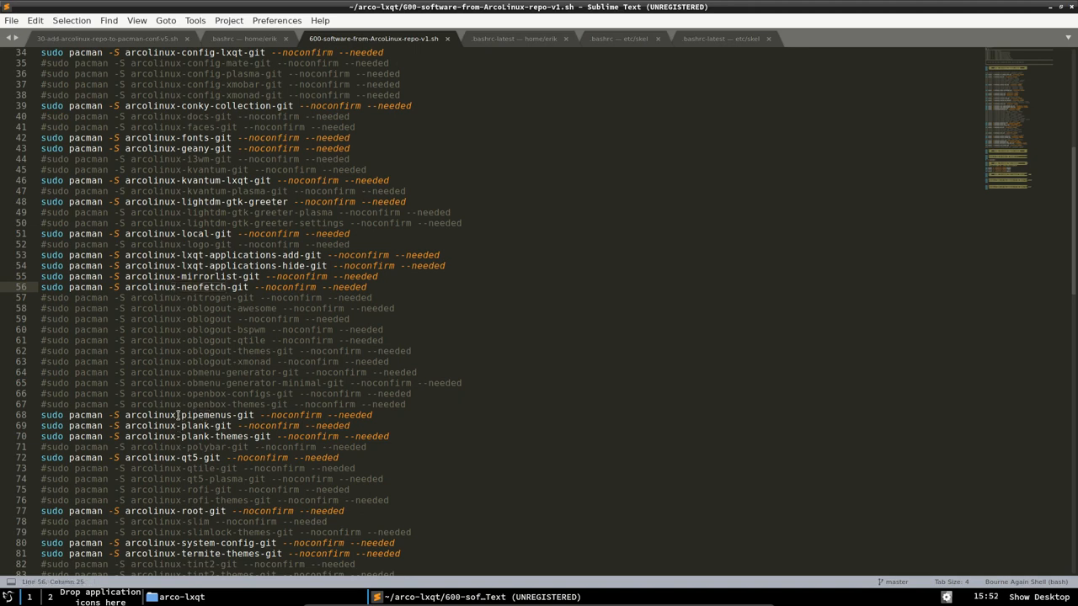
pyautogui.doubleClick(217, 414)
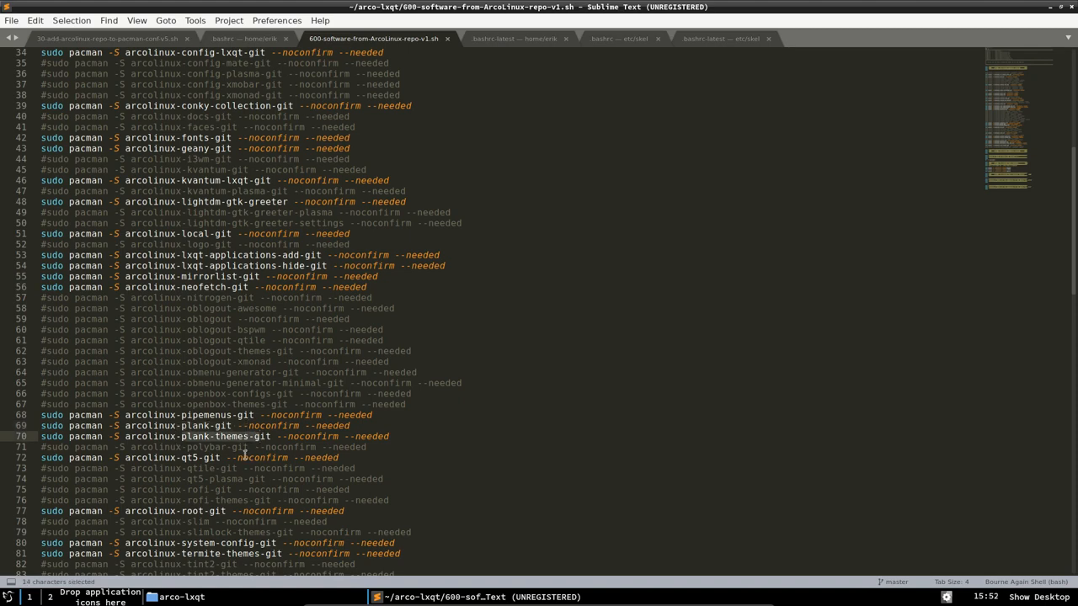
pyautogui.scroll(-3)
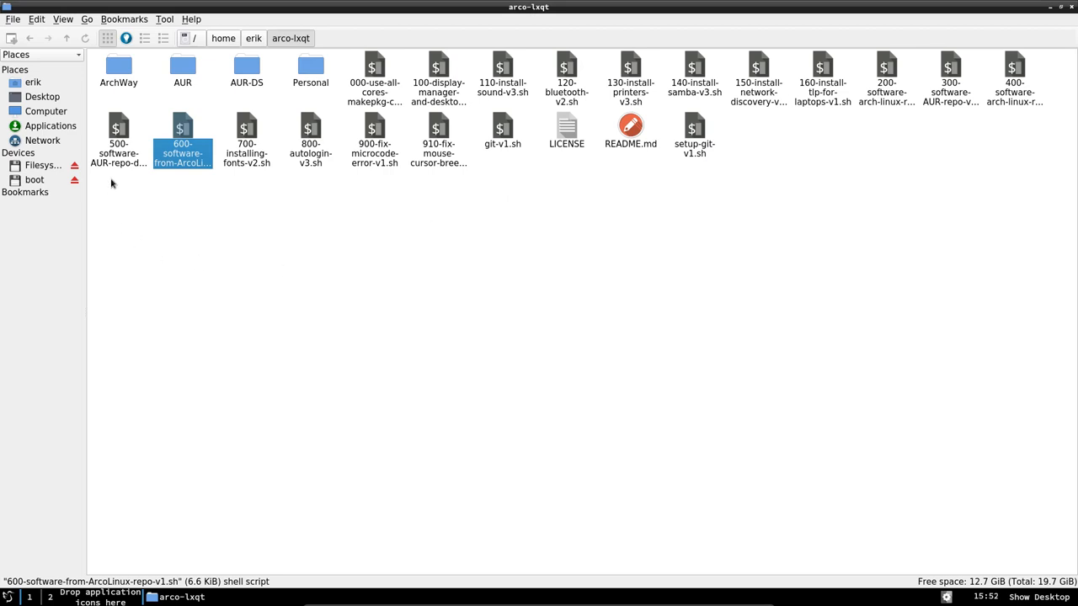
pyautogui.moveTo(1031, 76)
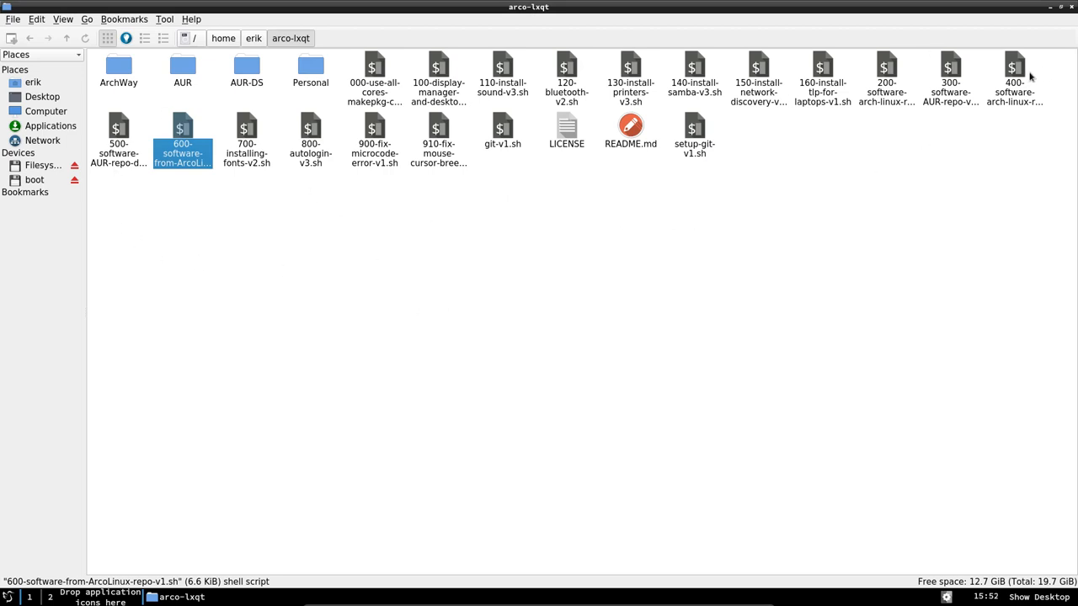
# Show arco-lxqt scripts in detailed list view and open a terminal there.
pyautogui.click(1015, 80)
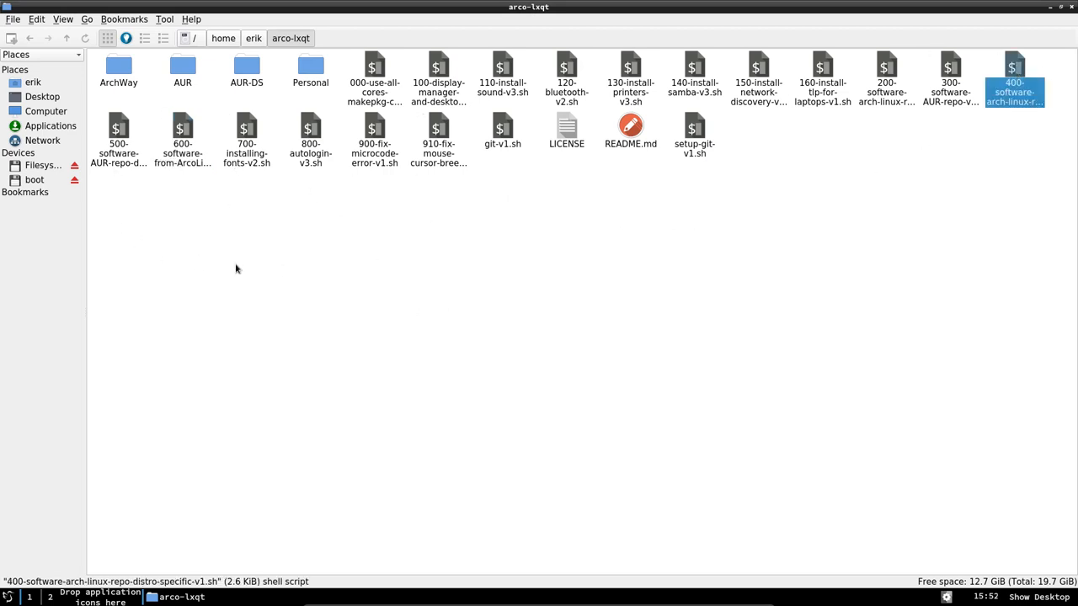
pyautogui.click(145, 38)
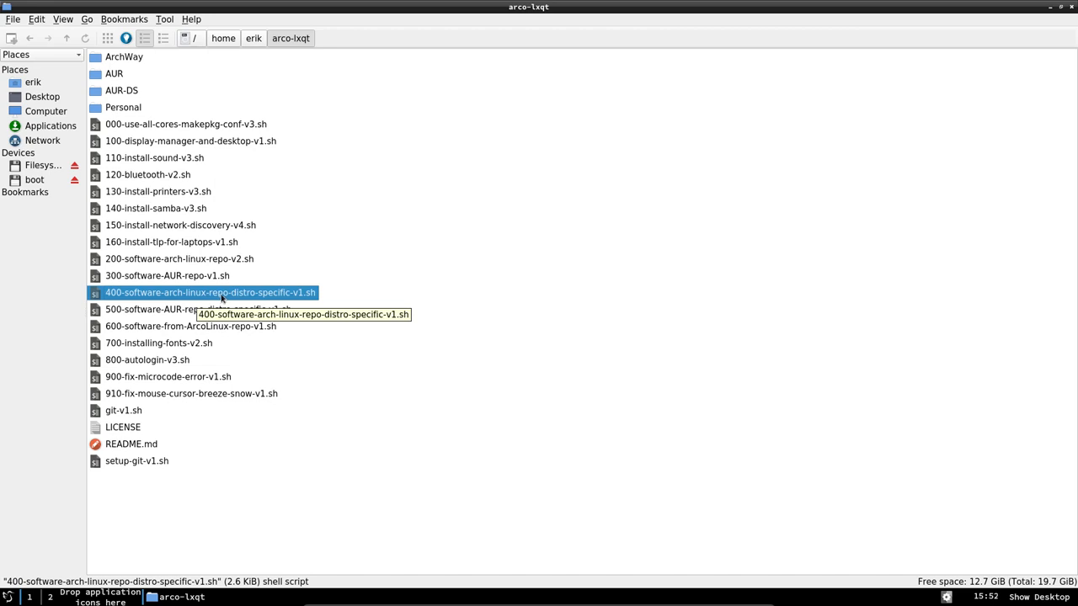
pyautogui.moveTo(261, 299)
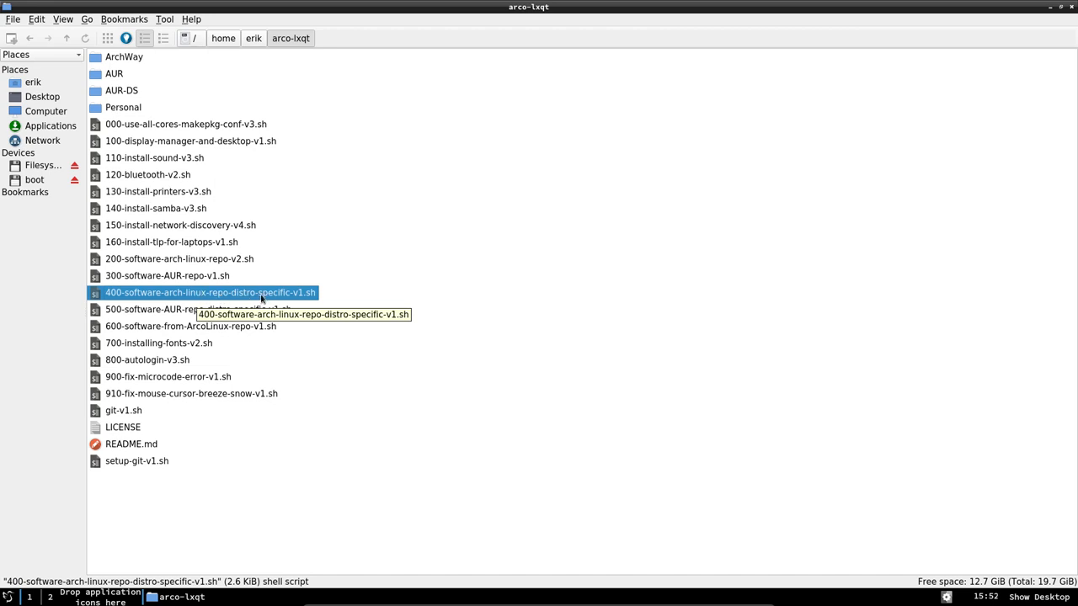
pyautogui.click(198, 309)
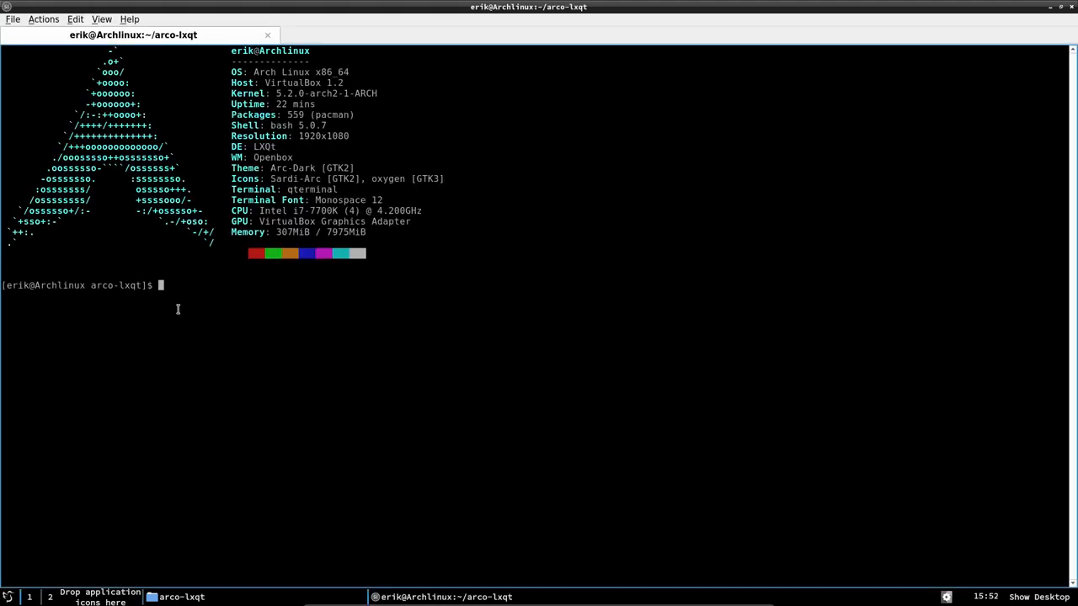
# Run the AUR-DS install script and follow yay building yad and lxqt-arc-dark-theme-git.
pyautogui.write('./')
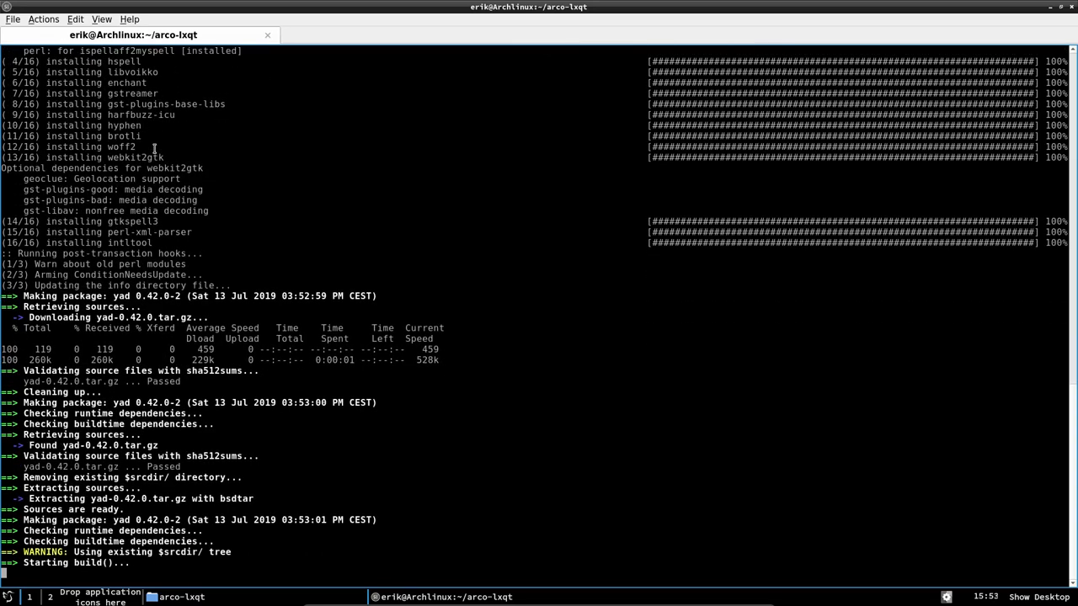
pyautogui.scroll(-3)
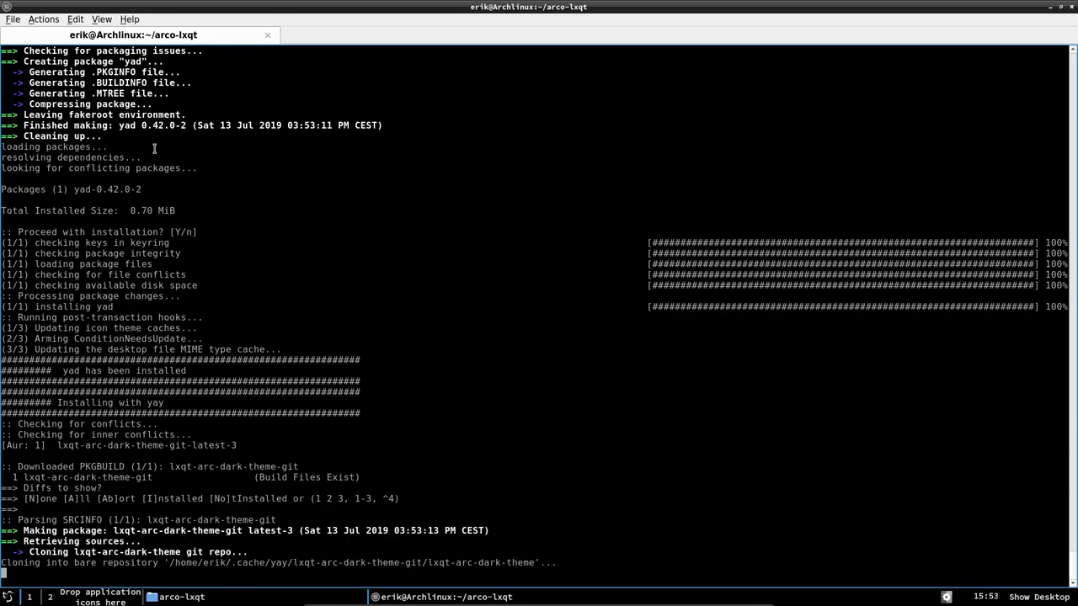
pyautogui.scroll(-3)
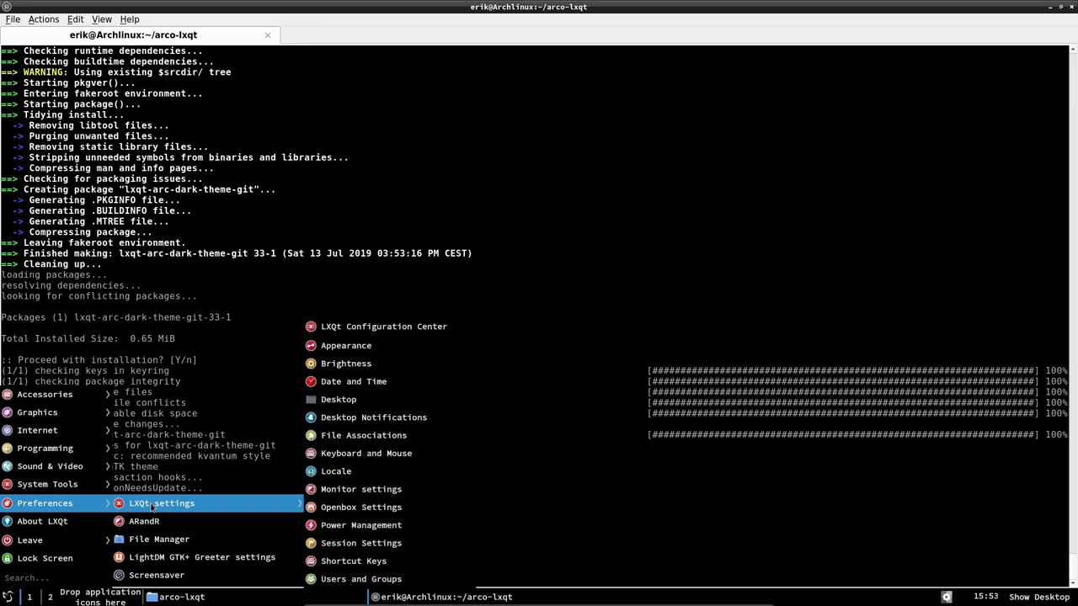
pyautogui.moveTo(345, 345)
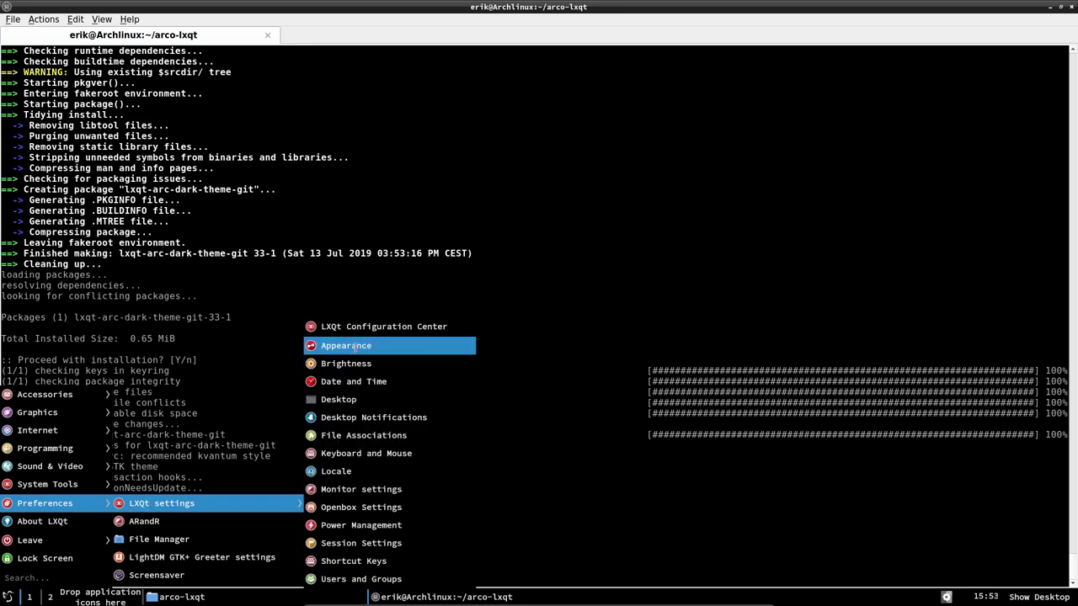
# Apply the Arc-dark LXQt theme, accept the GTK overwrite notice, and review the font settings.
pyautogui.click(346, 346)
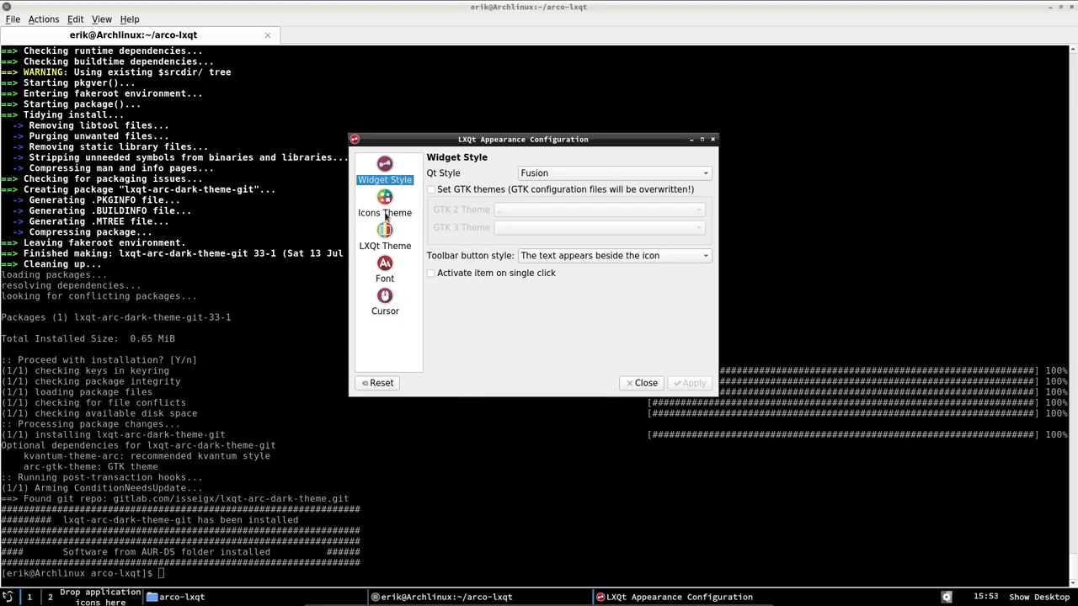
pyautogui.click(385, 236)
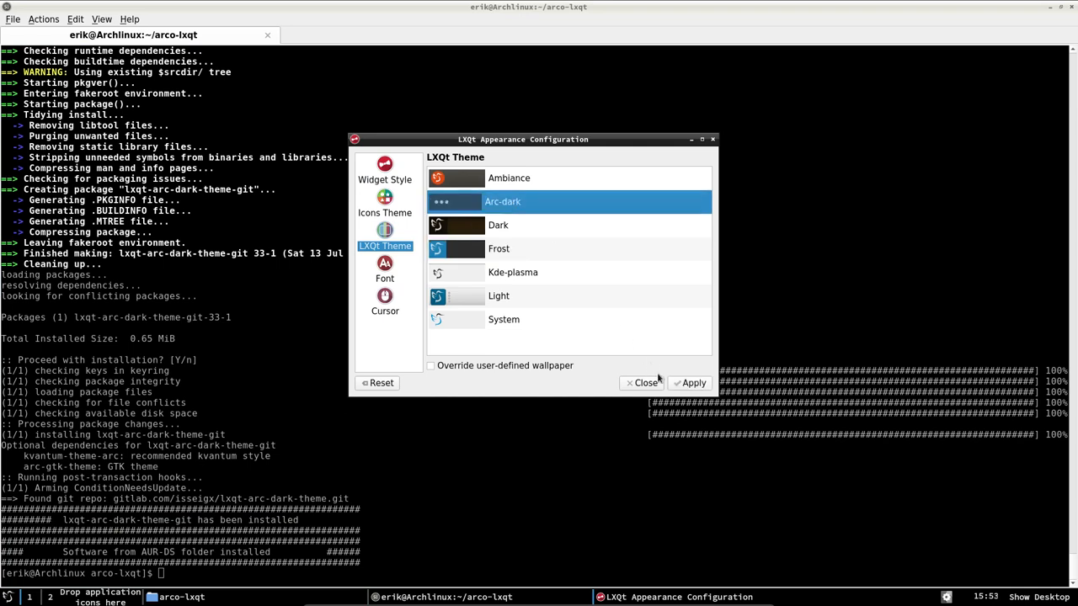
pyautogui.click(690, 382)
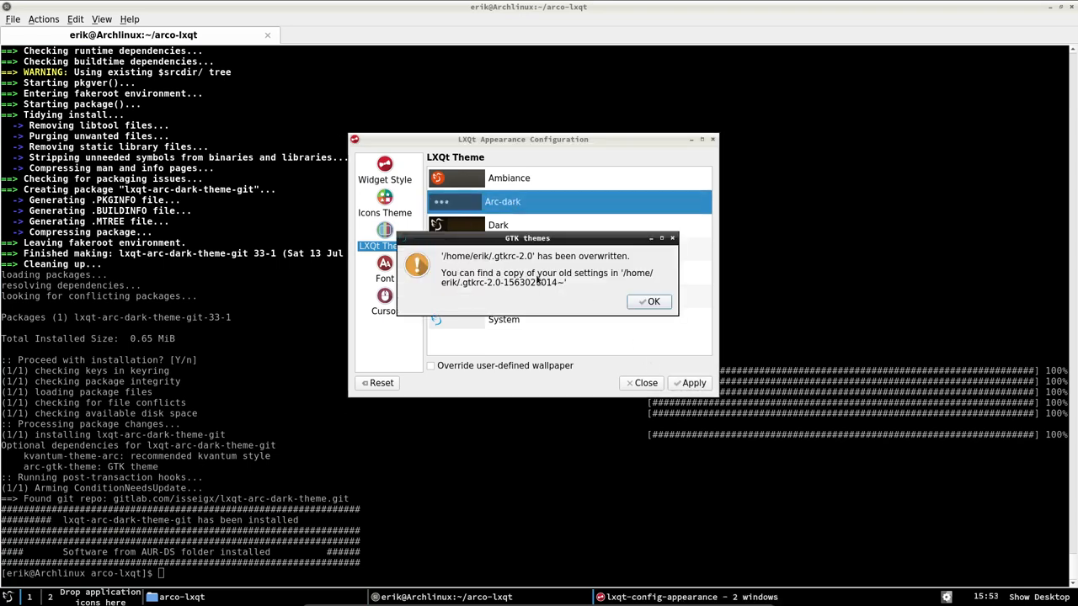
pyautogui.click(649, 302)
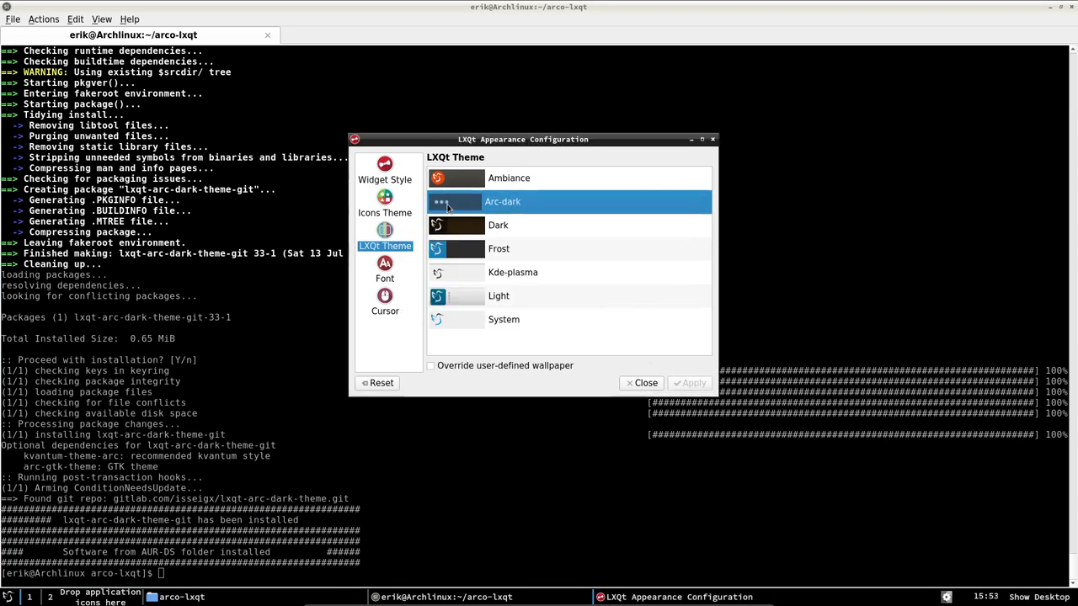
pyautogui.click(7, 597)
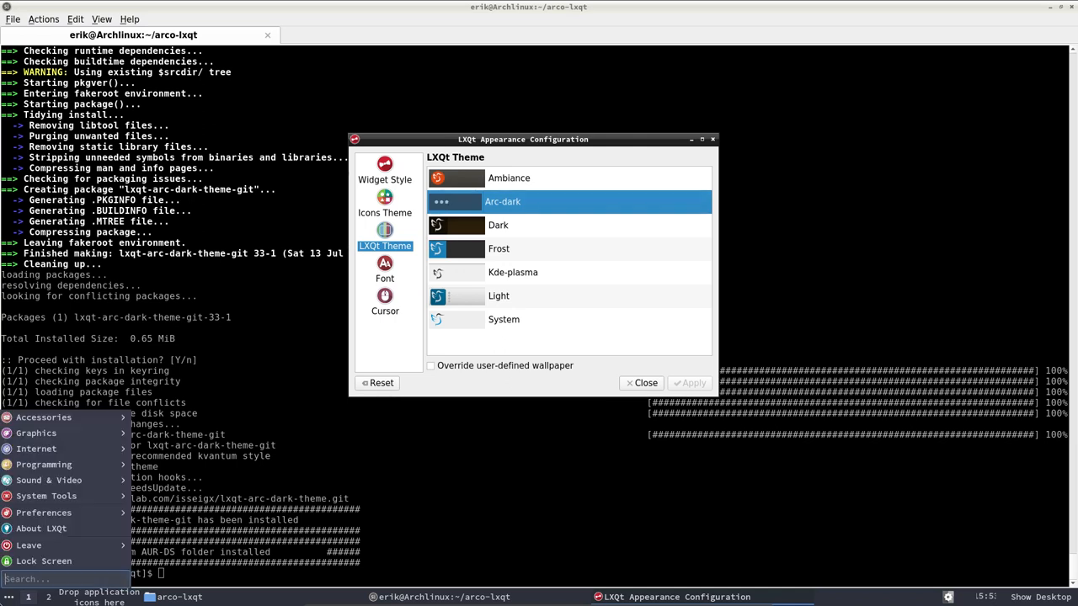
pyautogui.moveTo(44, 464)
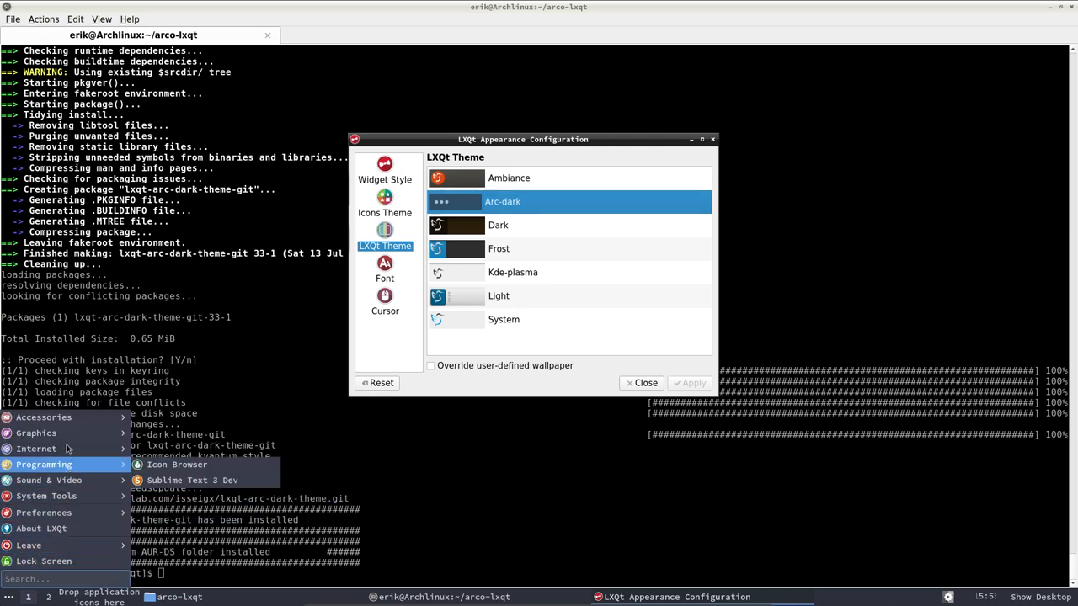
pyautogui.moveTo(43, 416)
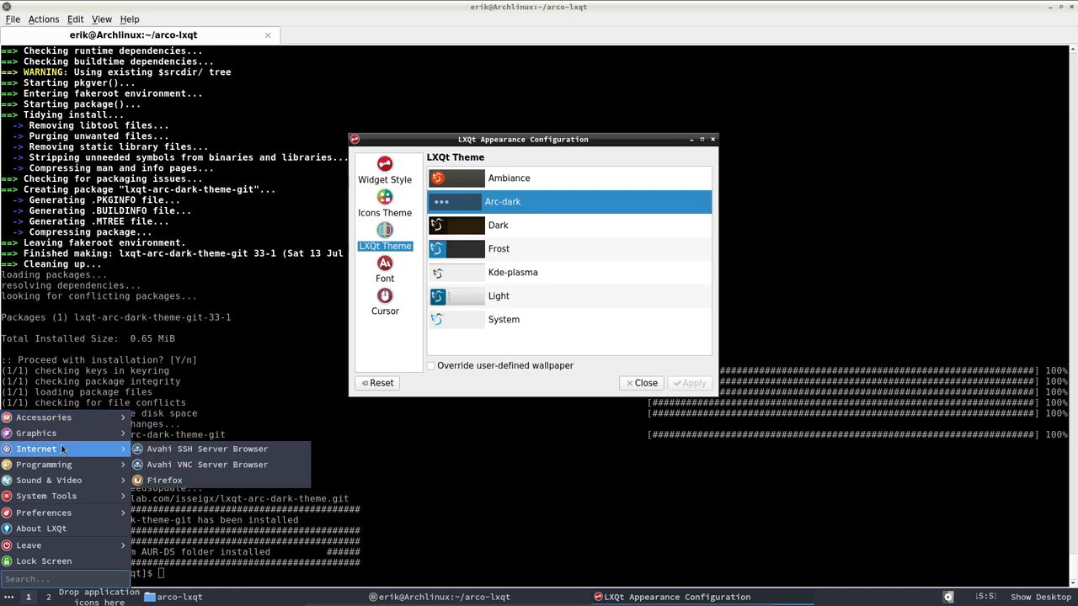
pyautogui.moveTo(413, 346)
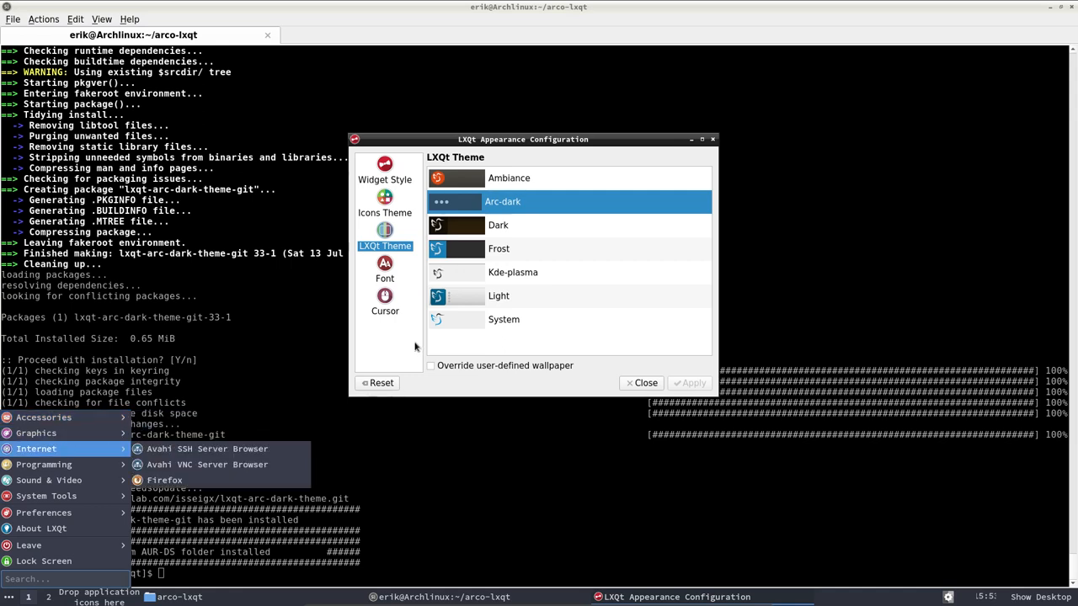
pyautogui.click(385, 270)
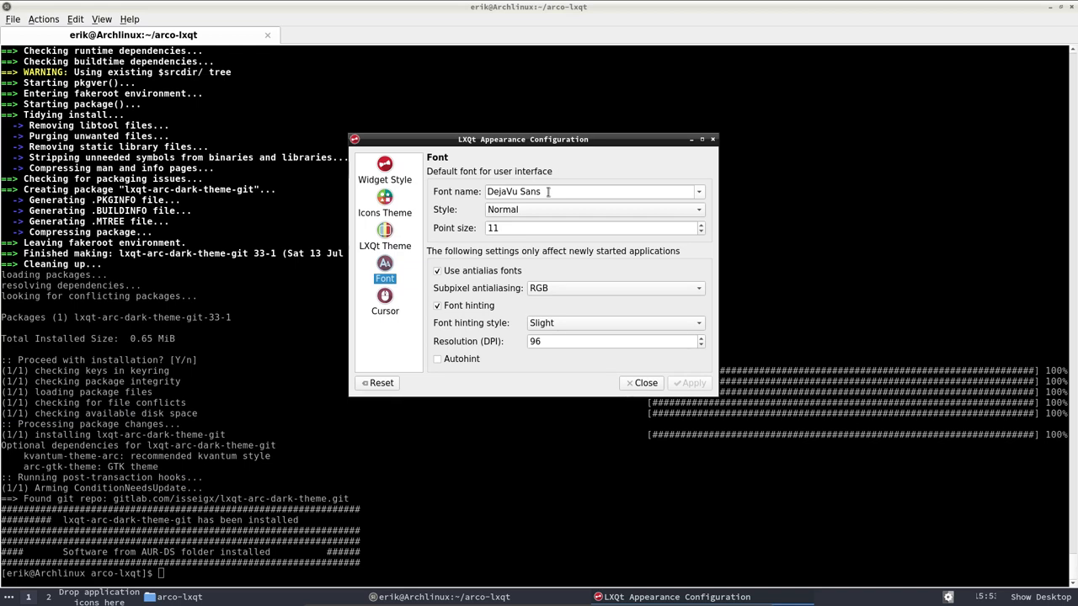
# Check the new look in the application menu and browse cursor, LXQt and icon themes.
pyautogui.click(8, 597)
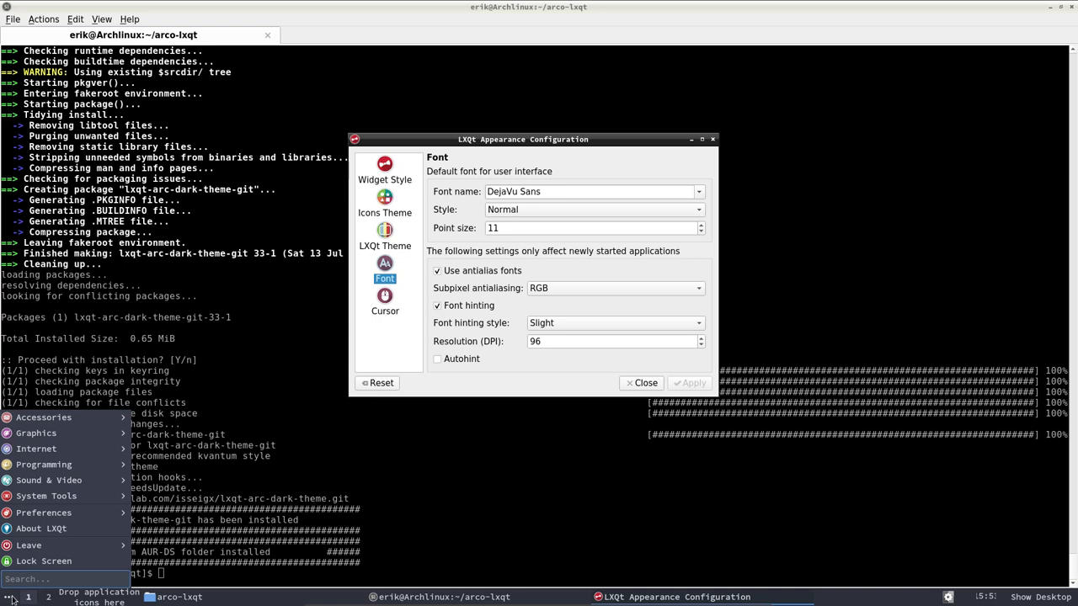
pyautogui.click(29, 545)
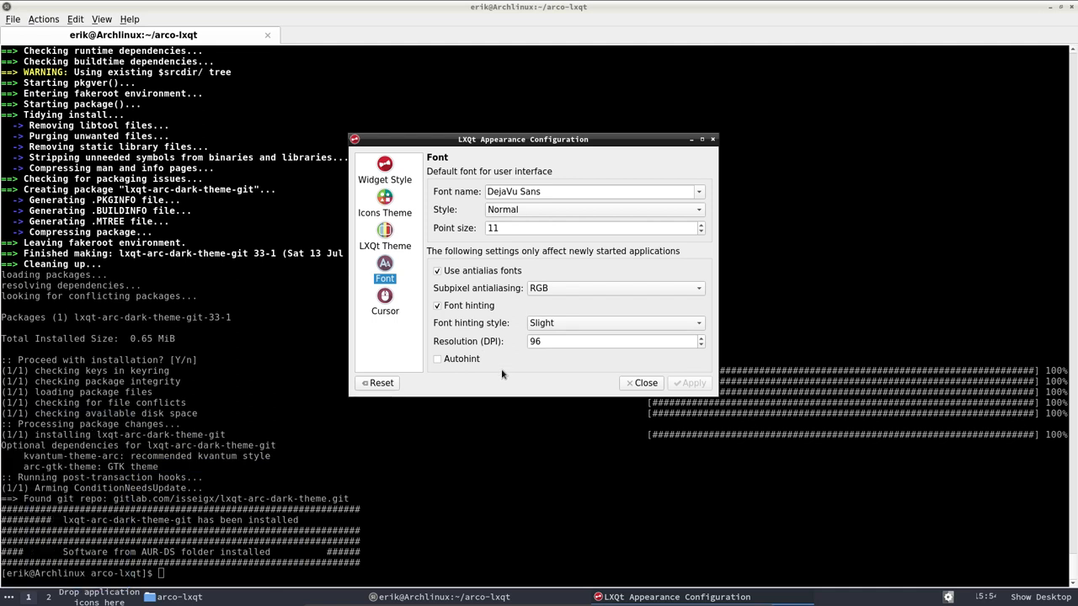
pyautogui.click(385, 301)
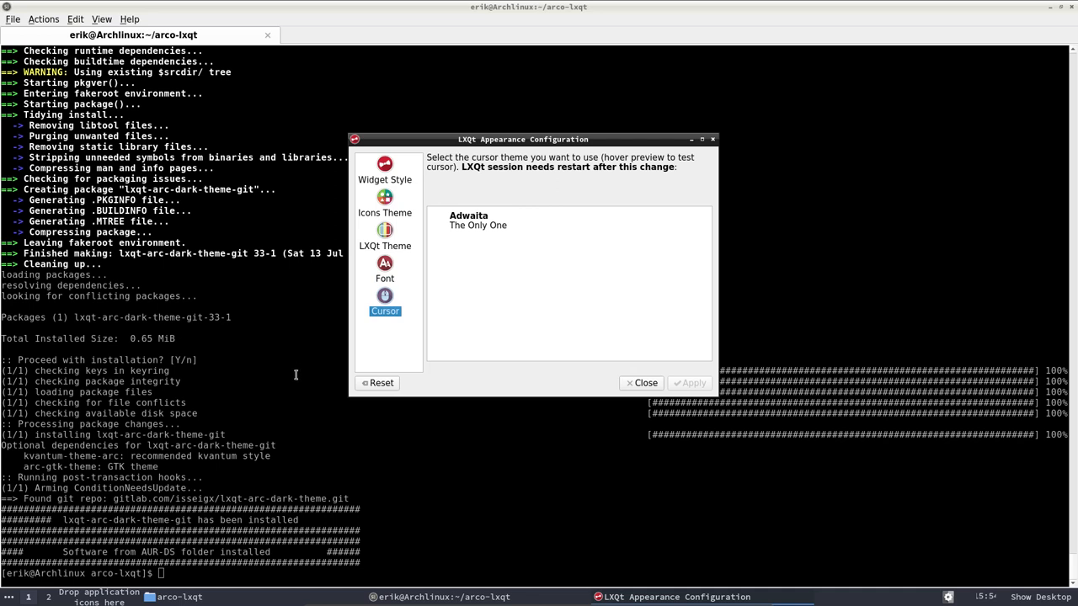
pyautogui.moveTo(459, 308)
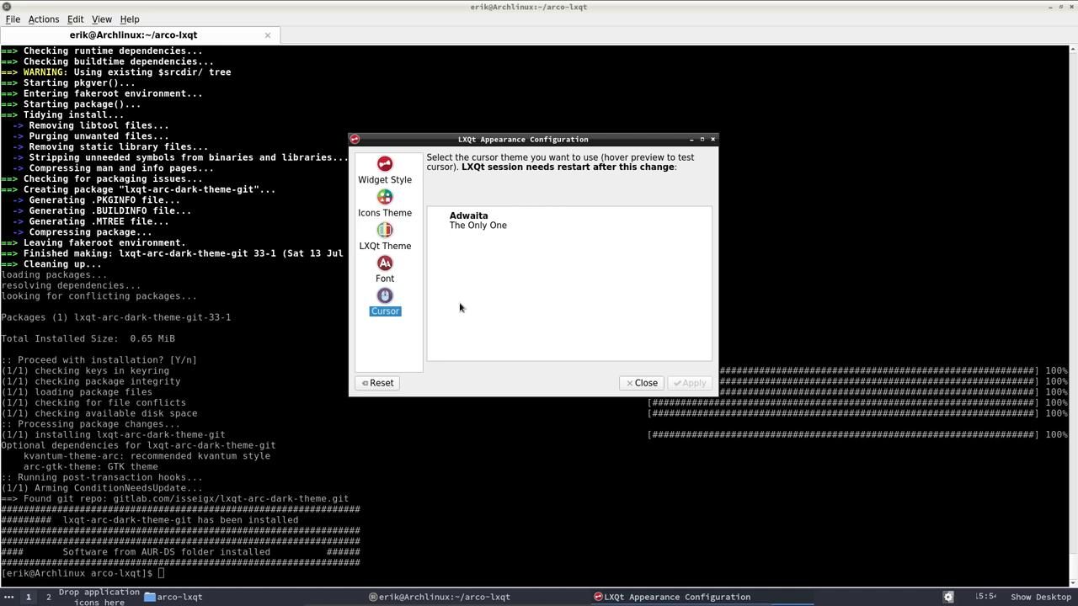
pyautogui.click(385, 245)
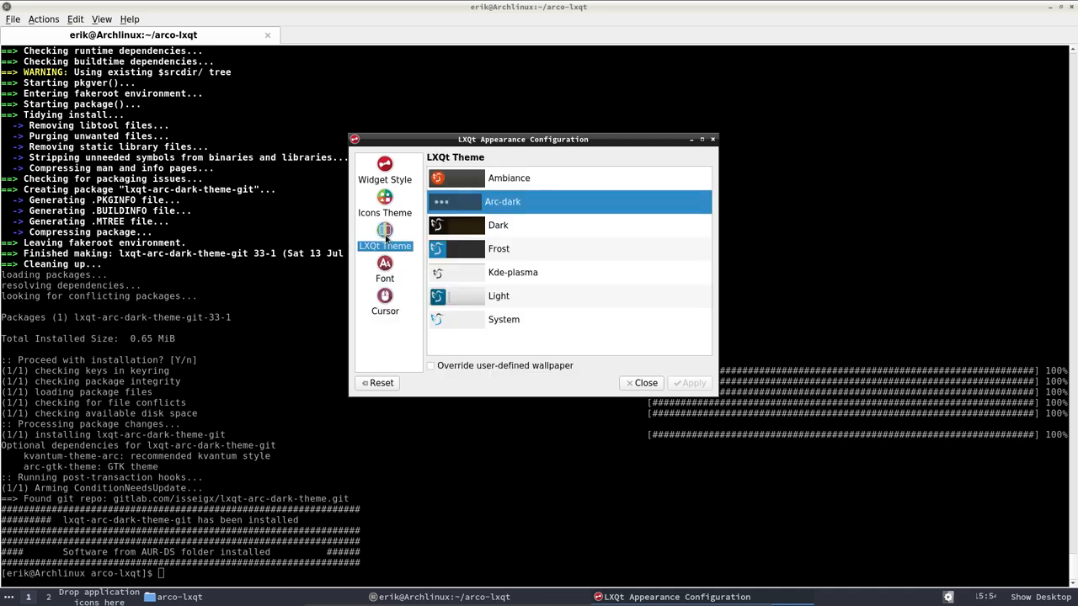
pyautogui.click(385, 202)
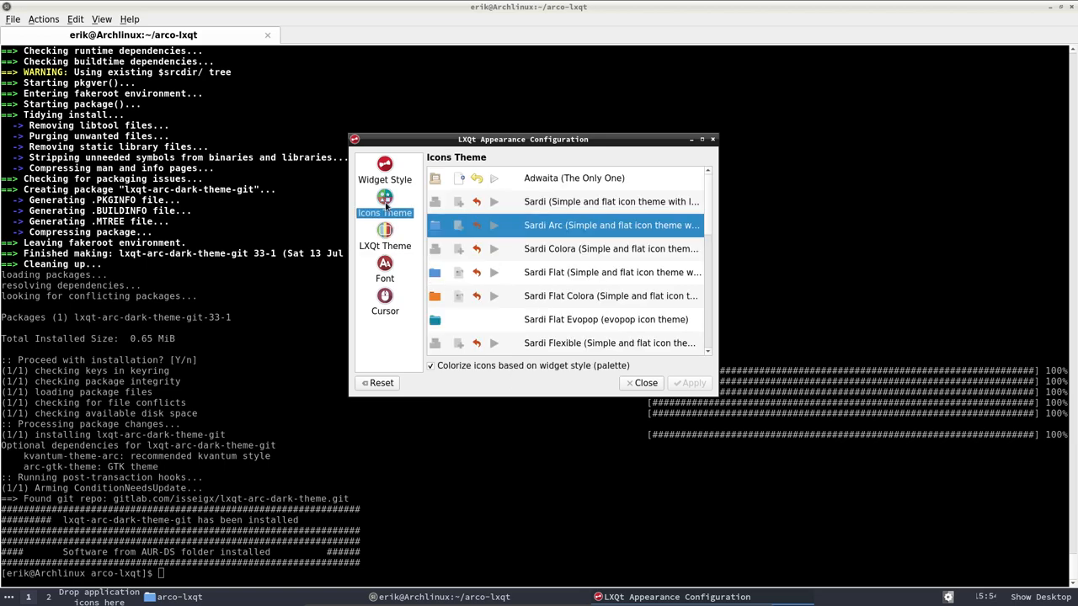
# Uncheck 'Set GTK themes' in Widget Style and apply the change.
pyautogui.click(385, 173)
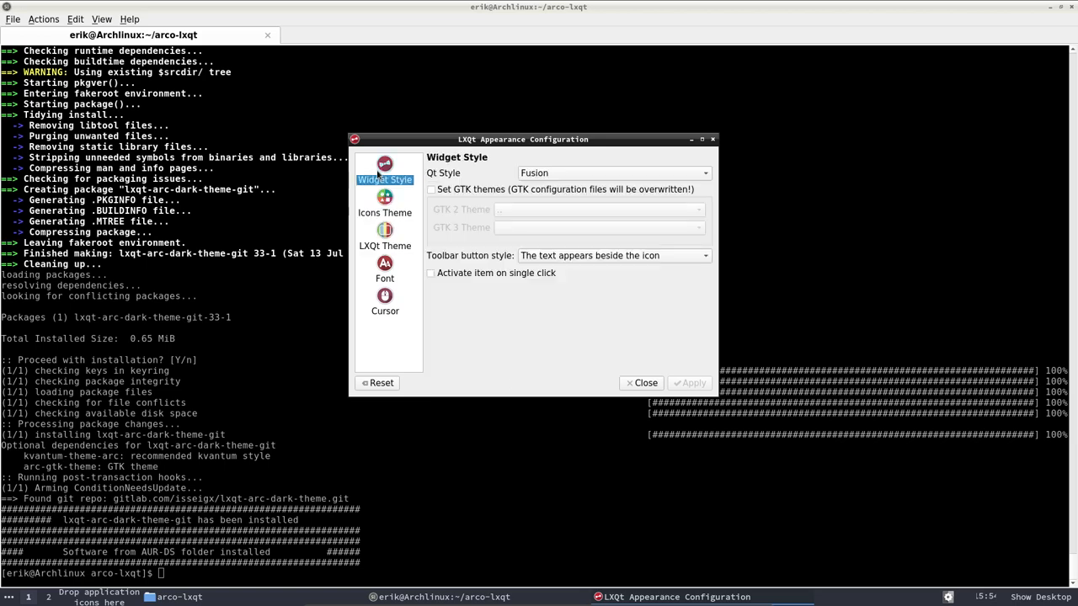
pyautogui.click(431, 189)
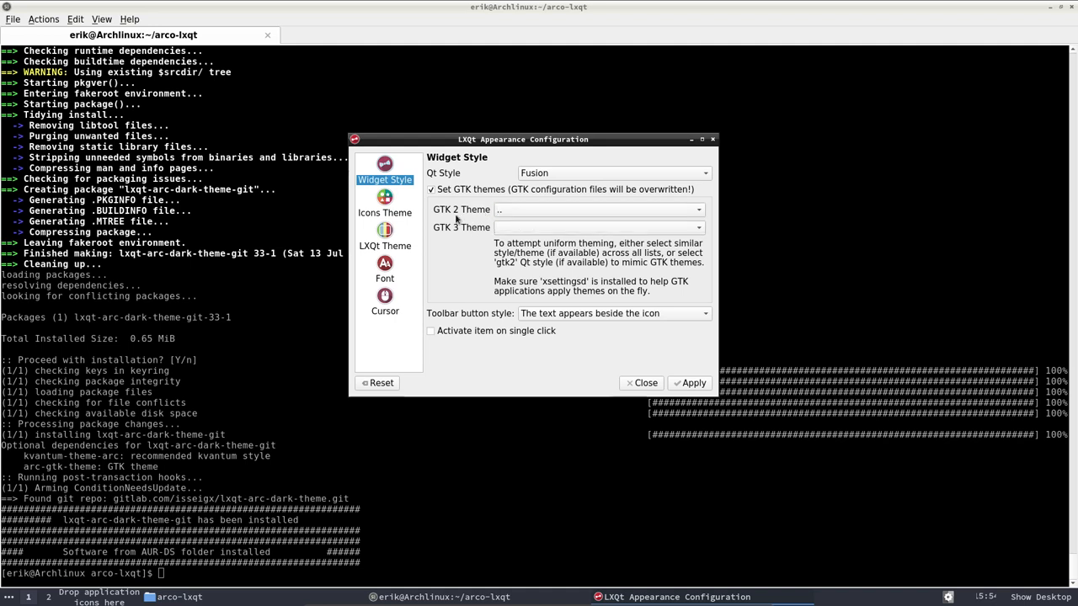
pyautogui.click(430, 189)
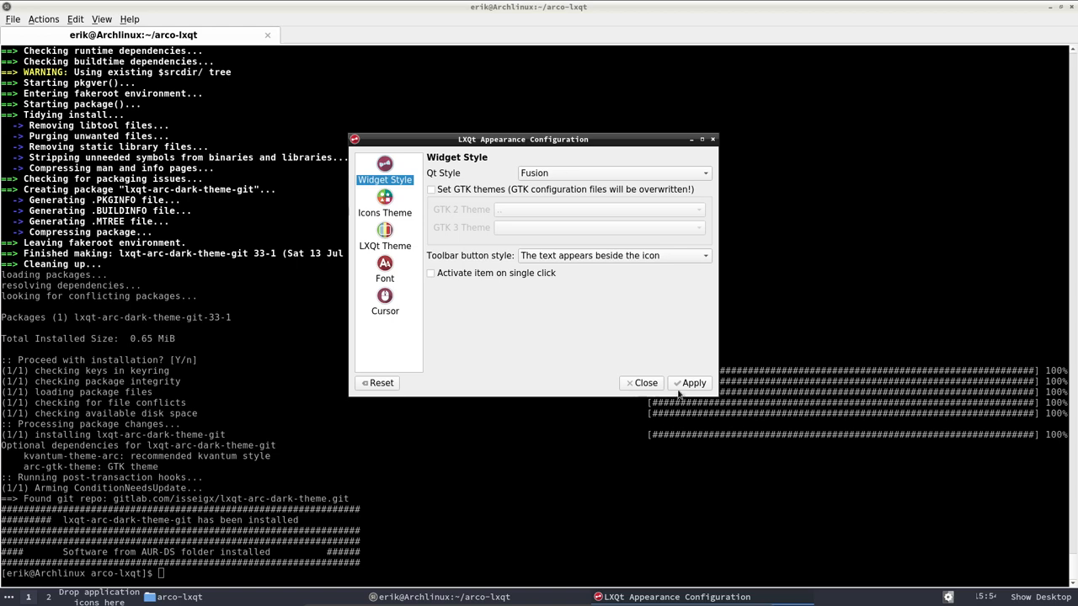
pyautogui.click(640, 382)
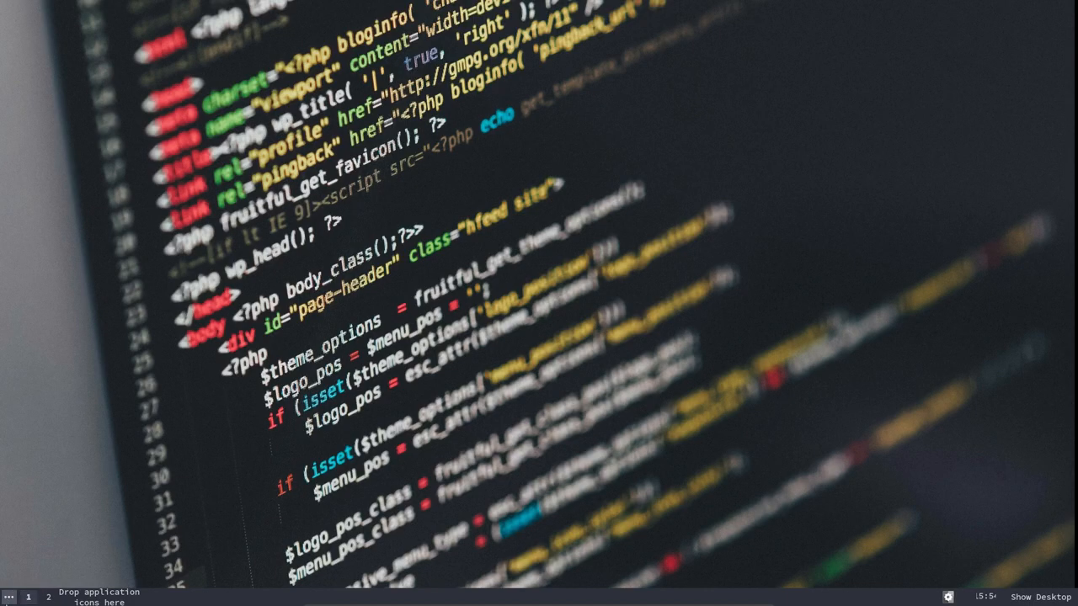
# Launch PCManFM-Qt File Manager from the application menu's Accessories submenu.
pyautogui.click(8, 596)
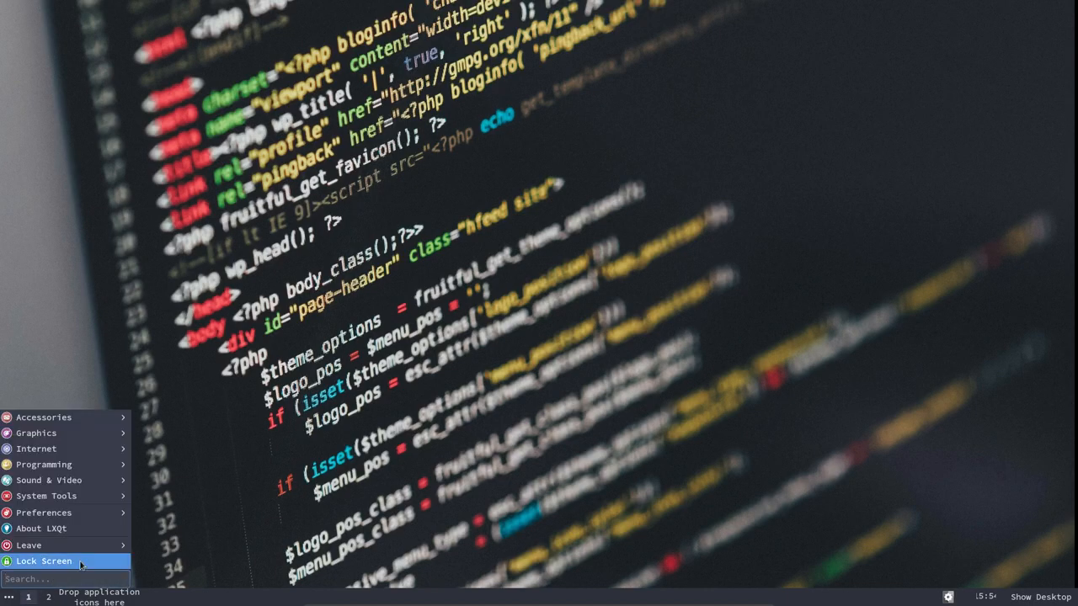
pyautogui.moveTo(28, 545)
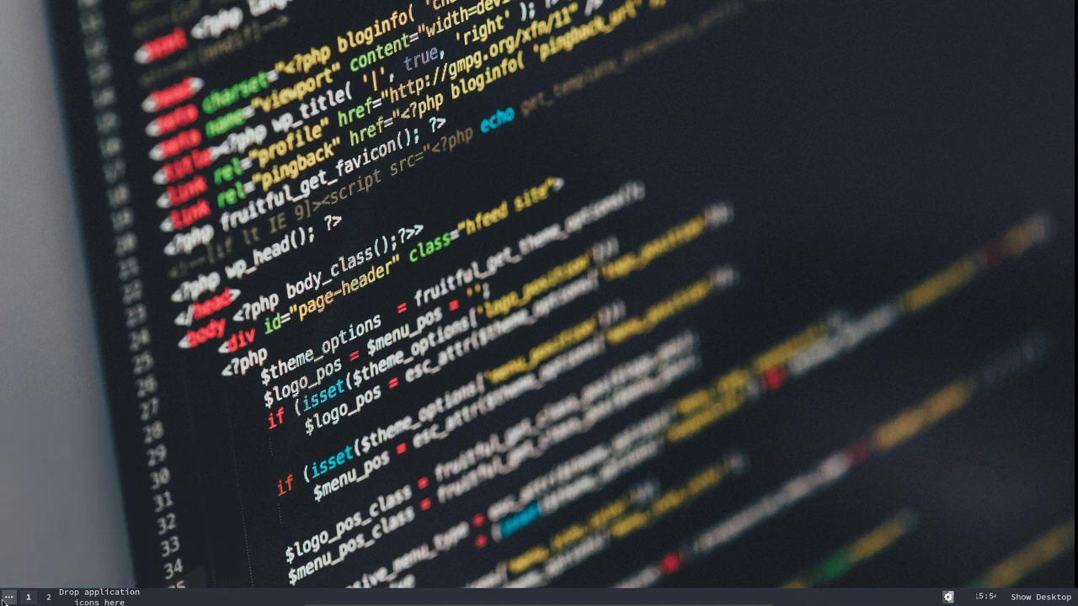
pyautogui.click(8, 597)
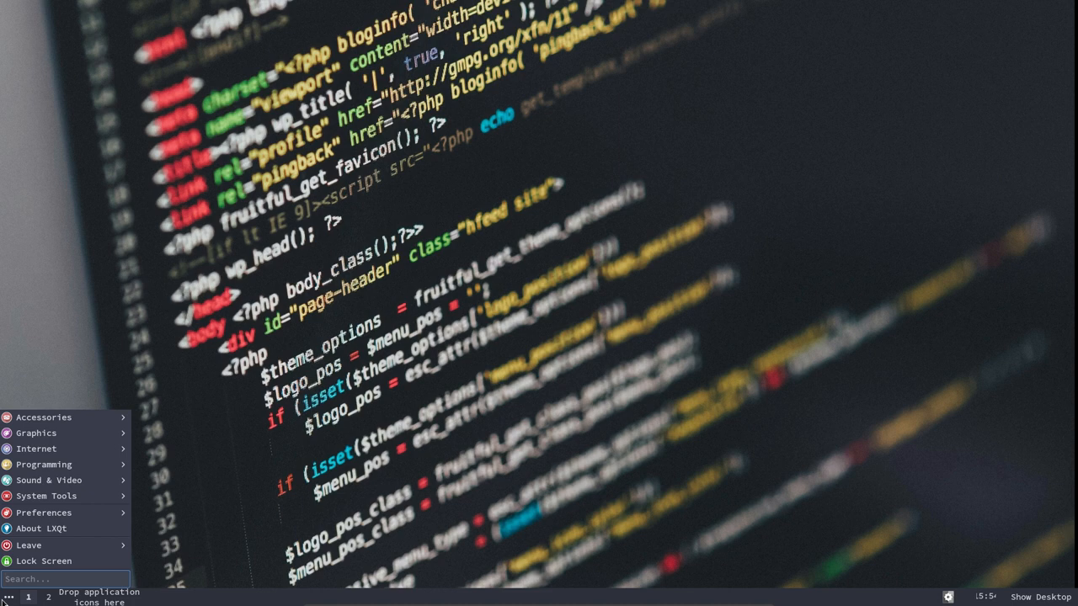
pyautogui.click(44, 417)
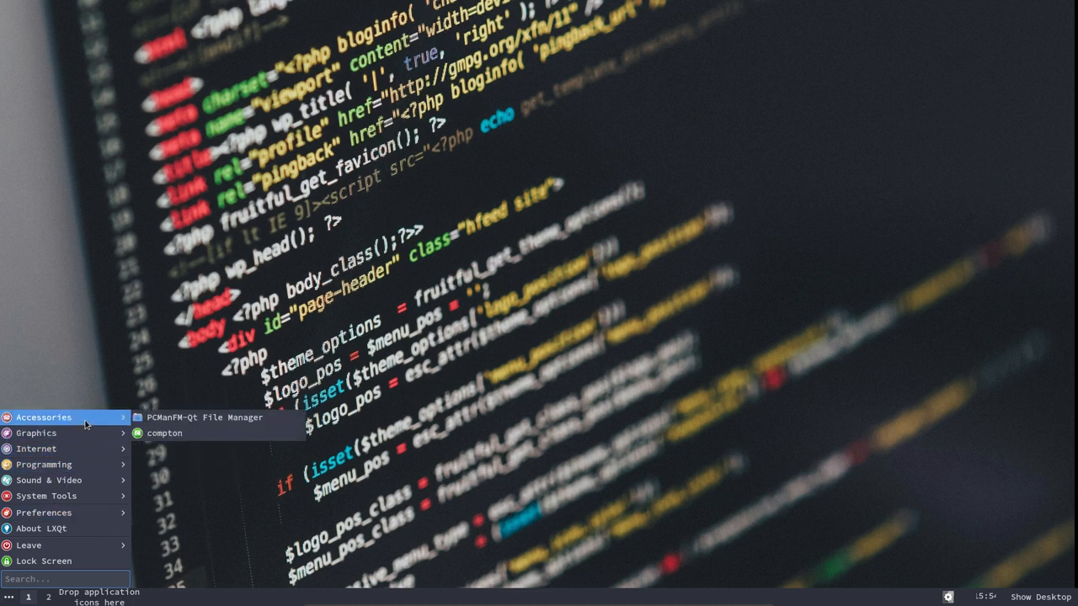
pyautogui.click(205, 417)
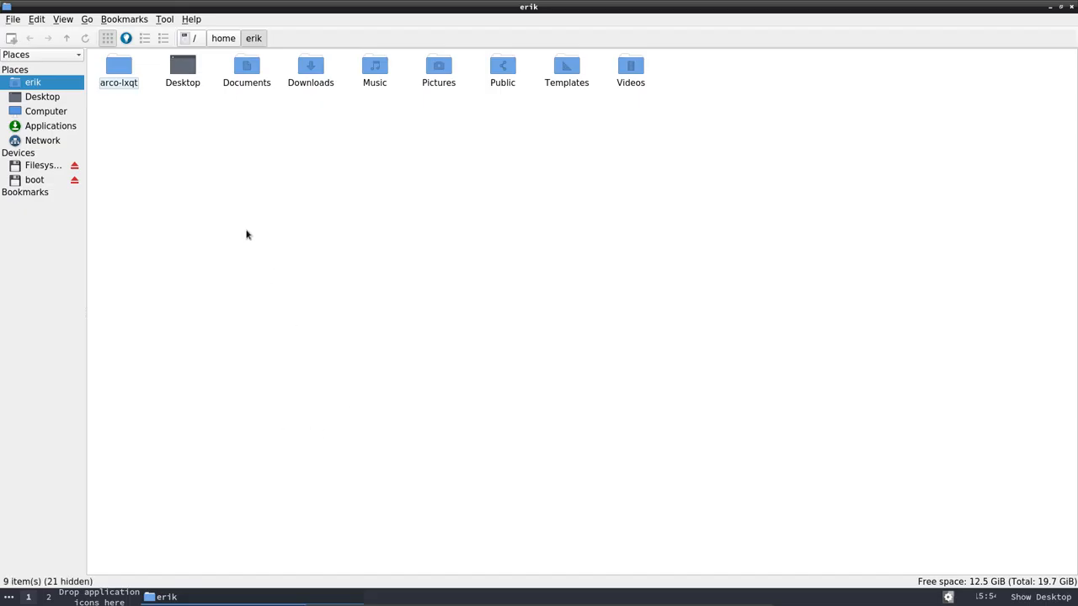
# Open arco-lxqt and select 700-installing-fonts-v2.sh, then 910-fix-mouse-cursor-breeze-snow-v1.sh.
pyautogui.doubleClick(119, 71)
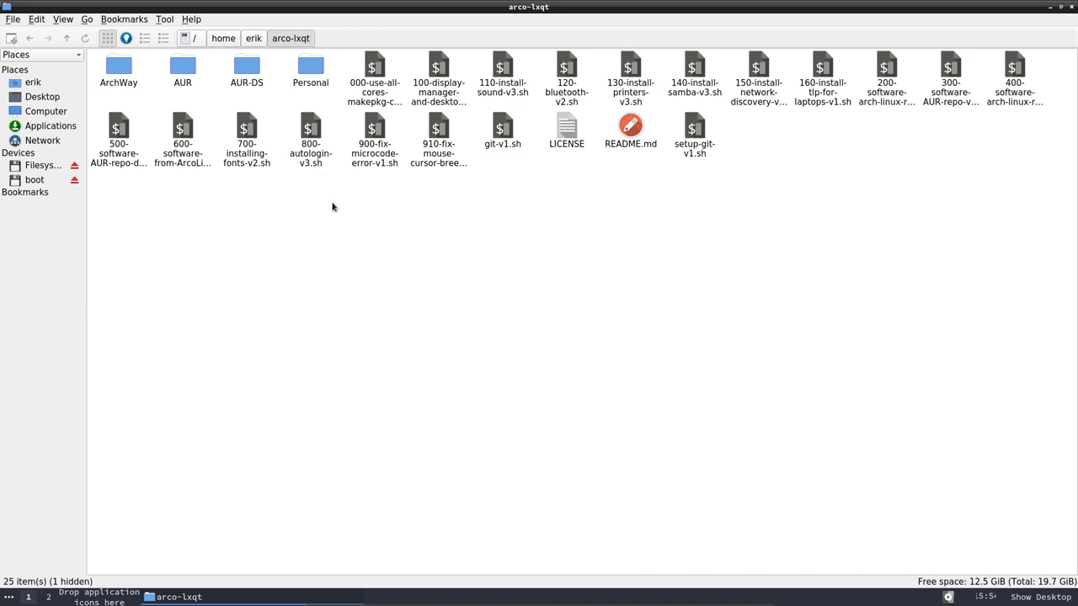
pyautogui.click(247, 131)
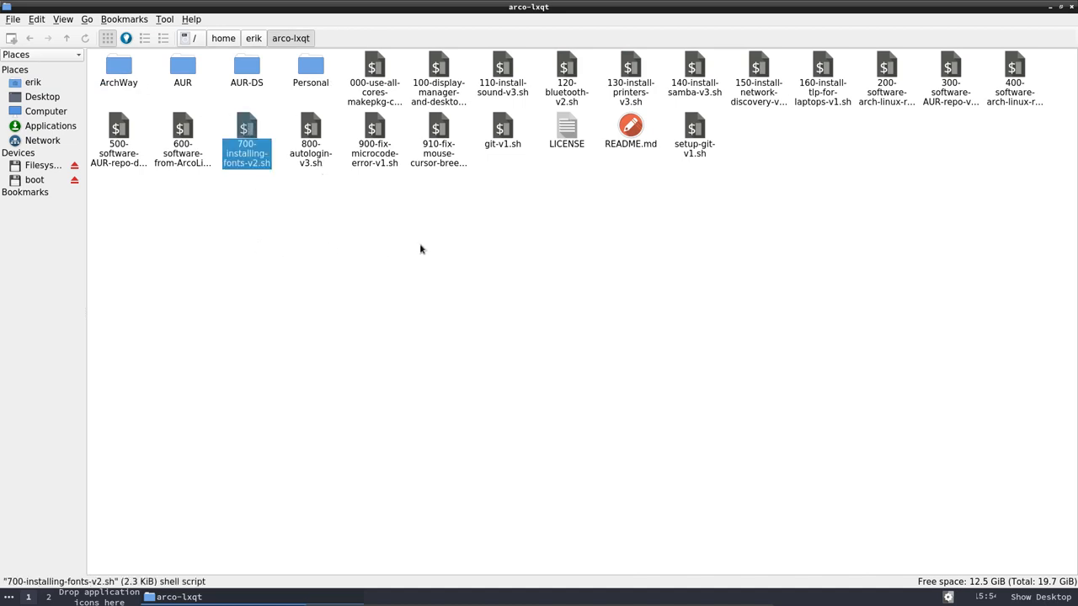
pyautogui.click(438, 134)
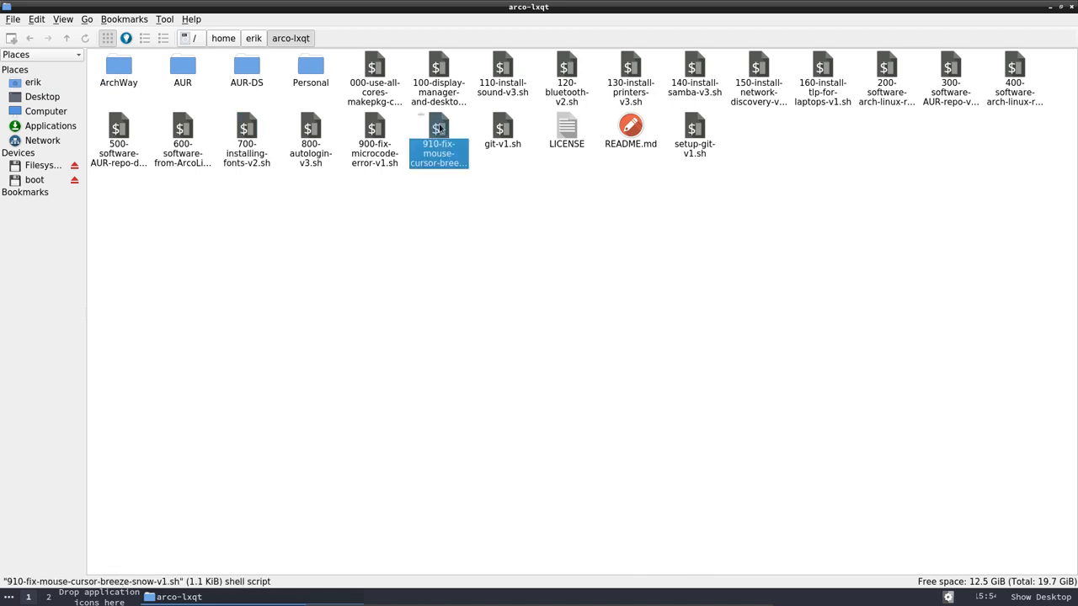
pyautogui.moveTo(438, 143)
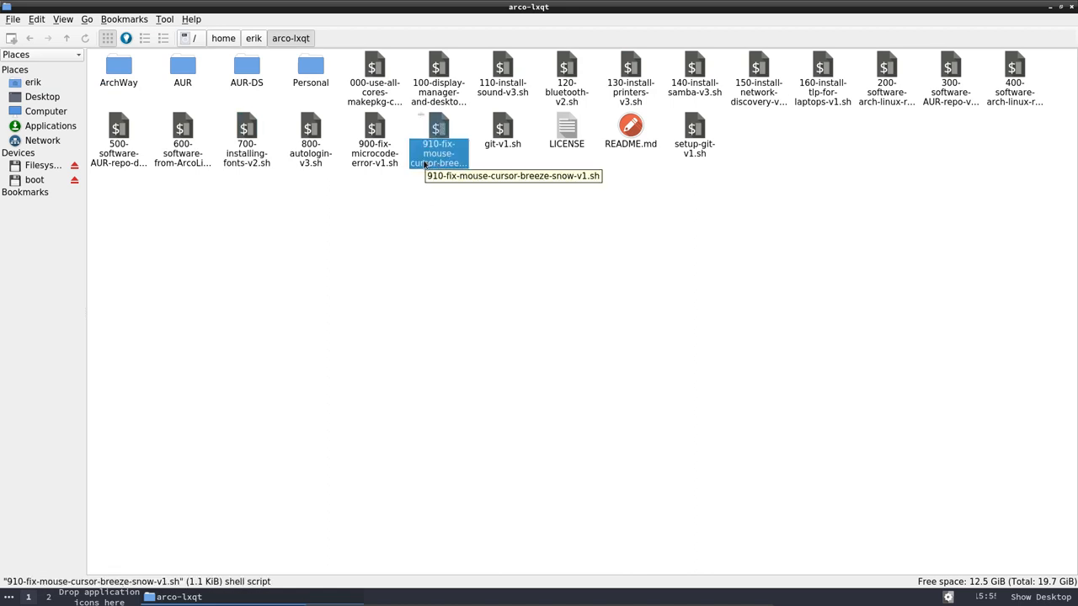
pyautogui.moveTo(437, 160)
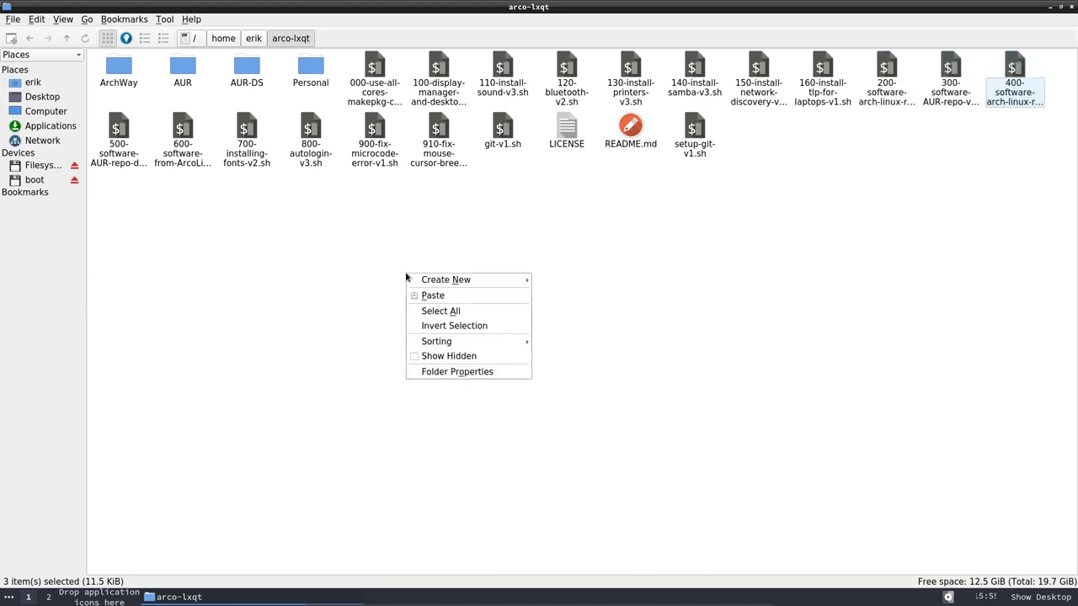
pyautogui.moveTo(446, 280)
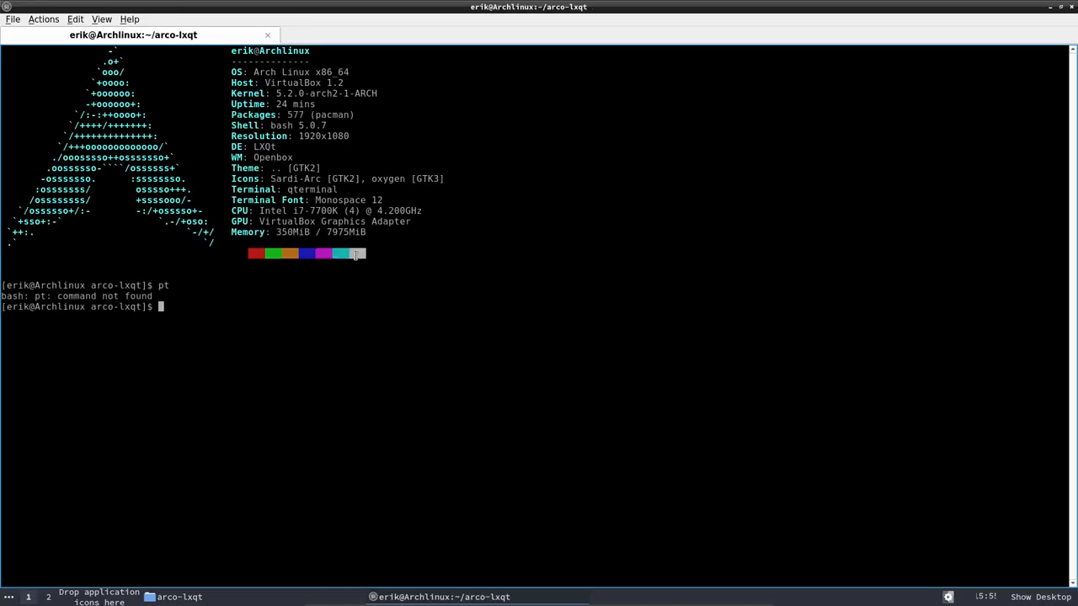
# Install the_platinum_searcher-bin via 'yay platinum', choosing option 2.
pyautogui.write('yya')
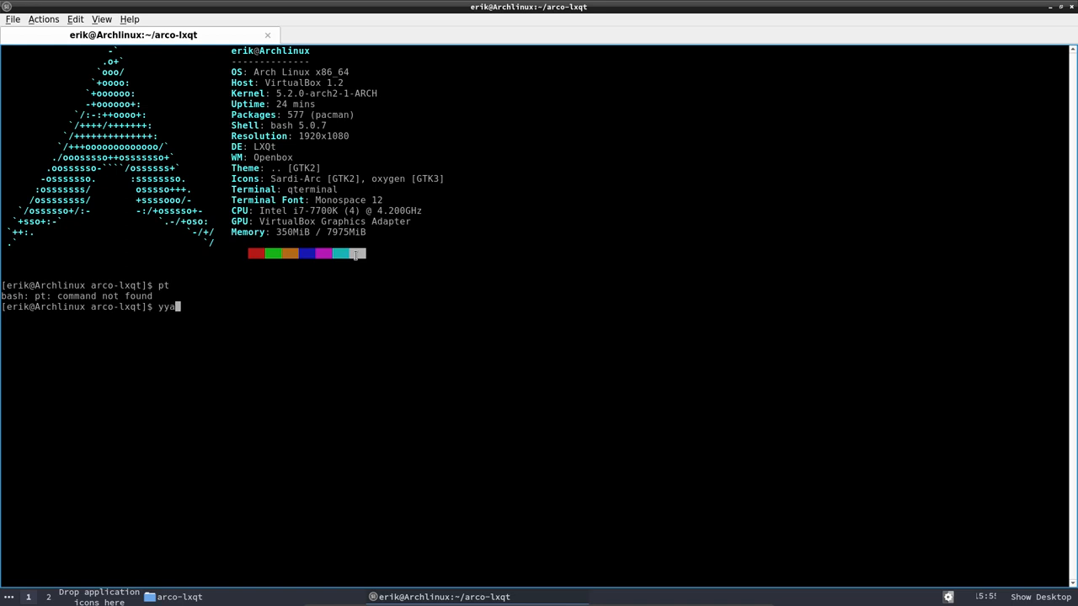
pyautogui.press('BackSpace')
pyautogui.write('y platinum')
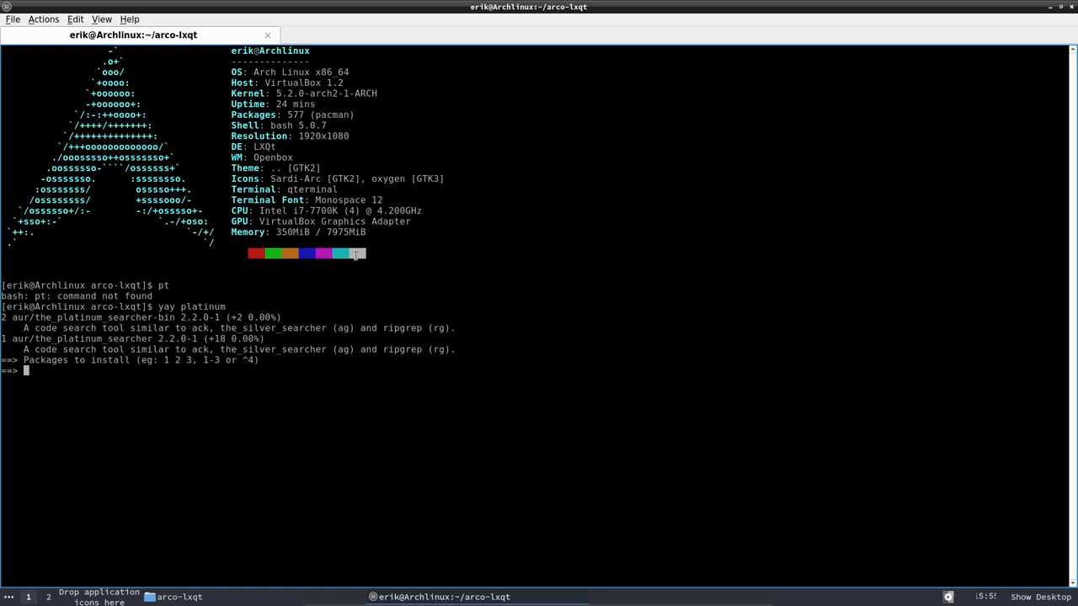
pyautogui.write('2')
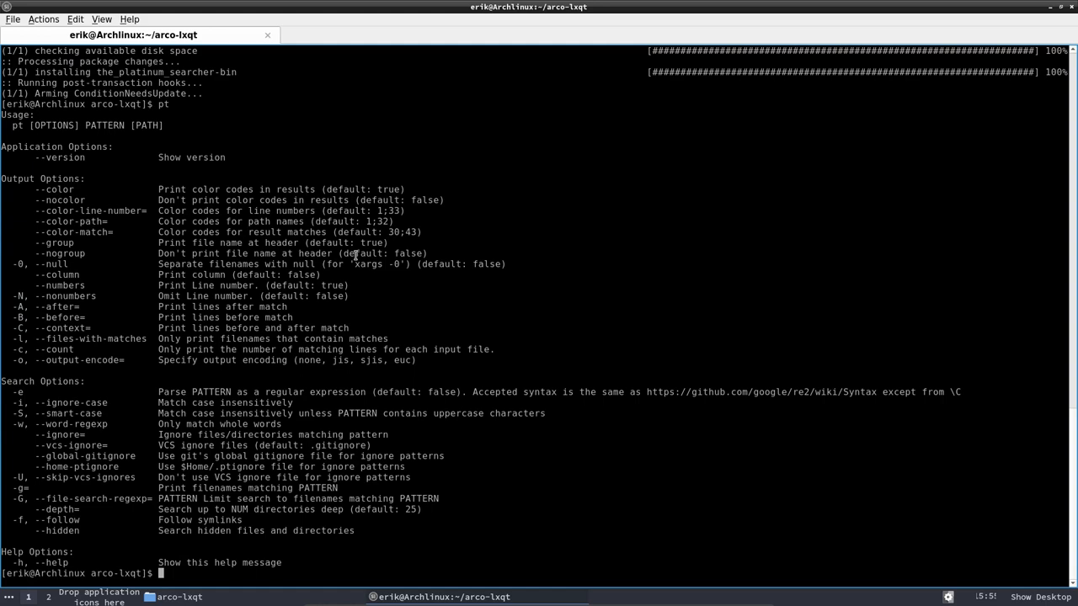
# Search the scripts with 'pt breeze' and 'pt plank', then select all items in arco-lxqt.
pyautogui.write('pt breeze')
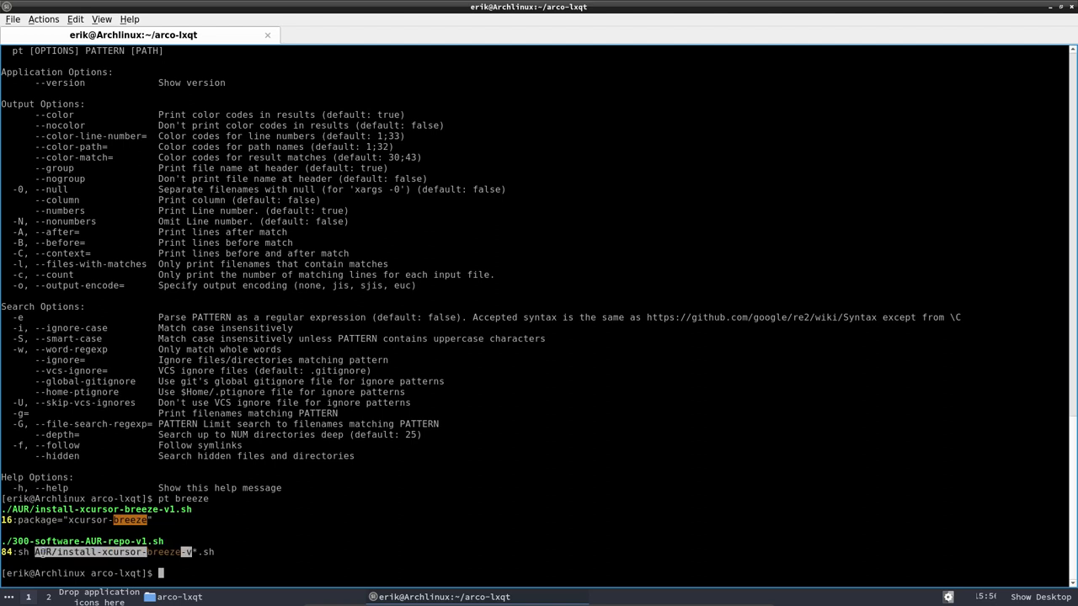
pyautogui.moveTo(249, 552)
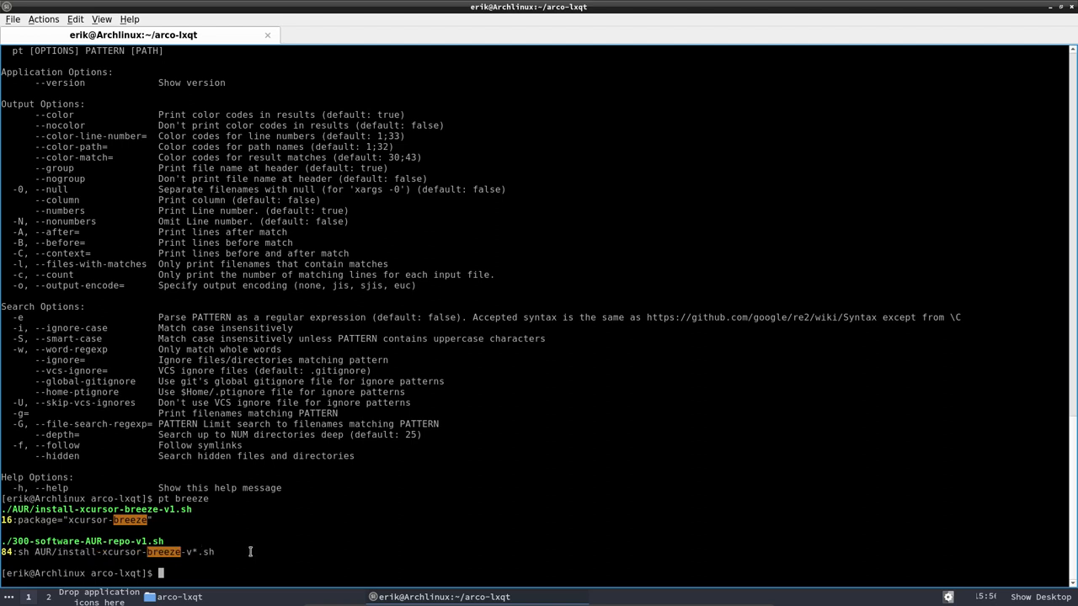
pyautogui.moveTo(255, 507)
pyautogui.write('pt fr')
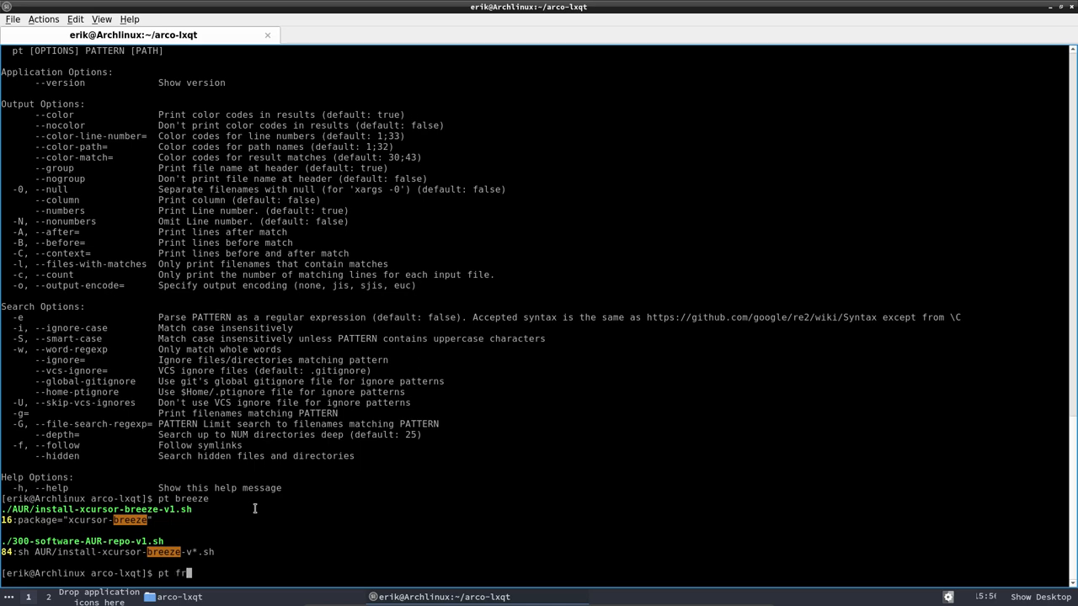
pyautogui.press('BackSpace')
pyautogui.write('plank')
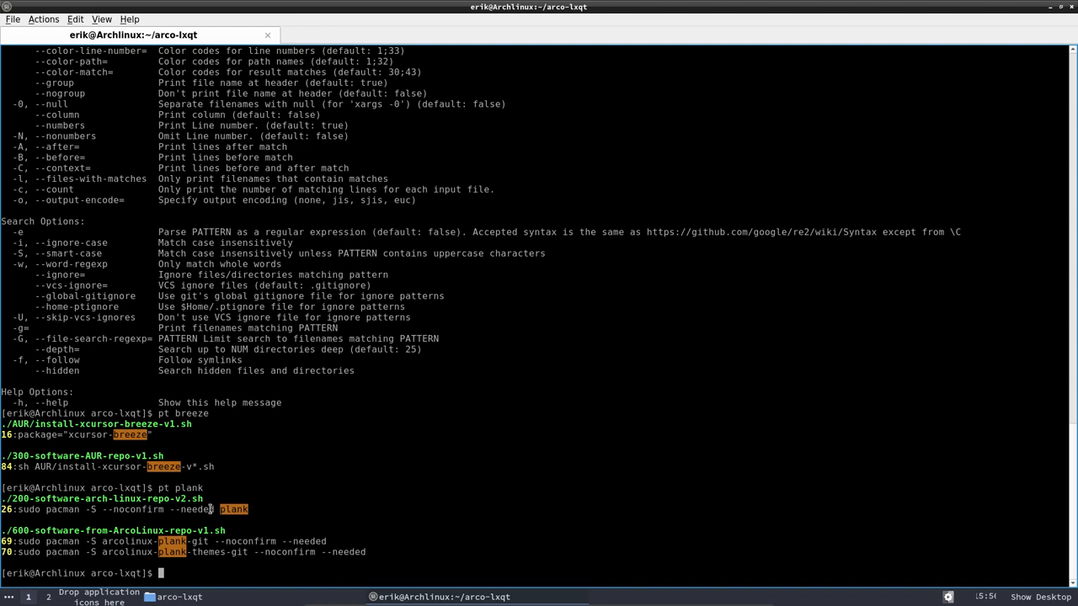
pyautogui.doubleClick(21, 499)
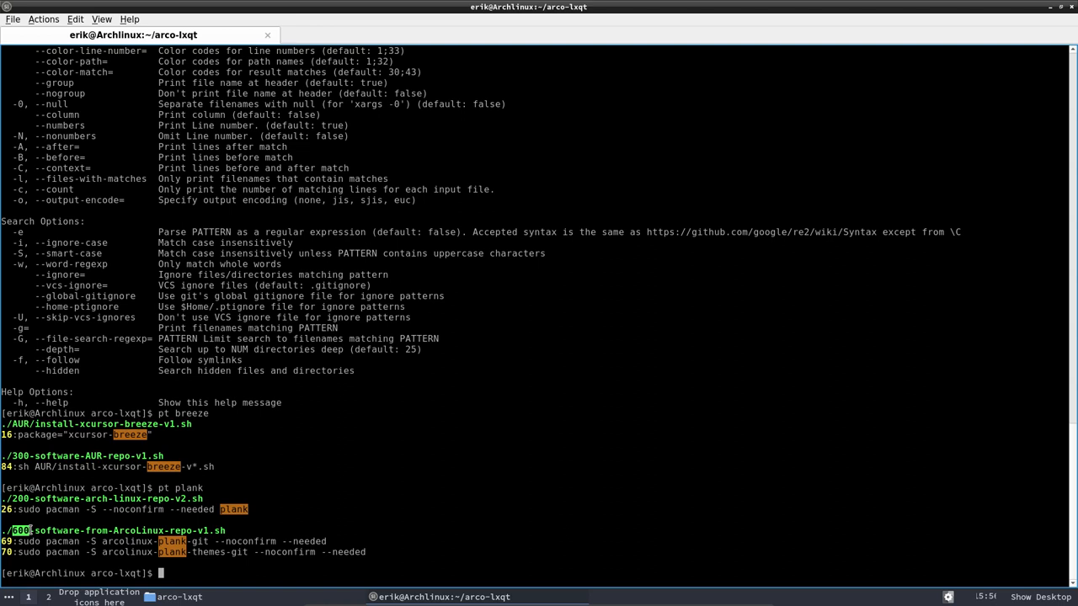
pyautogui.doubleClick(200, 542)
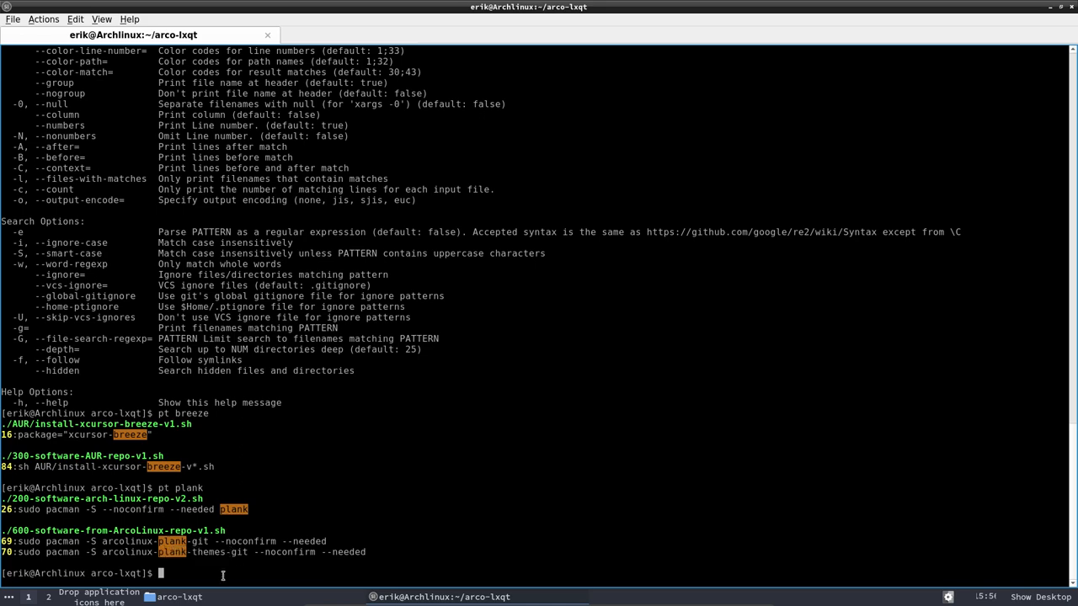
pyautogui.write('p')
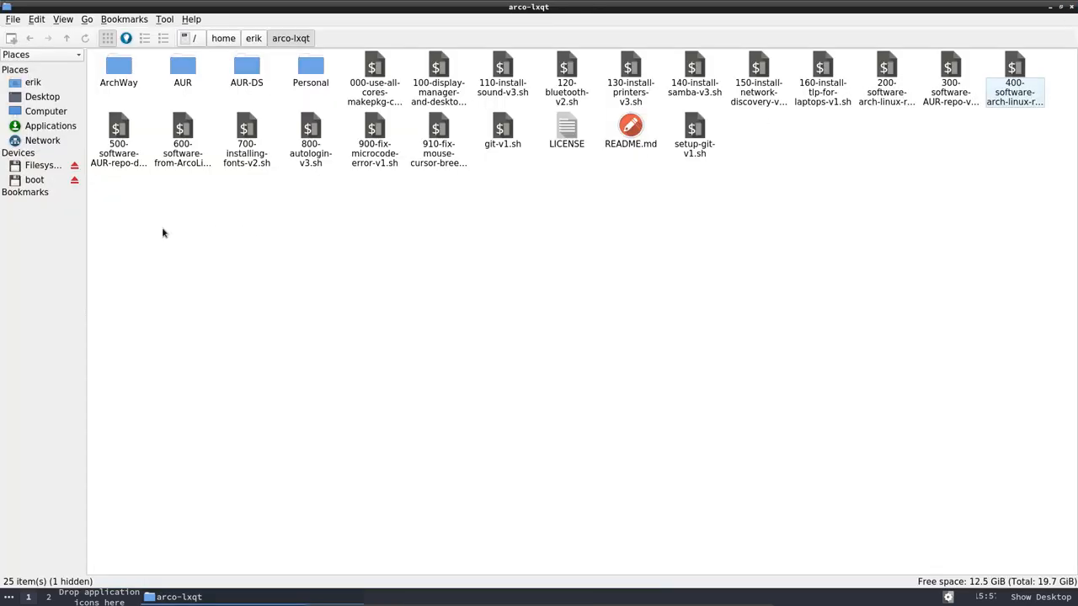
pyautogui.press('ctrl+a')
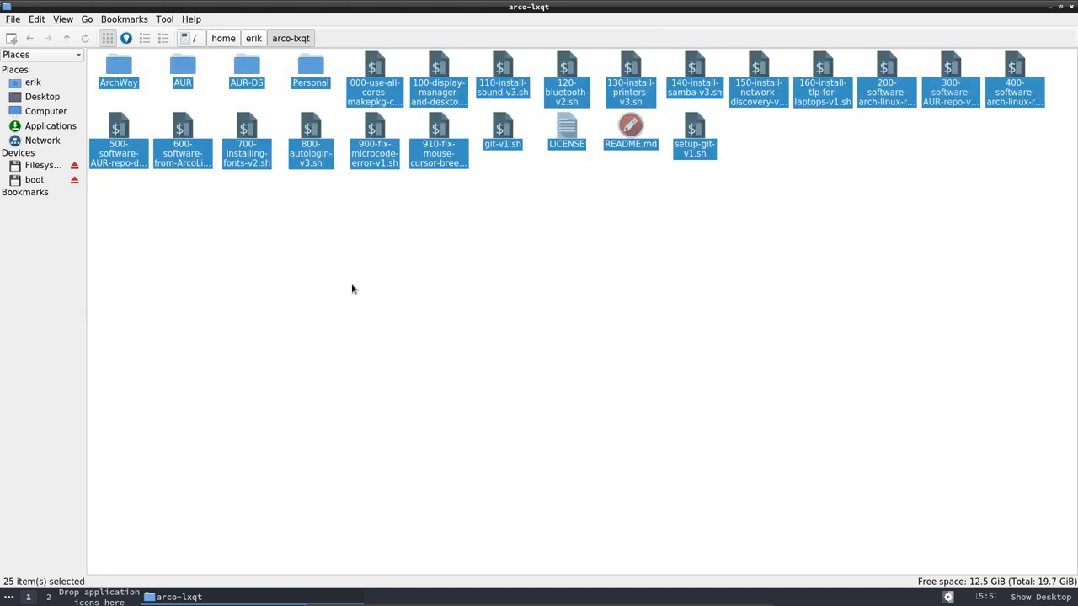